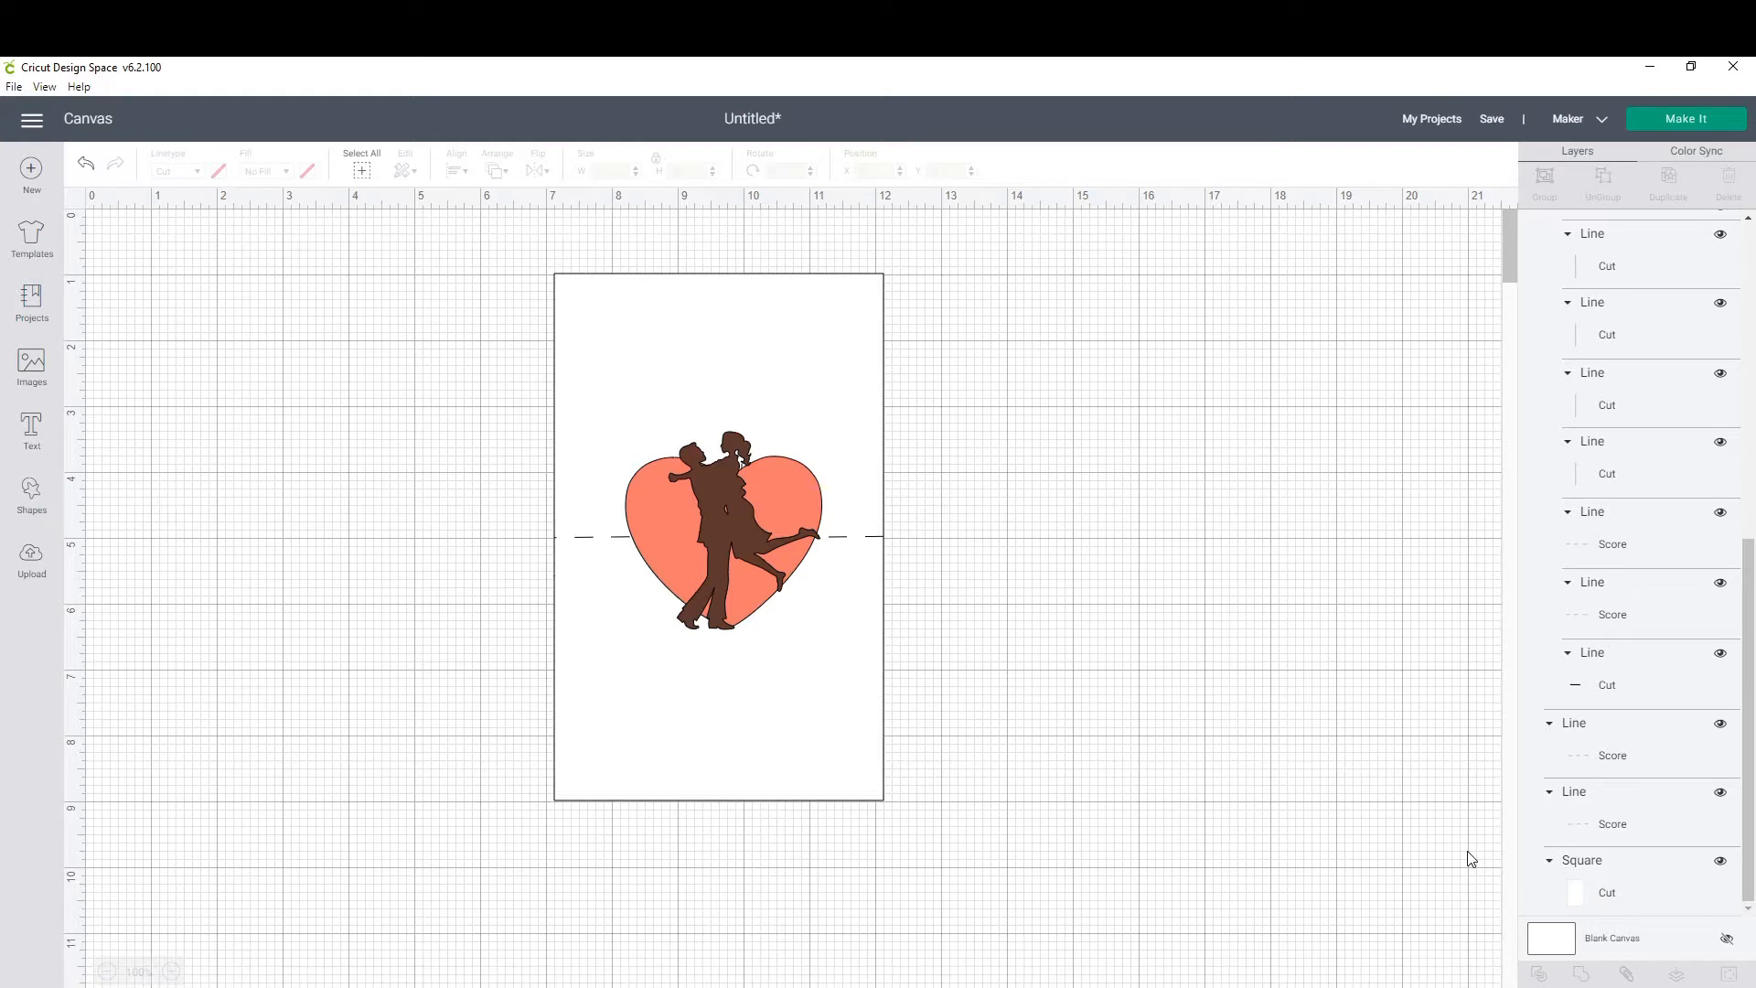
mouse_move(31, 490)
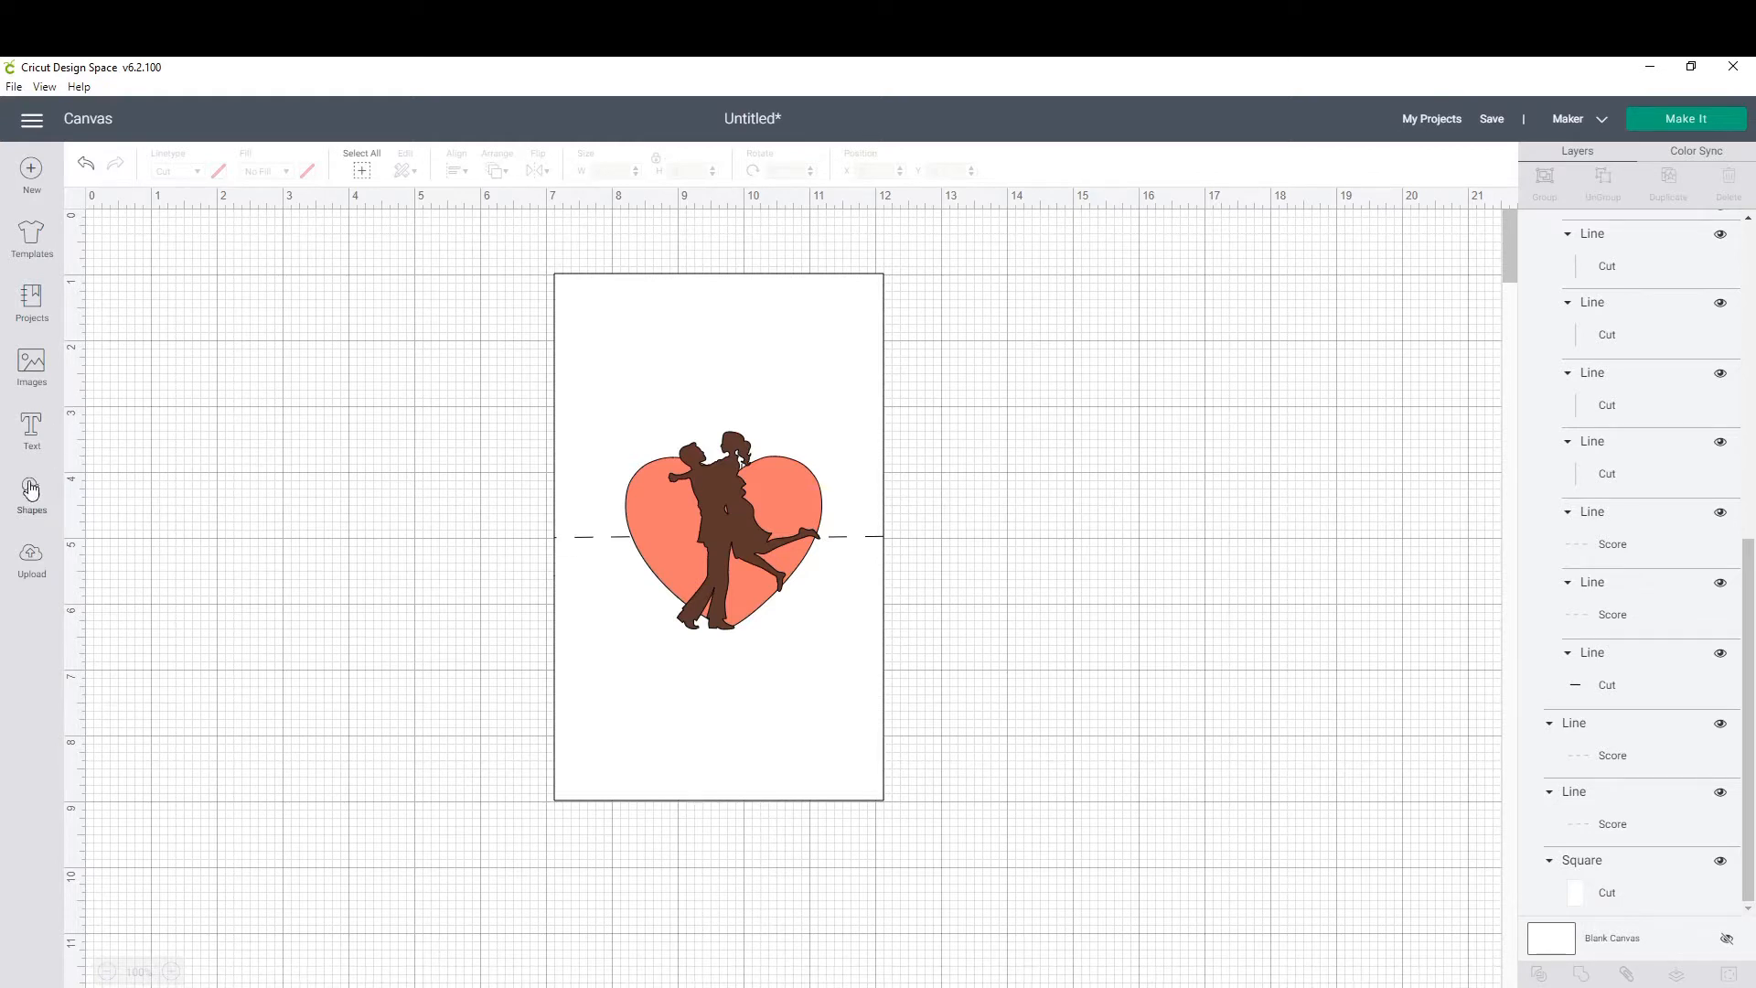
Add a text box and search the font list for 'Be mine'.
left_click(31, 428)
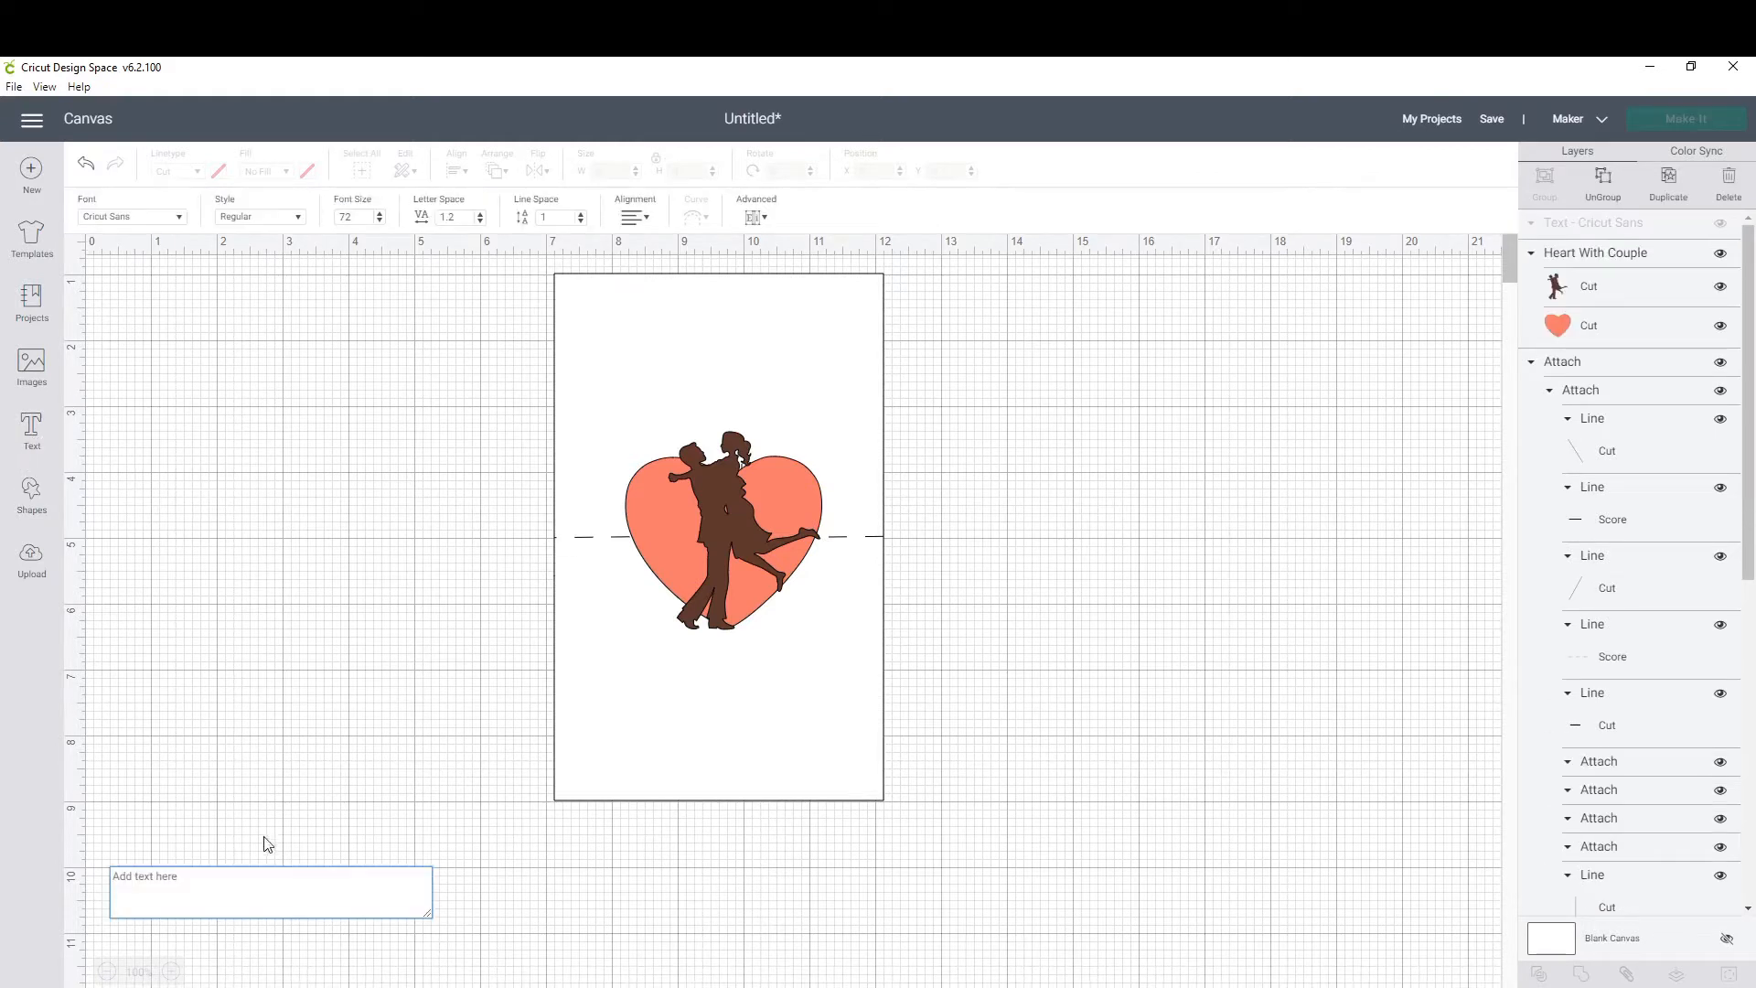
mouse_move(469, 936)
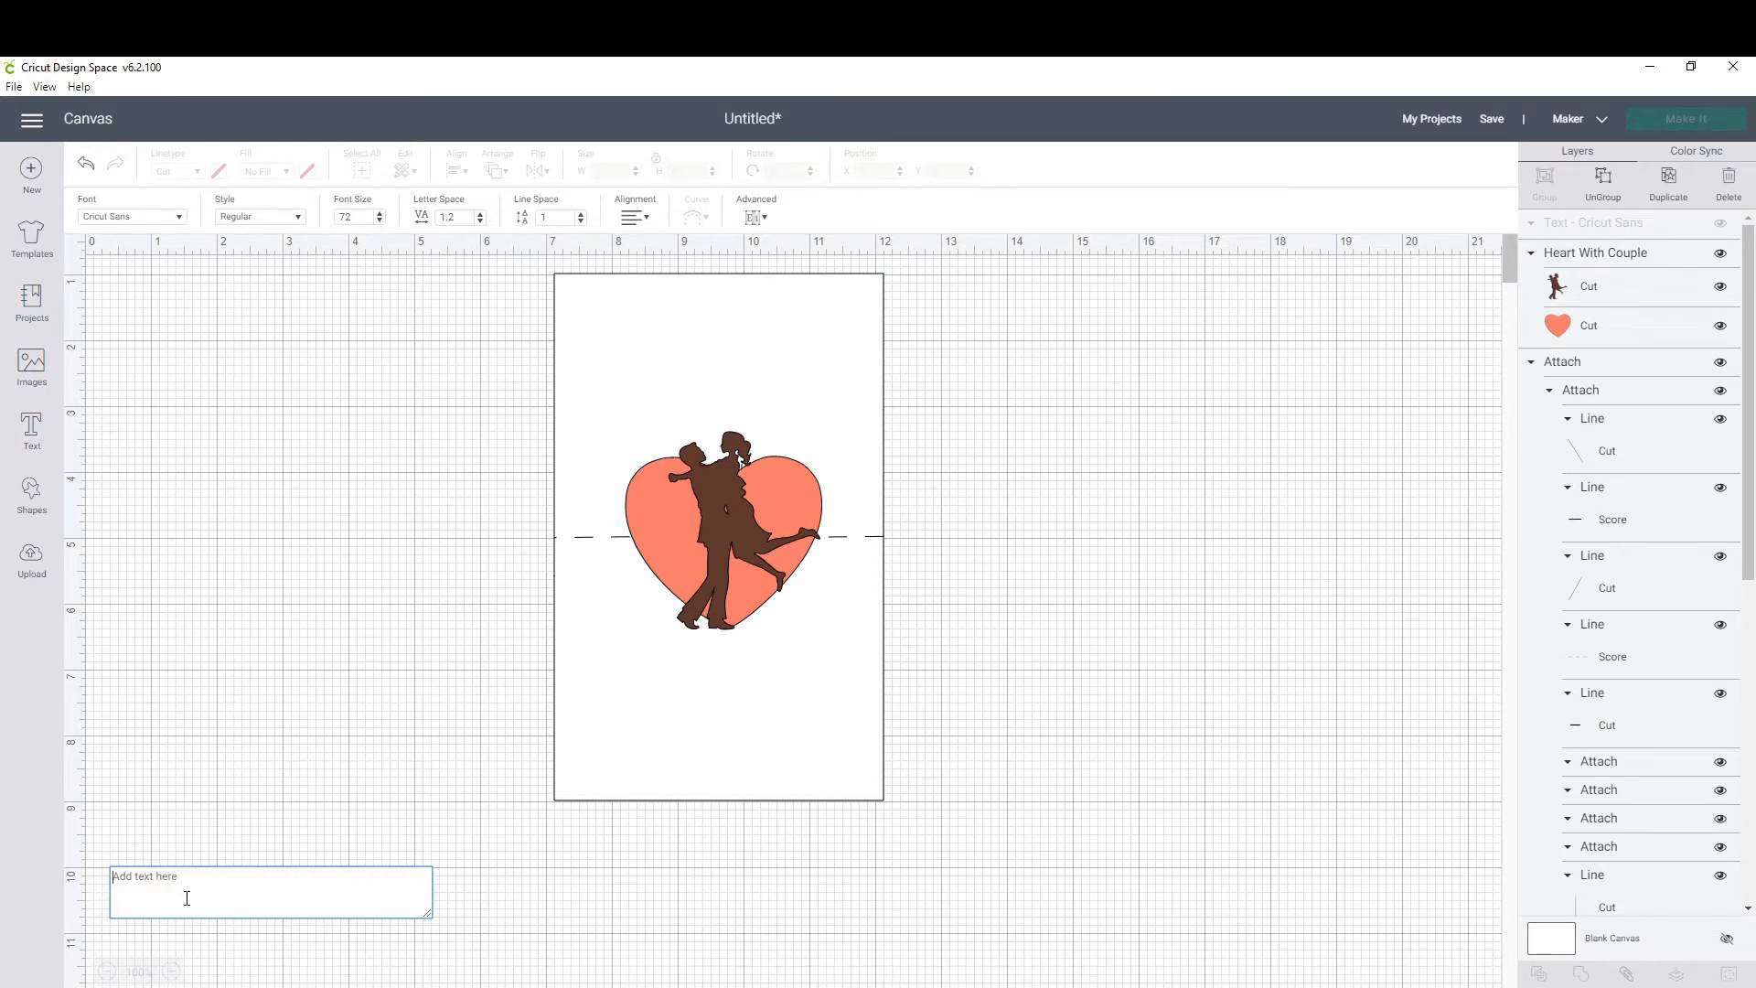
left_click(129, 216)
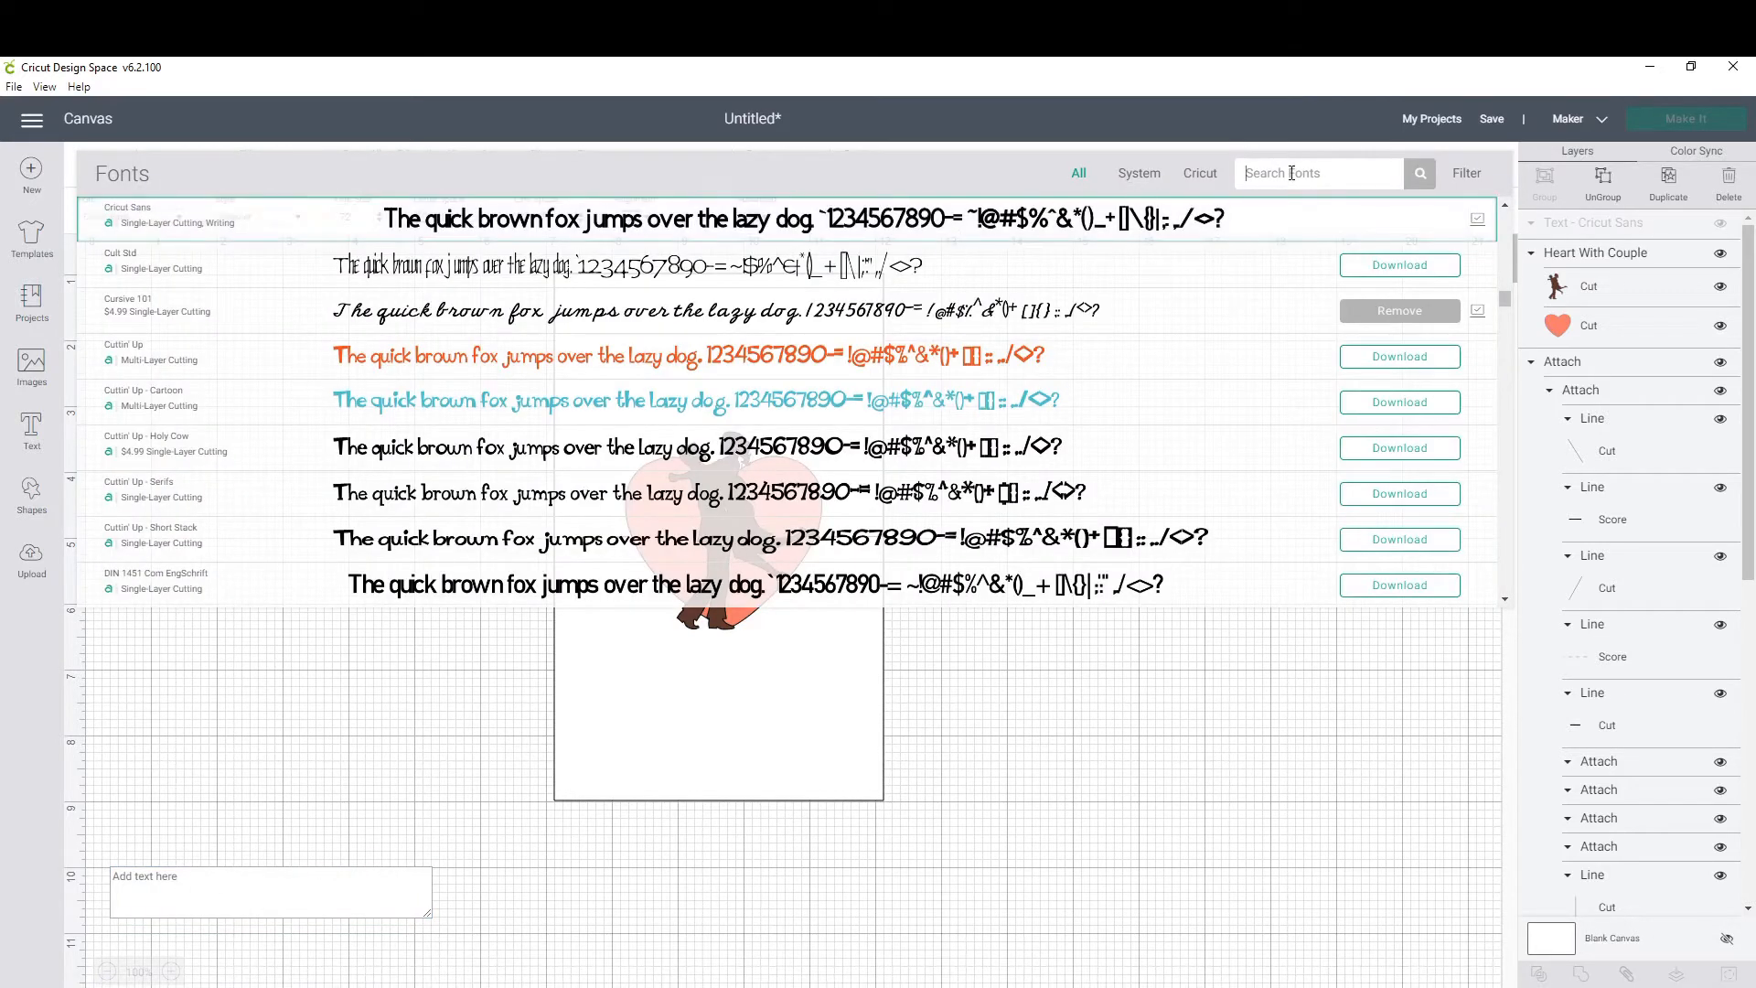
type("Be")
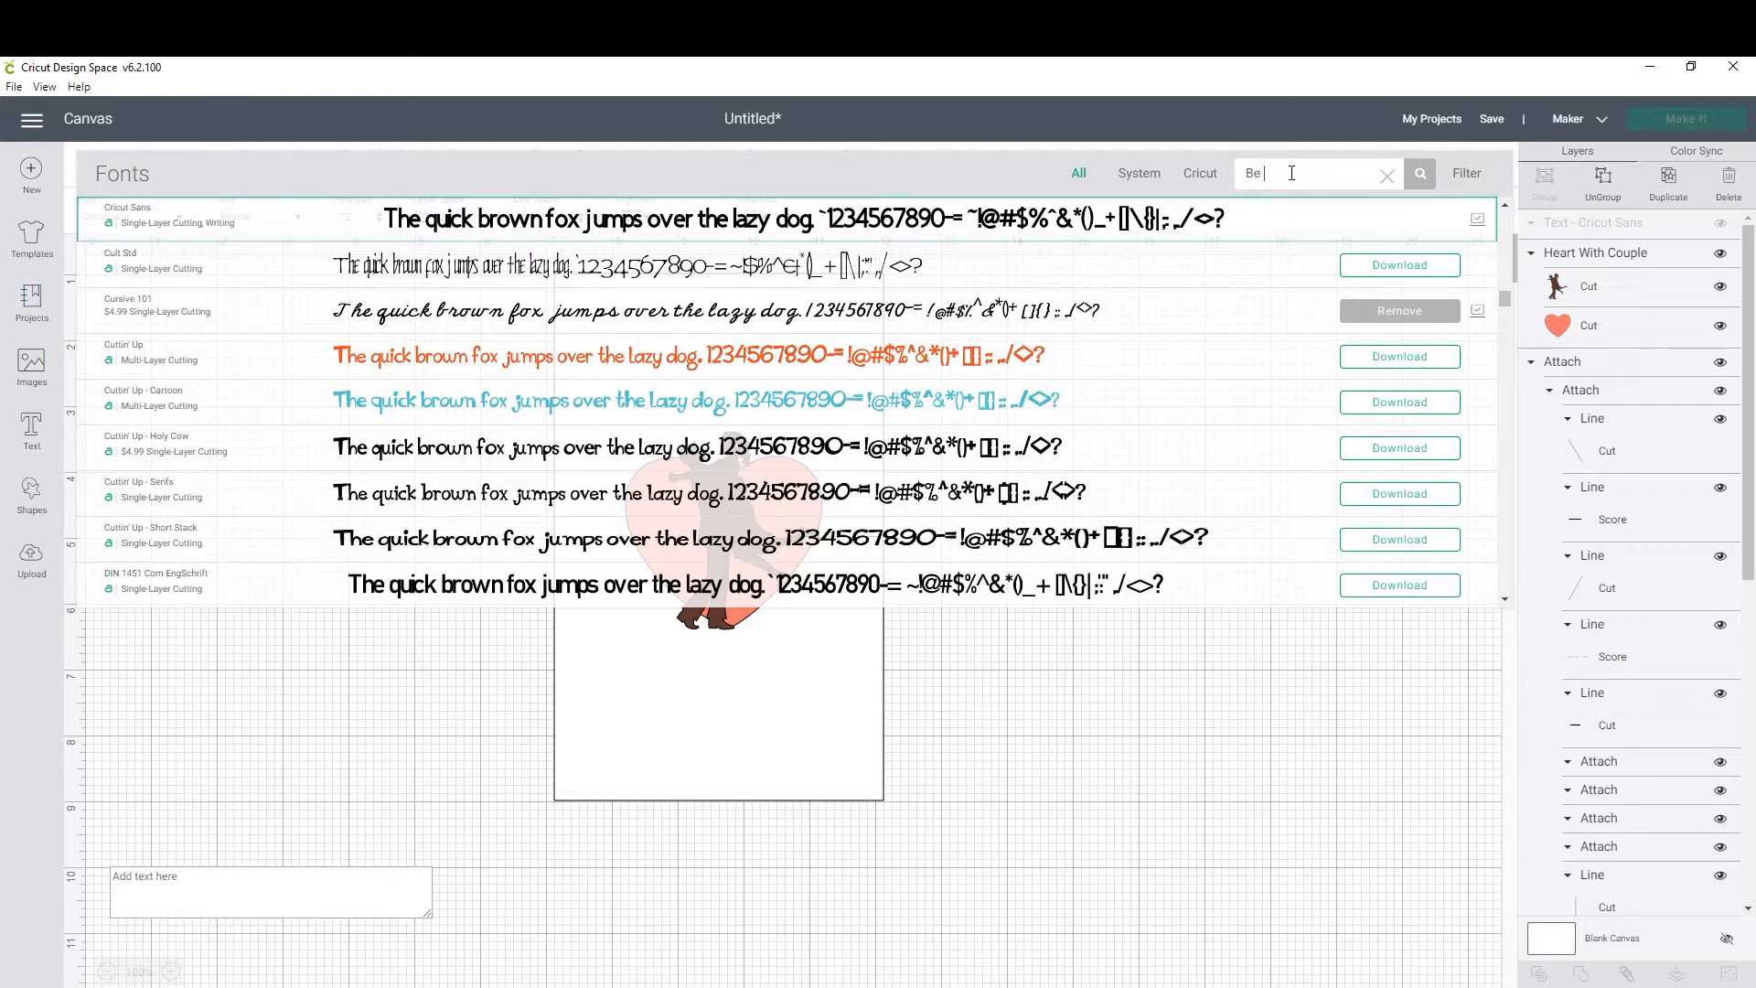
type("mine")
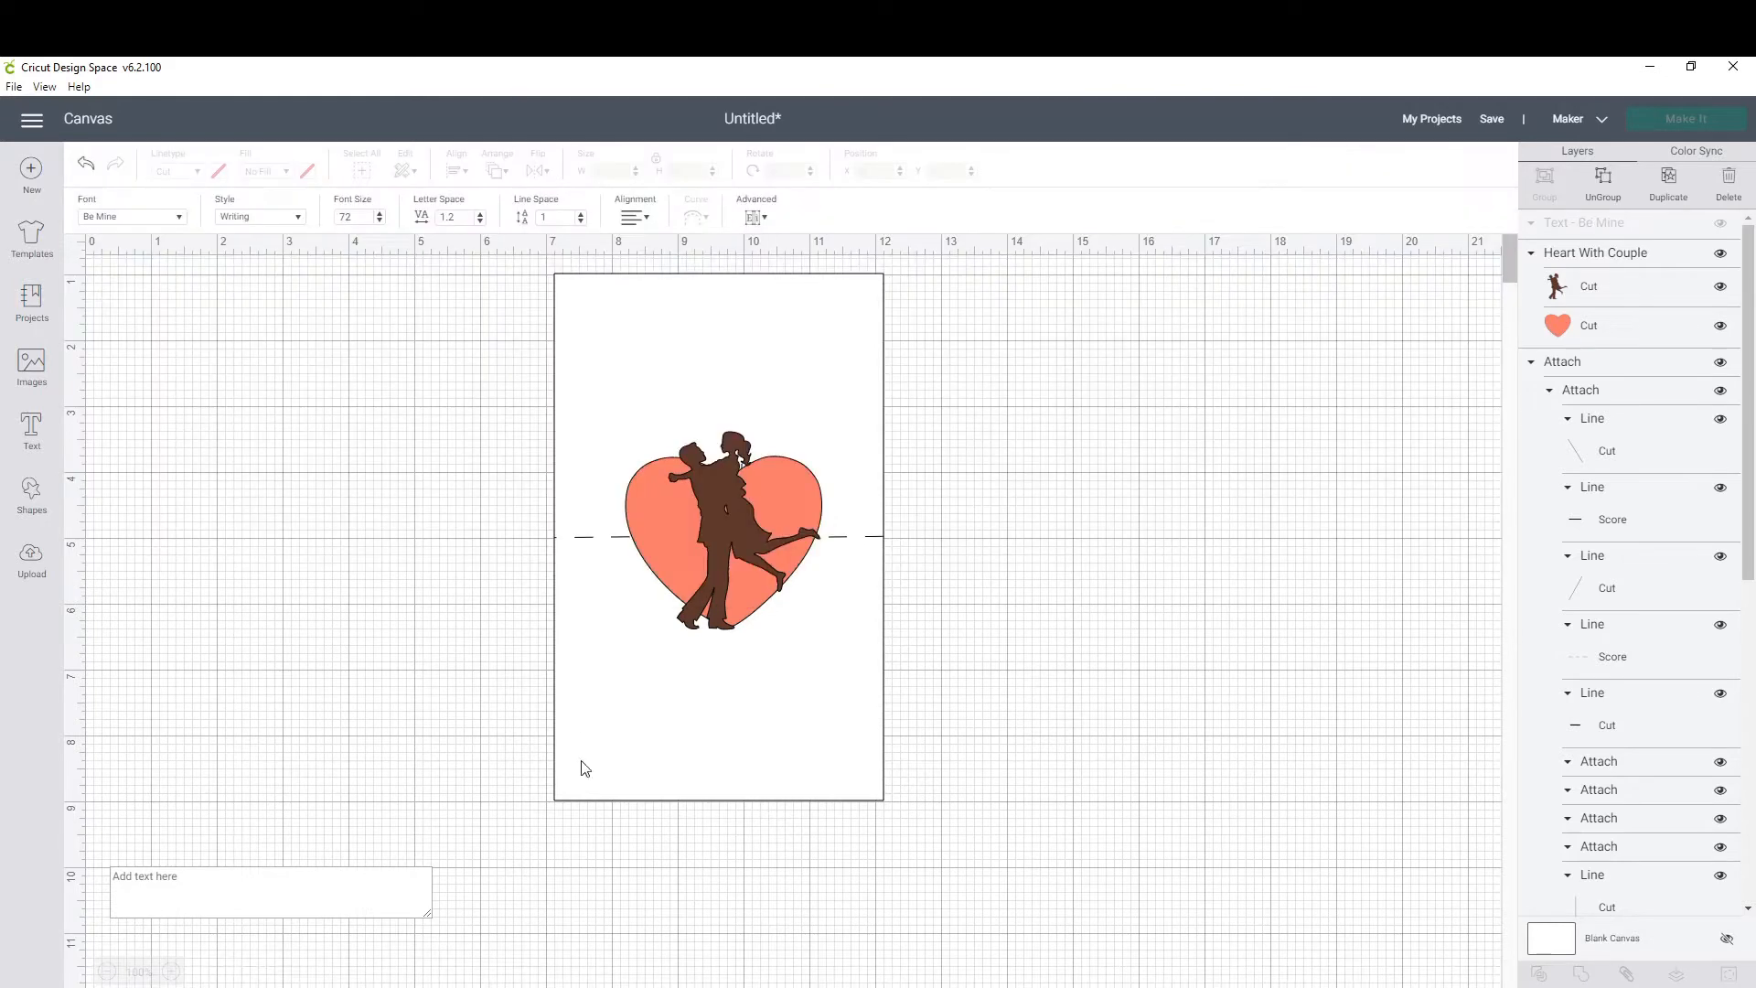
mouse_move(282, 884)
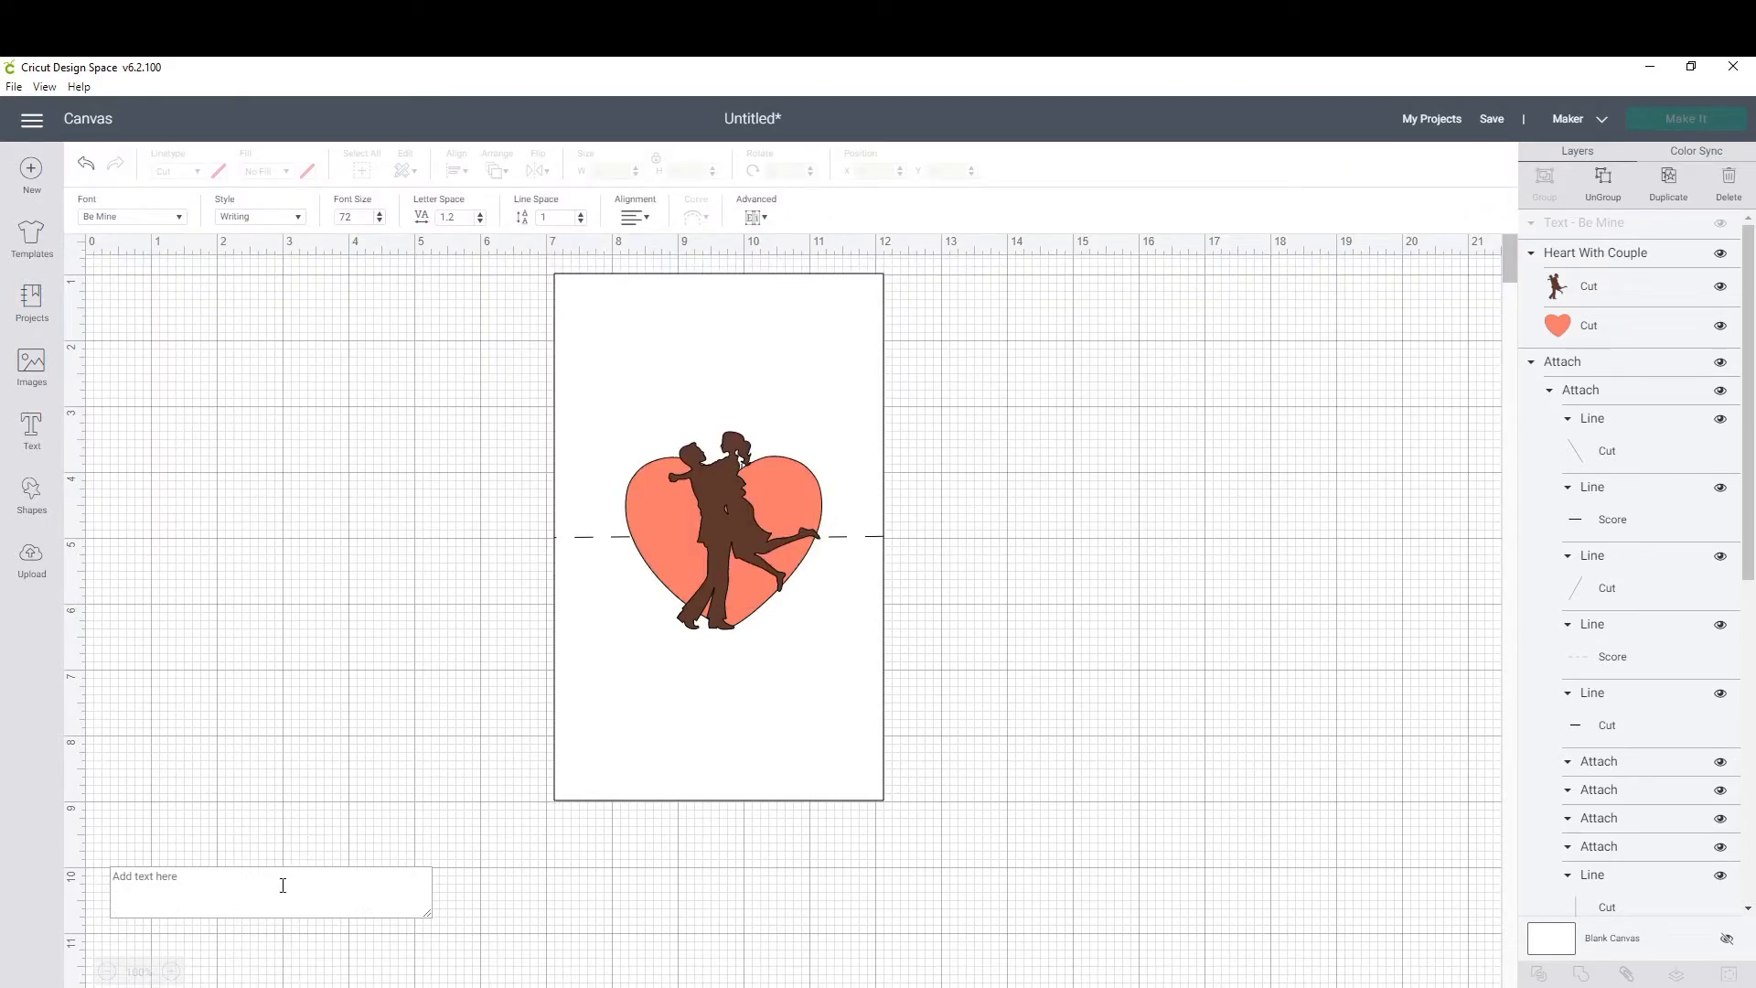
mouse_move(408, 959)
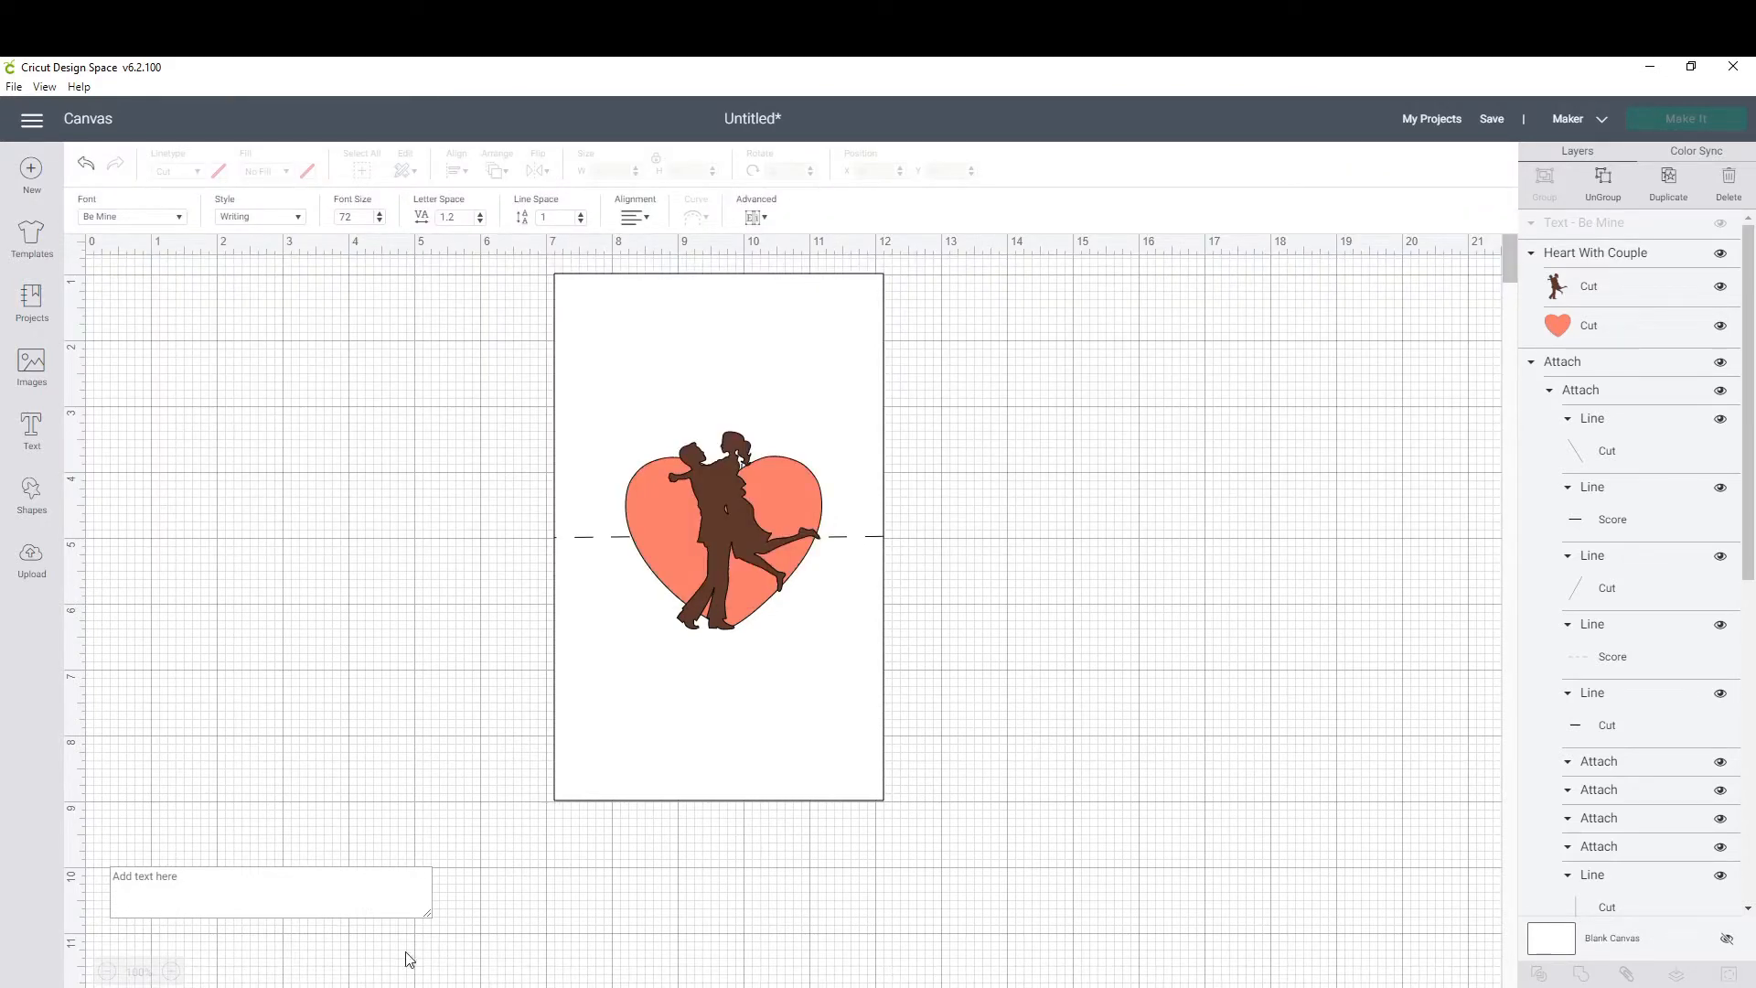
mouse_move(106, 954)
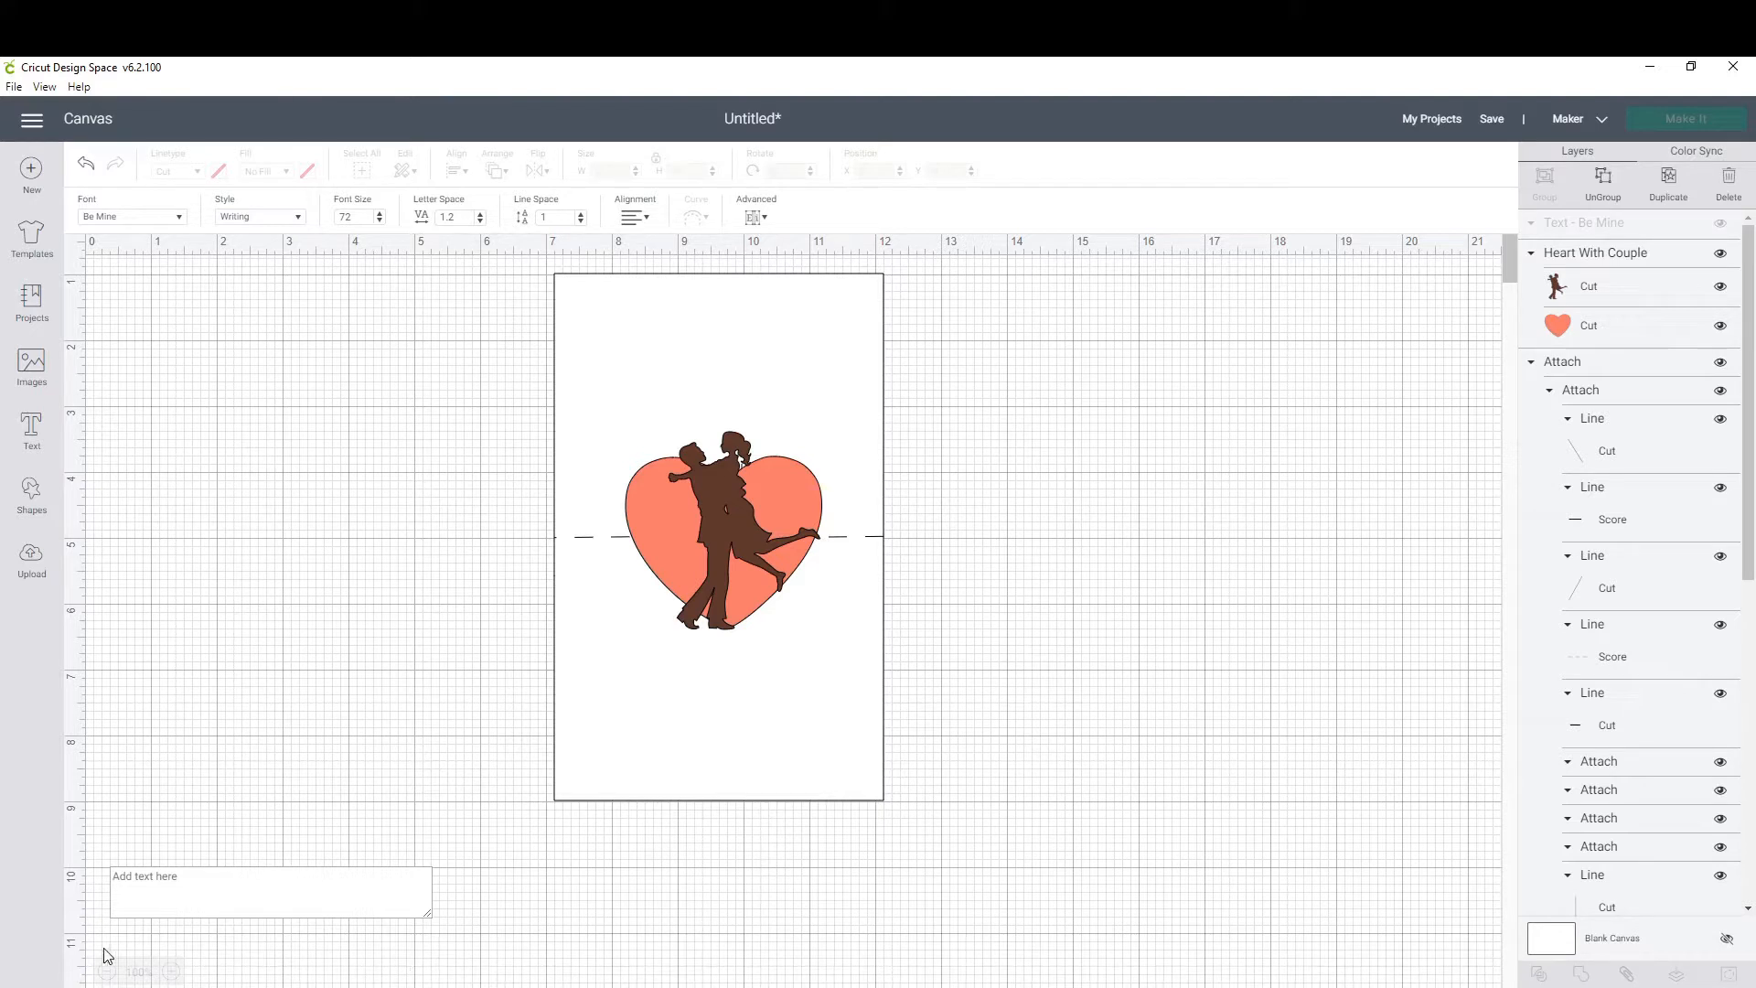
Type 'Would Give Me the Greatest' over three lines and center-align it.
type("W")
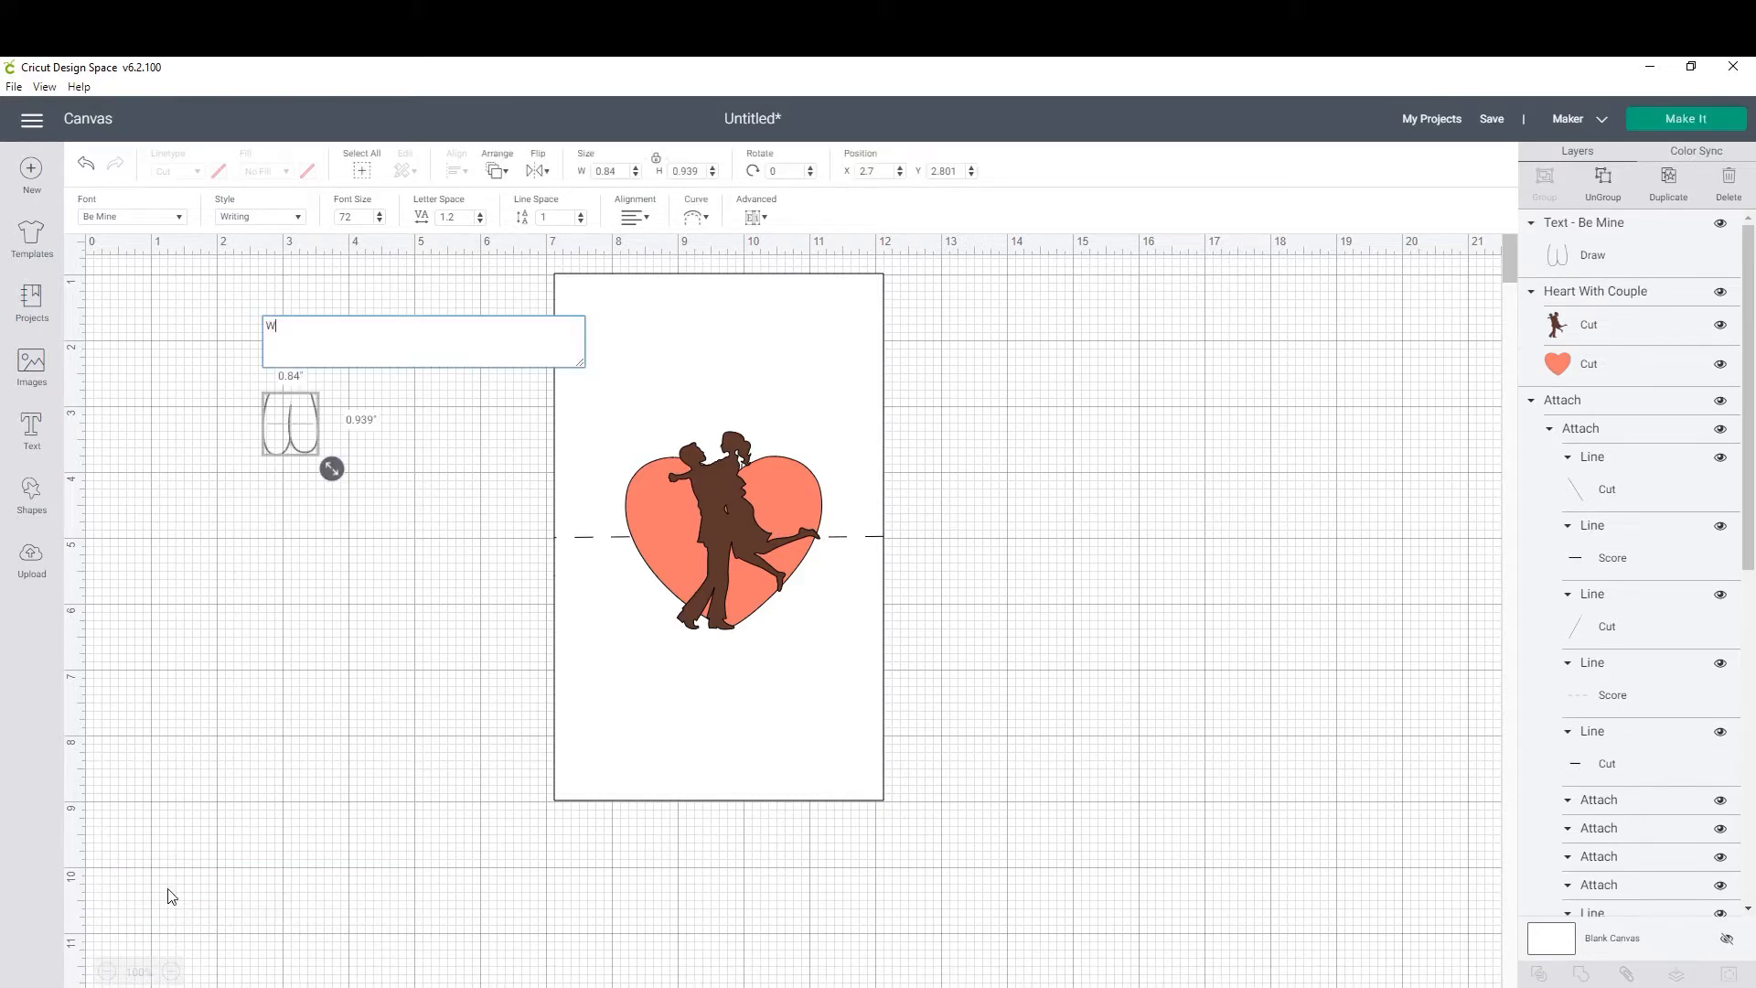
type("ould")
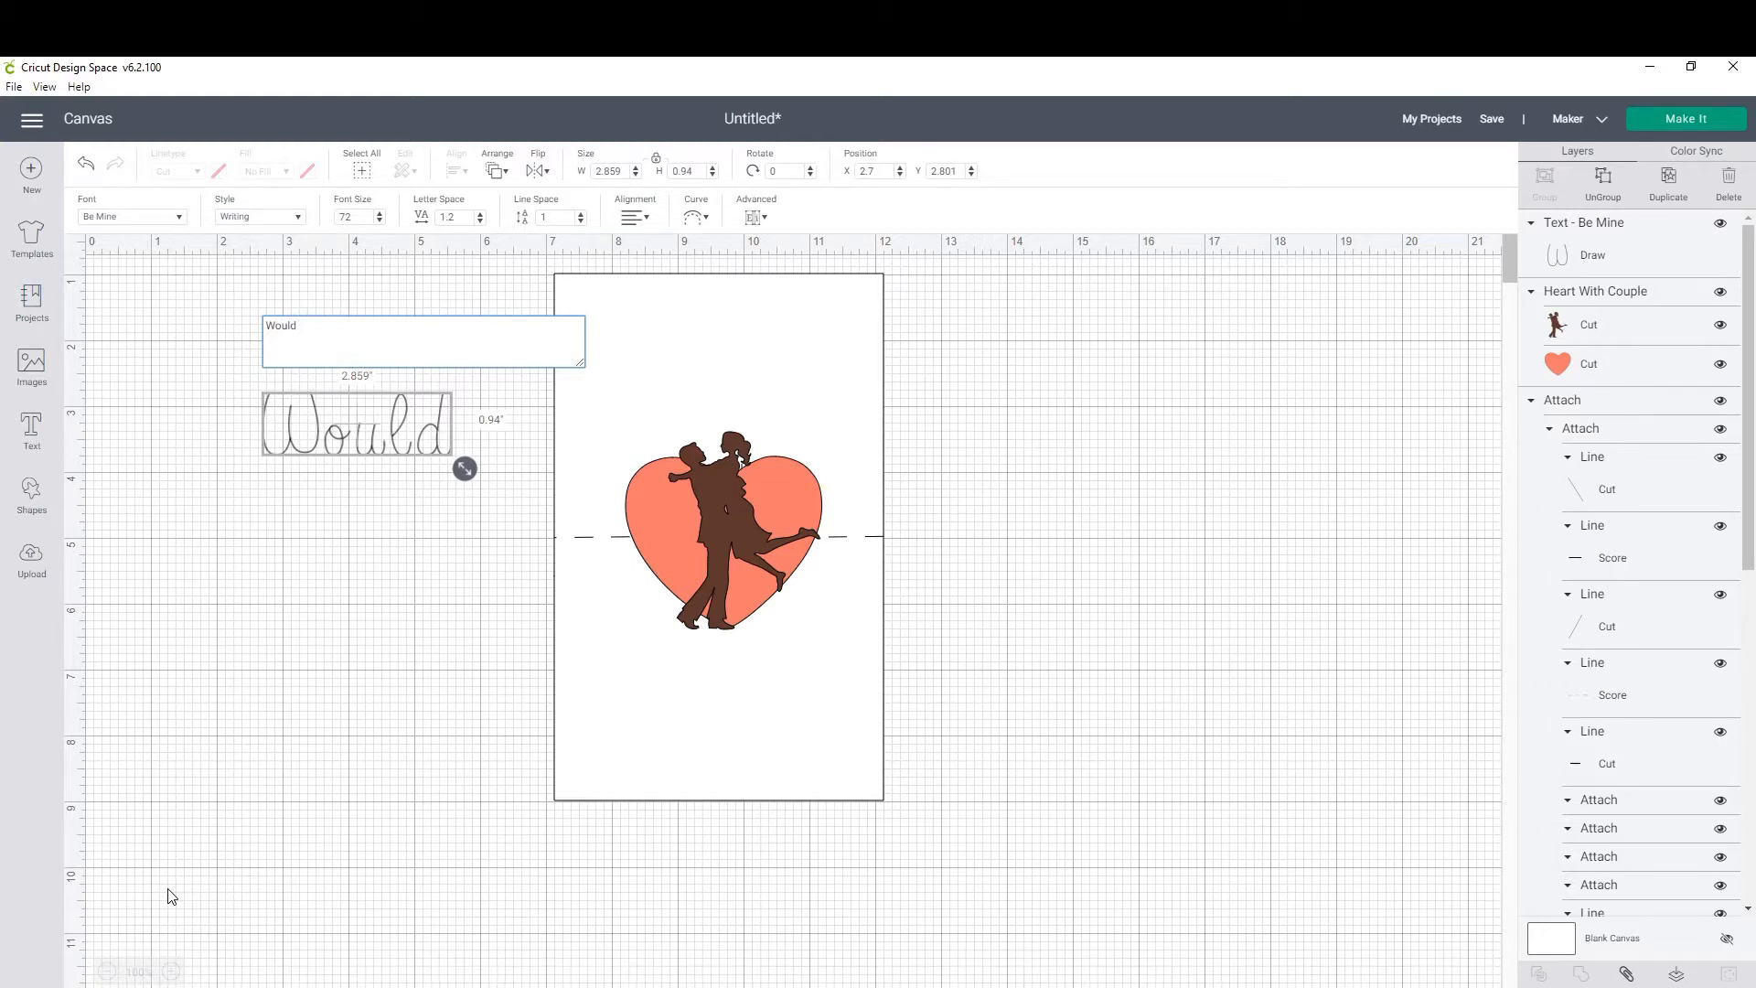
left_click(303, 325)
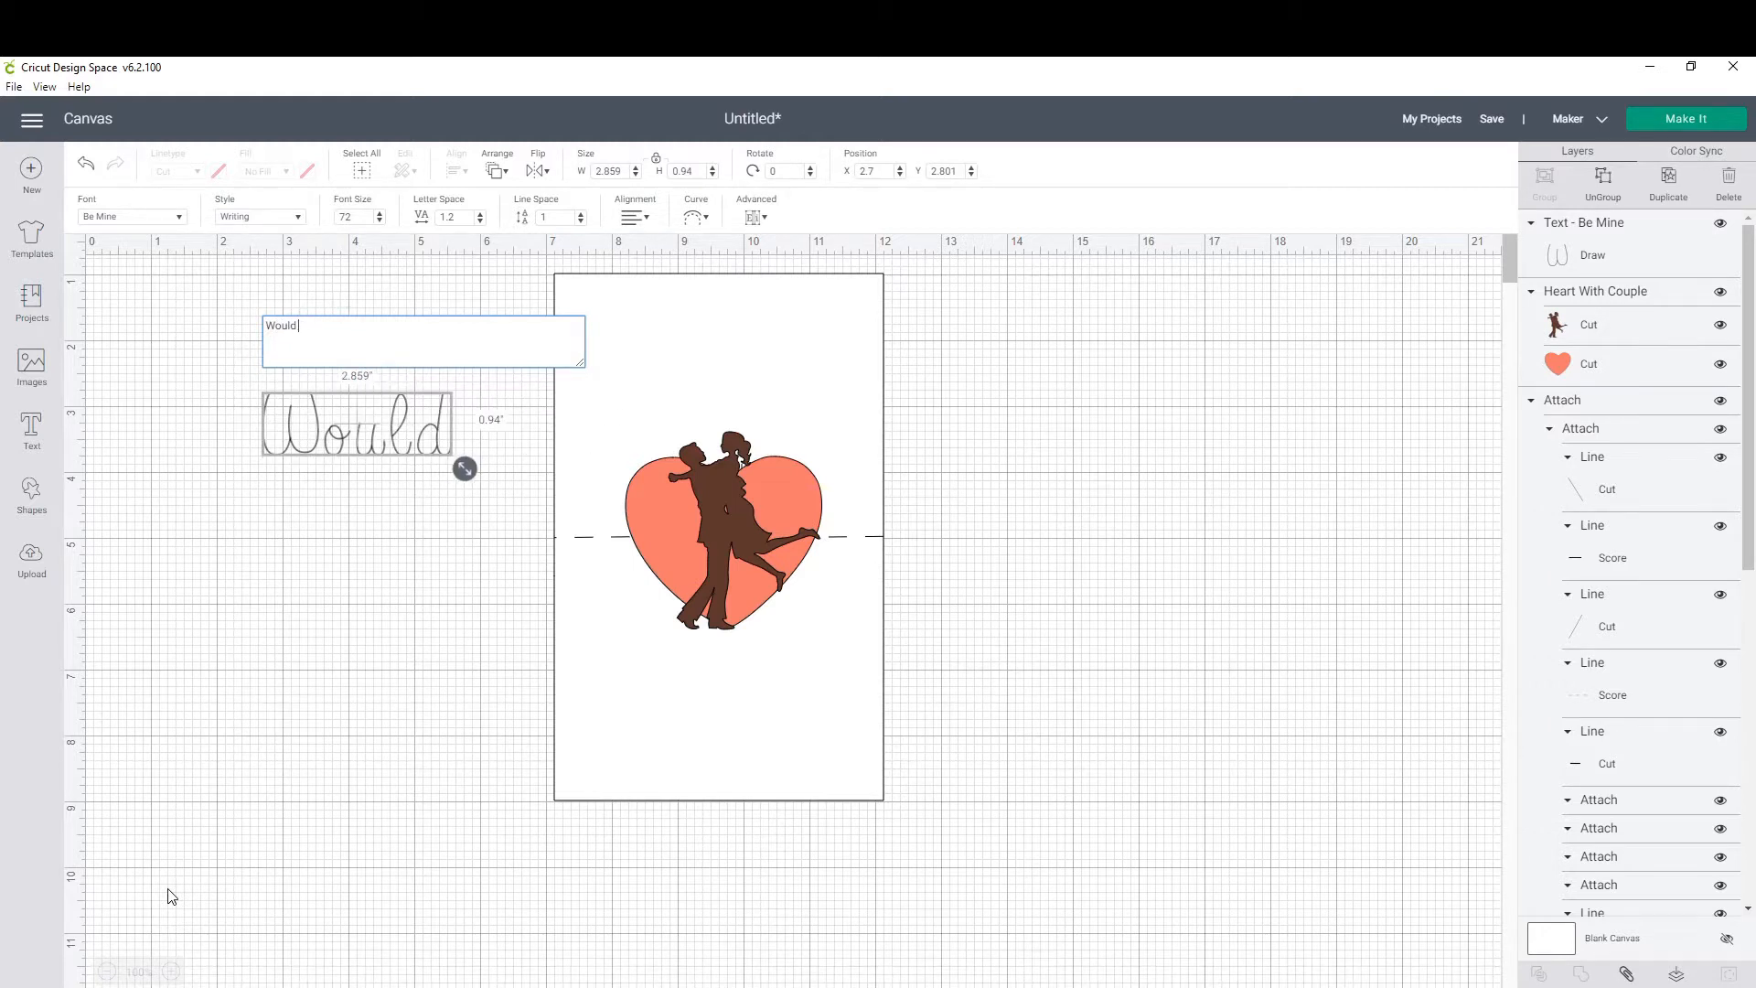
type("Give Me")
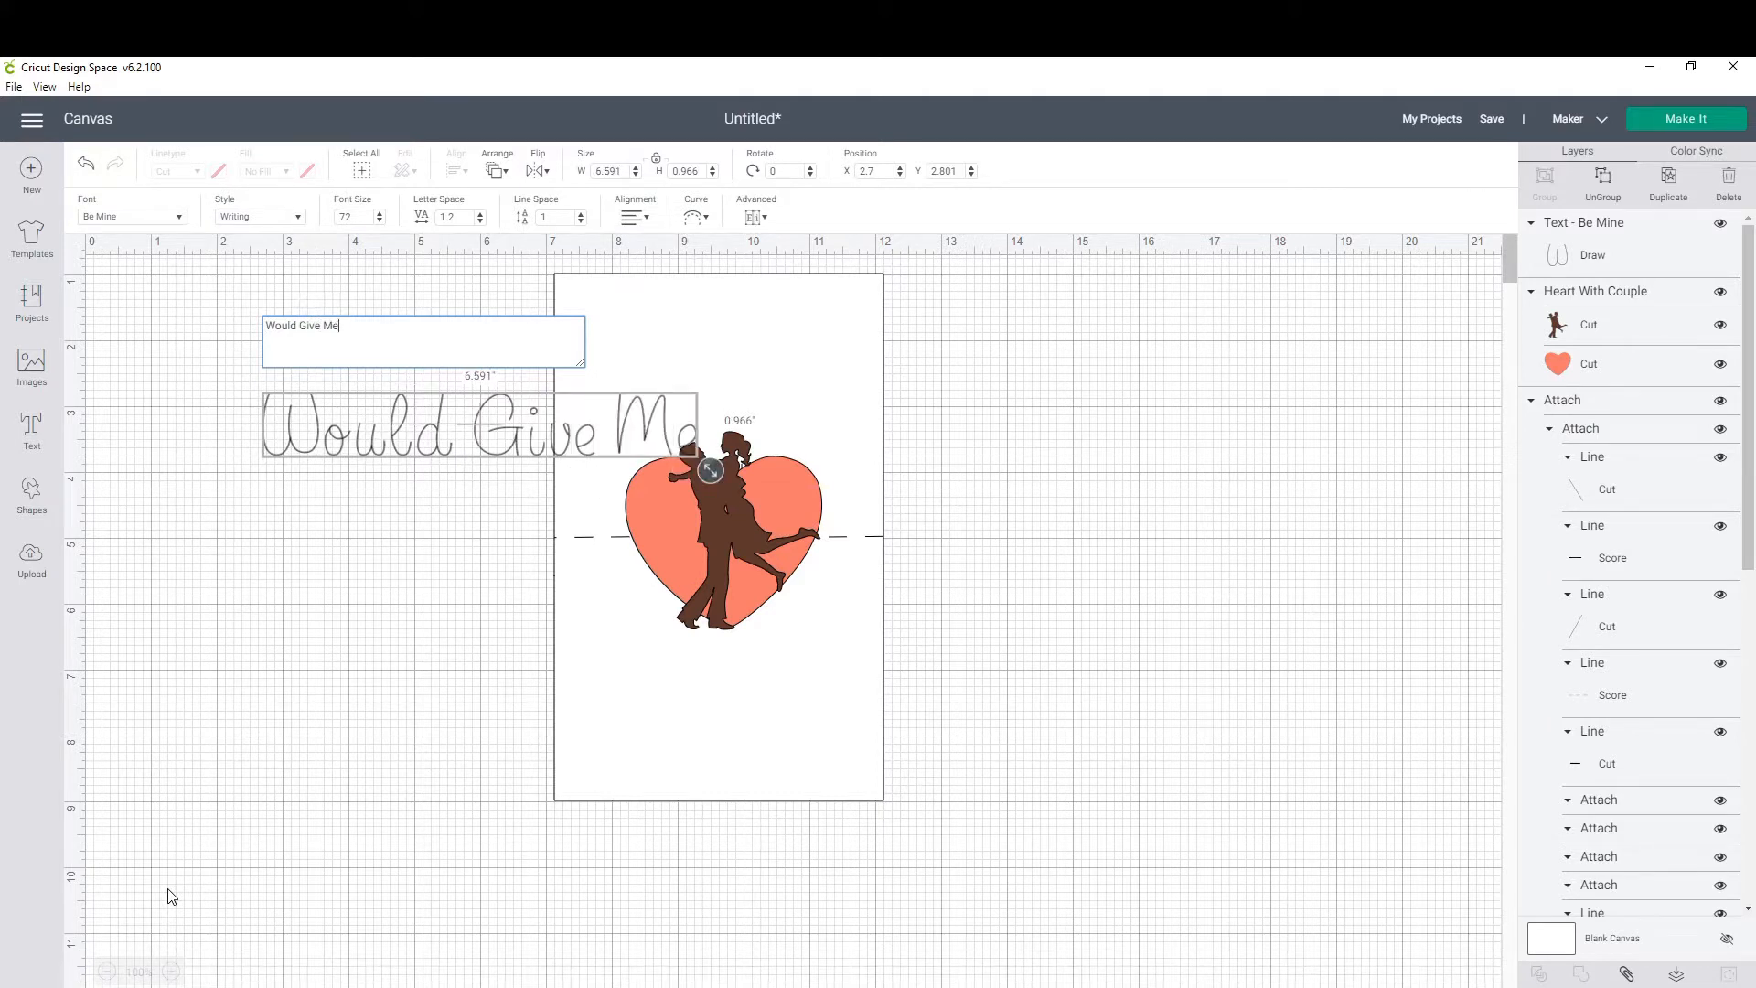
type("the")
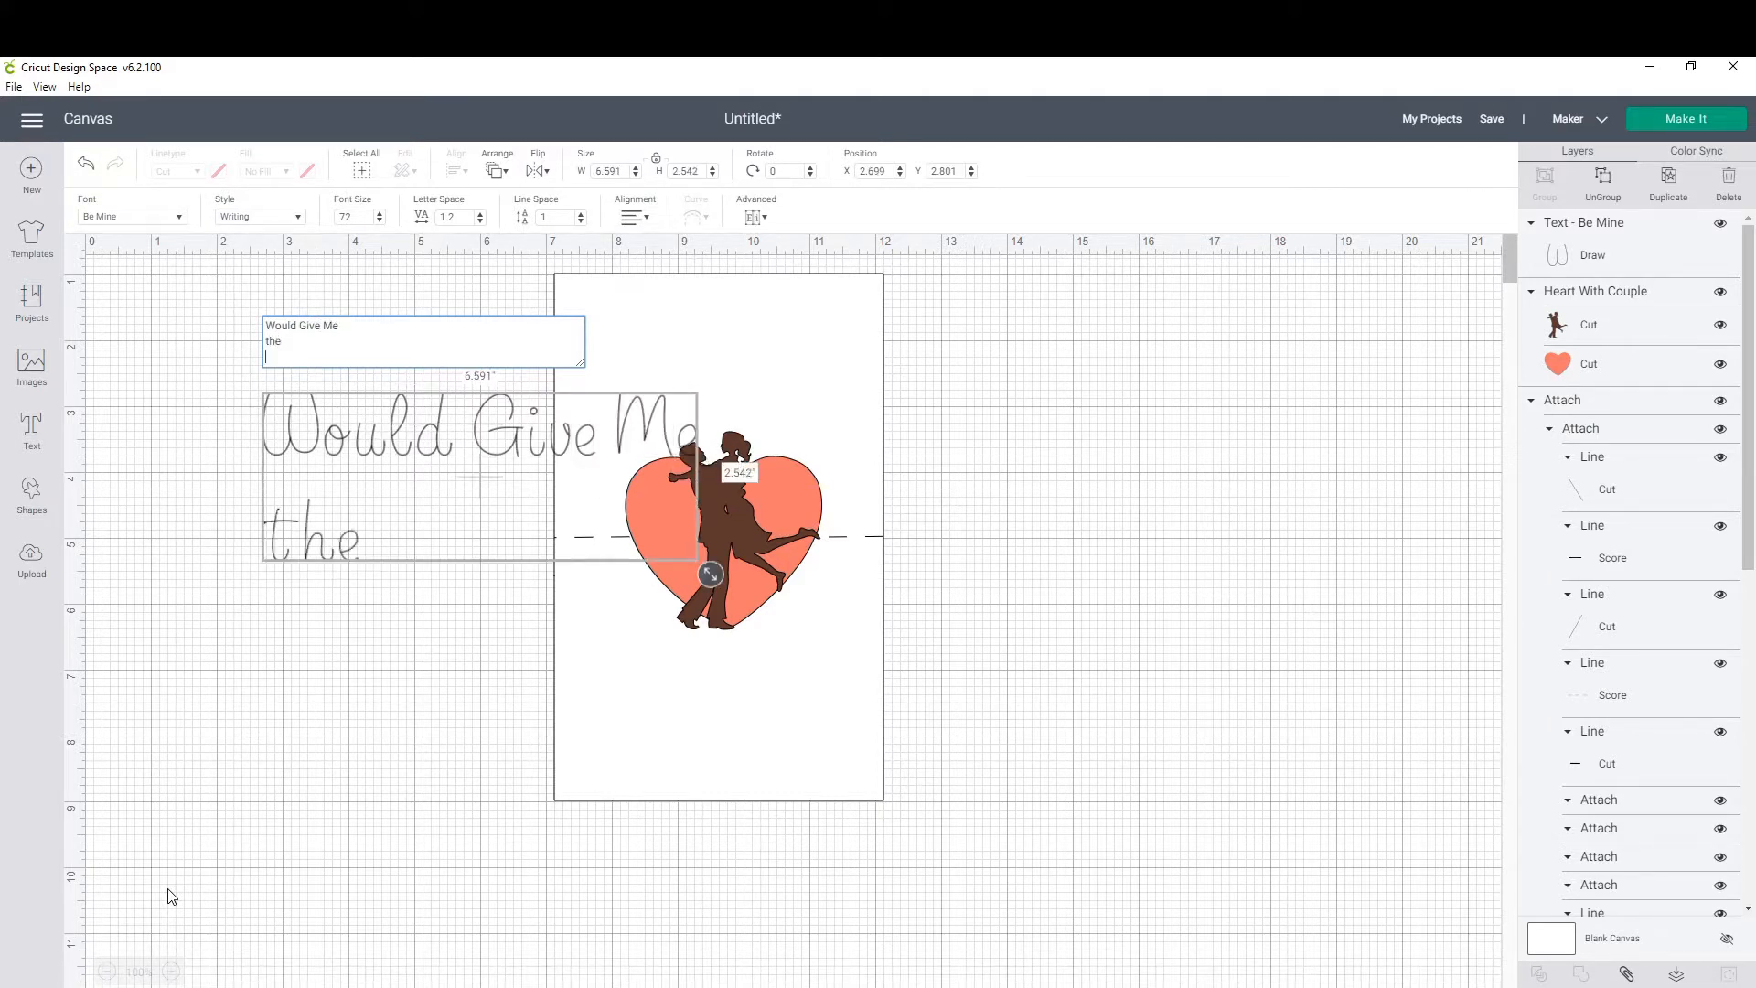
type("Greatest")
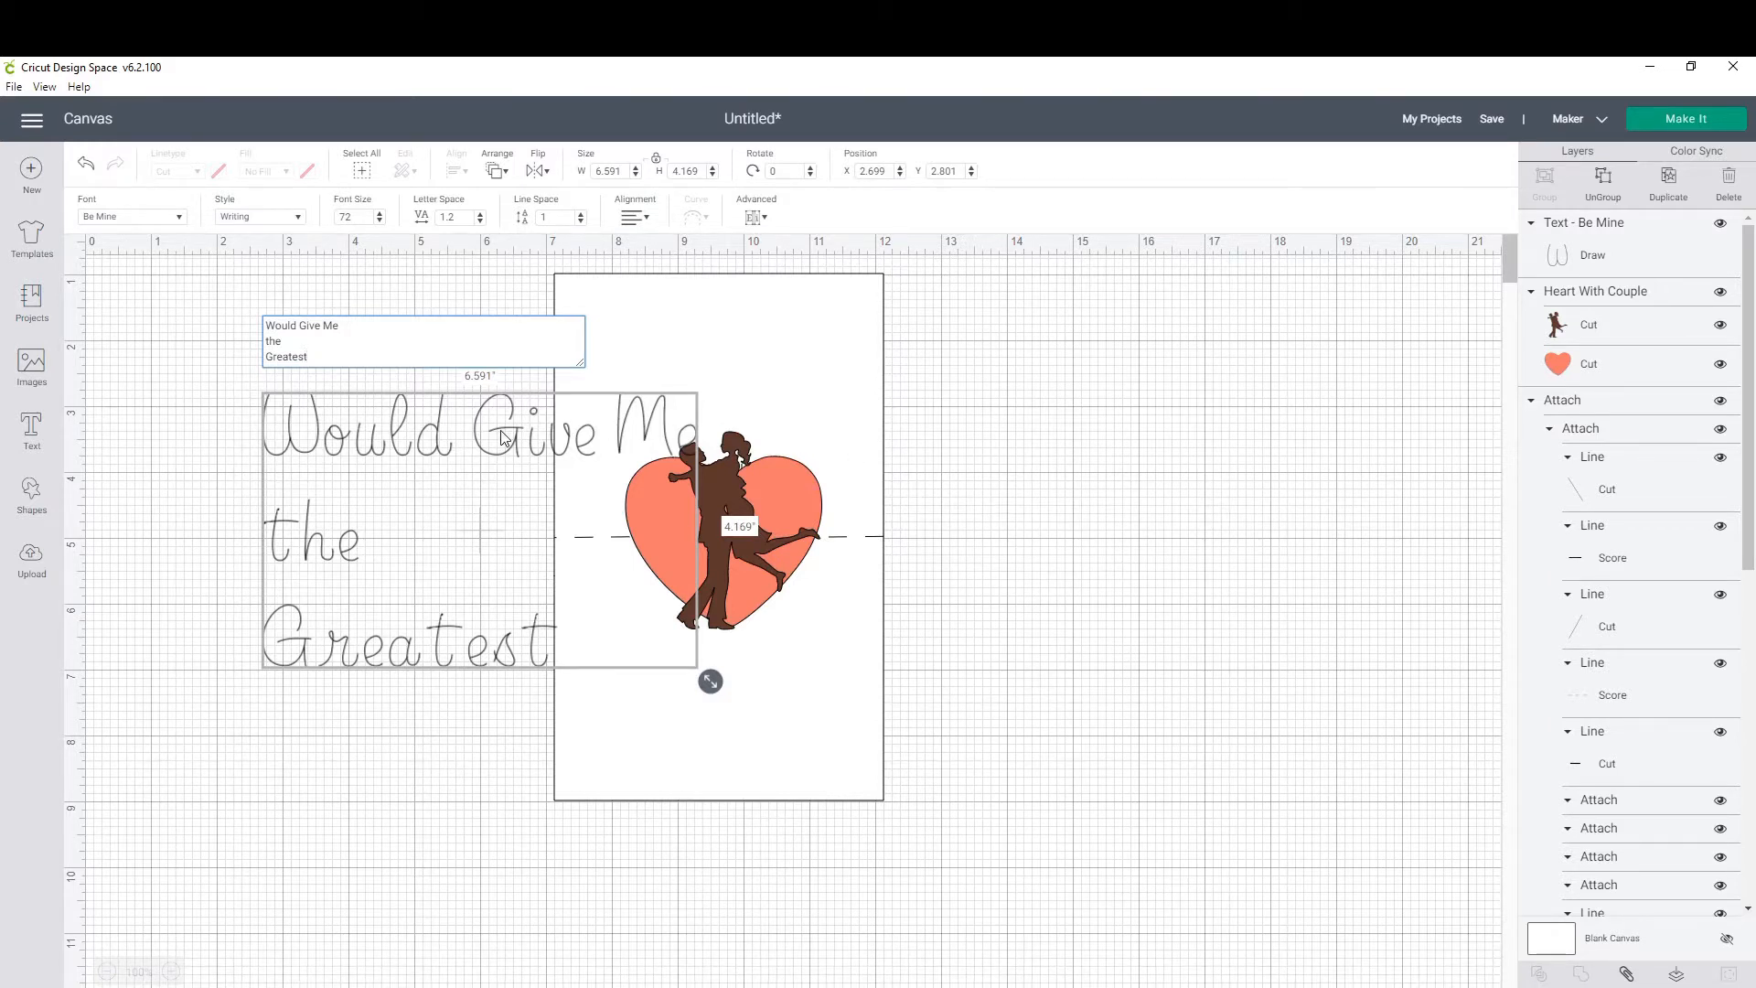
left_click(634, 216)
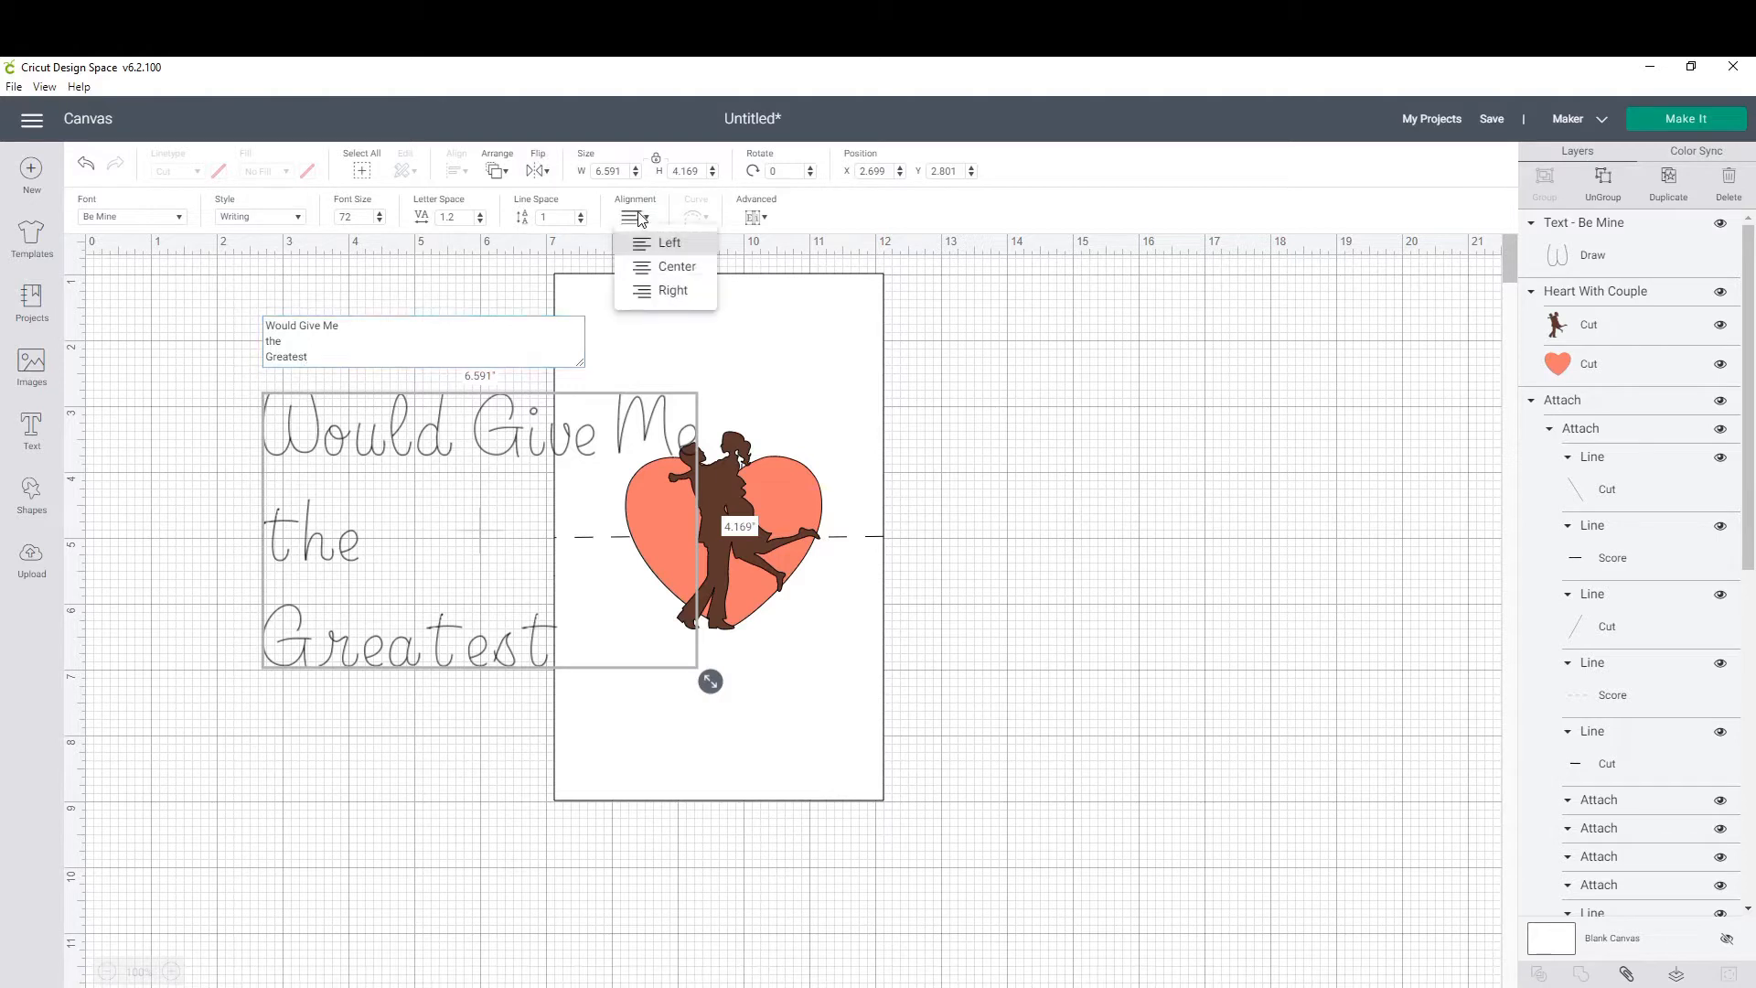
left_click(676, 267)
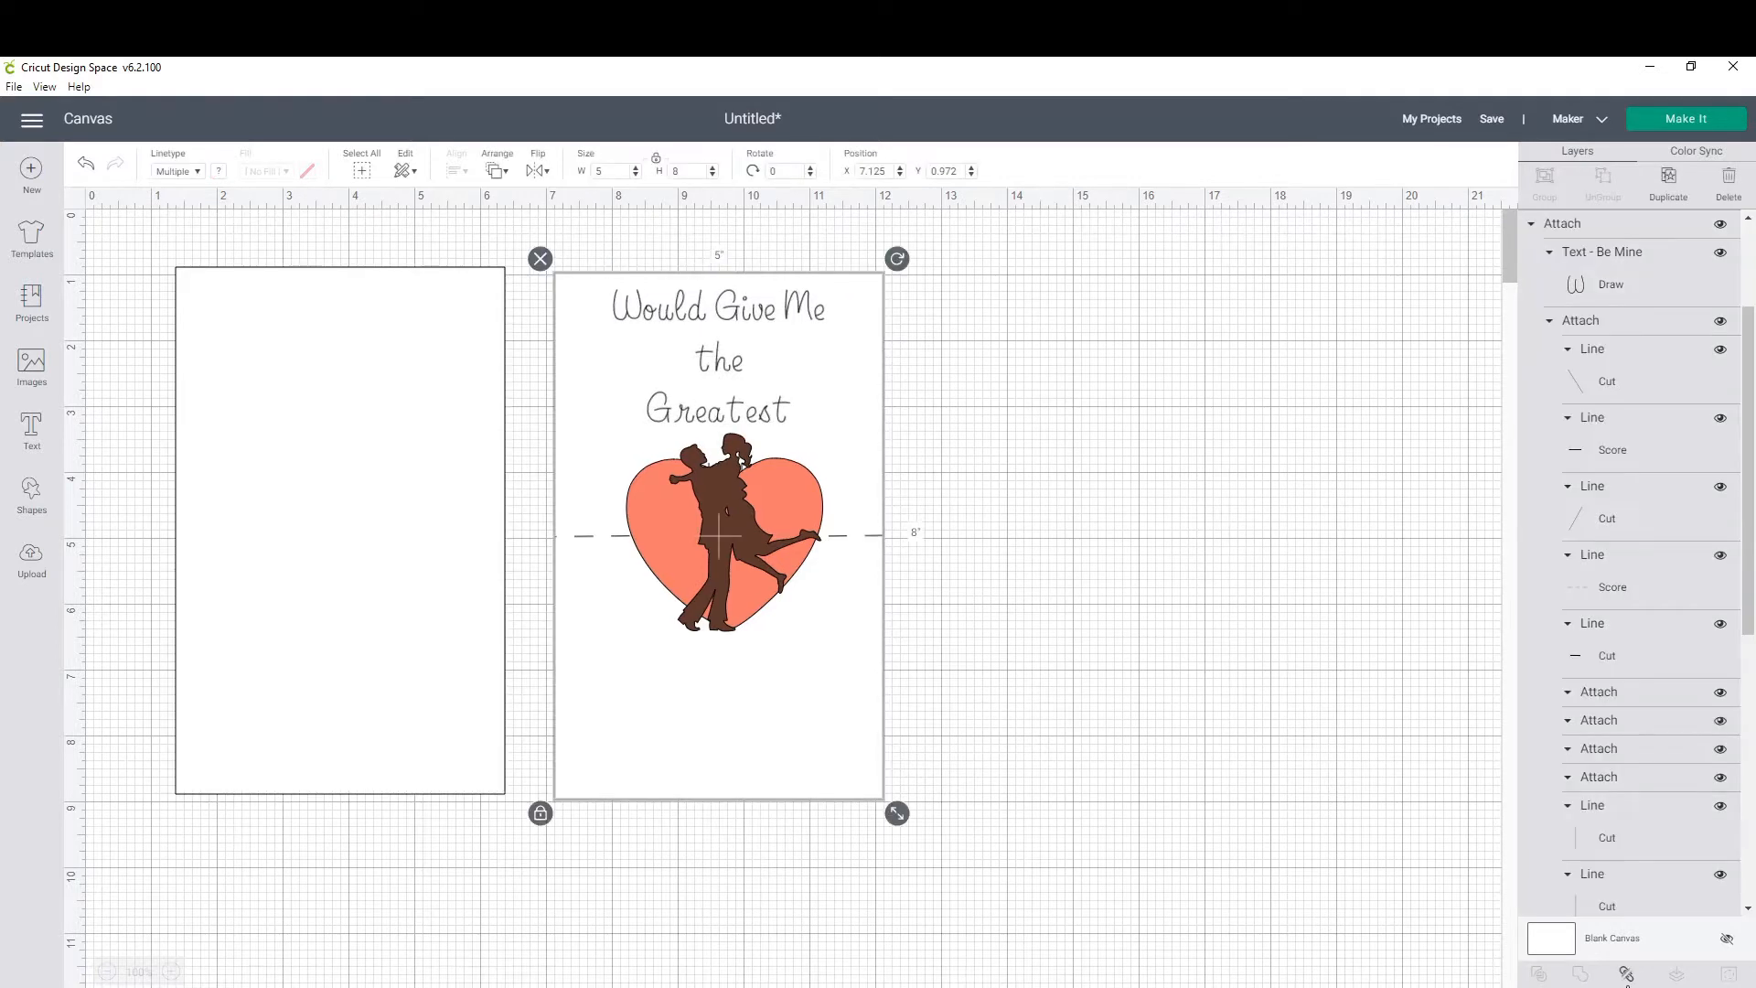
Rejoin the quote into two lines and center it horizontally on the card front.
left_click(717, 325)
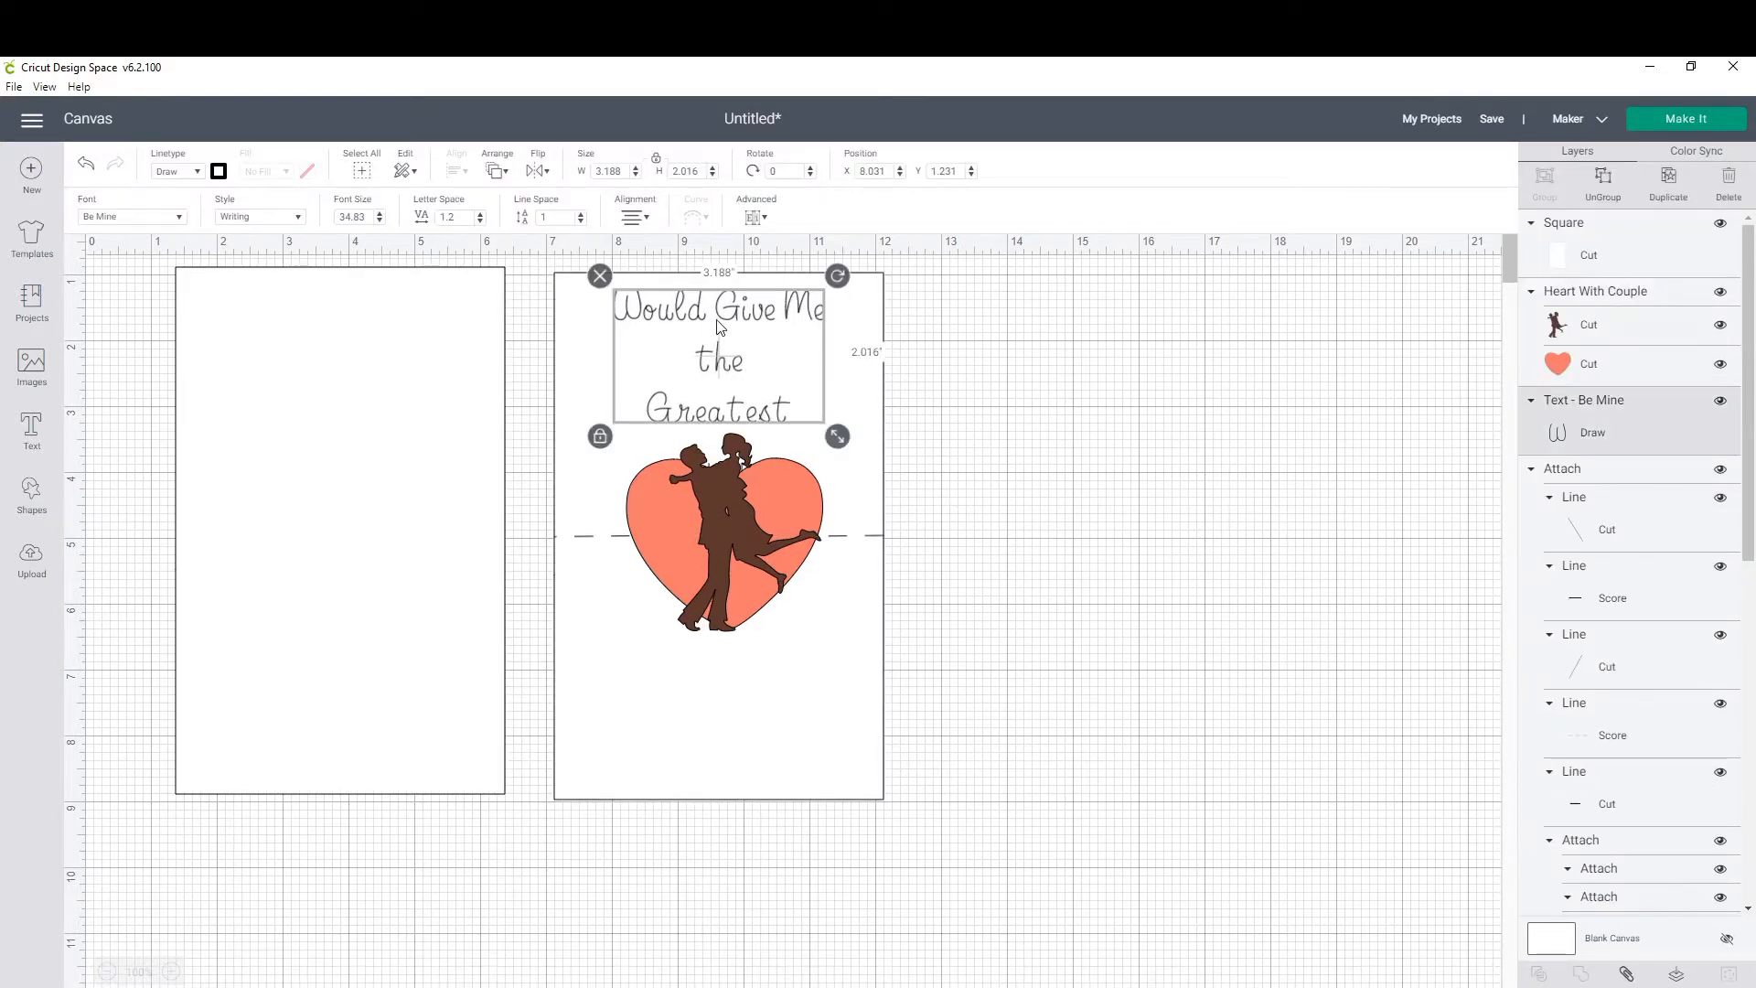
double_click(717, 359)
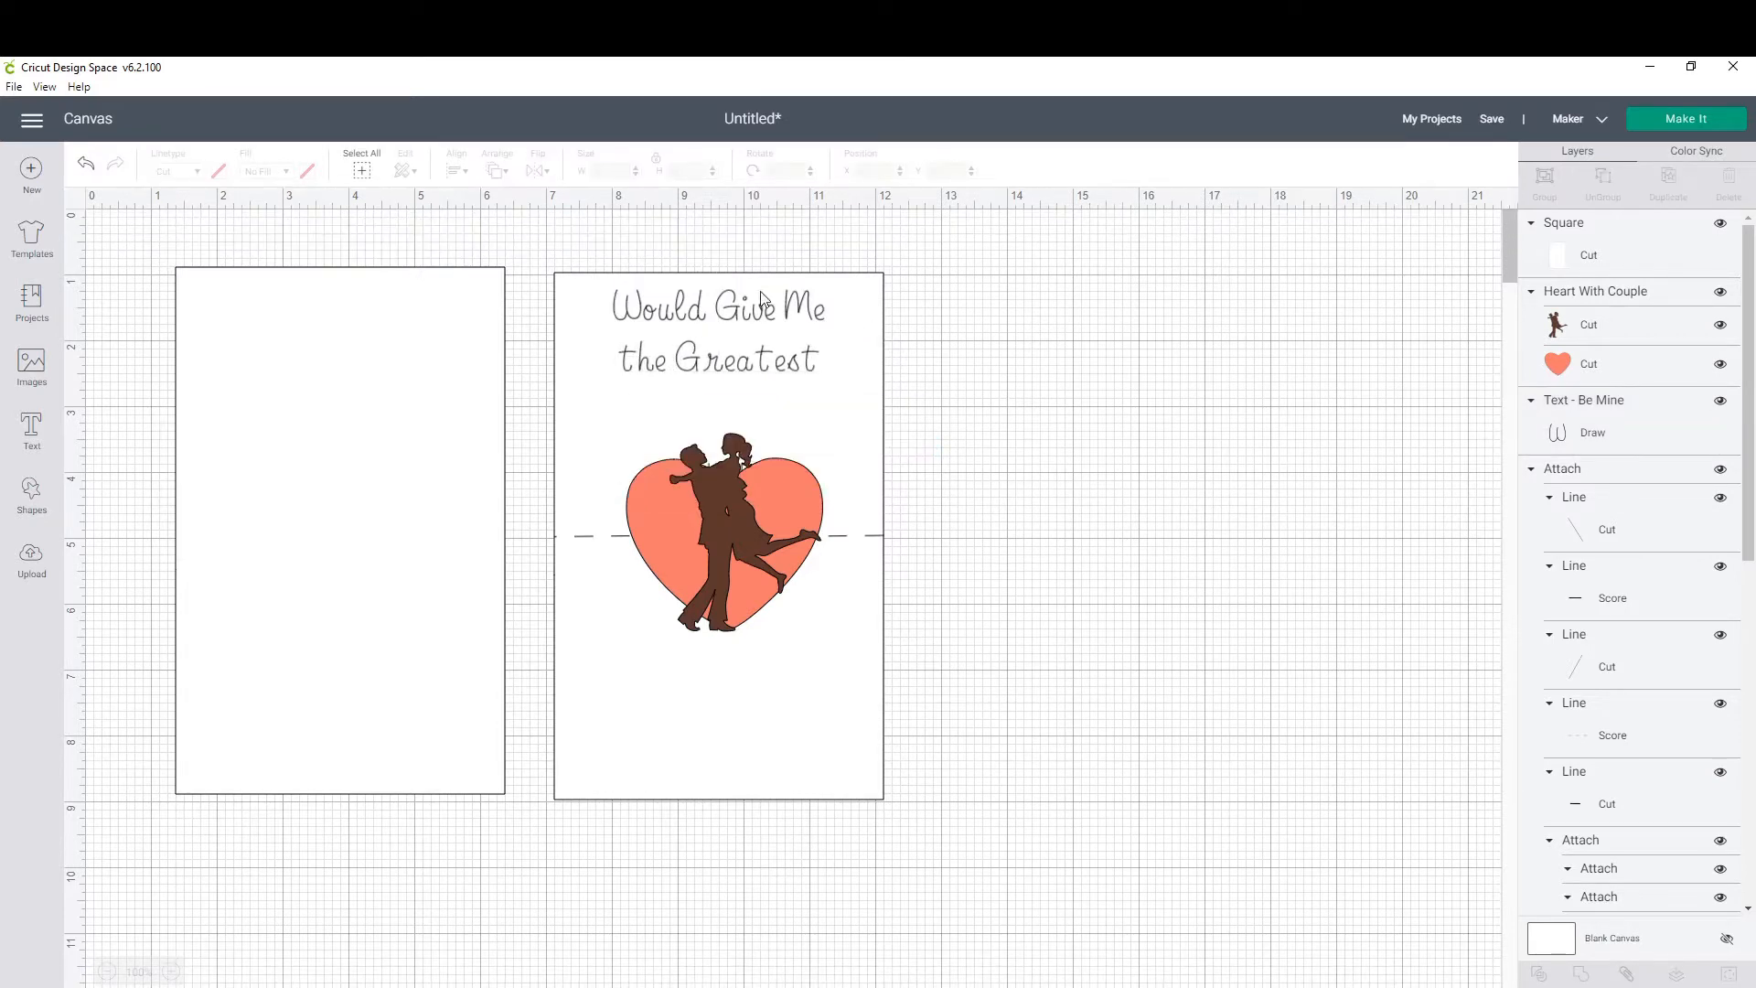
left_click(717, 333)
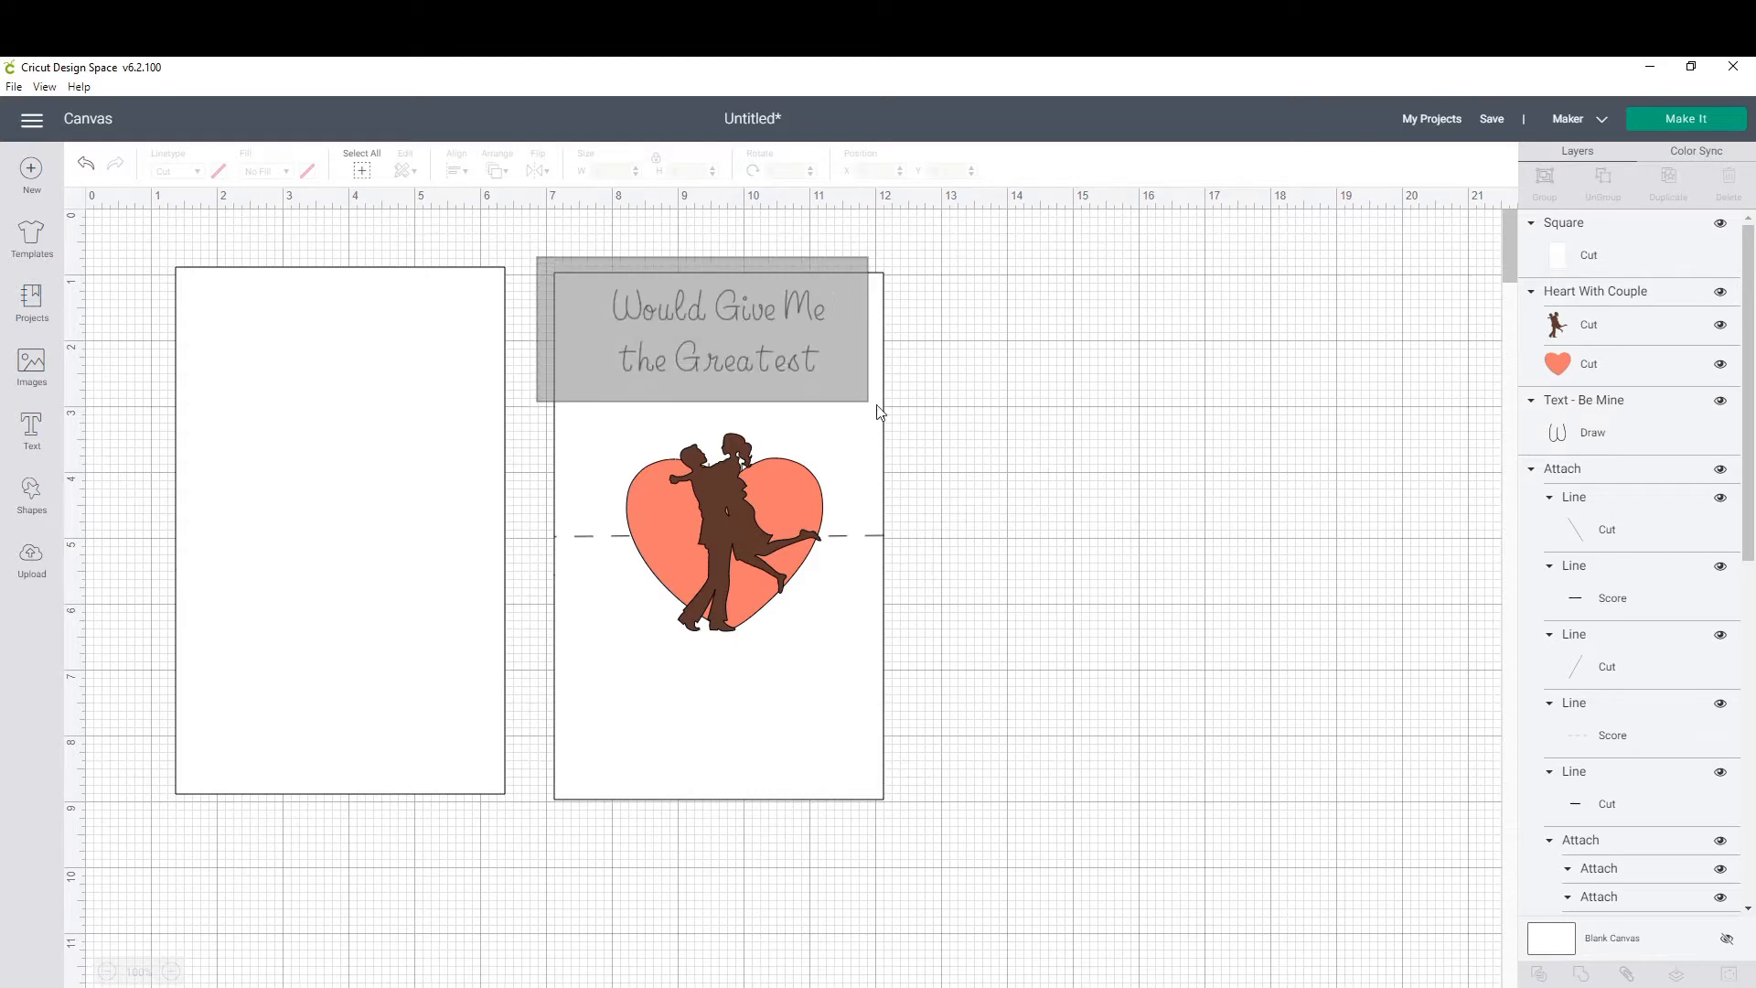
left_click(717, 526)
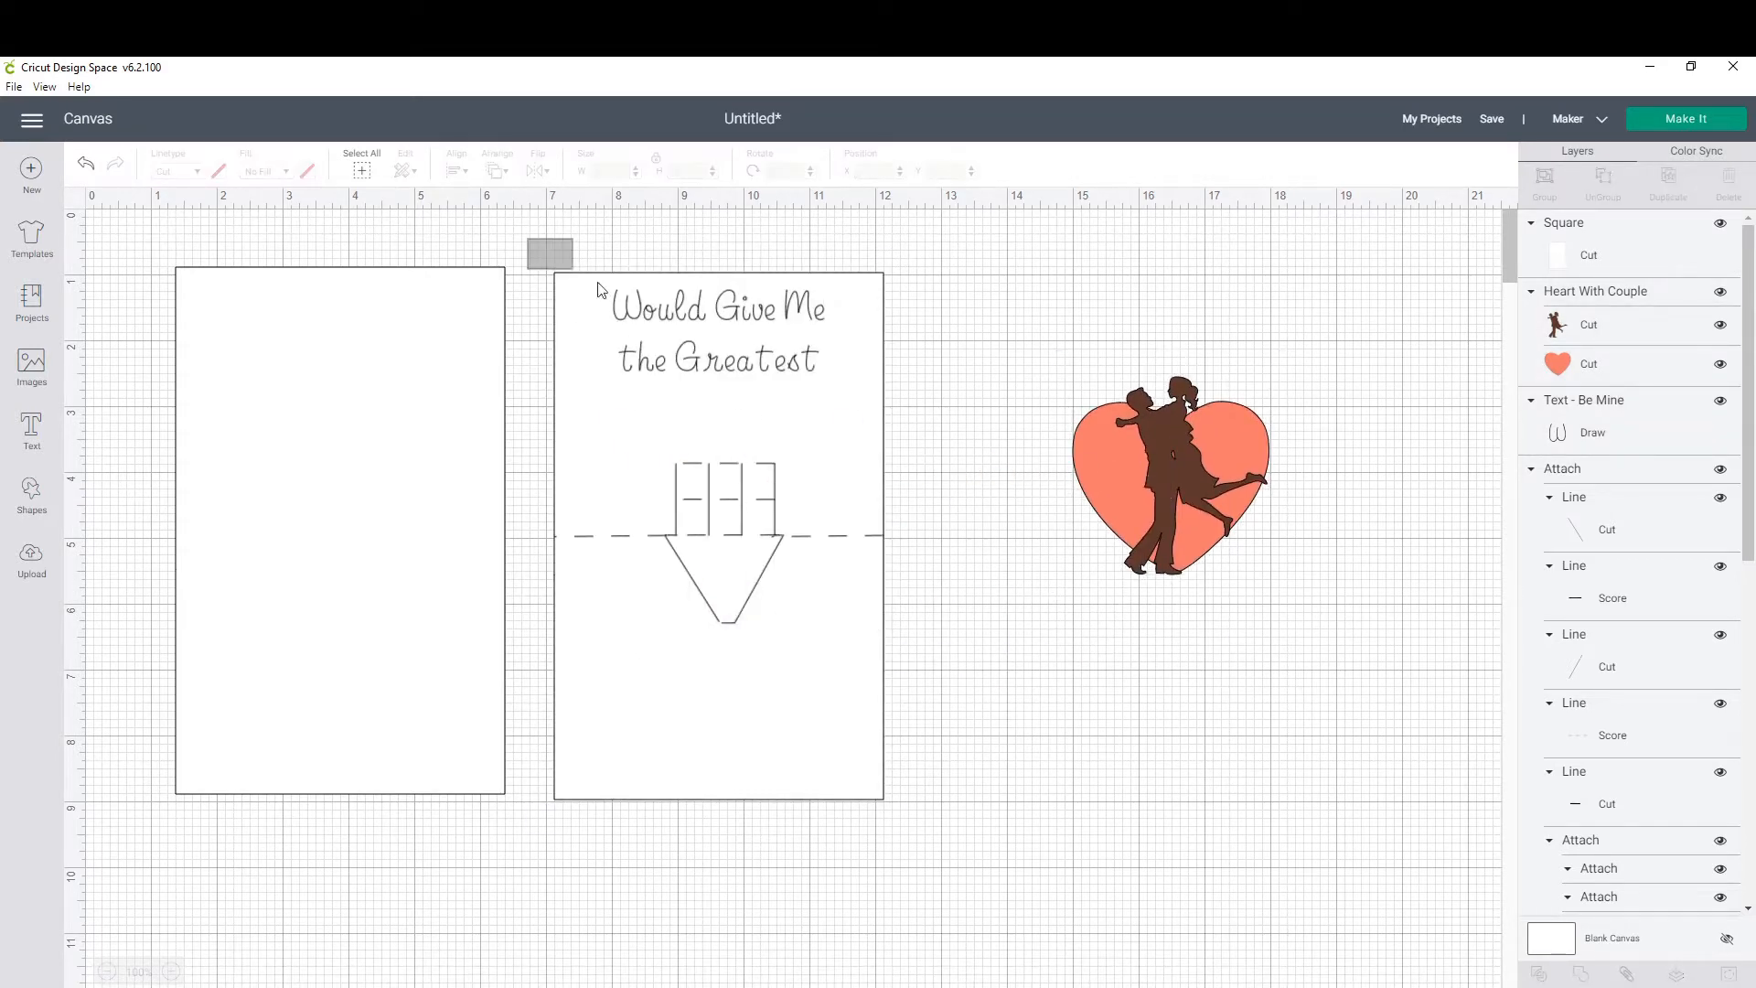
left_click(456, 170)
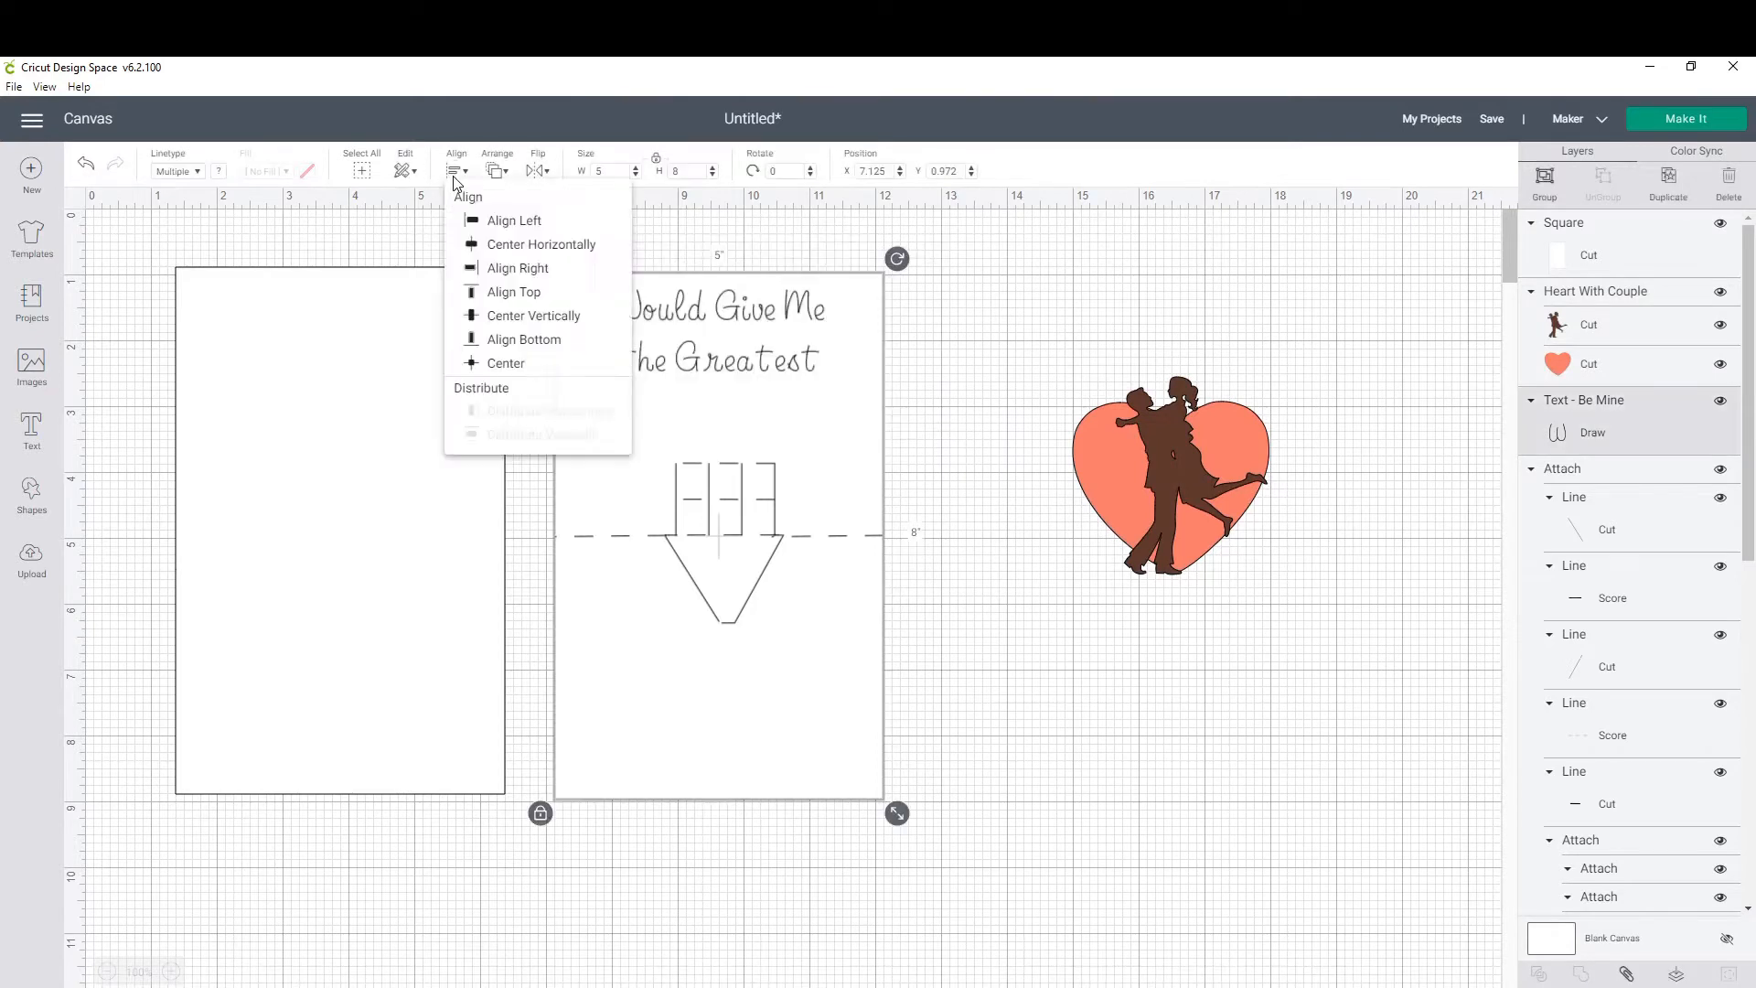
left_click(911, 355)
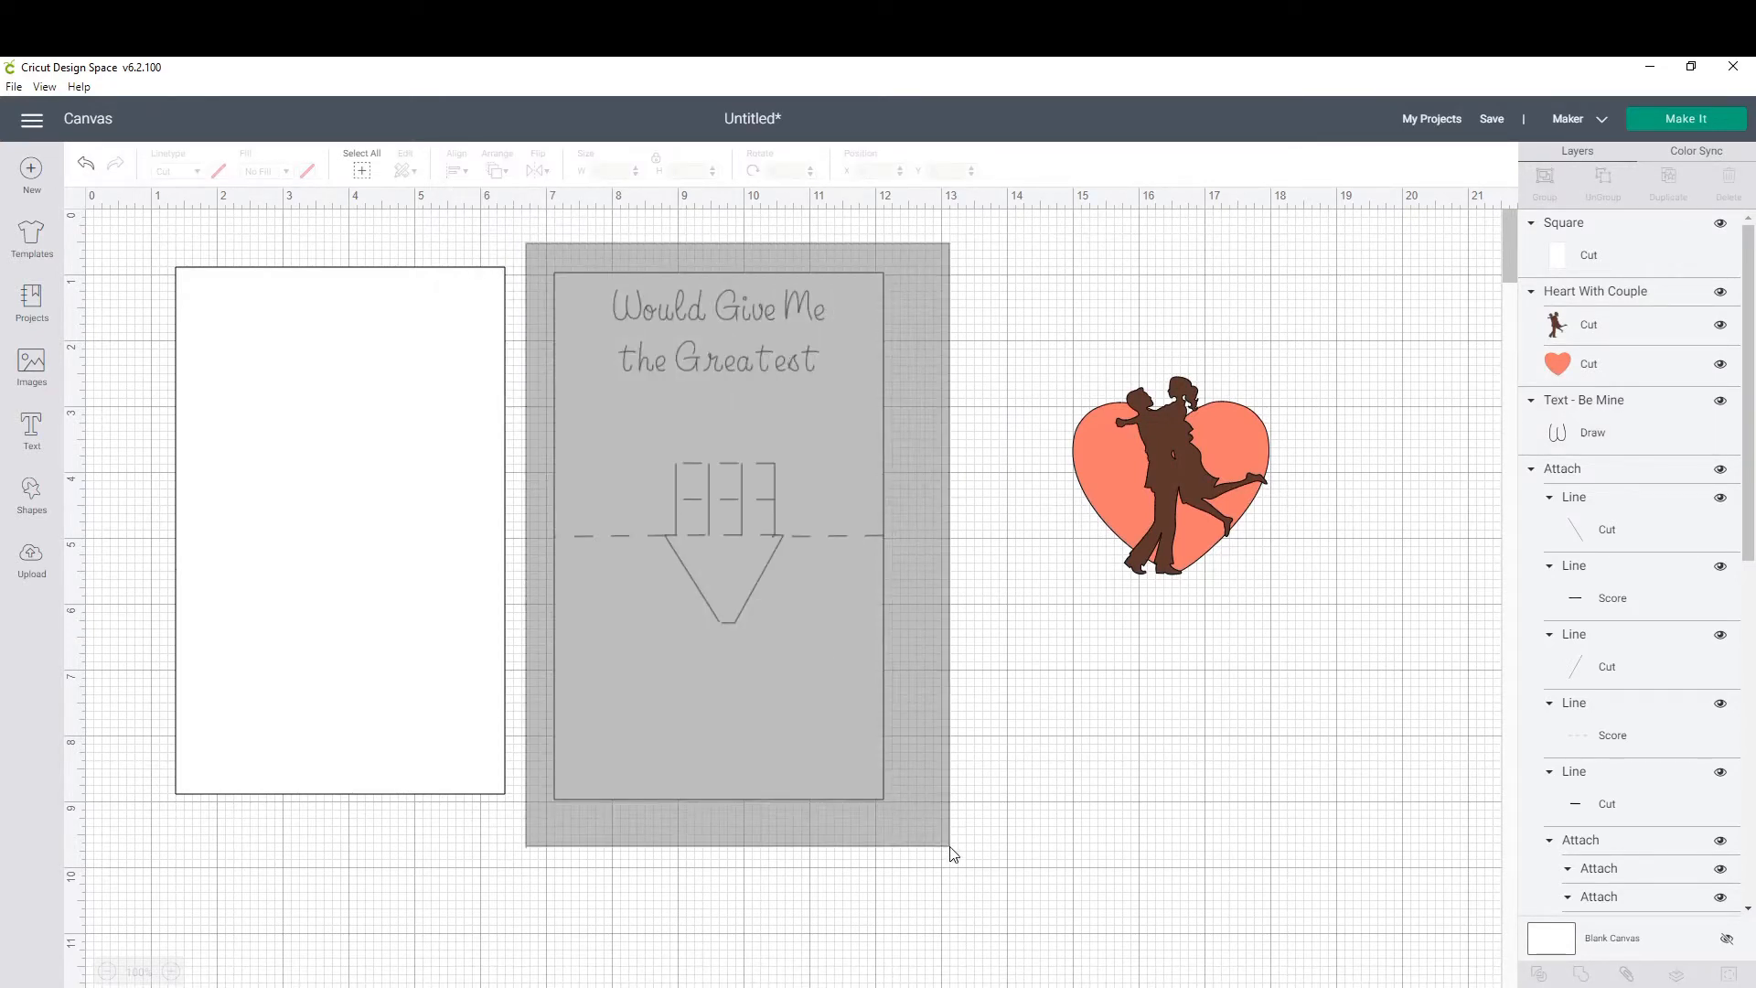
left_click(717, 533)
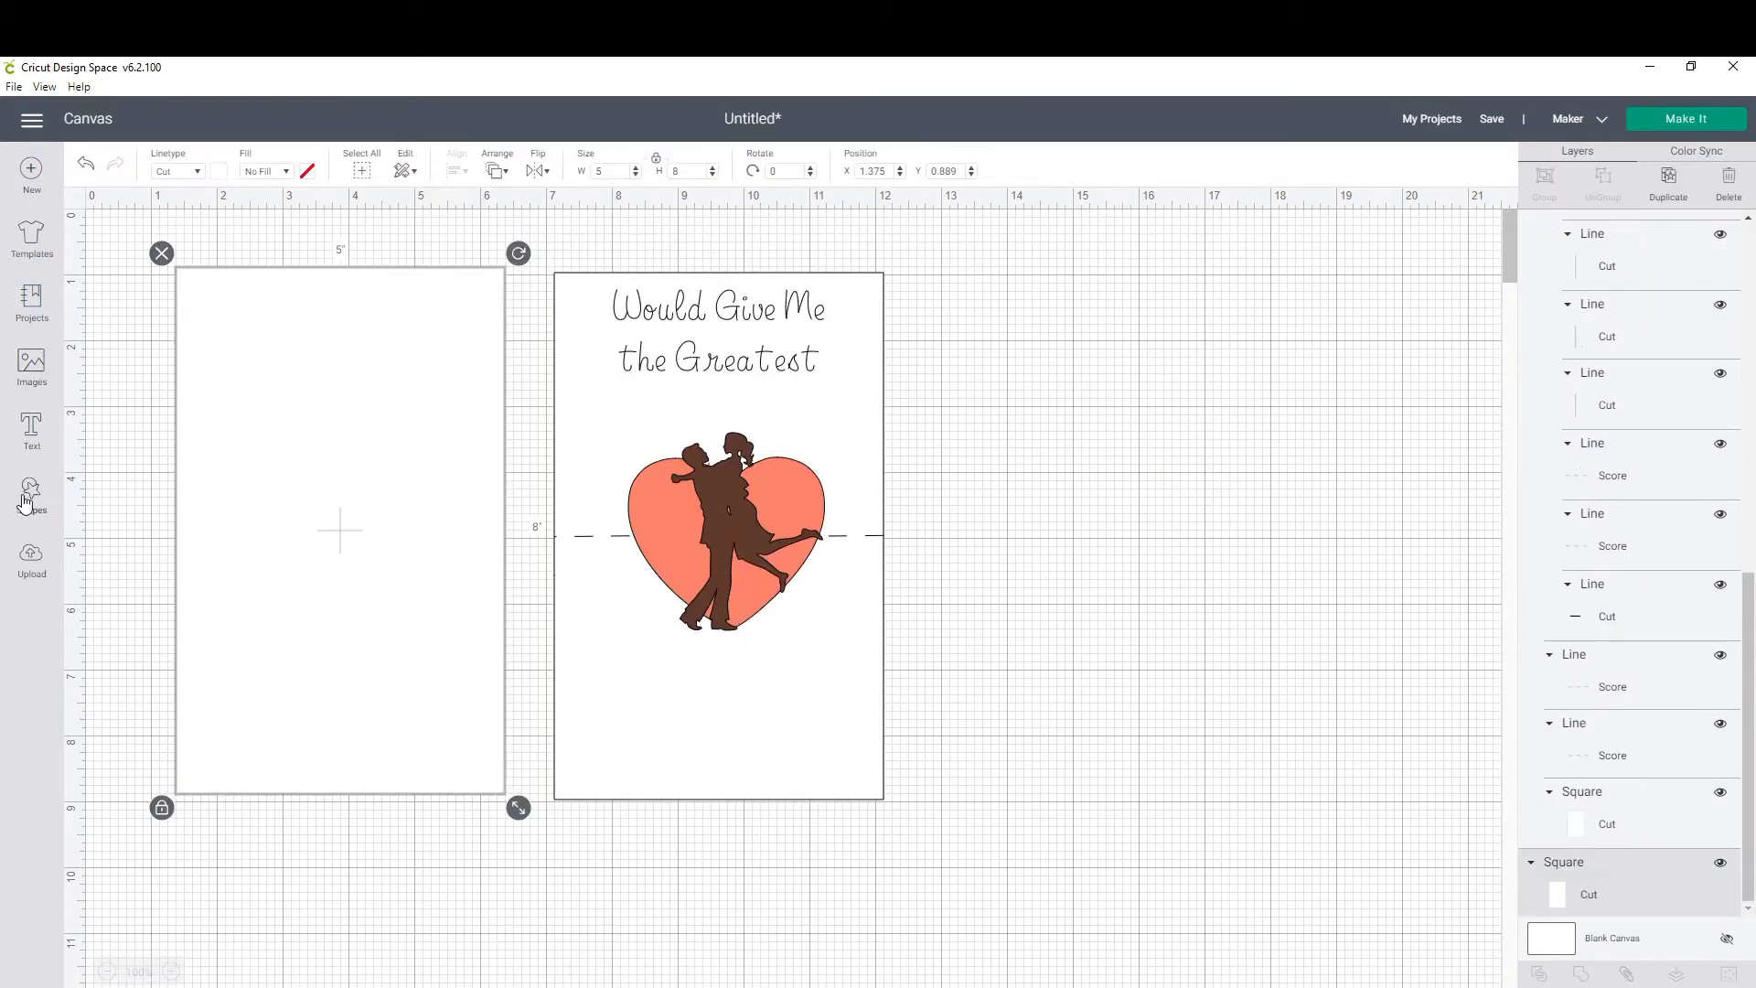
Place a Shapes score line across the blank panel's middle and attach them.
left_click(31, 493)
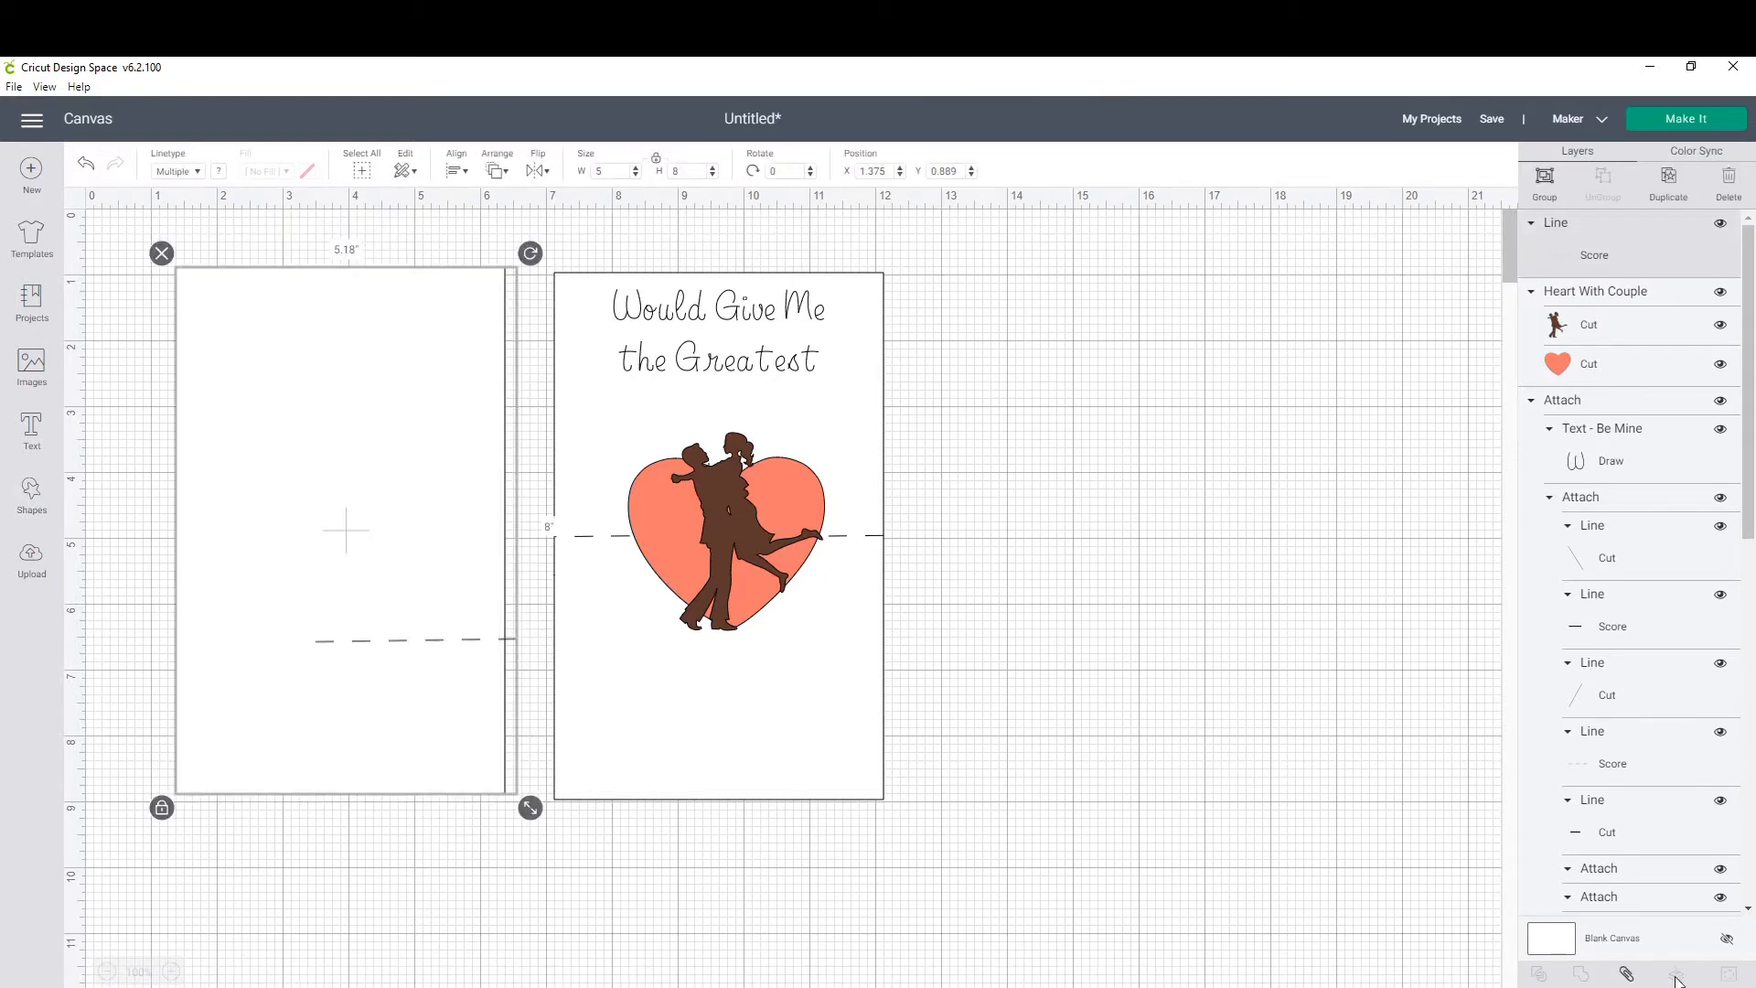
mouse_move(449, 171)
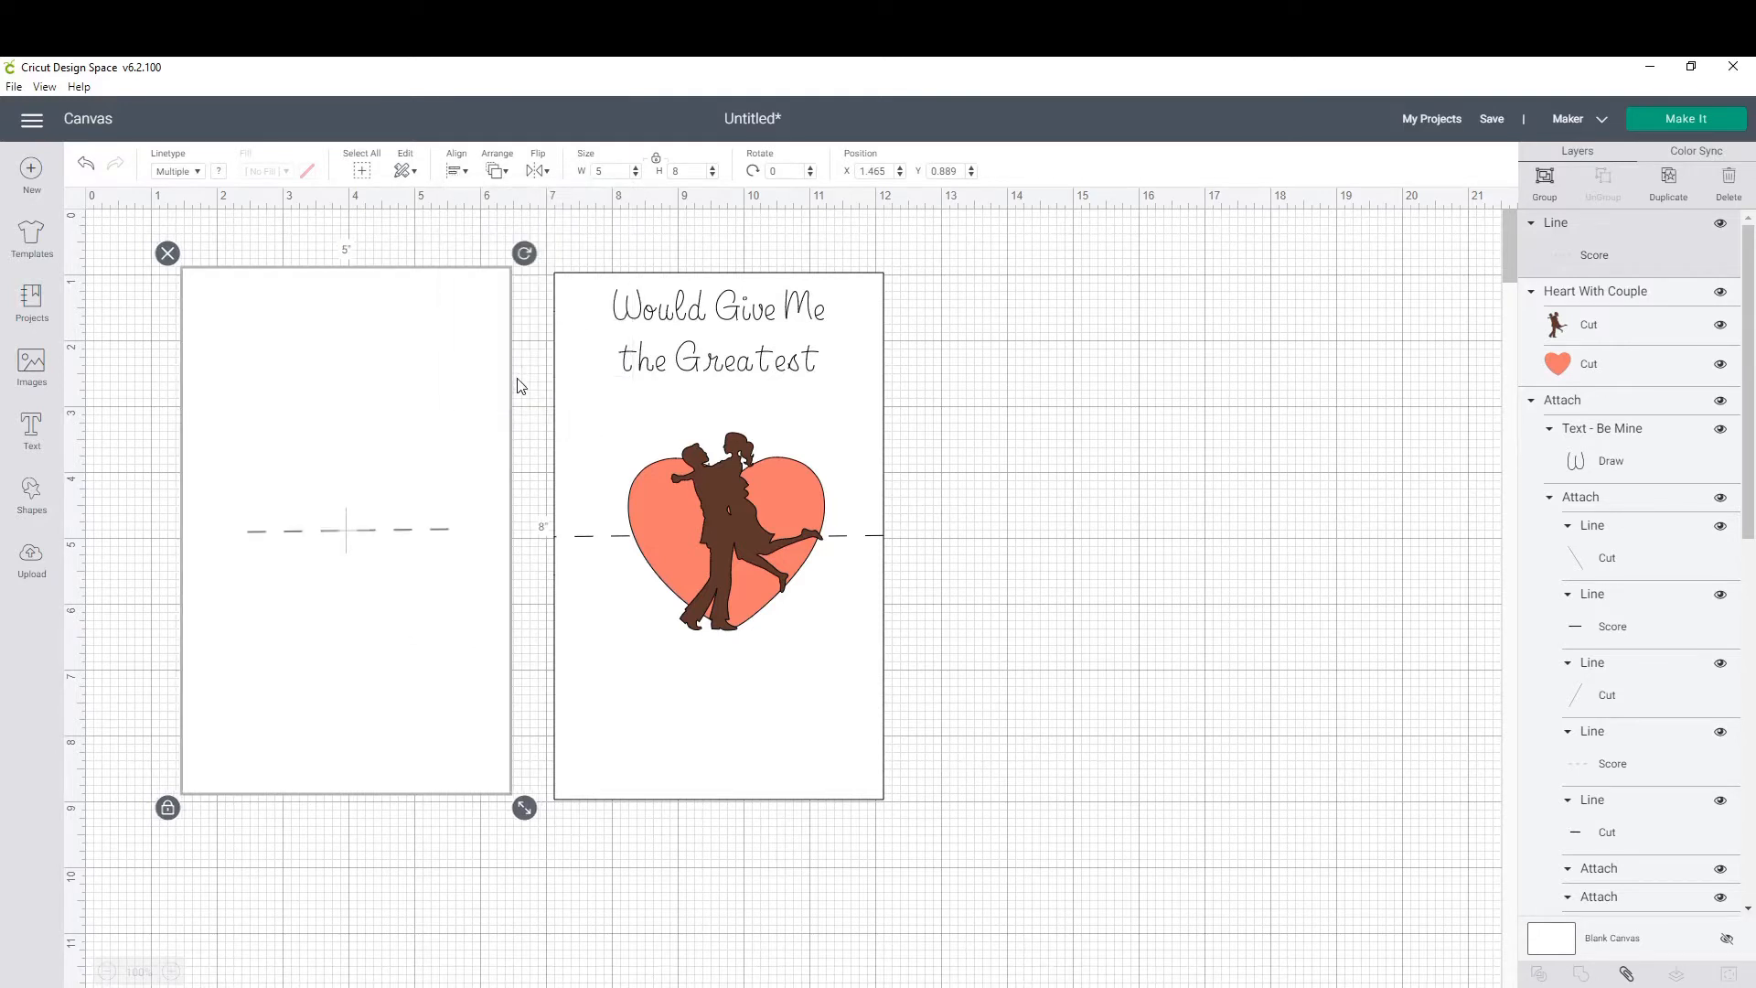
left_click(520, 375)
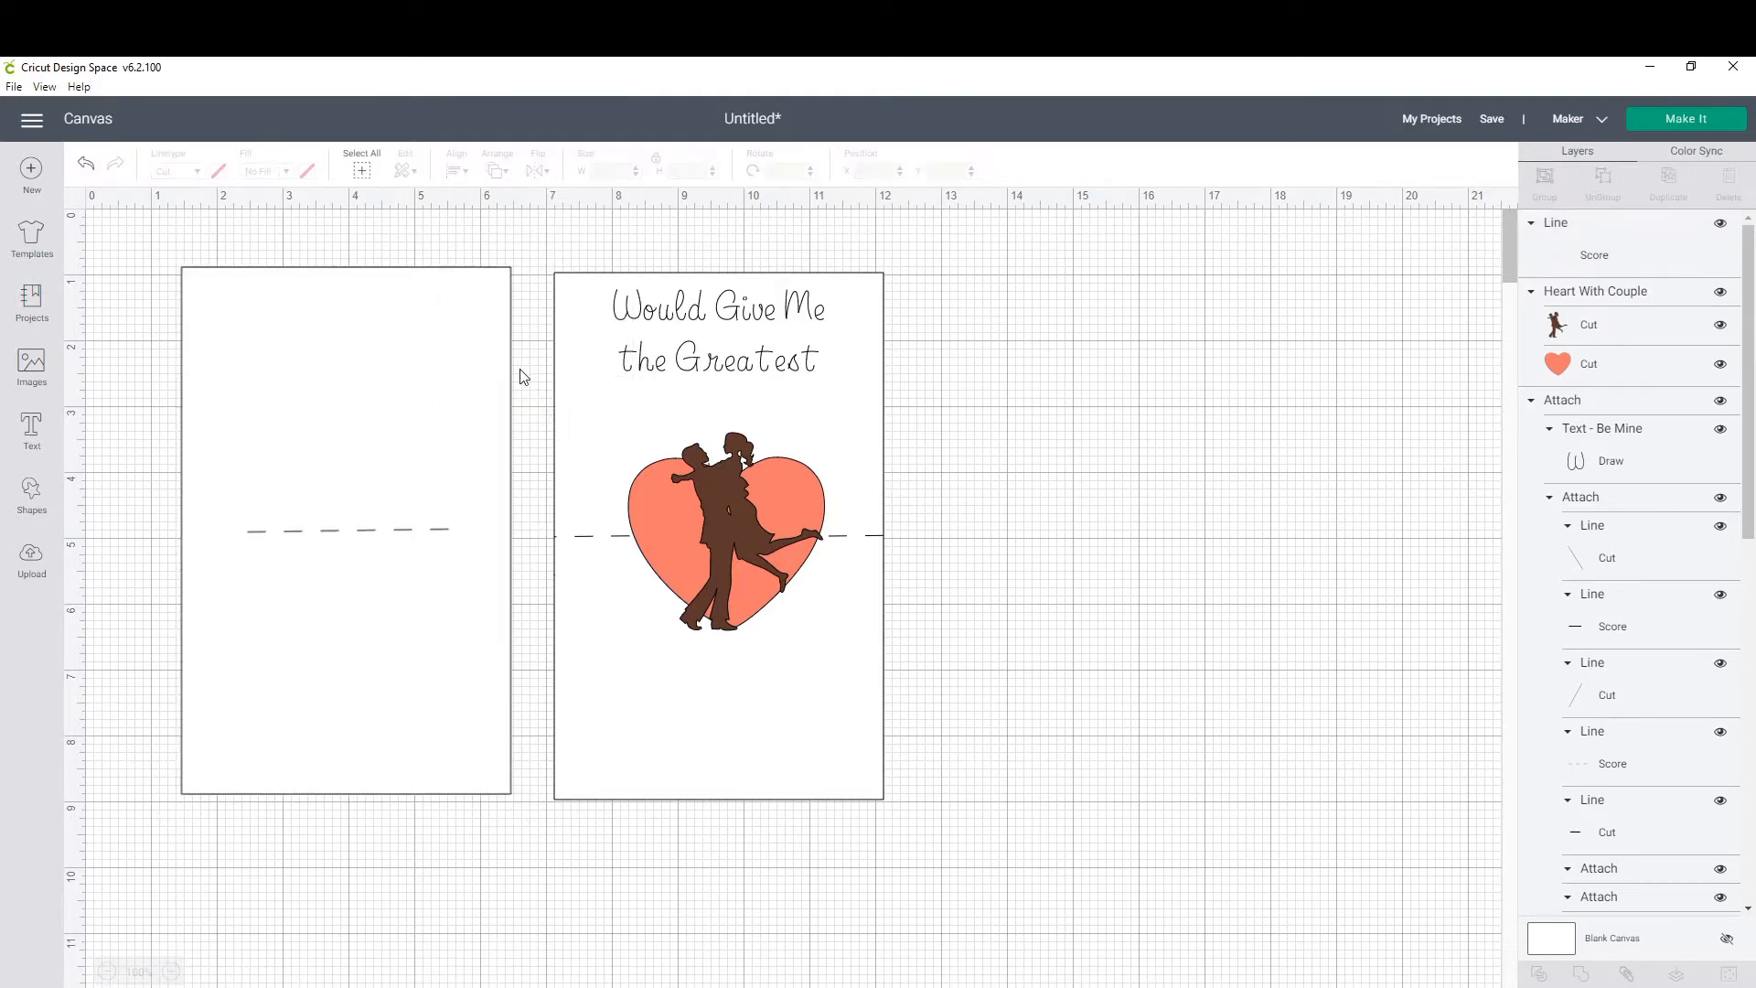
left_click(348, 530)
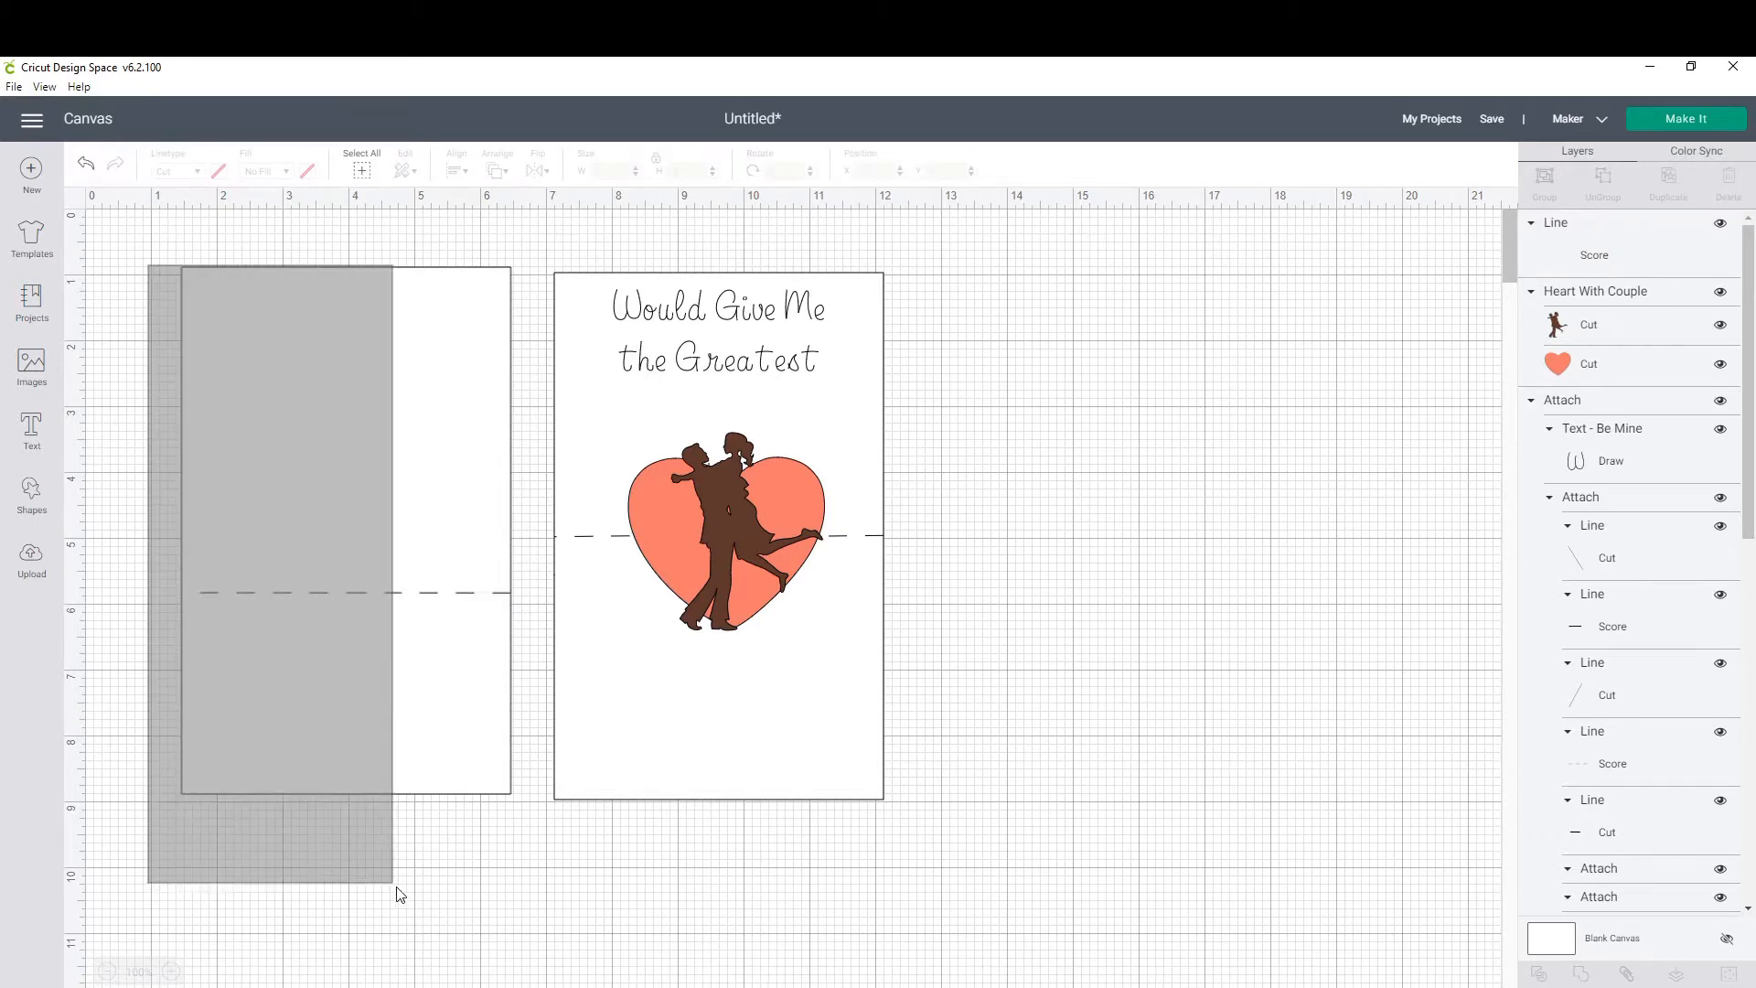
left_click(280, 532)
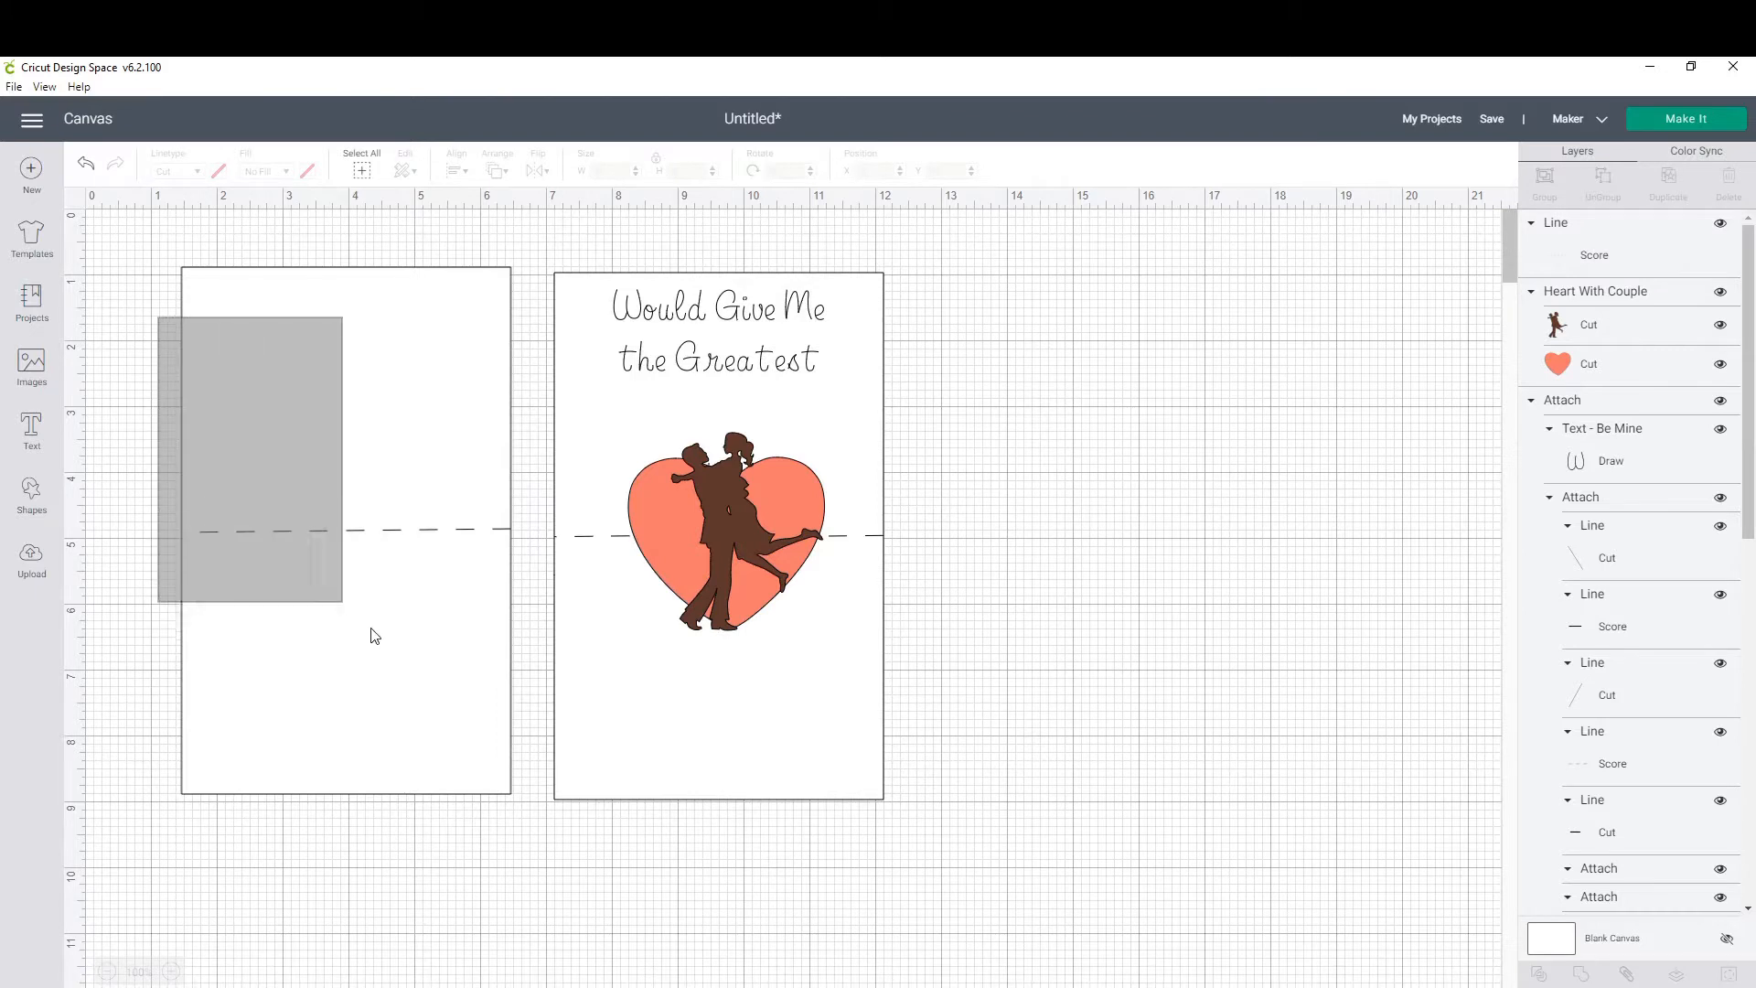
left_click(456, 170)
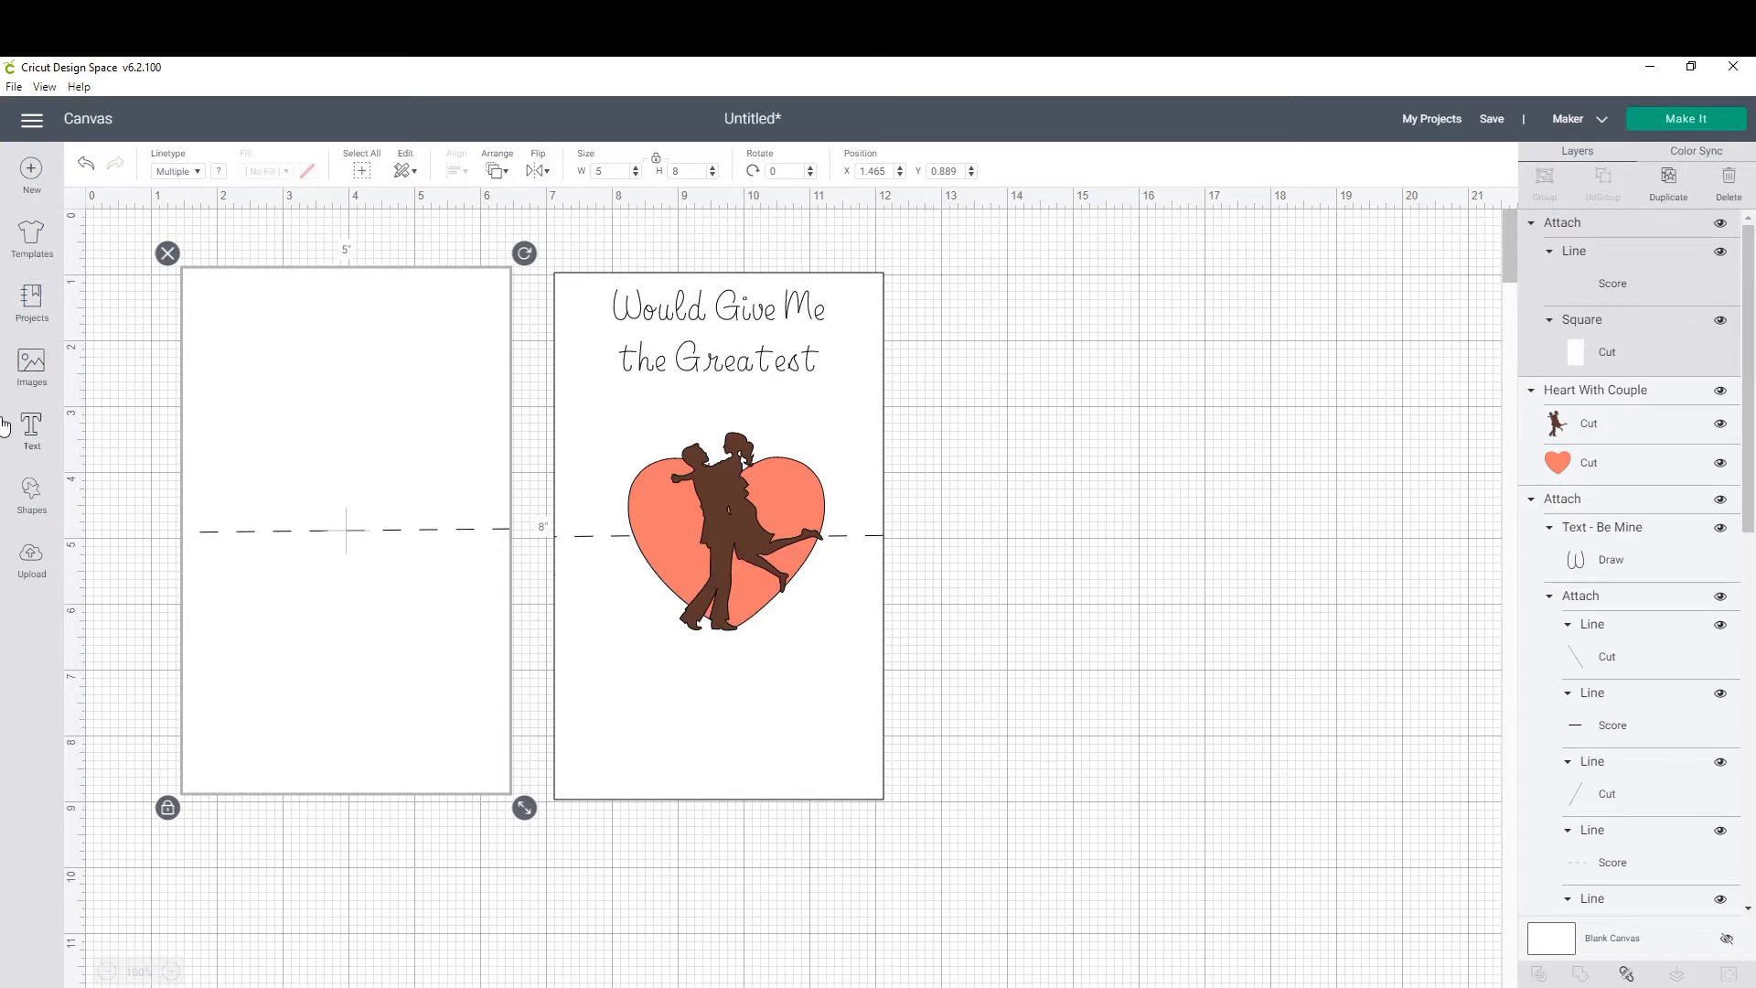
Insert the café-table couple image from the Images library.
left_click(31, 374)
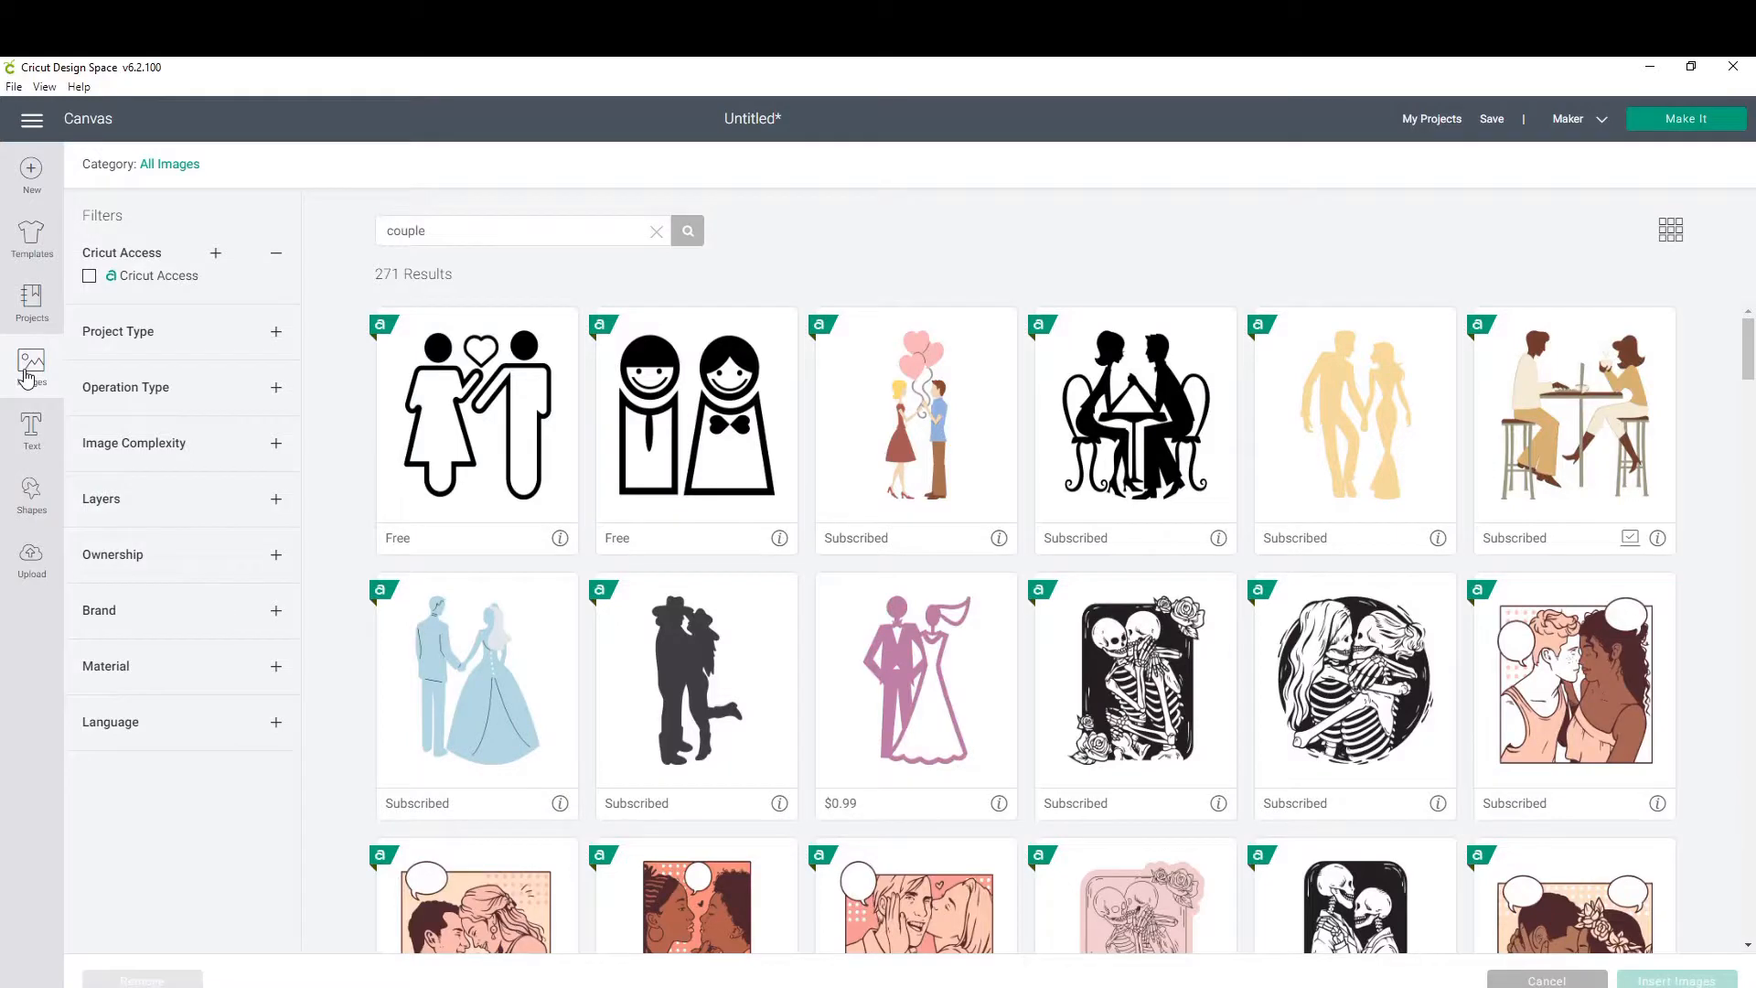
left_click(1572, 408)
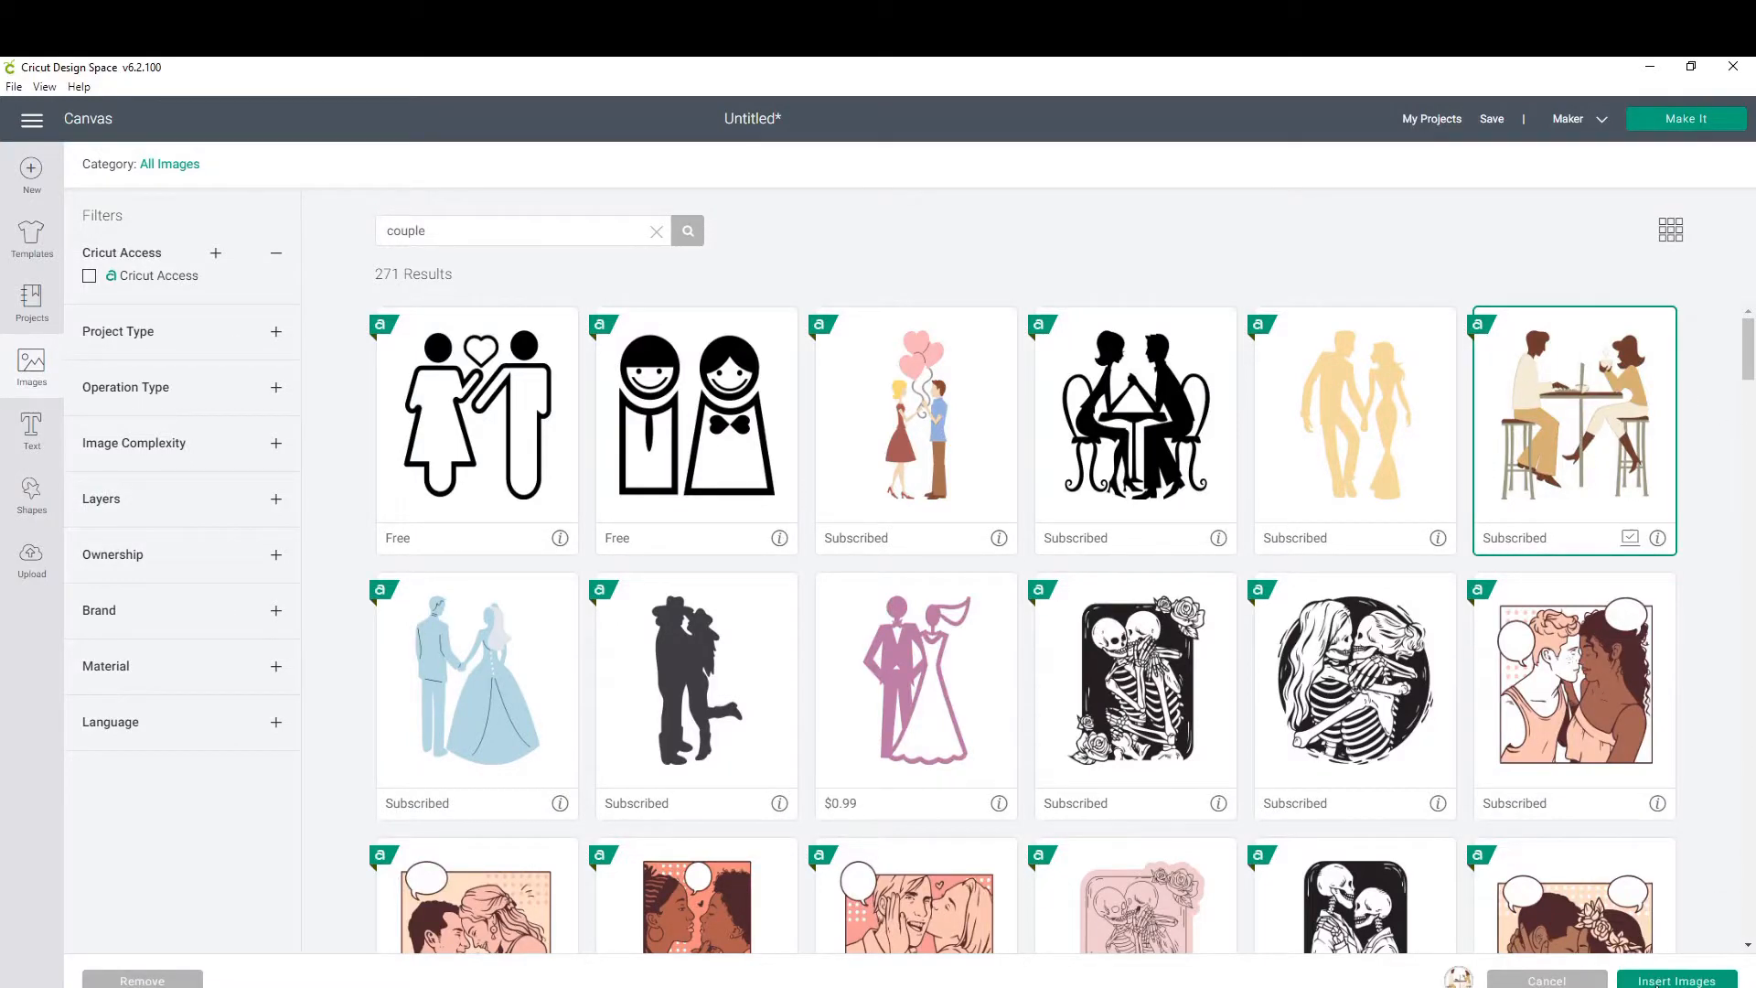
left_click(1670, 980)
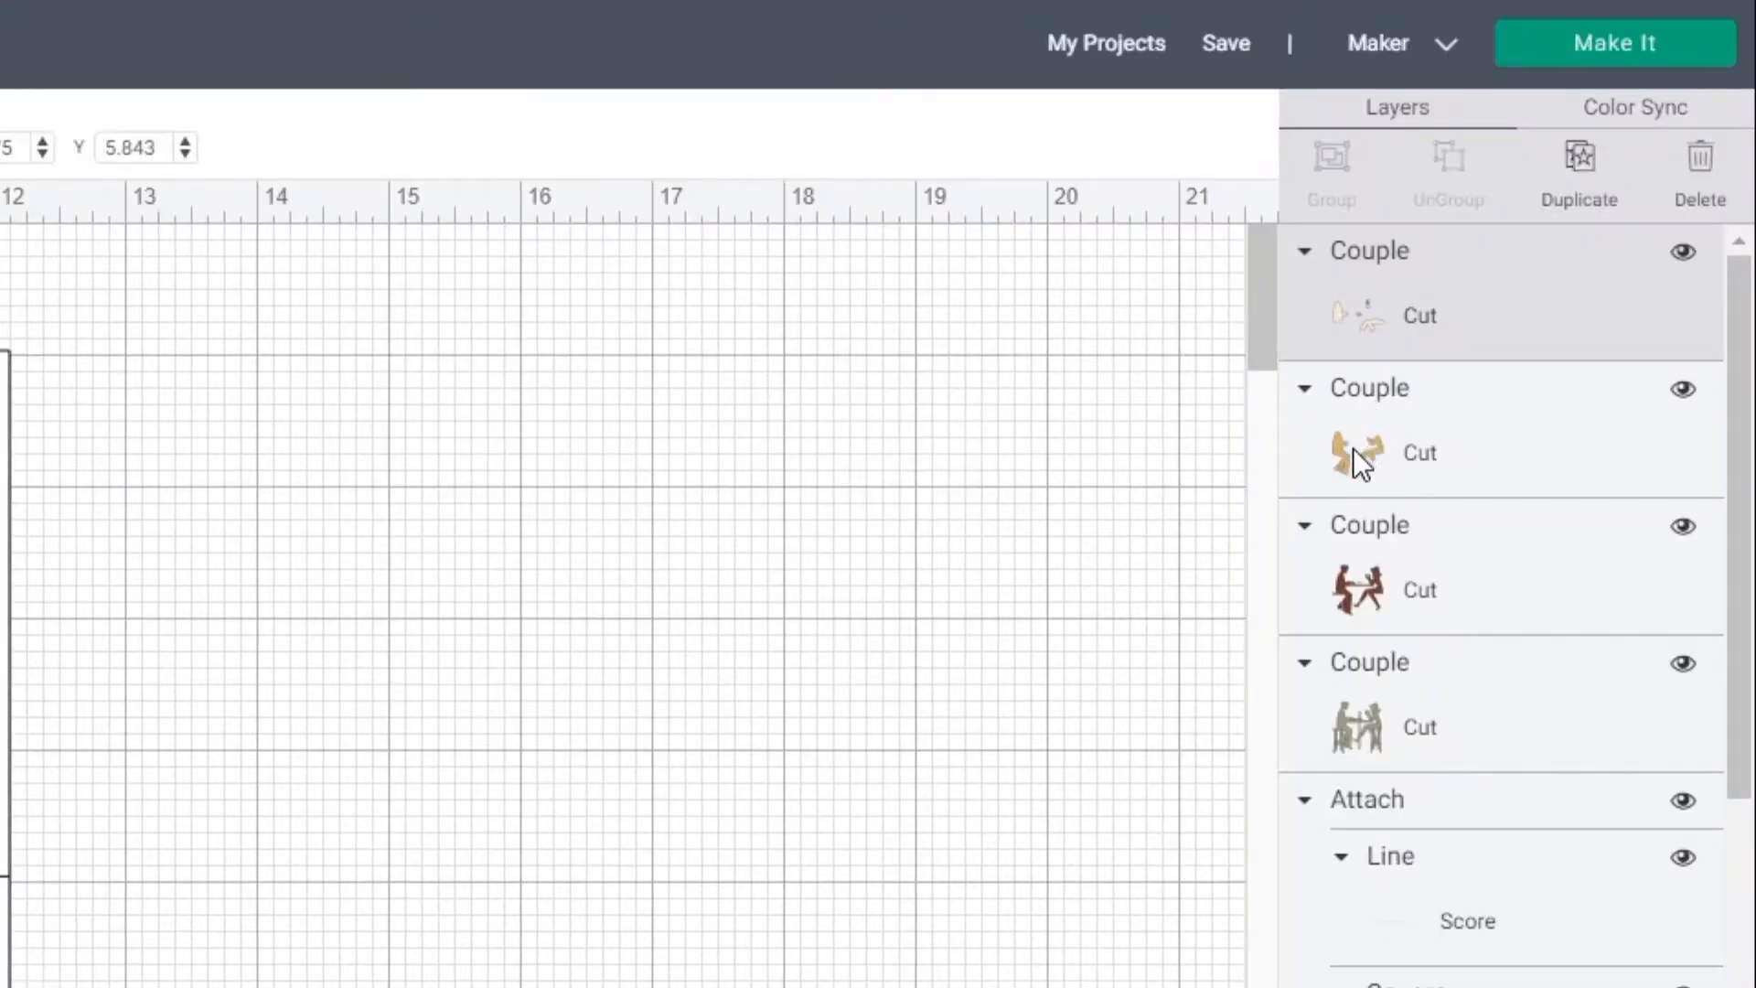
Hide the couple's contours and recolour the man's shirt cream and trousers brown.
right_click(1358, 453)
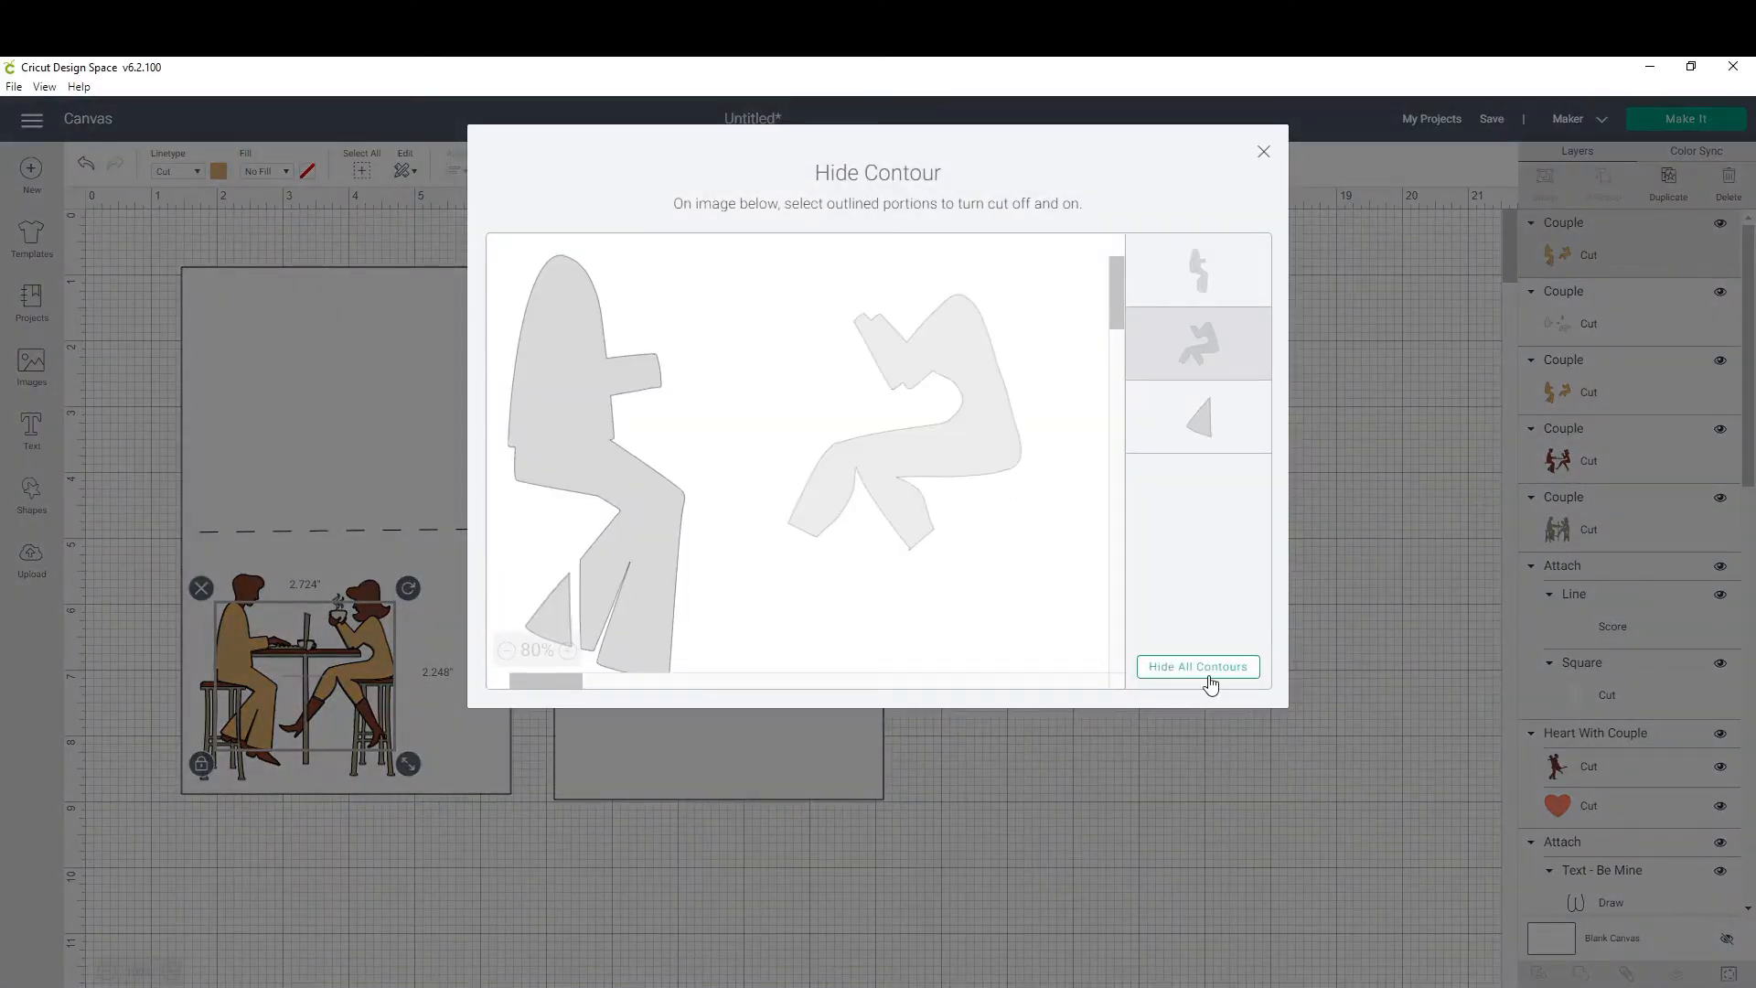
mouse_move(1266, 155)
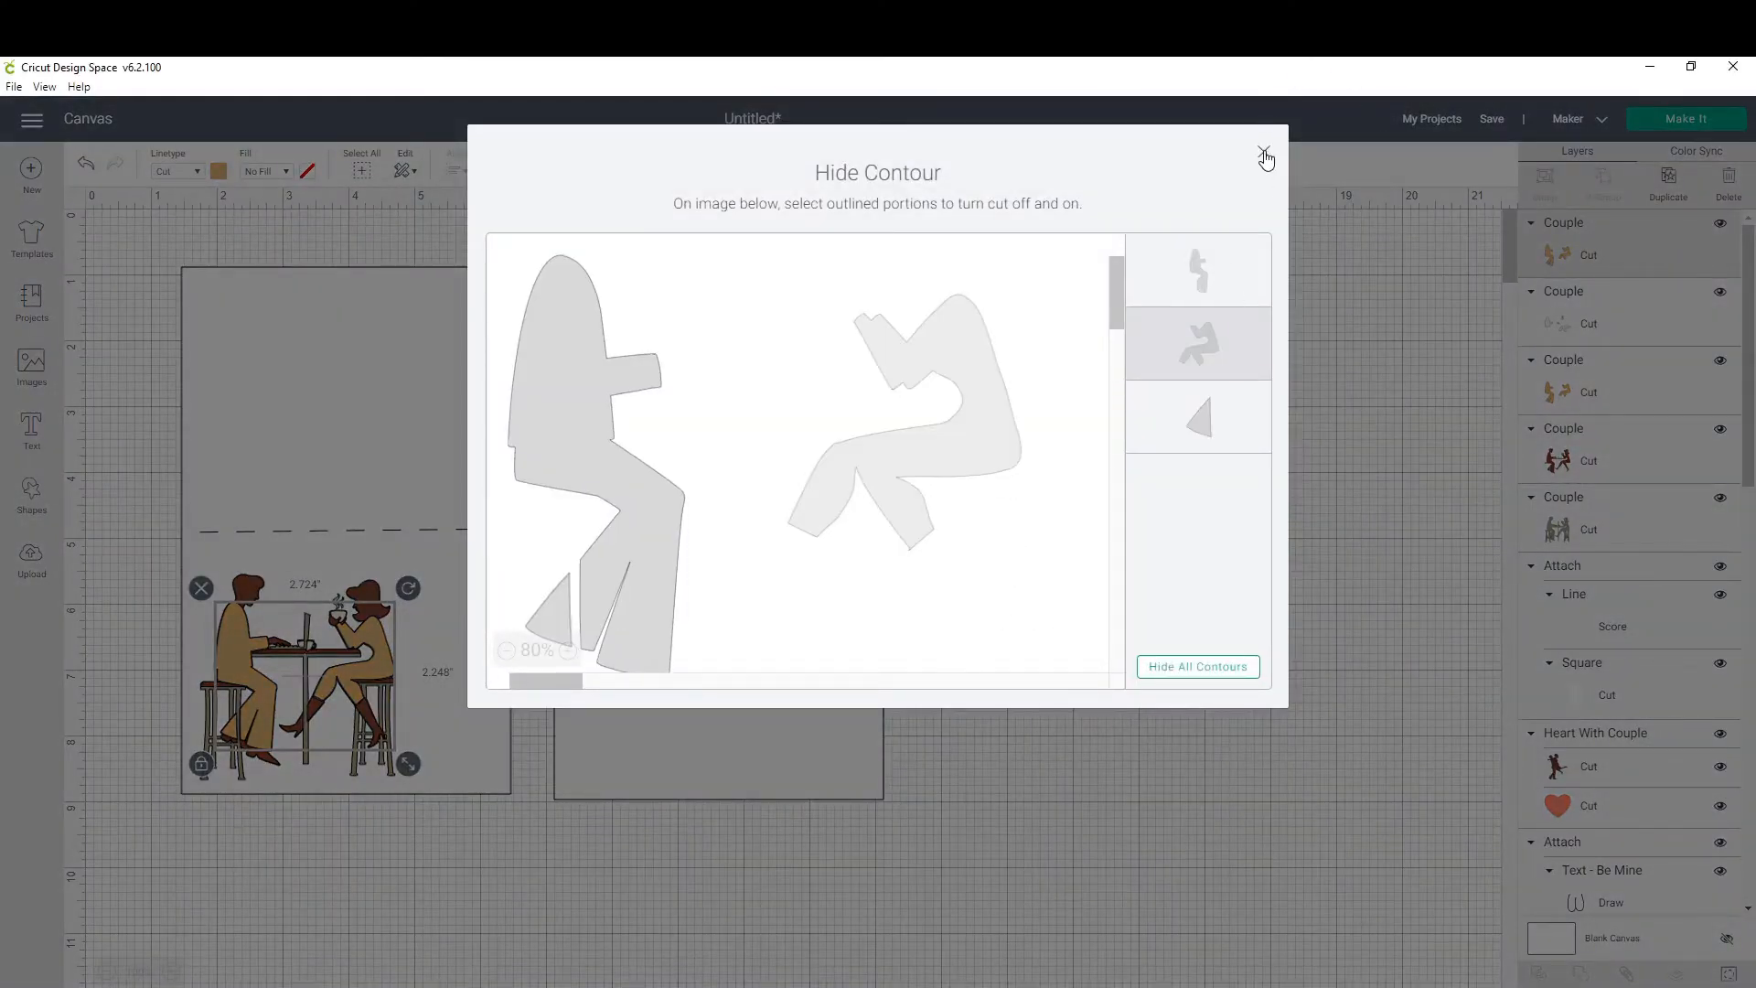
left_click(1266, 155)
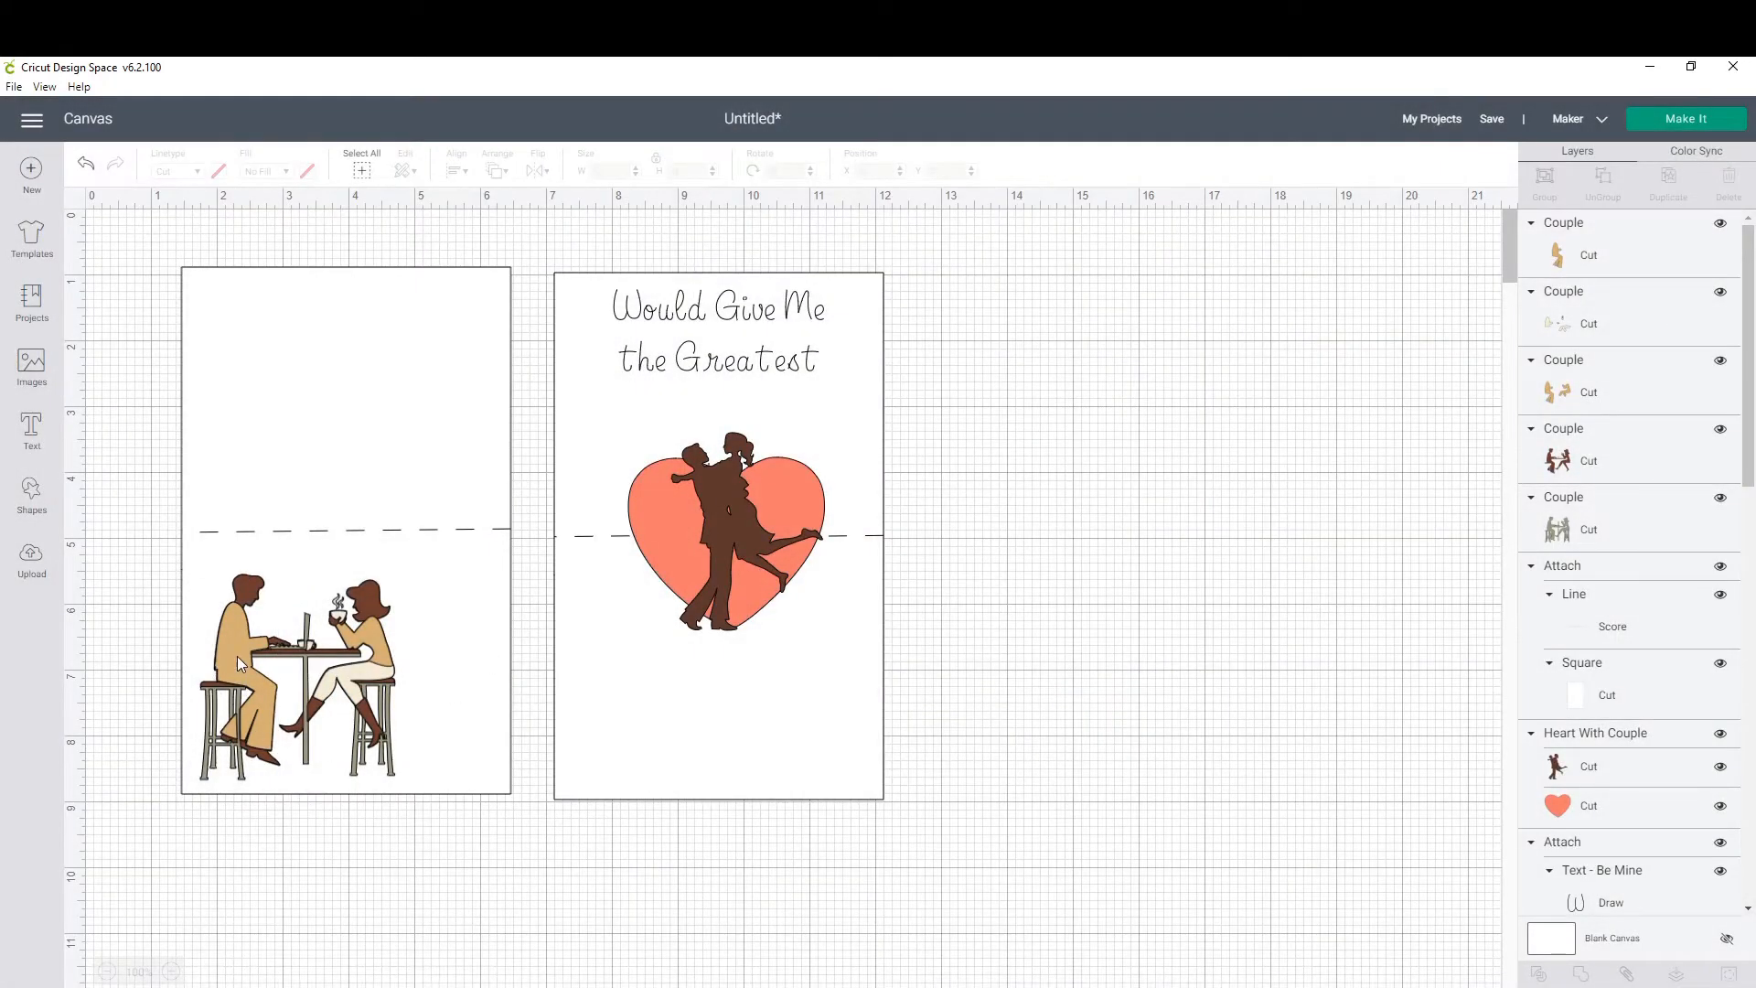
right_click(280, 672)
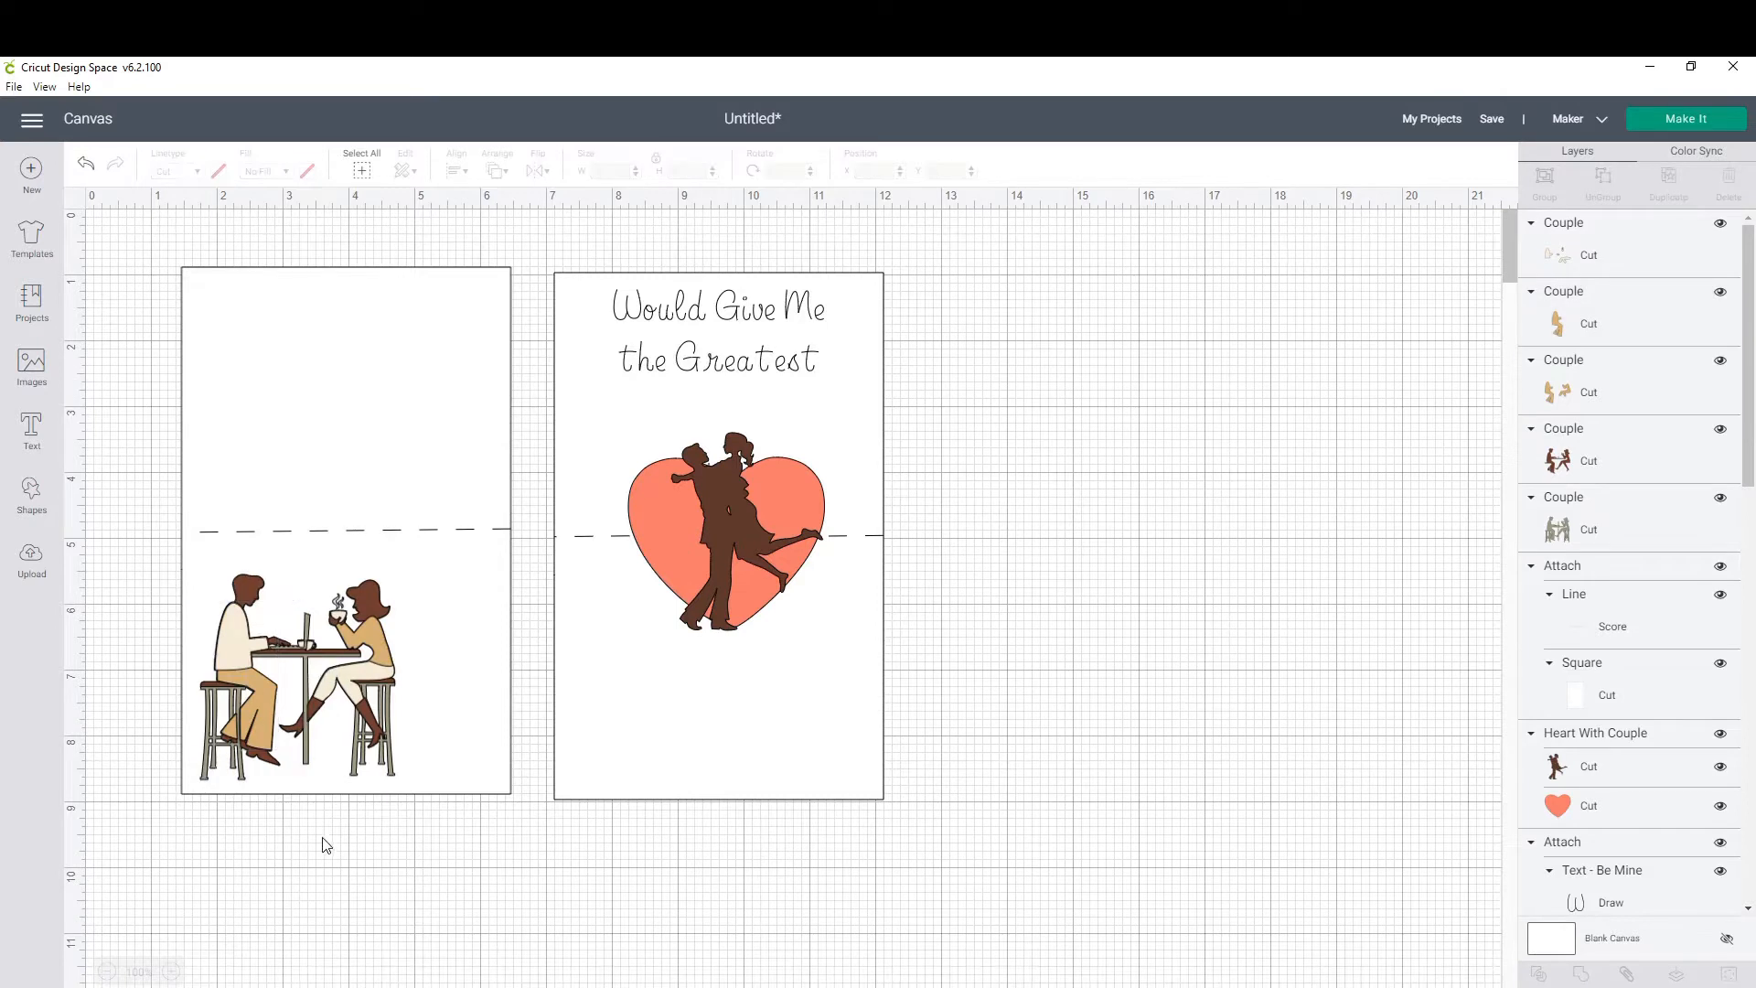
left_click(220, 170)
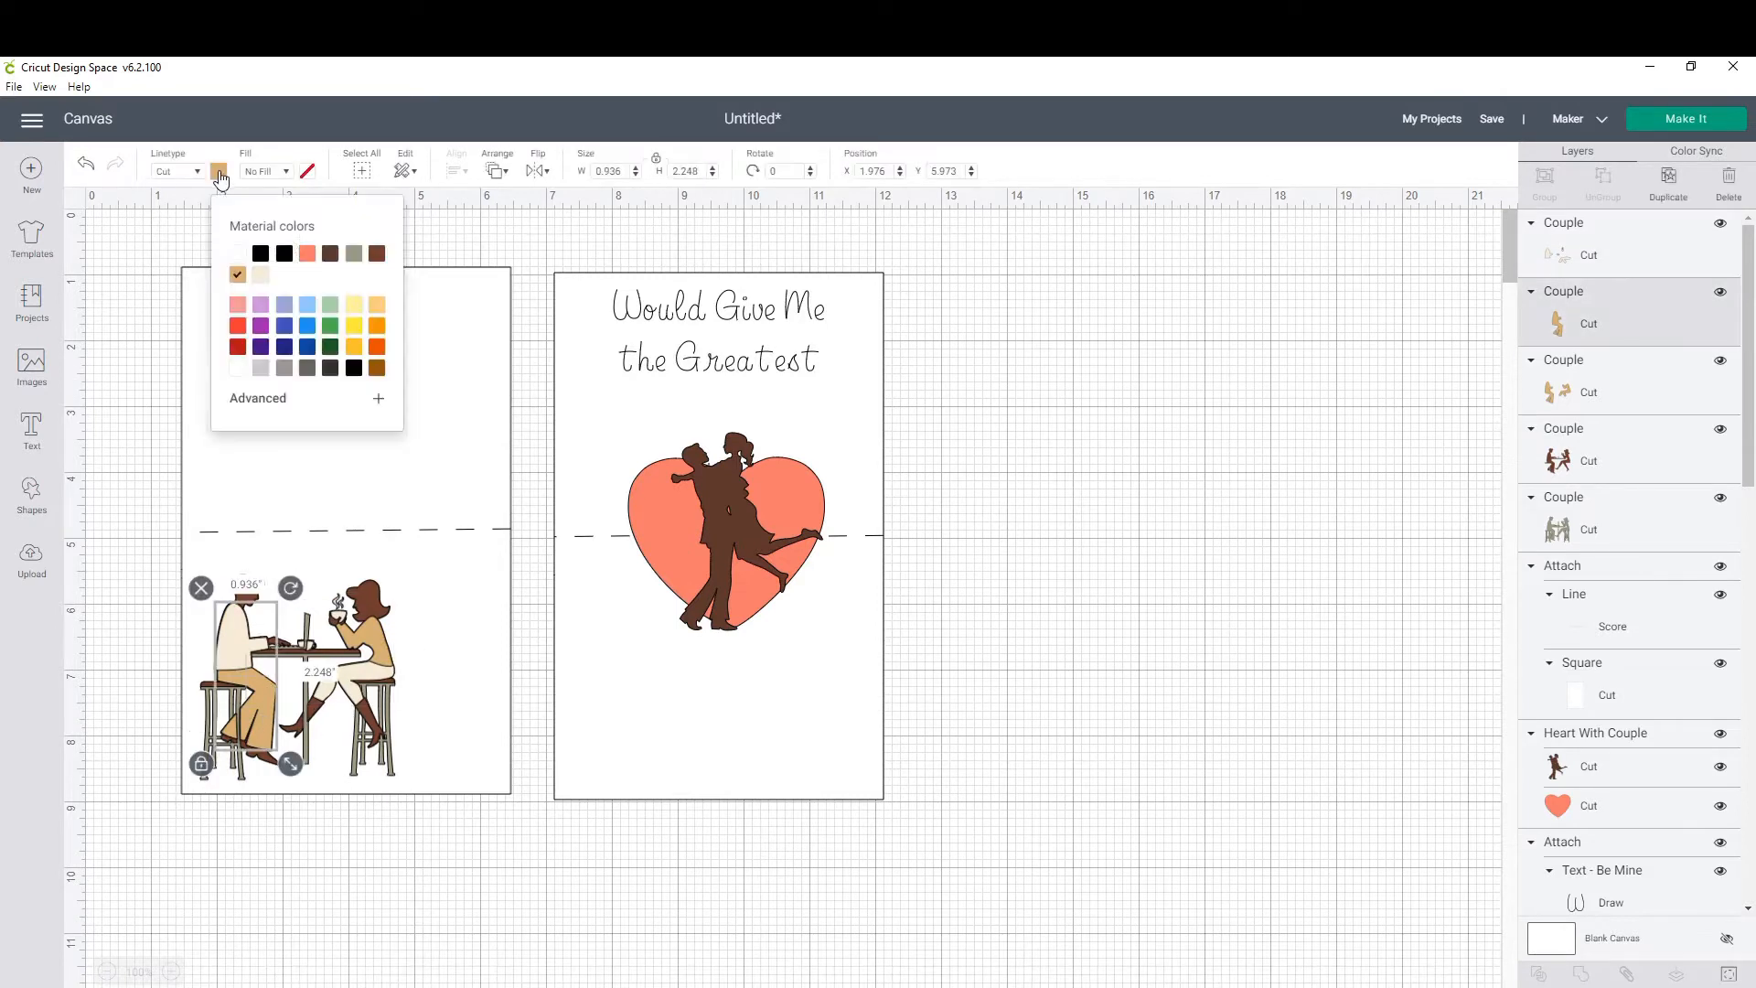
left_click(236, 274)
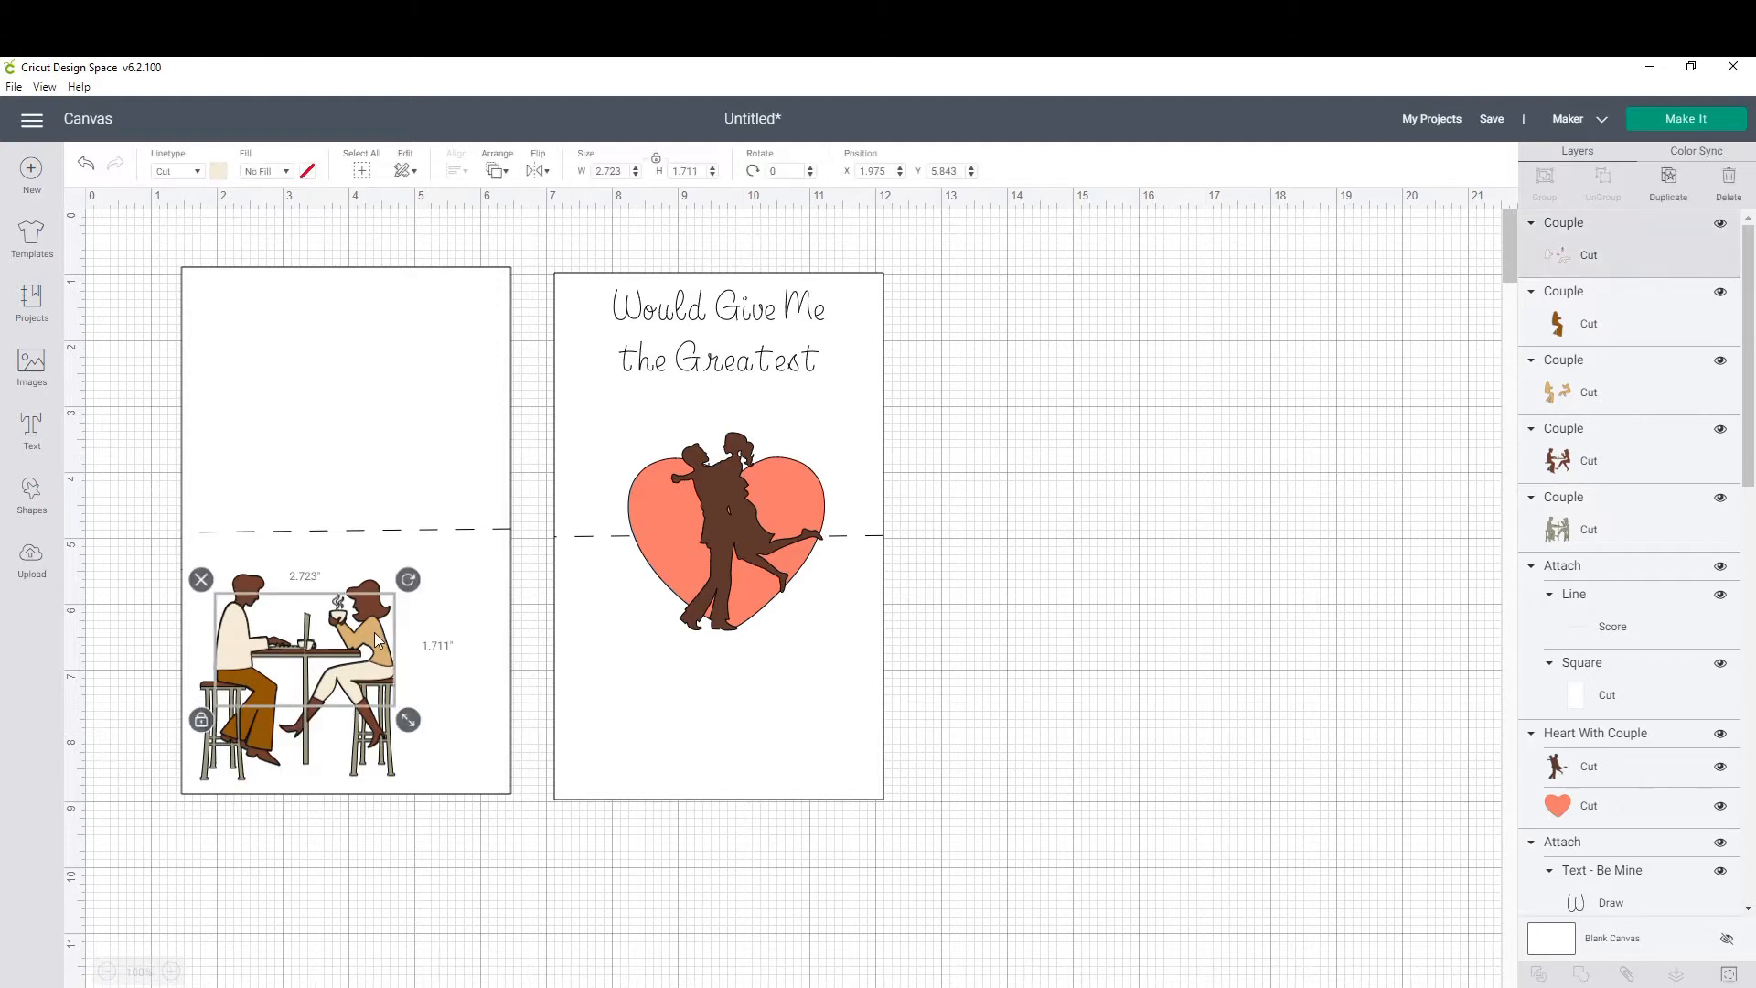
mouse_move(1567, 390)
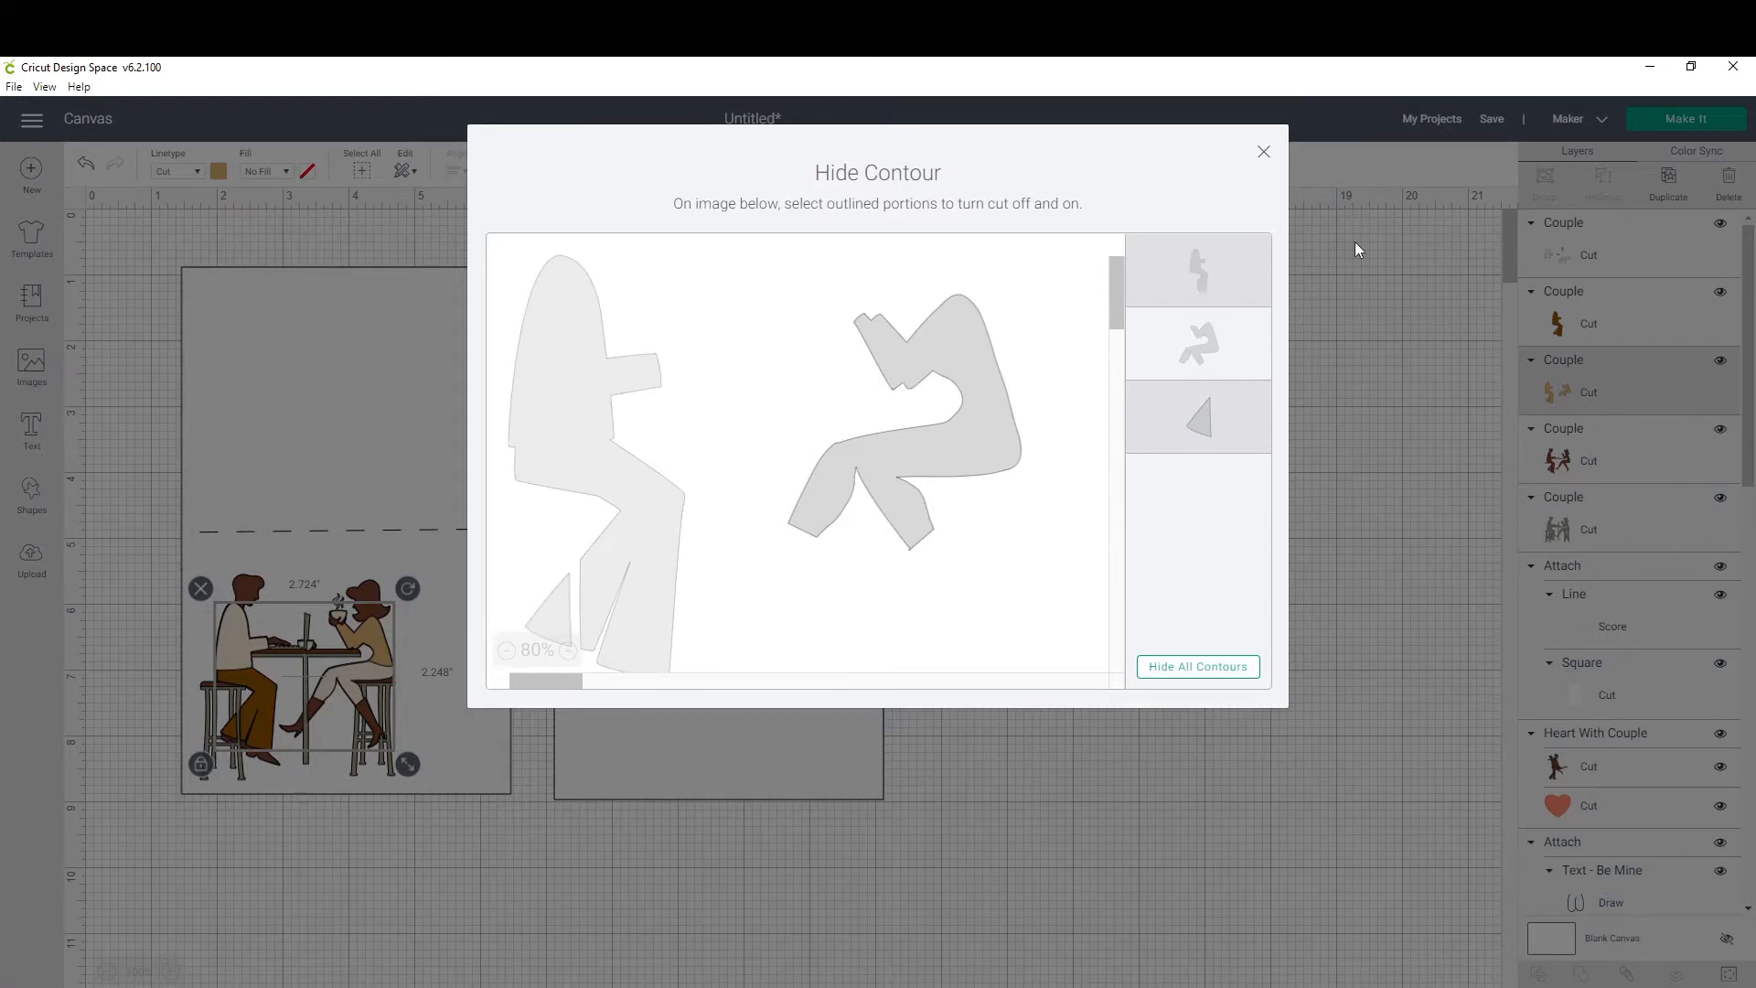
left_click(1263, 151)
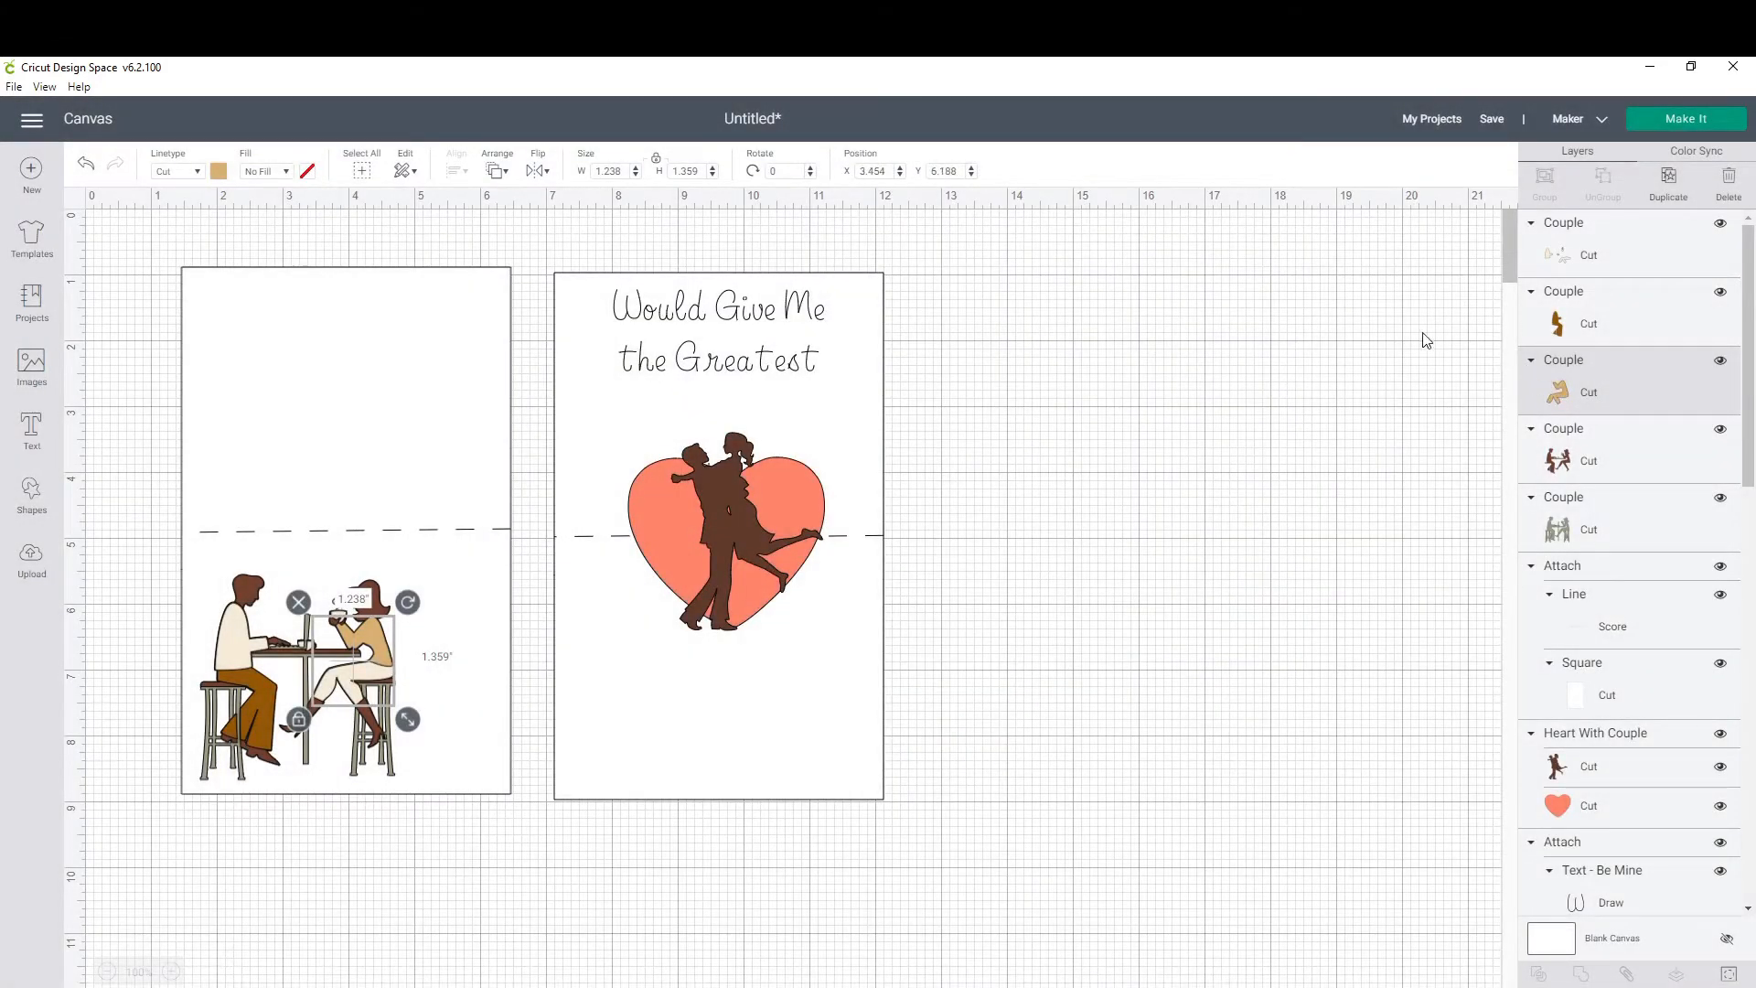
left_click(217, 171)
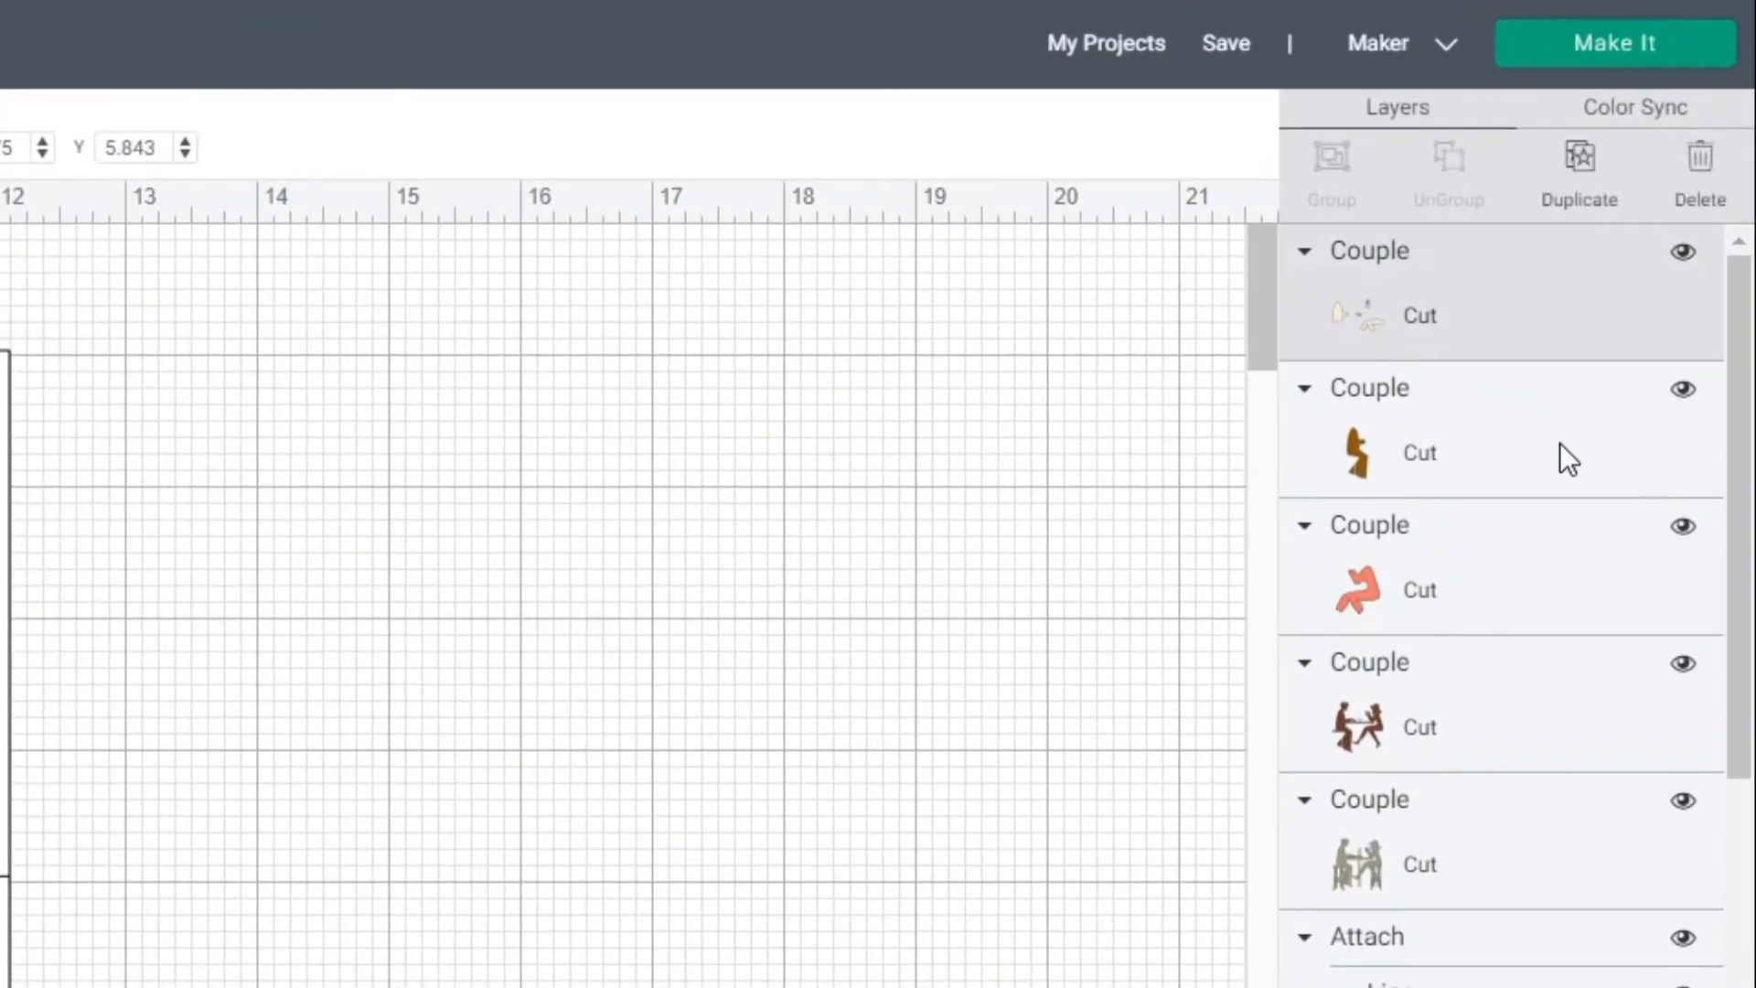
mouse_move(1523, 392)
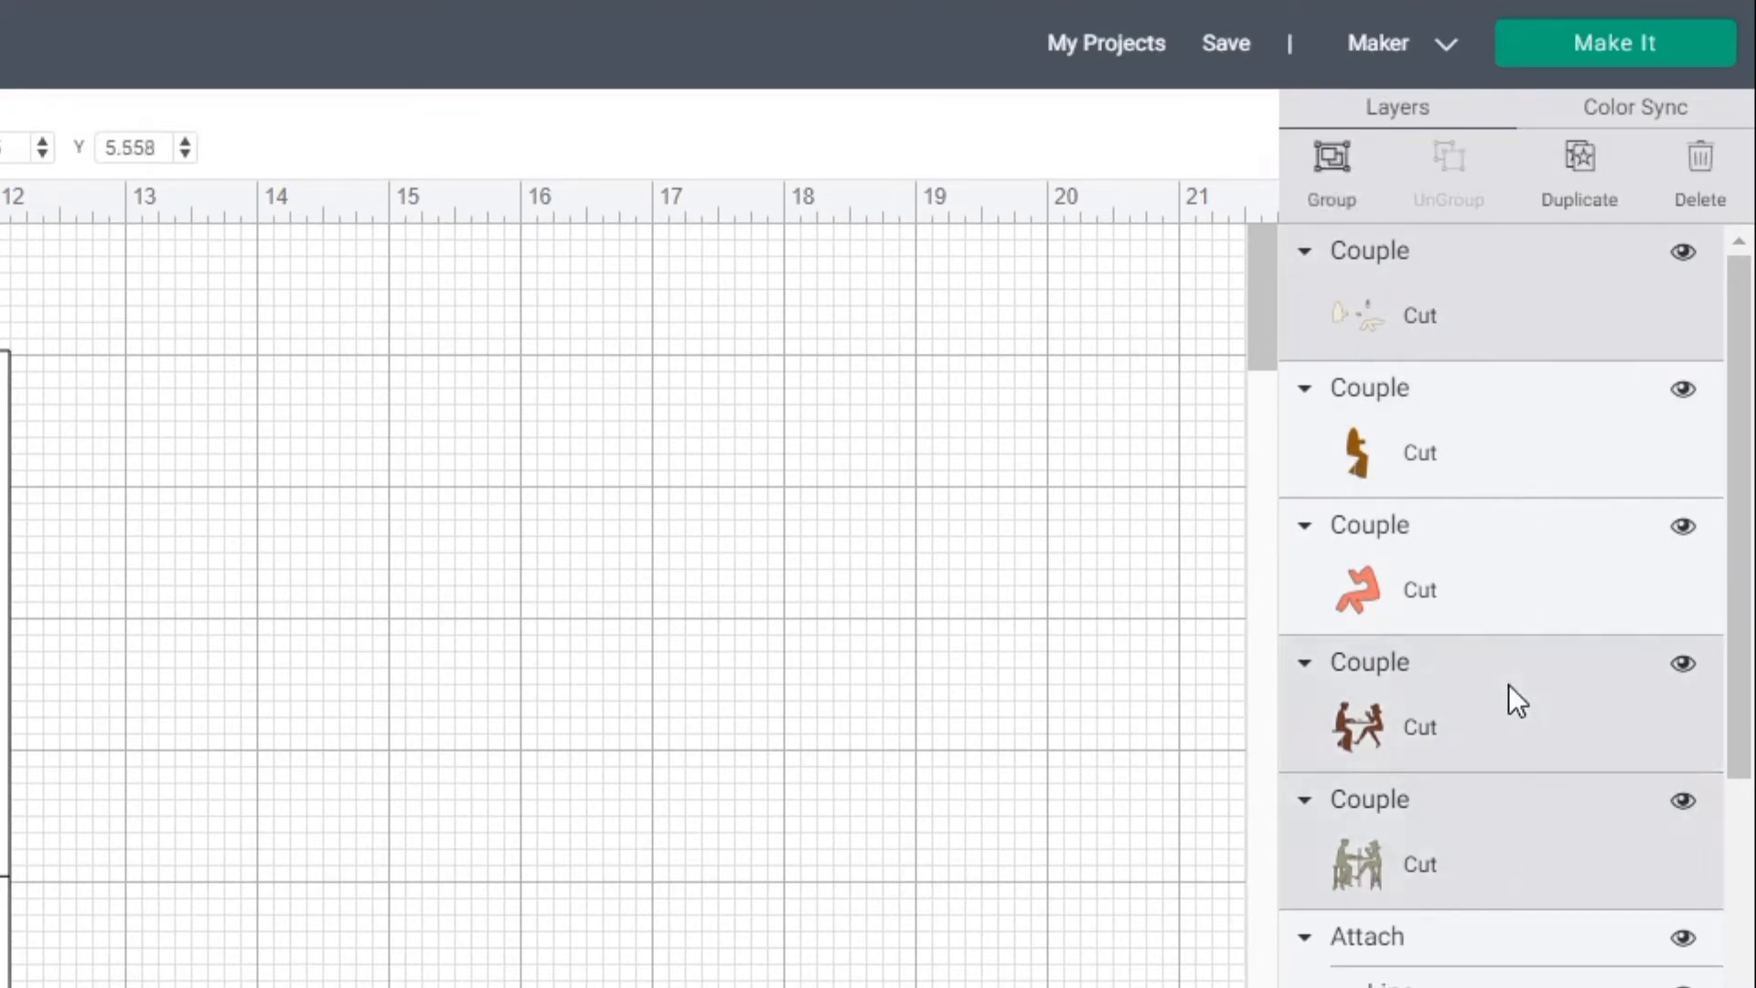
Flatten the couple layers into one image, then select the left card panel.
left_click(1331, 169)
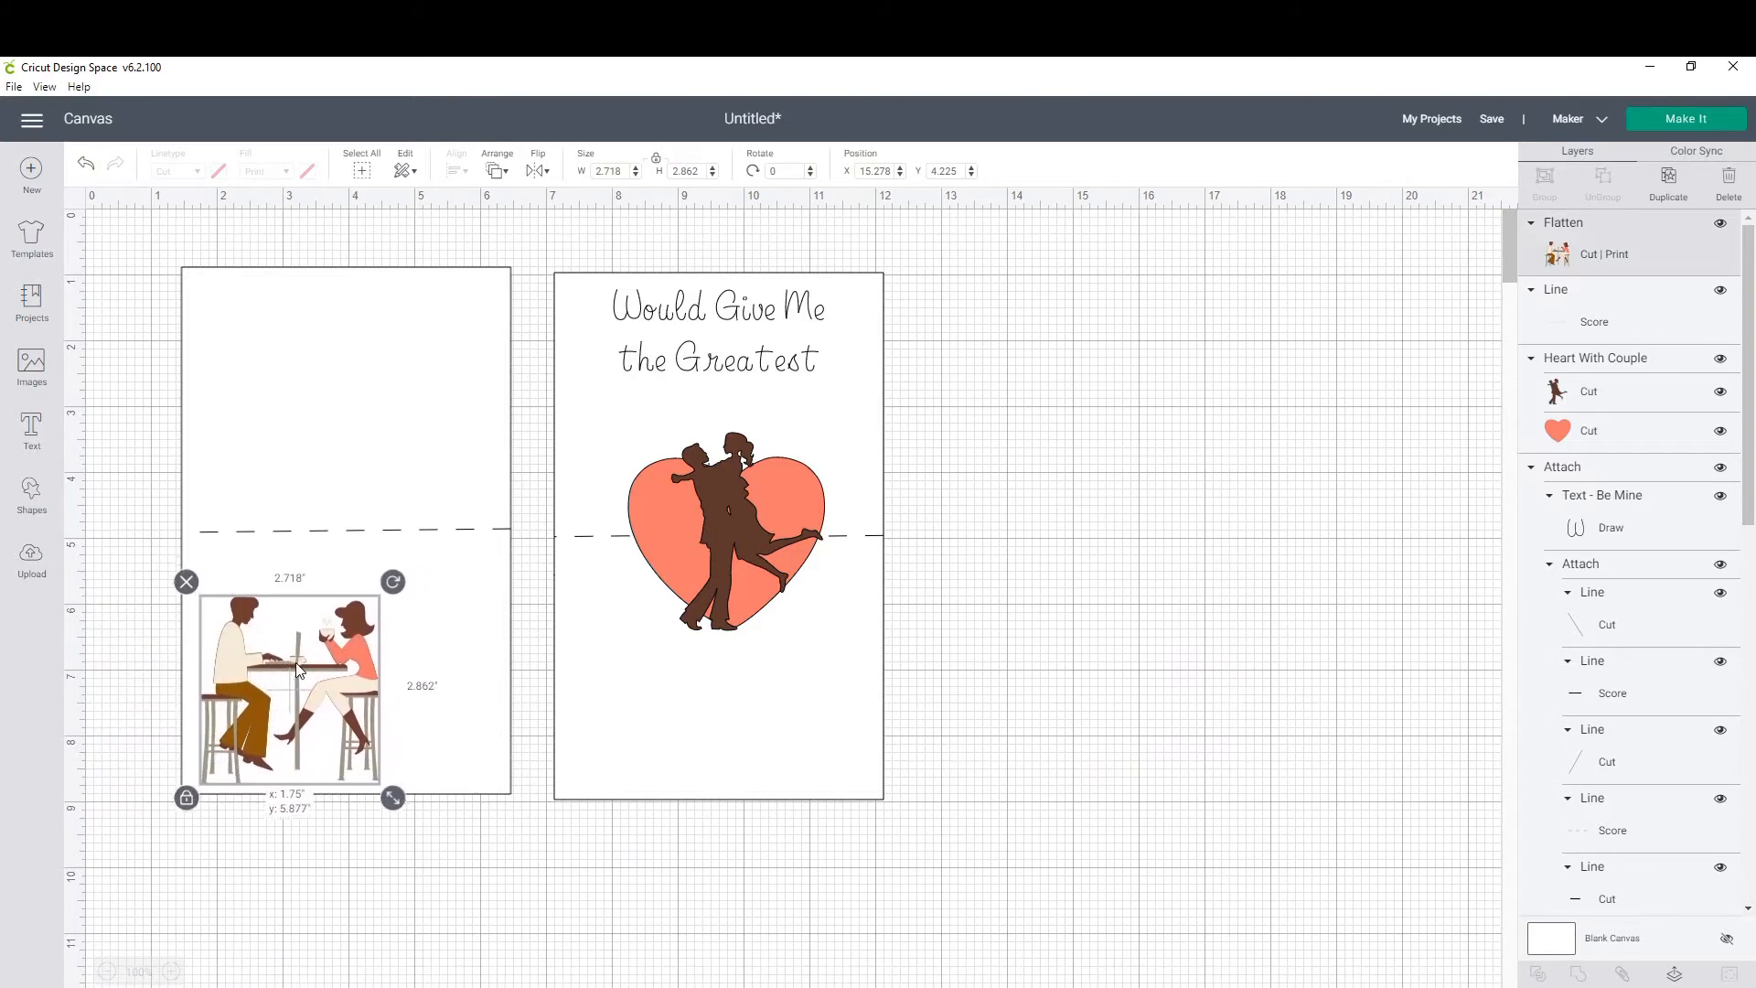
left_click(348, 850)
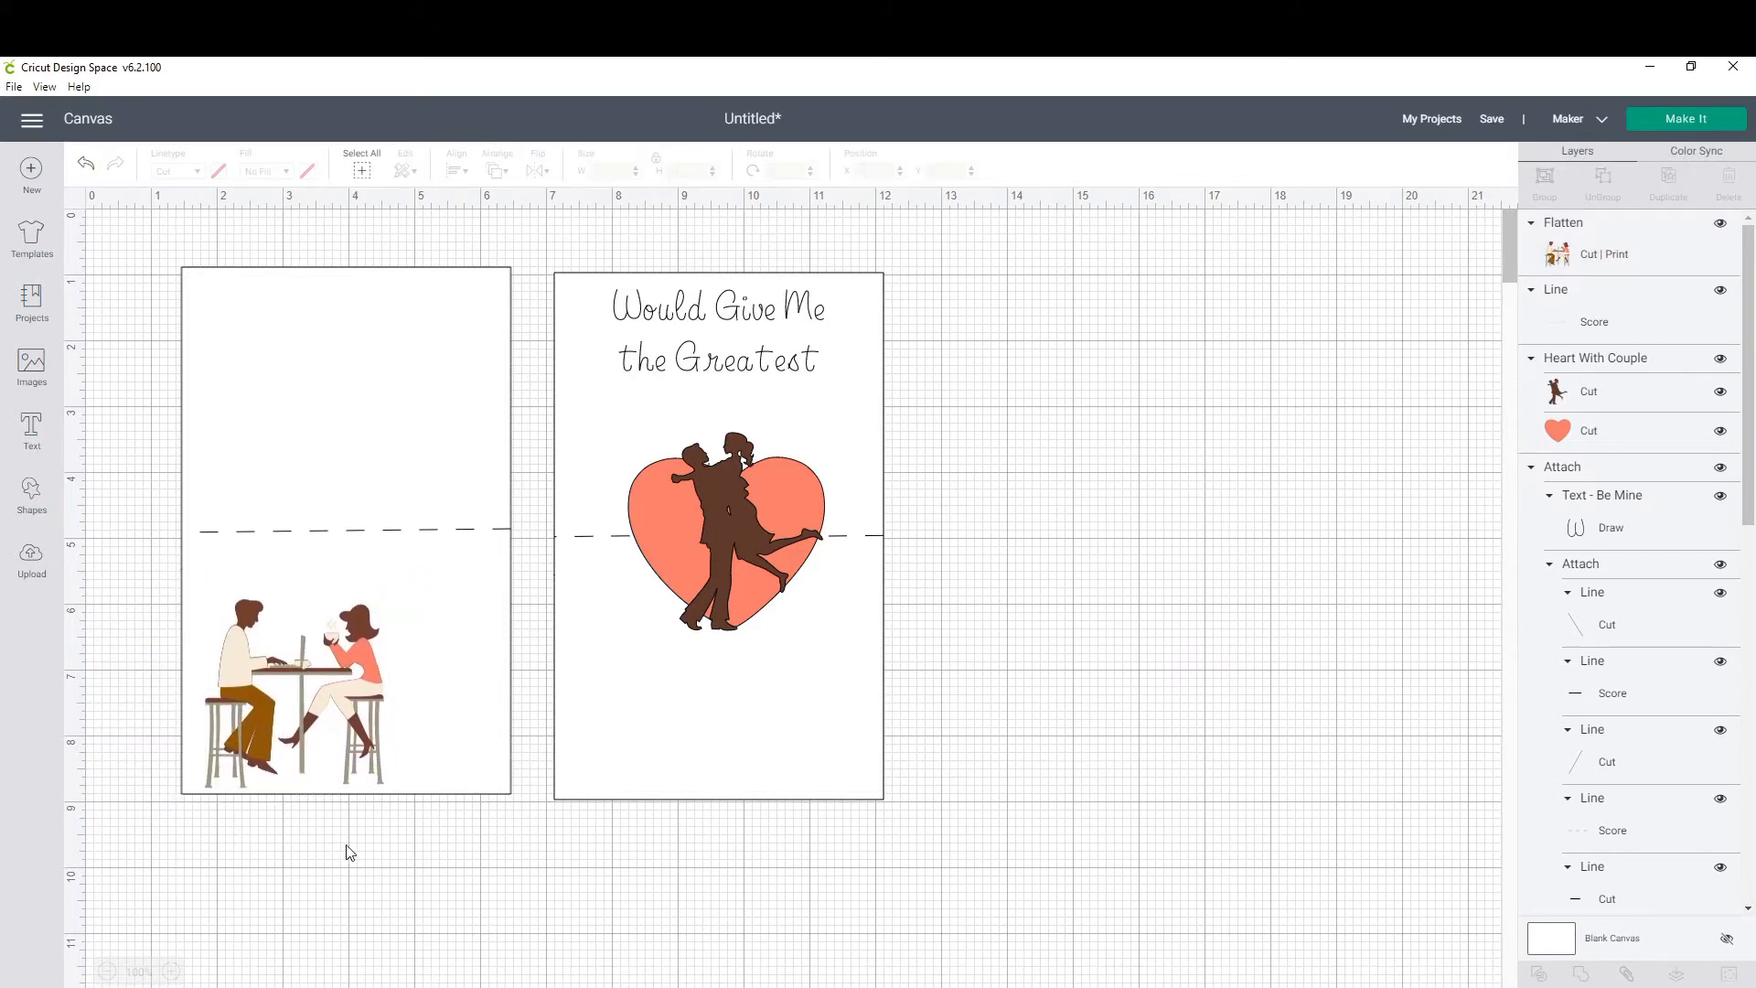
left_click(344, 532)
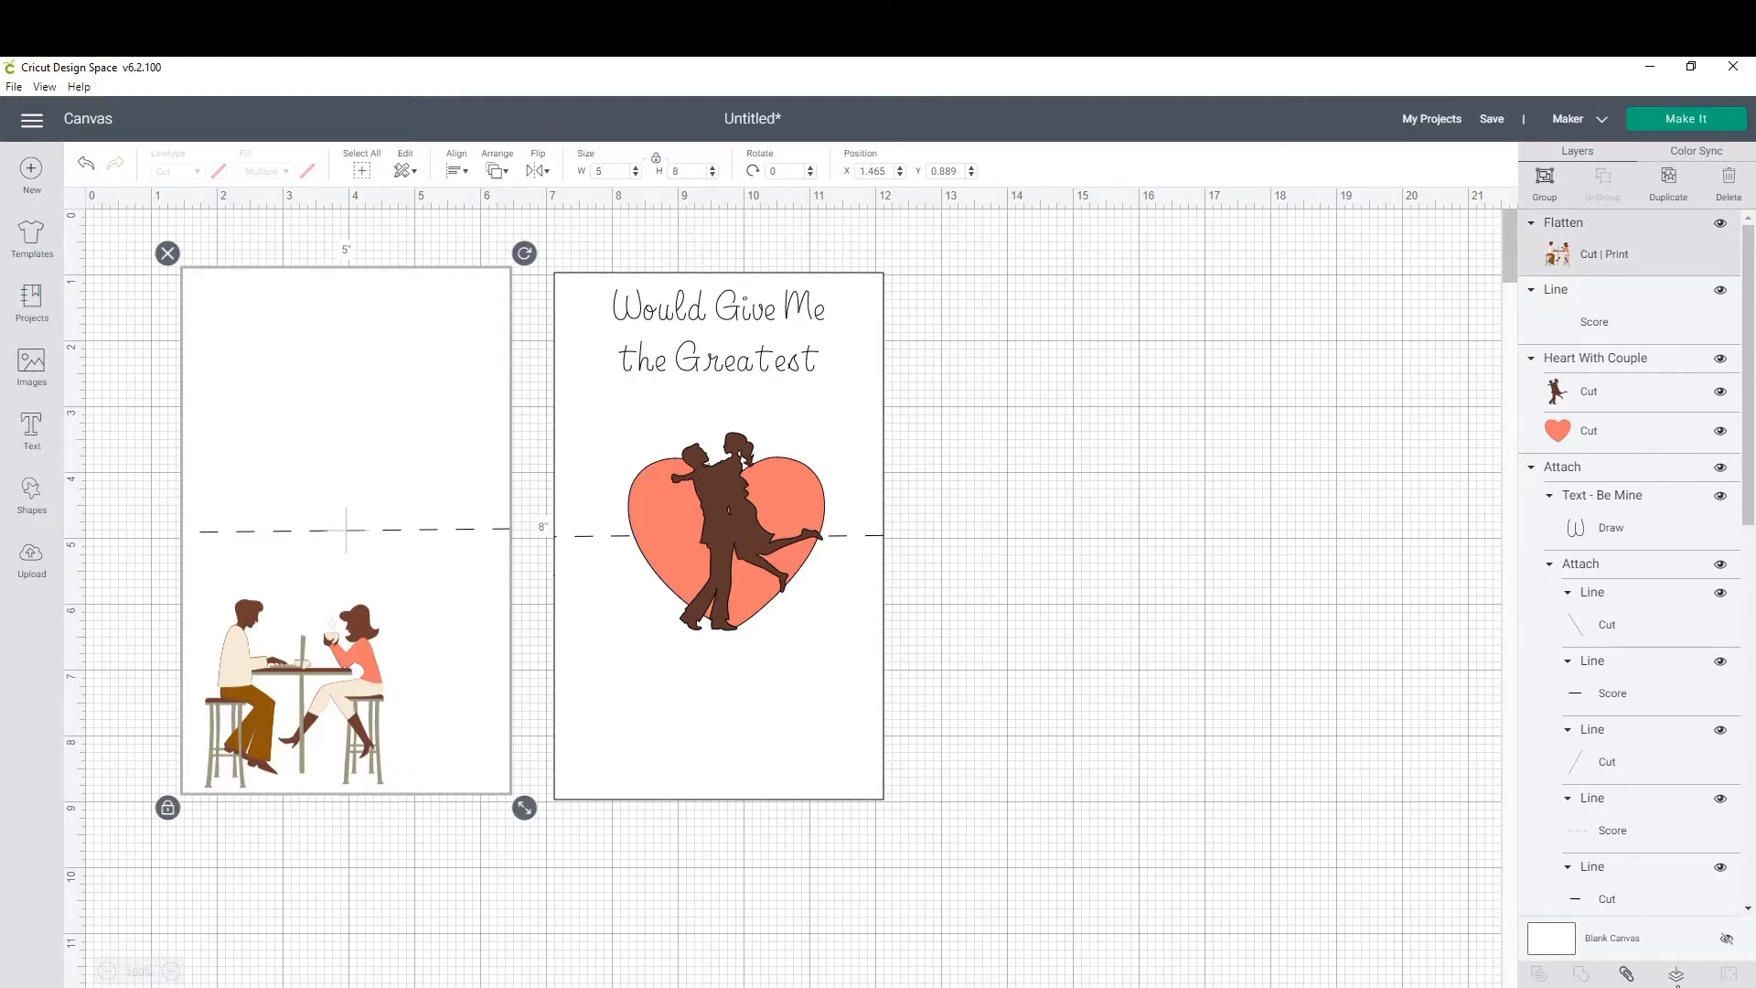
mouse_move(1082, 595)
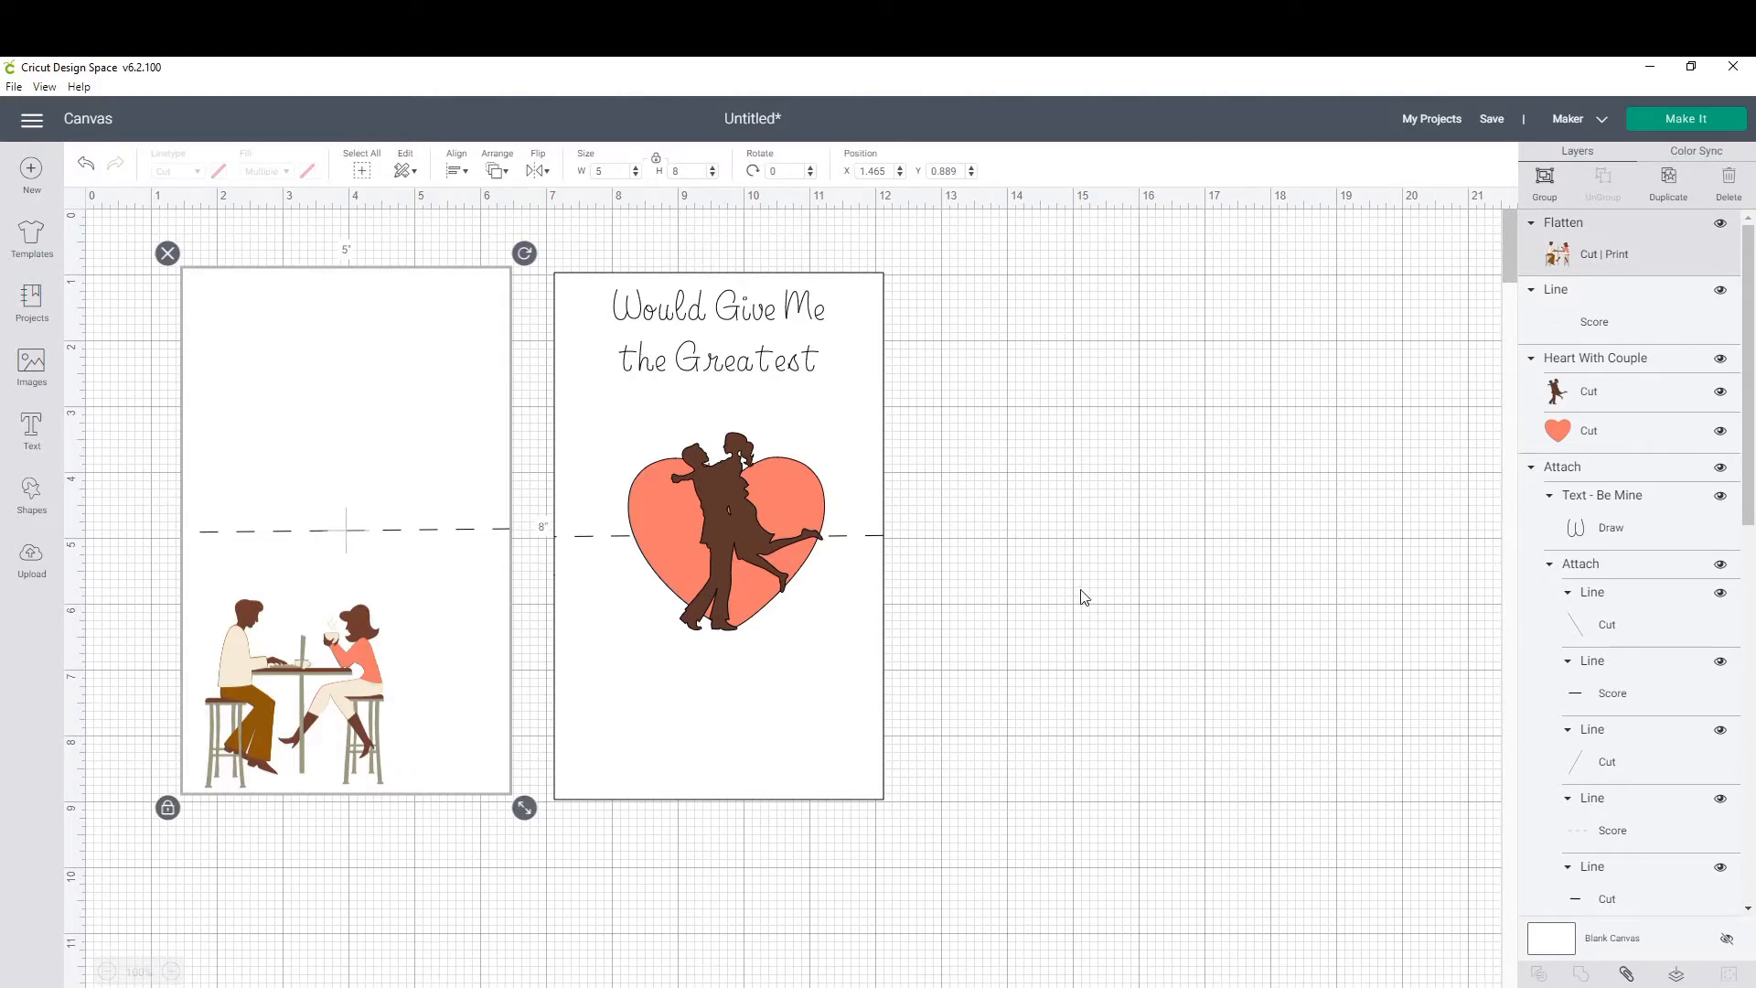
mouse_move(1087, 605)
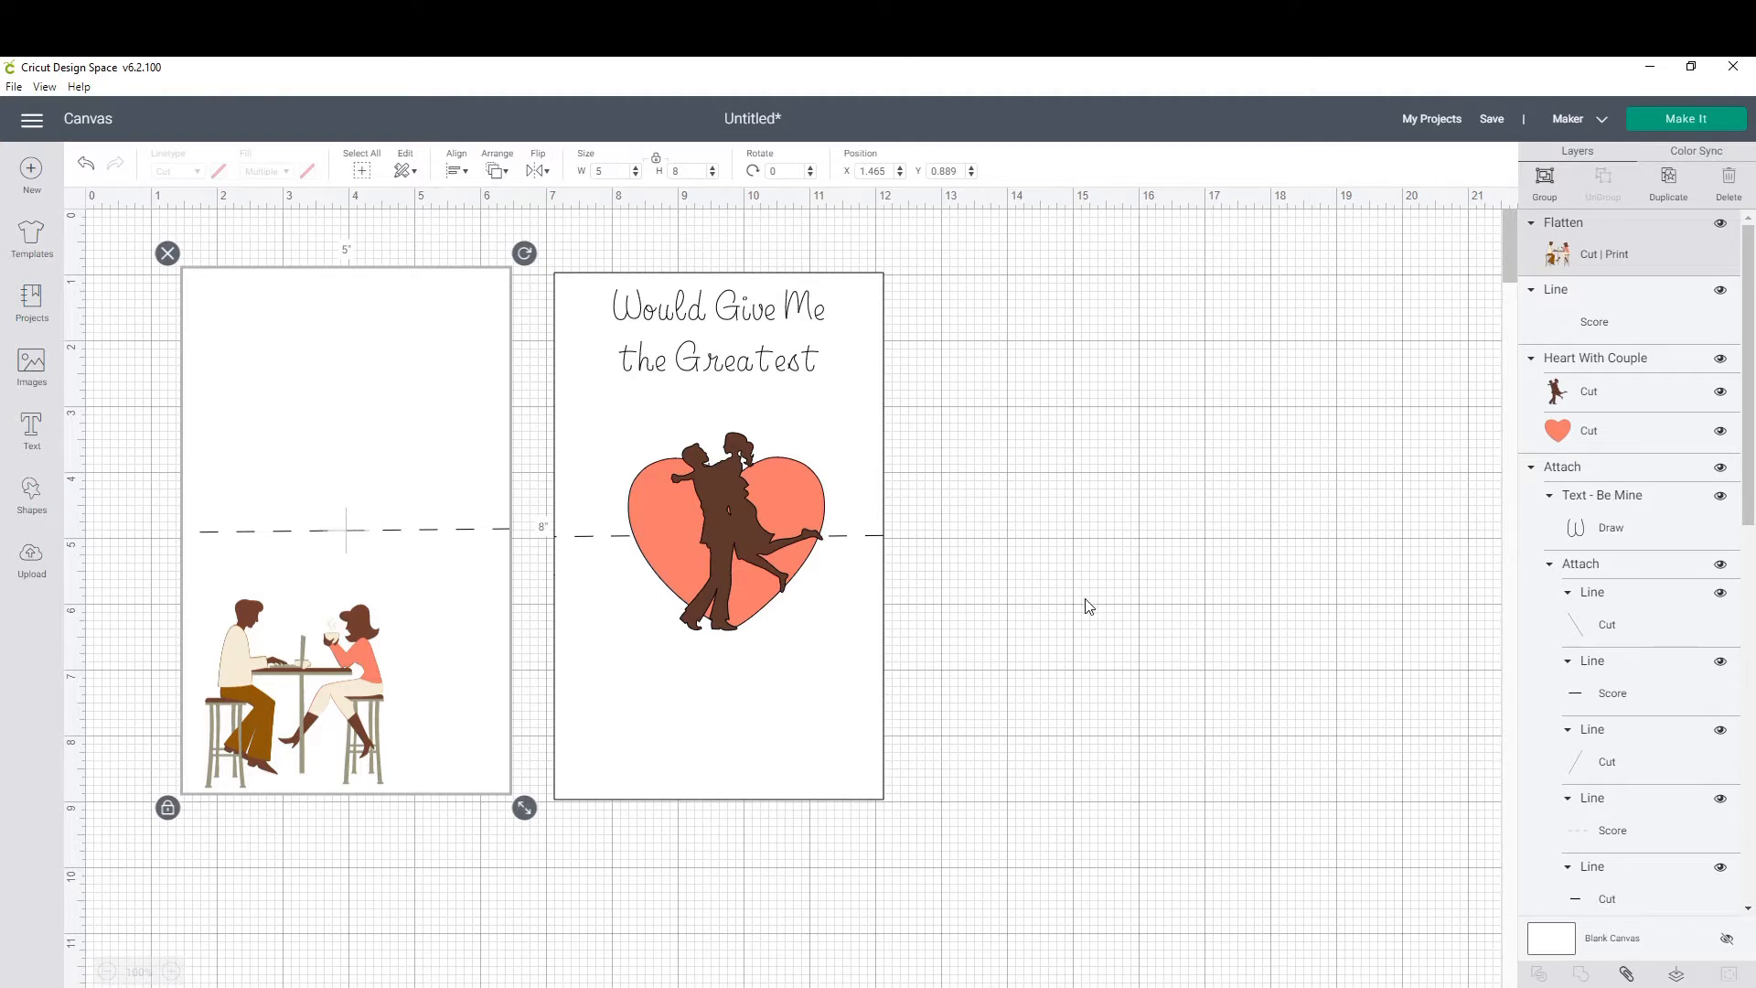
mouse_move(1087, 605)
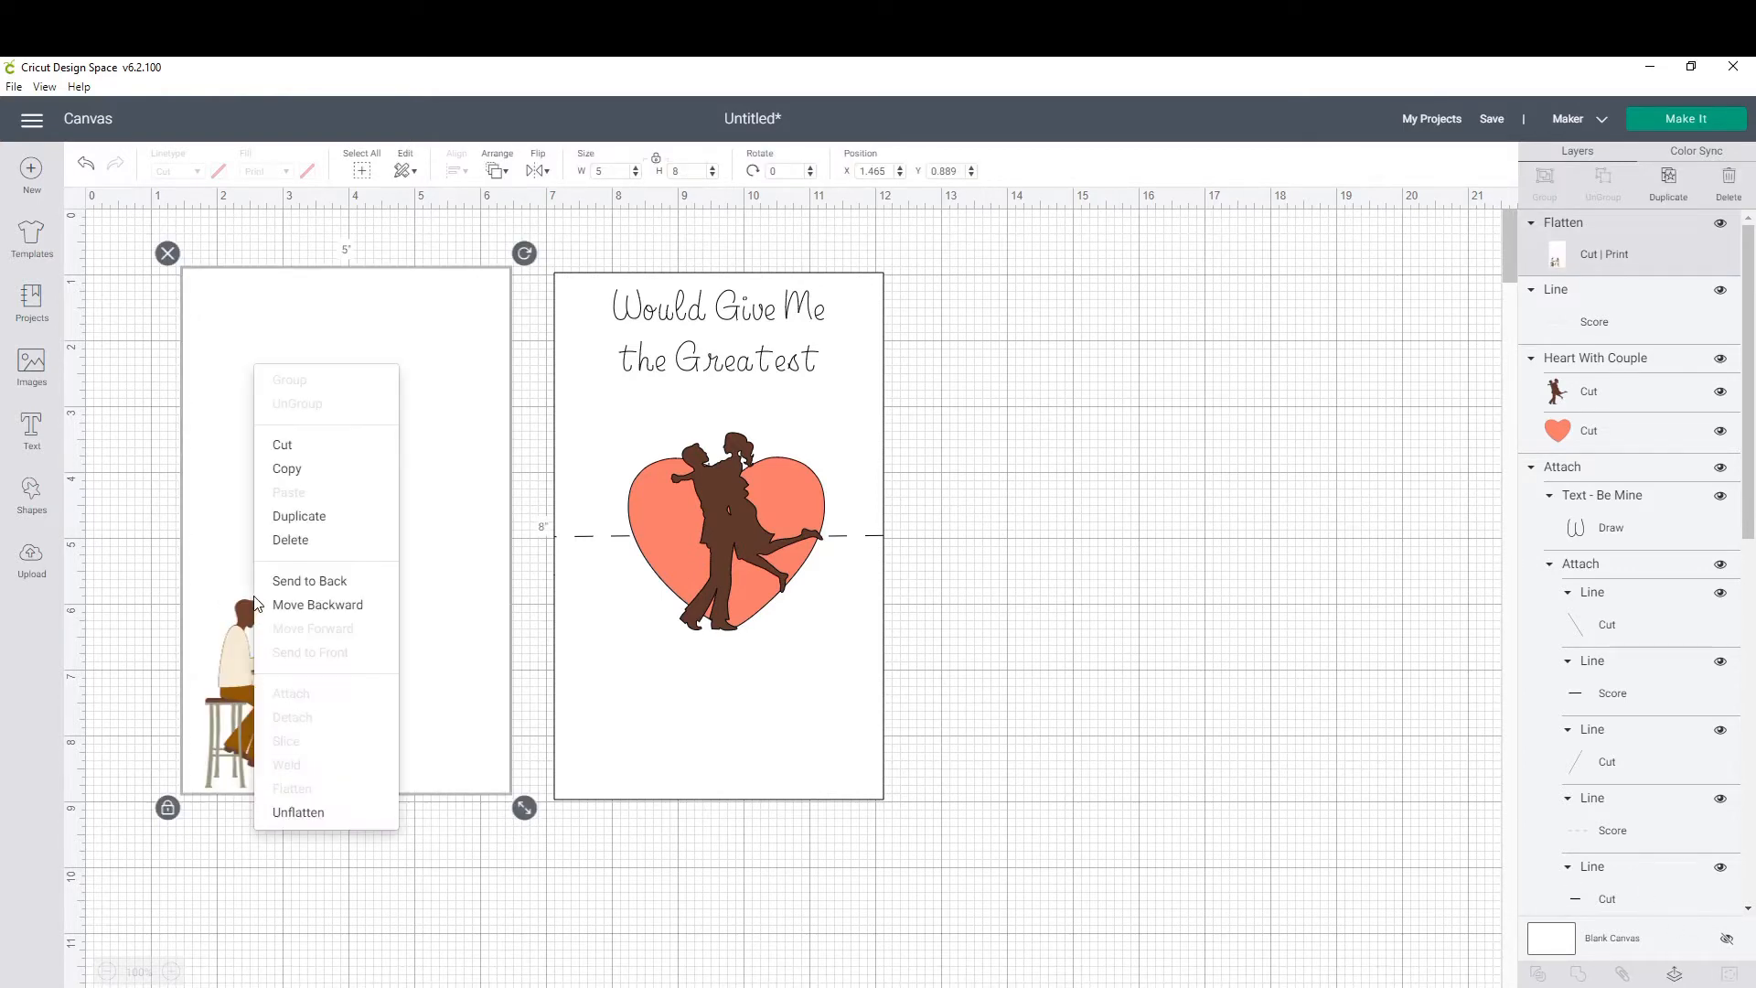
Attach the flattened couple to the panel's score line.
left_click(455, 170)
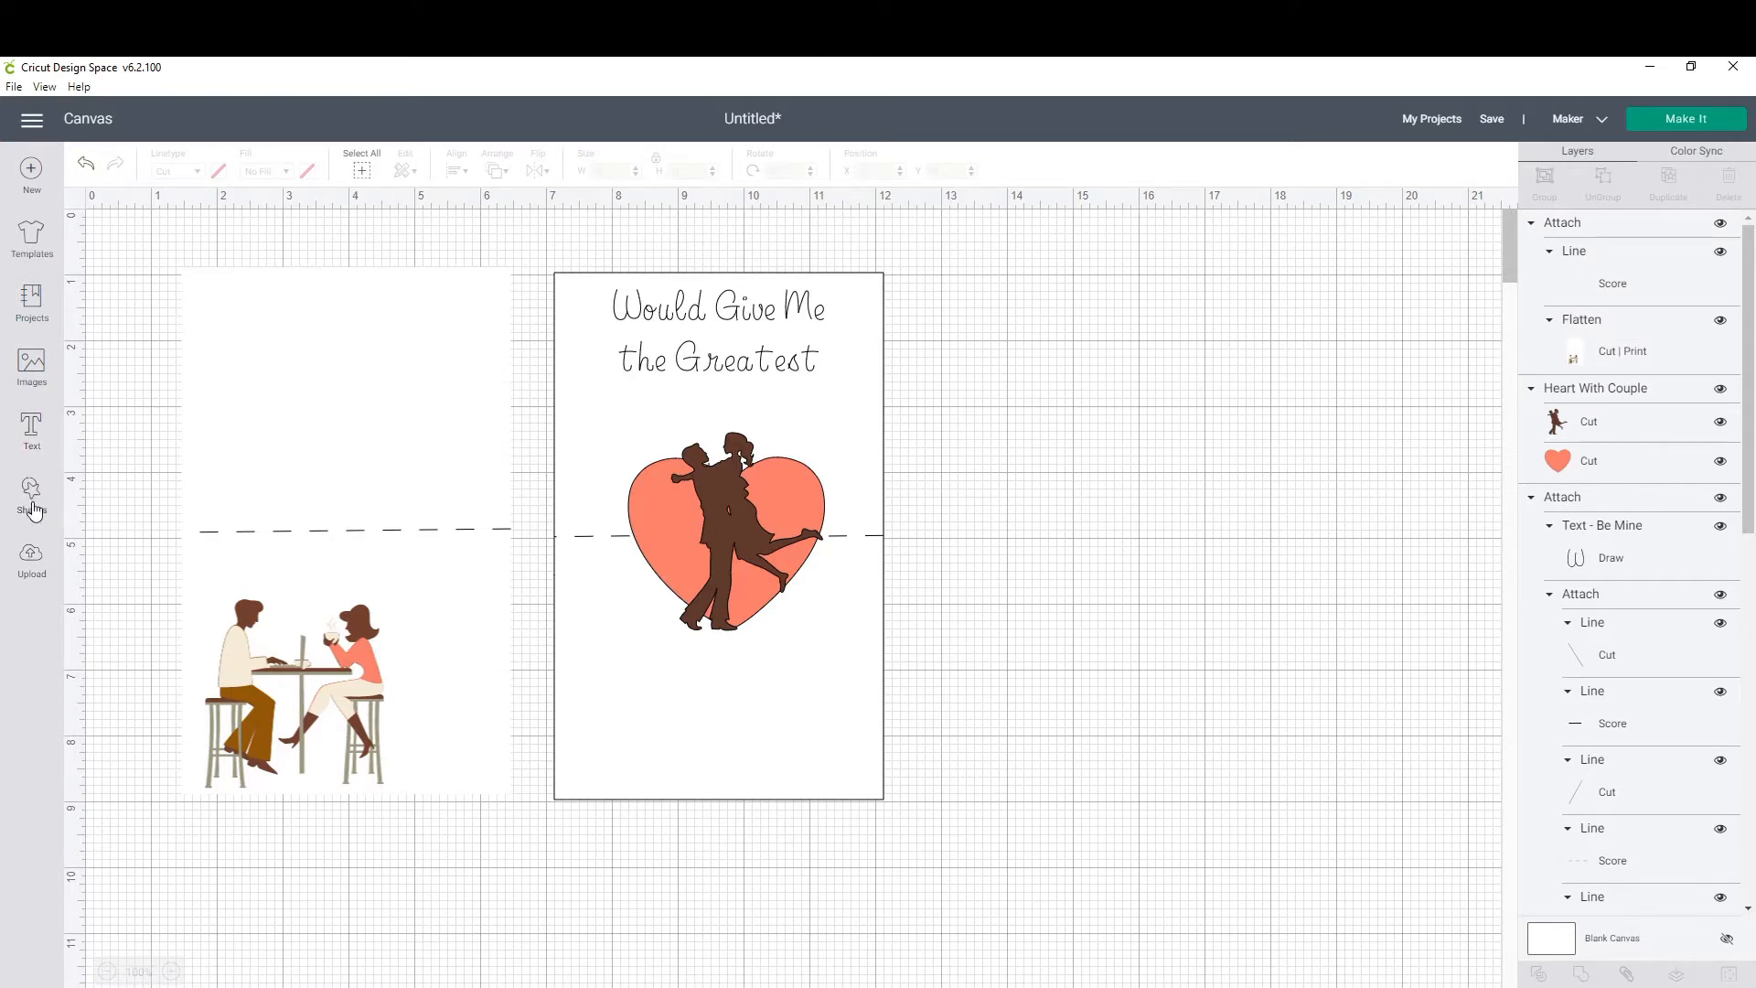
Add a text box reading 'Never Could Have Imagined That A Simple Greeting' beside the couple.
left_click(31, 431)
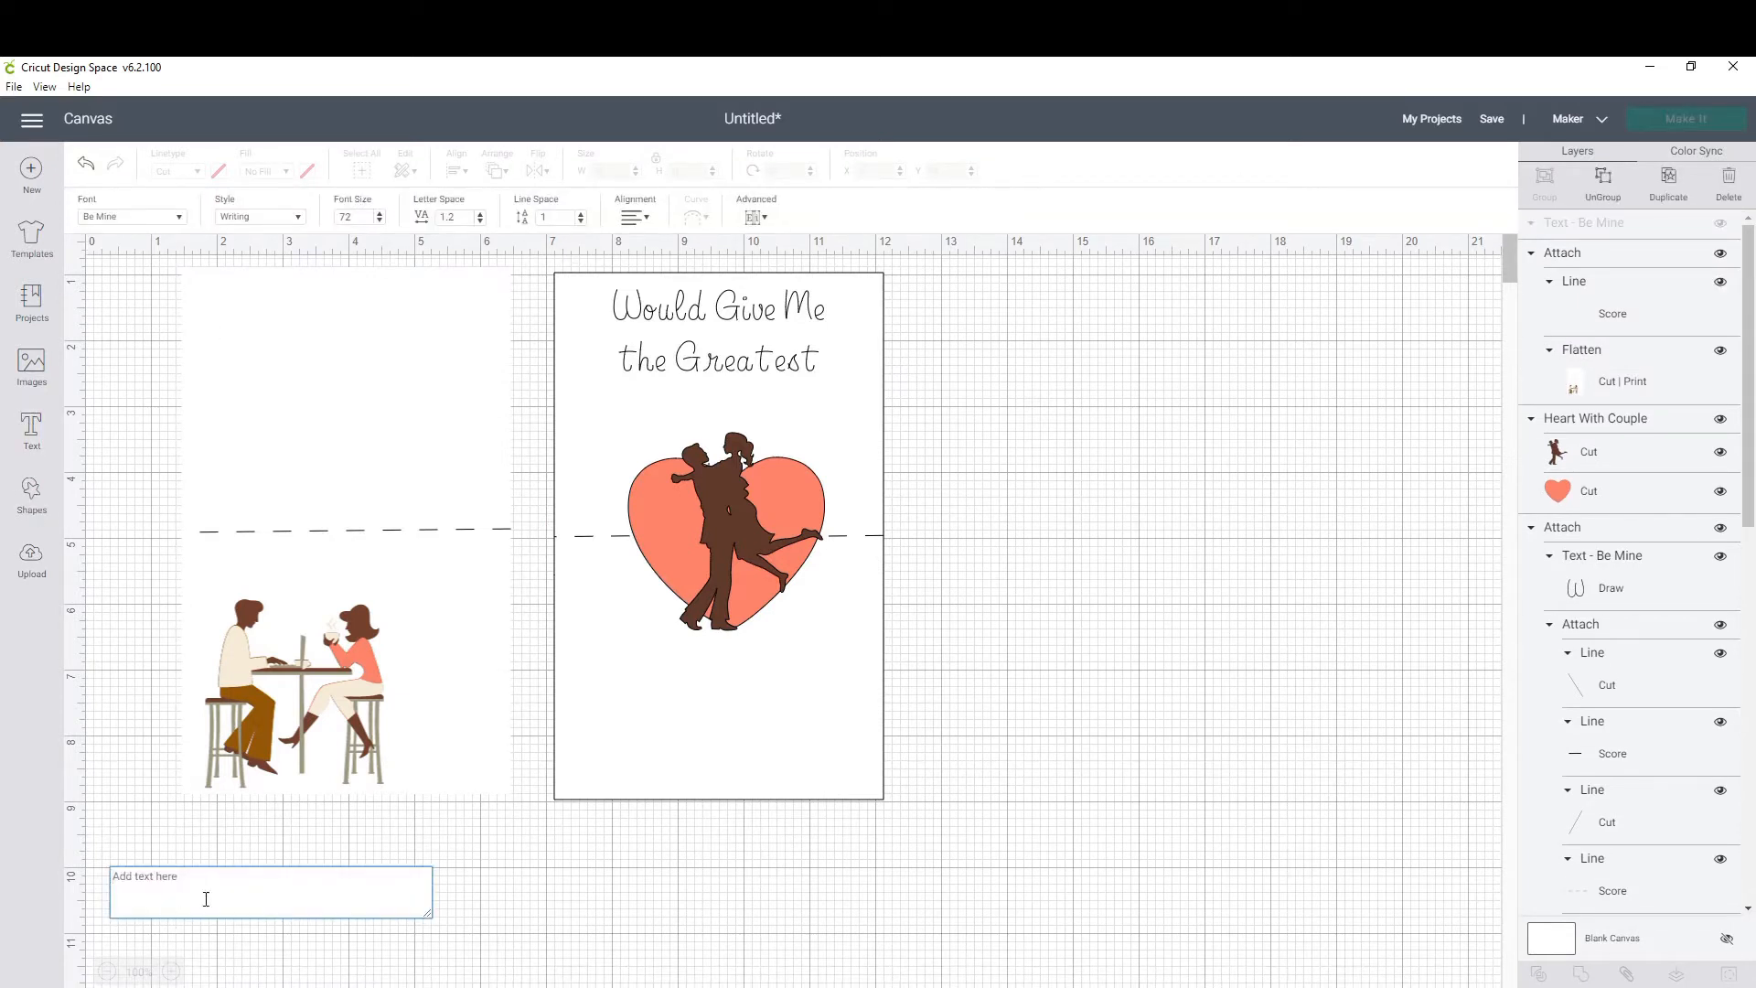
type("Never Could Have")
type("That A")
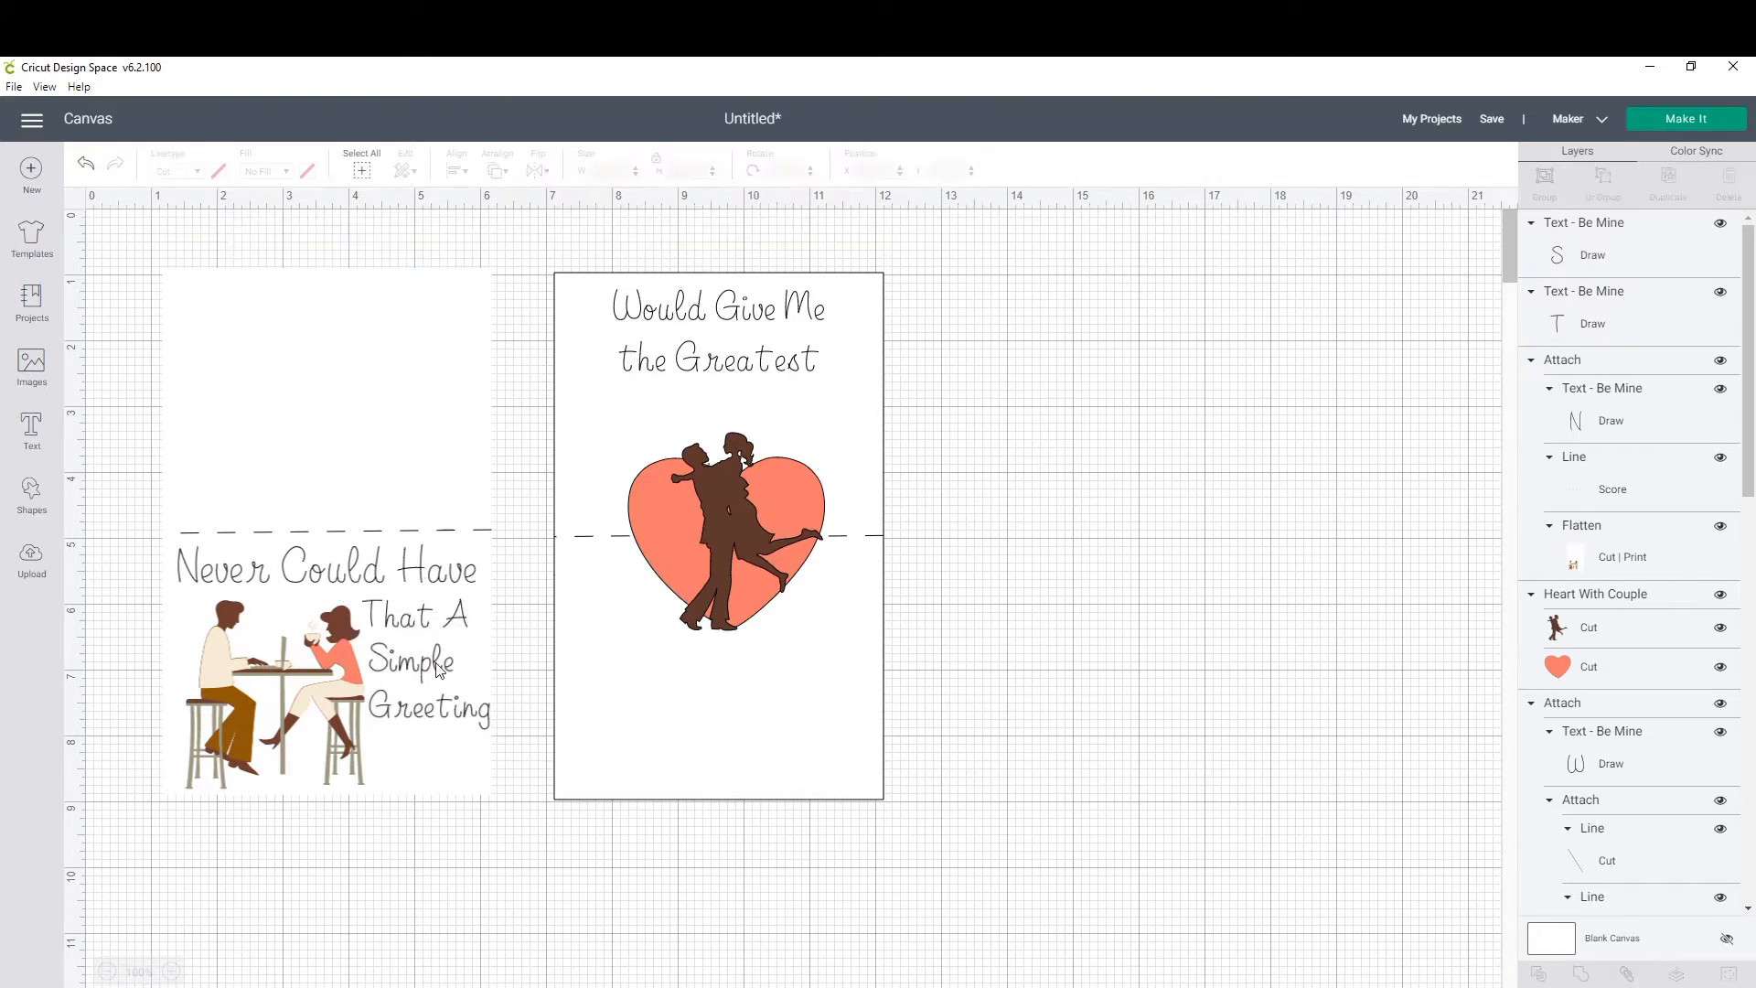
left_click(325, 660)
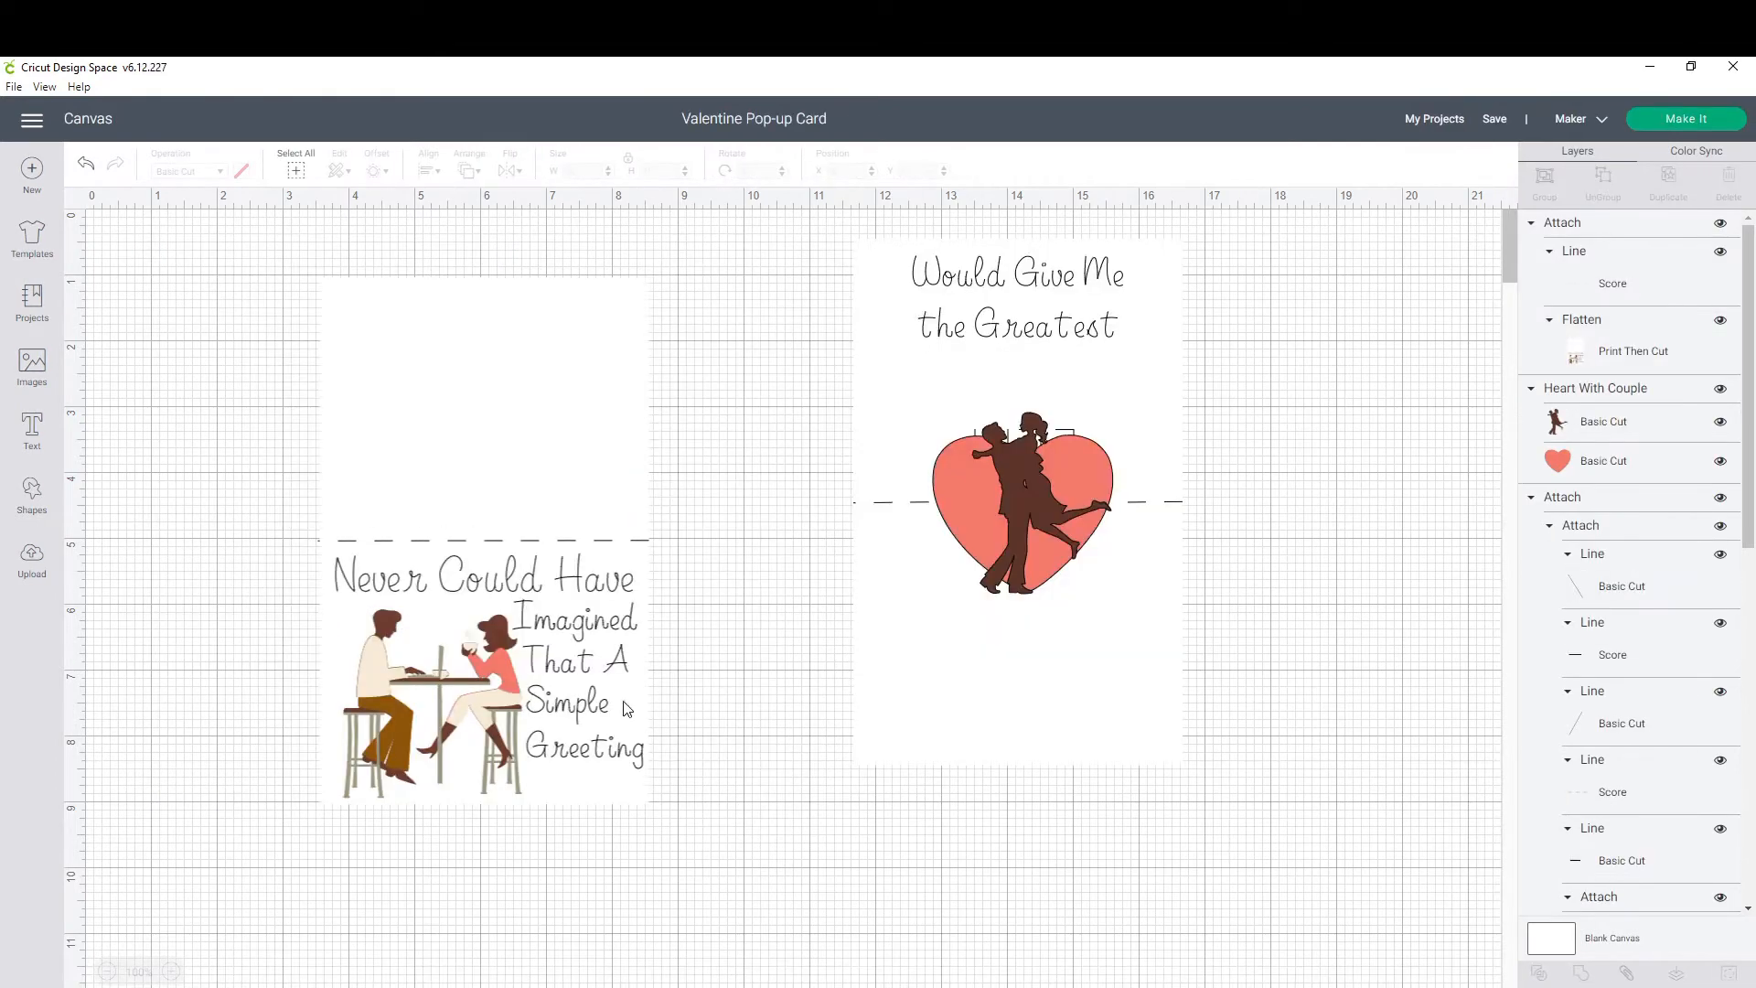
mouse_move(597, 717)
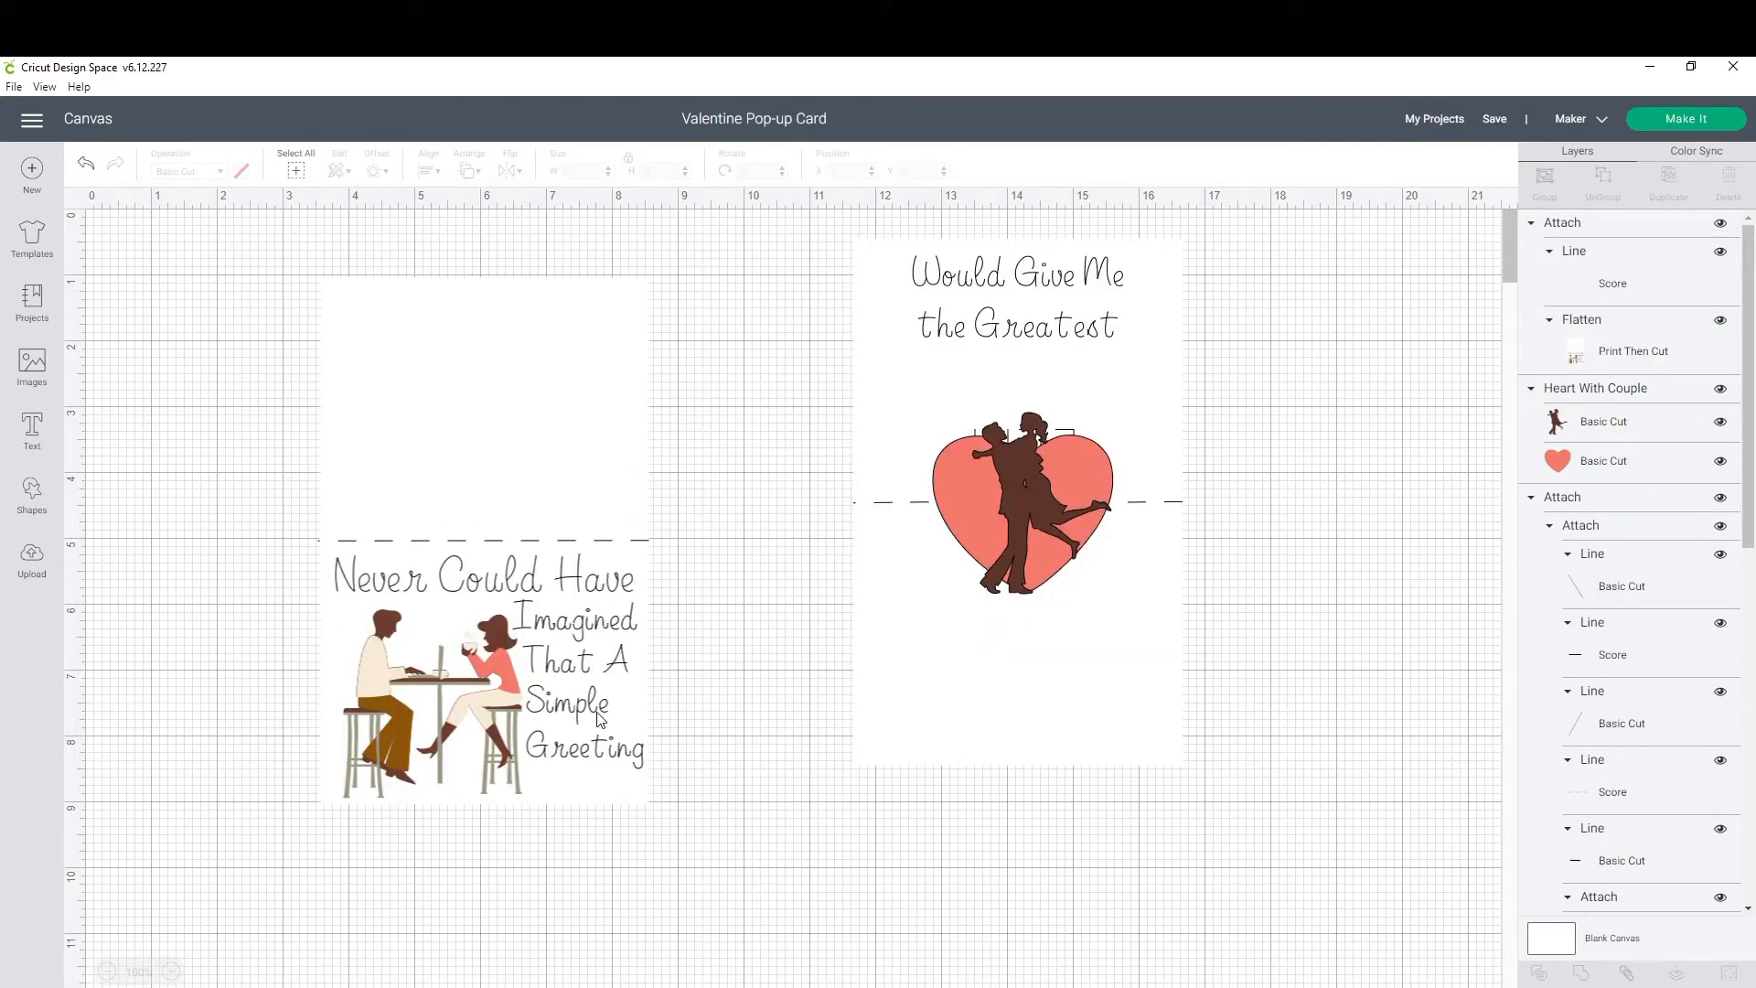
Add 'LOVE' in Love Spell font under the heart on the right panel.
left_click(31, 431)
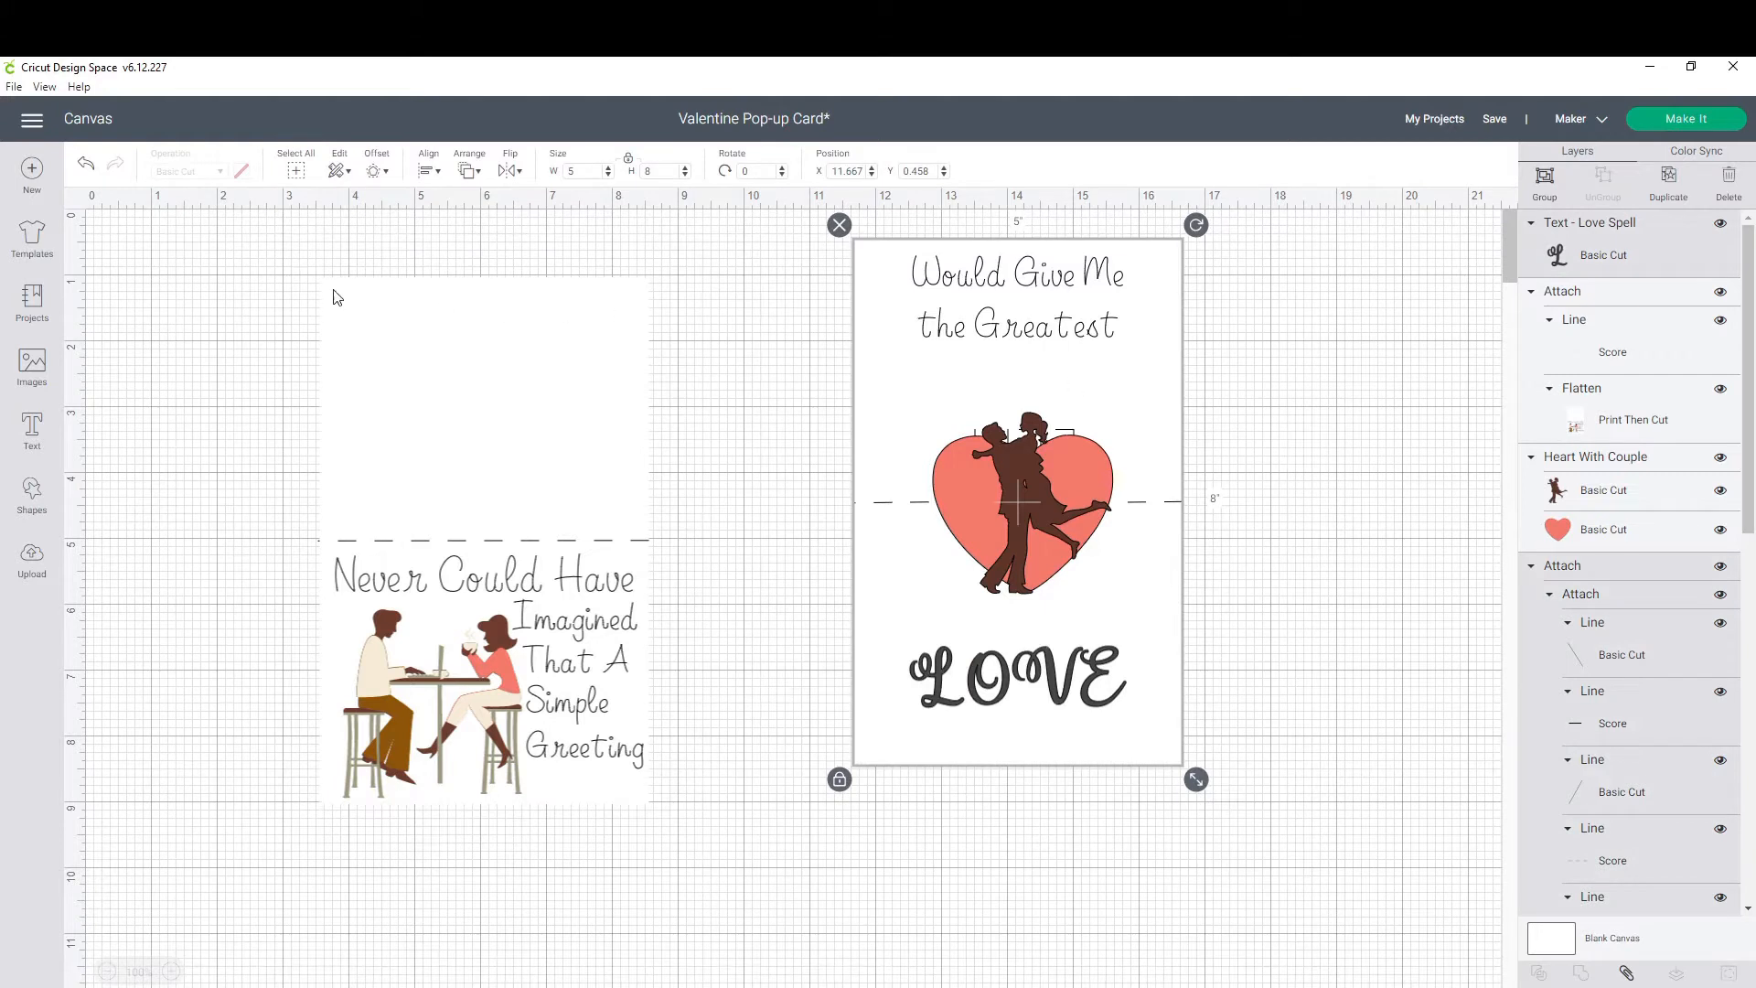
left_click(427, 163)
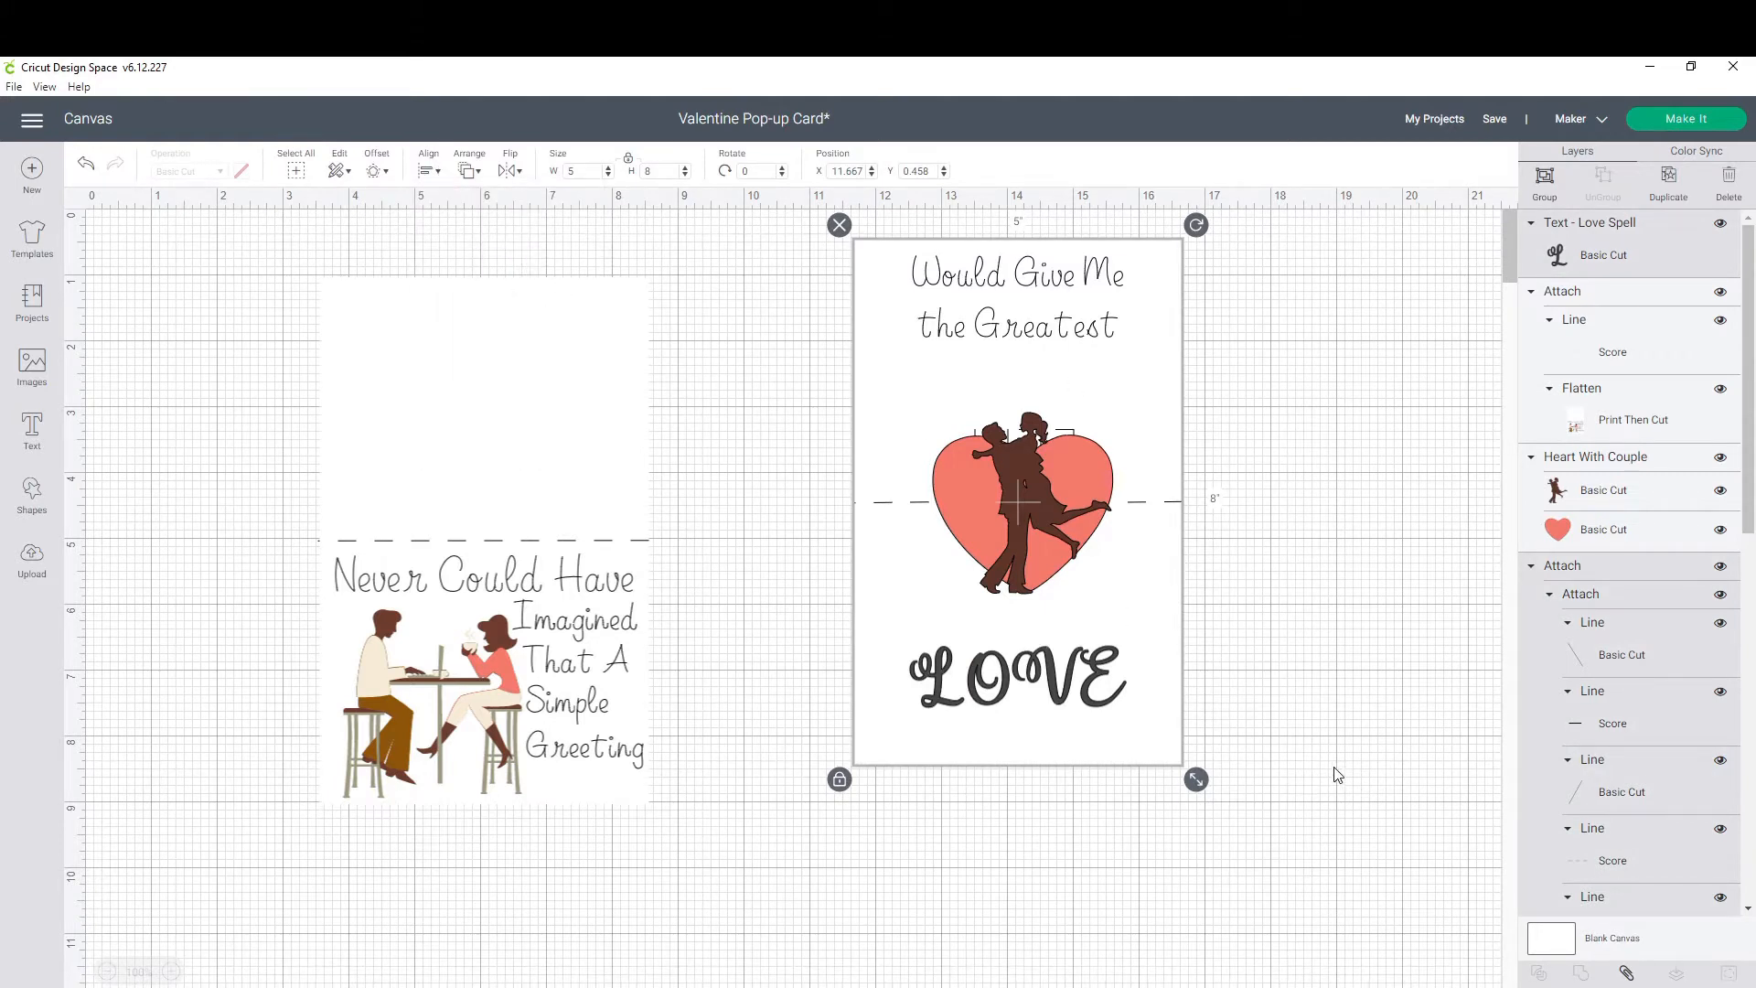
left_click(1031, 740)
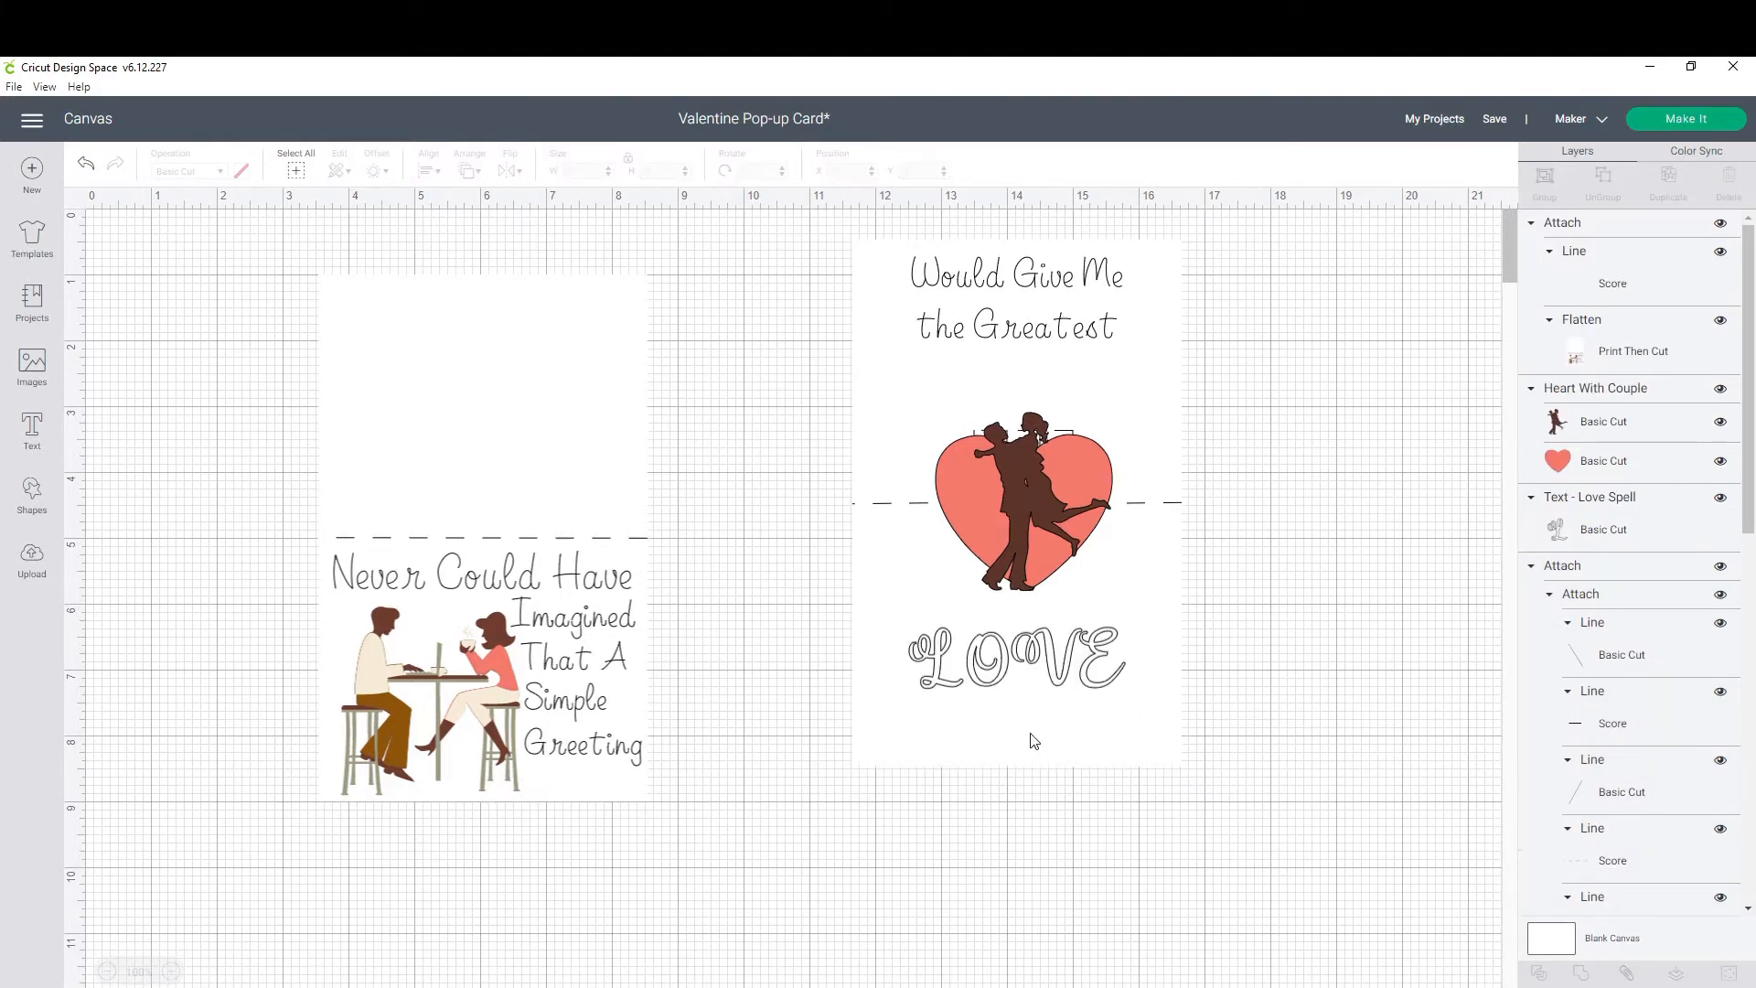
mouse_move(1004, 737)
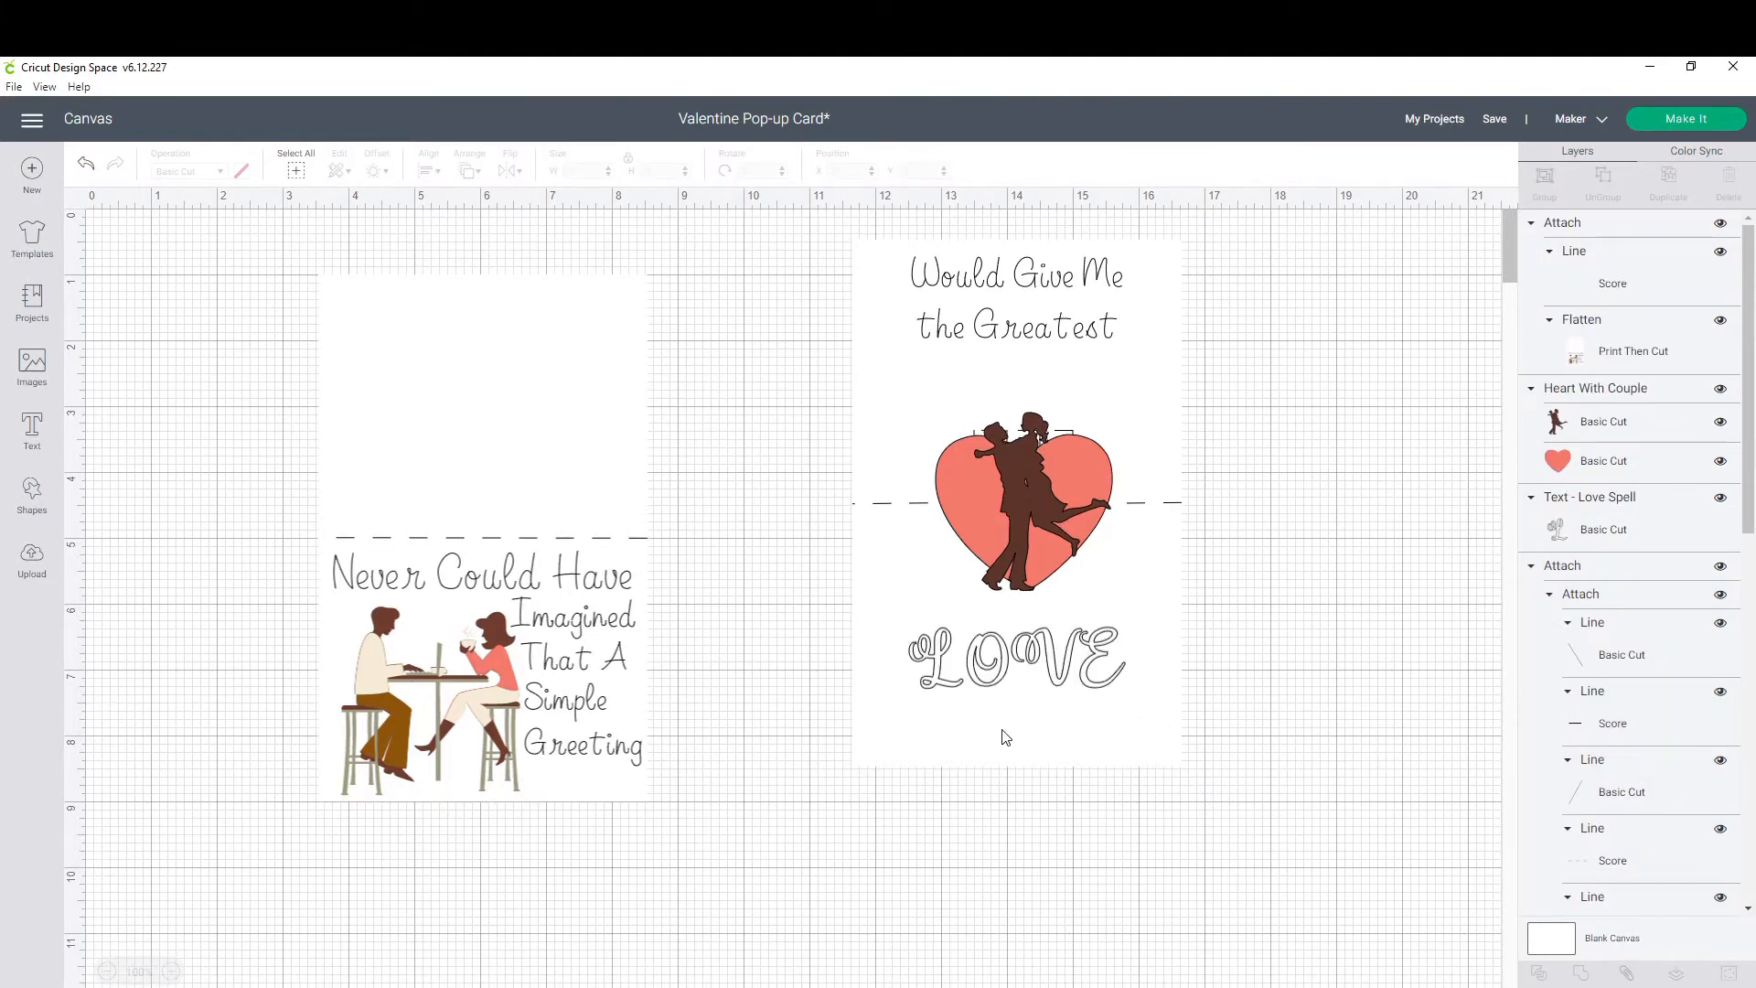
mouse_move(95, 434)
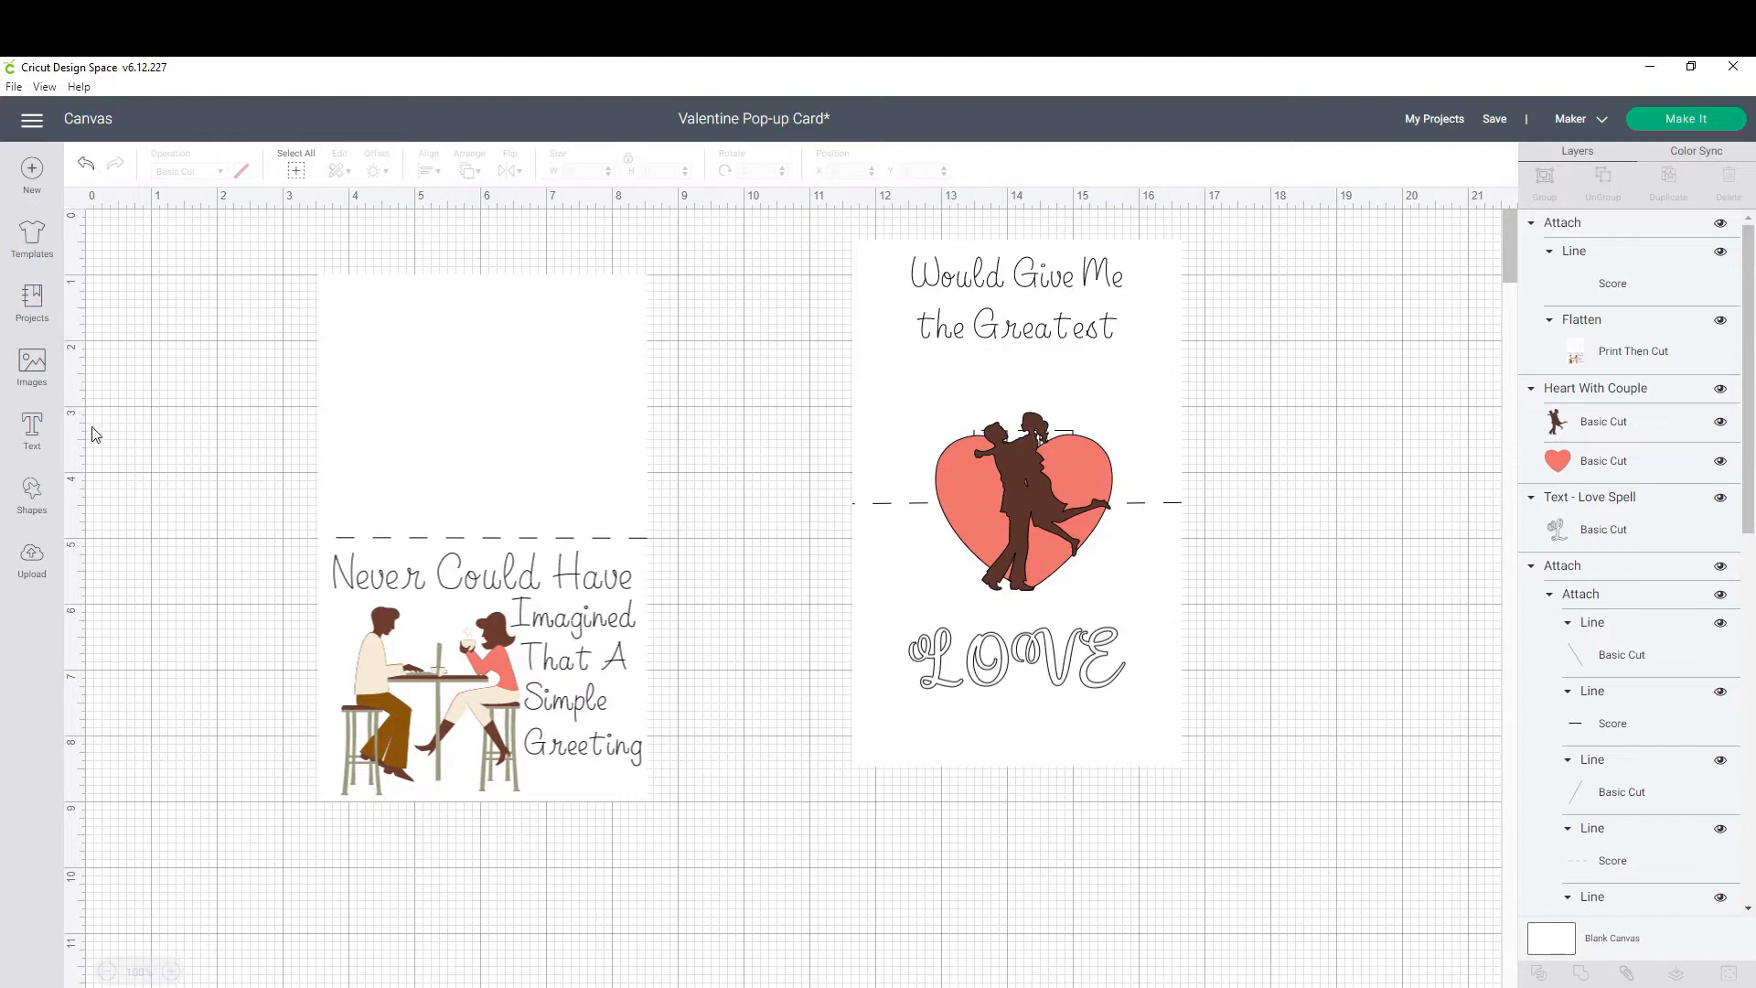
Add the '~your wife Annie' signature in Alexis font as pen writing, selected with the inside panel.
left_click(31, 429)
type("~your_wife_Annie")
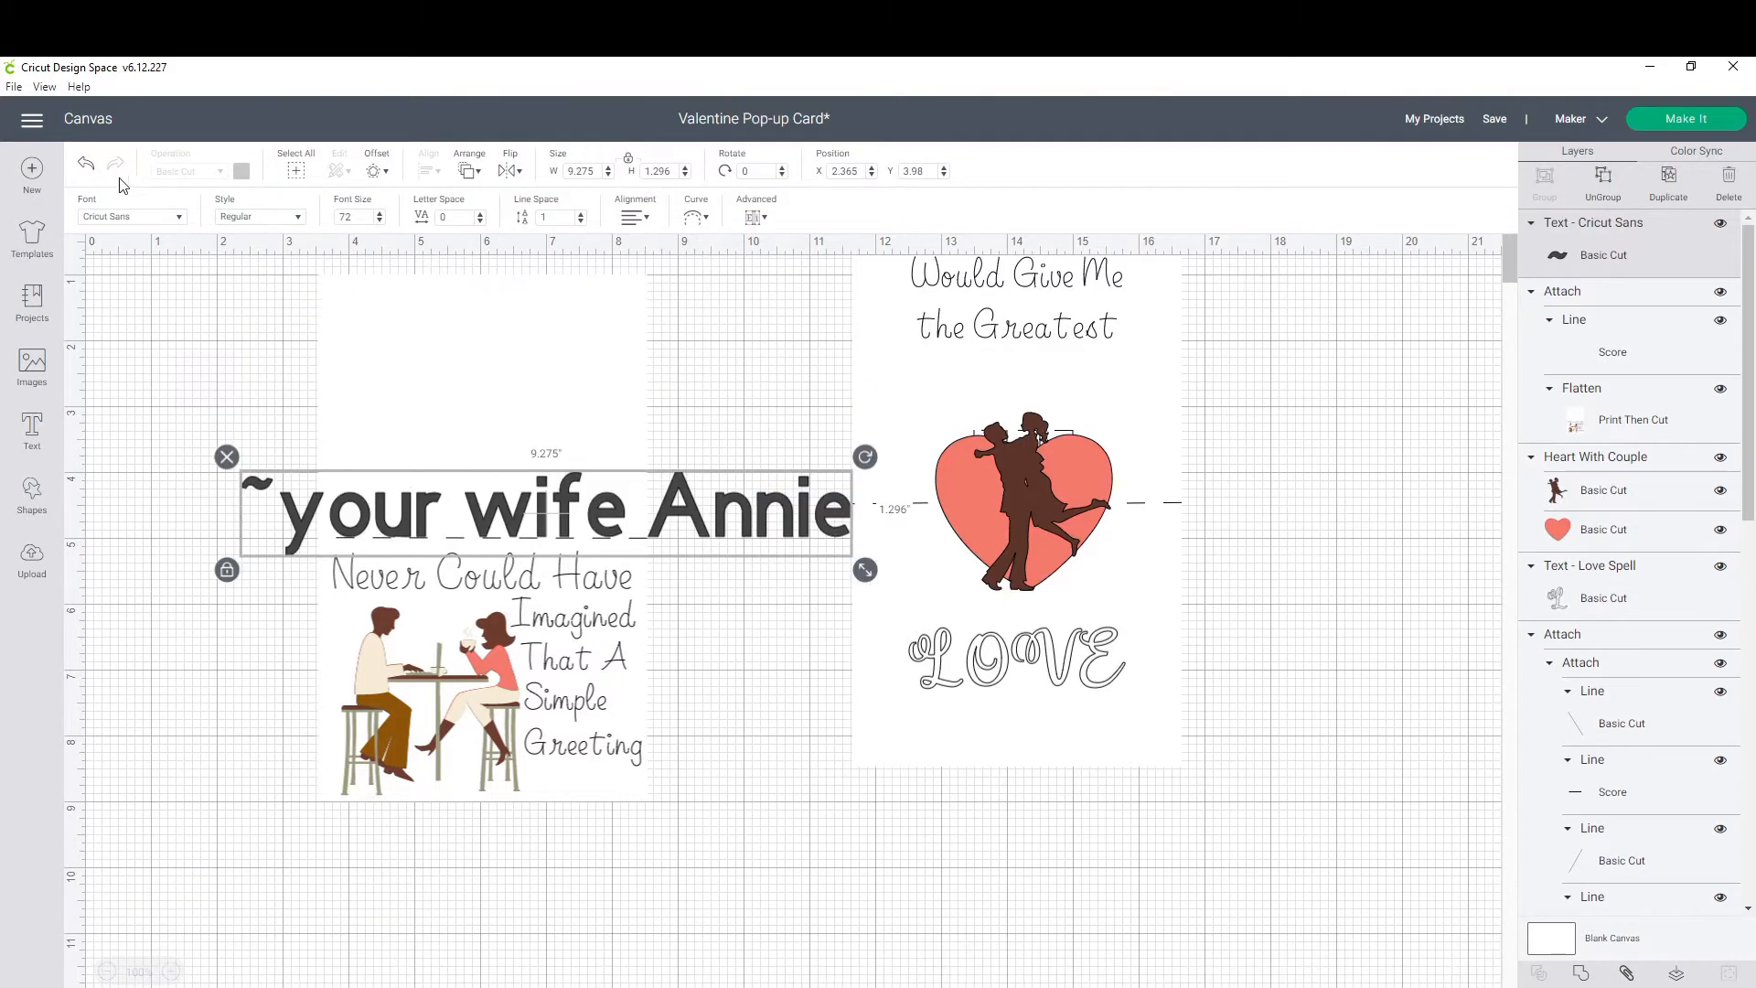
left_click(131, 216)
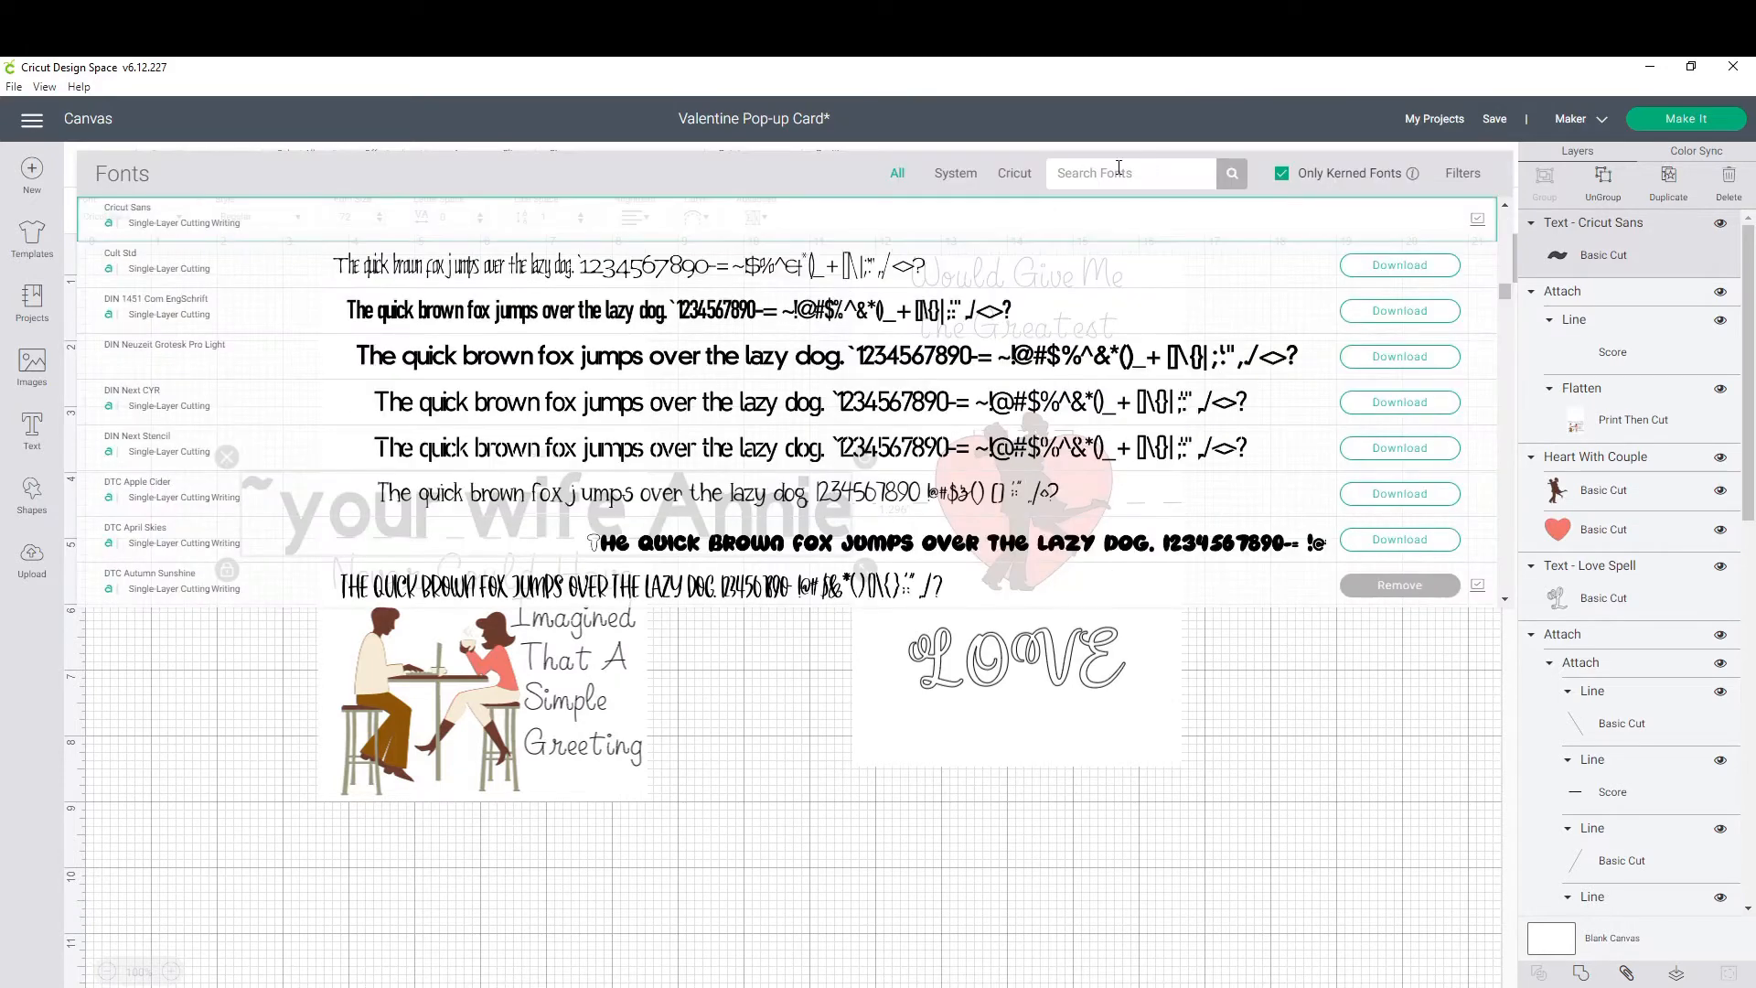
type("alexis")
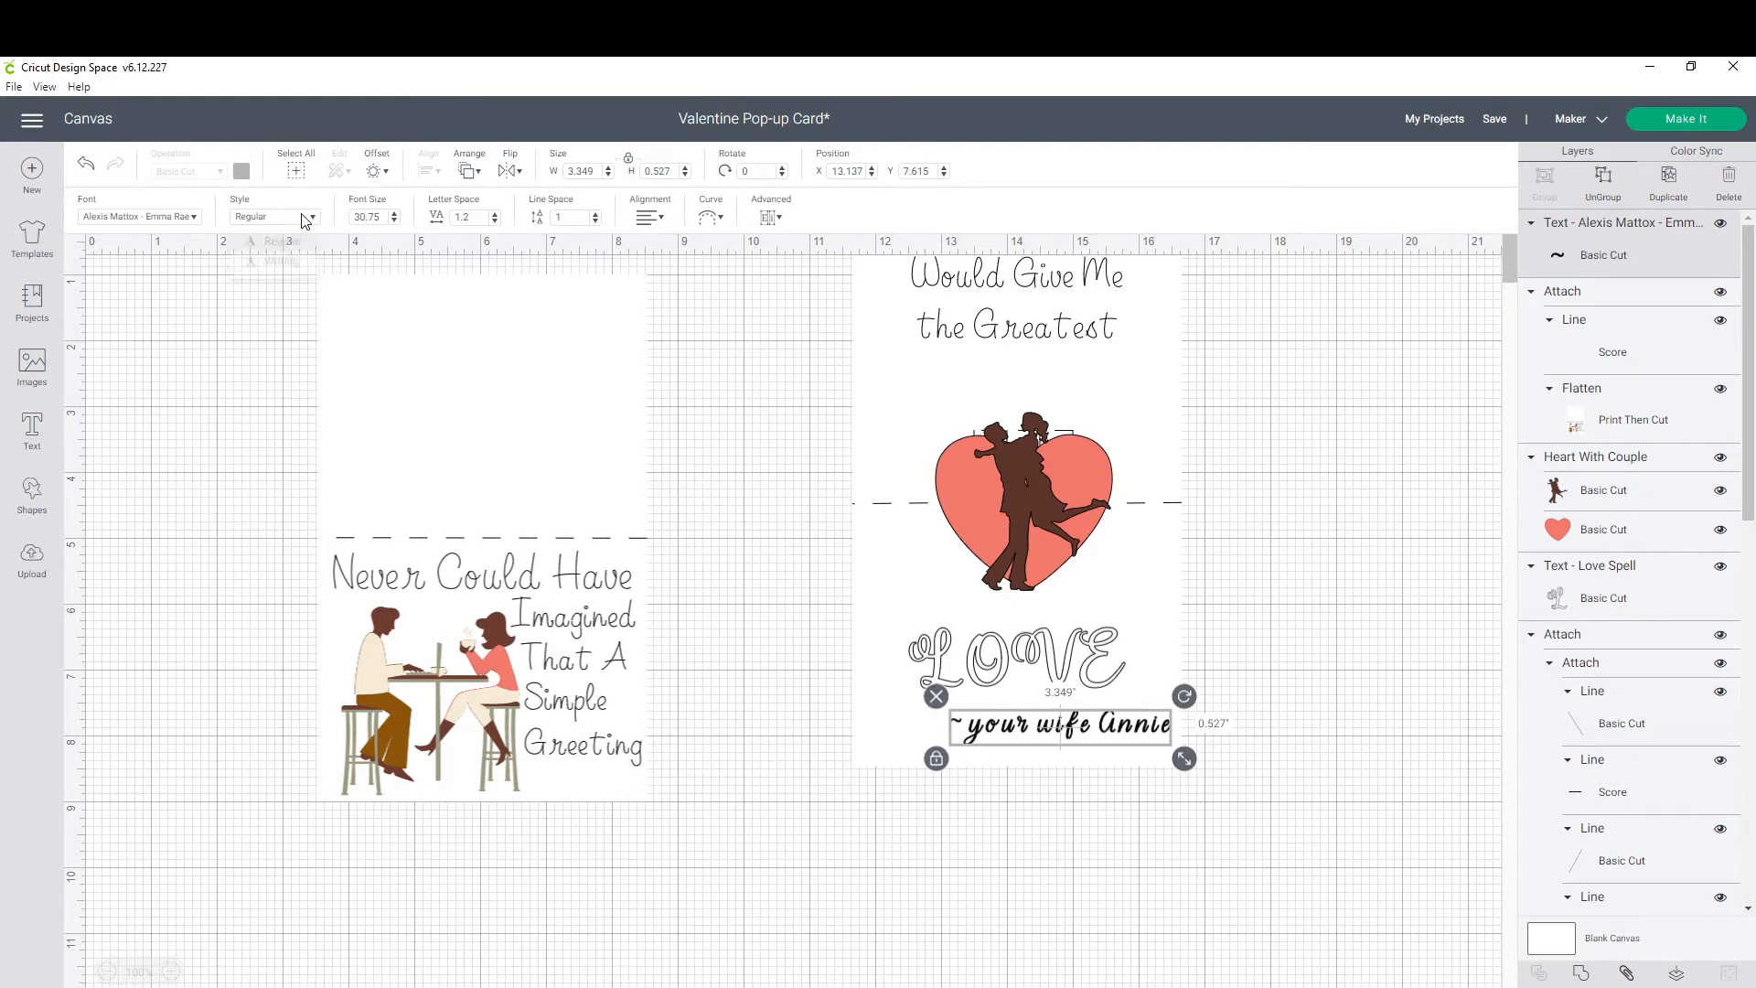
left_click(274, 216)
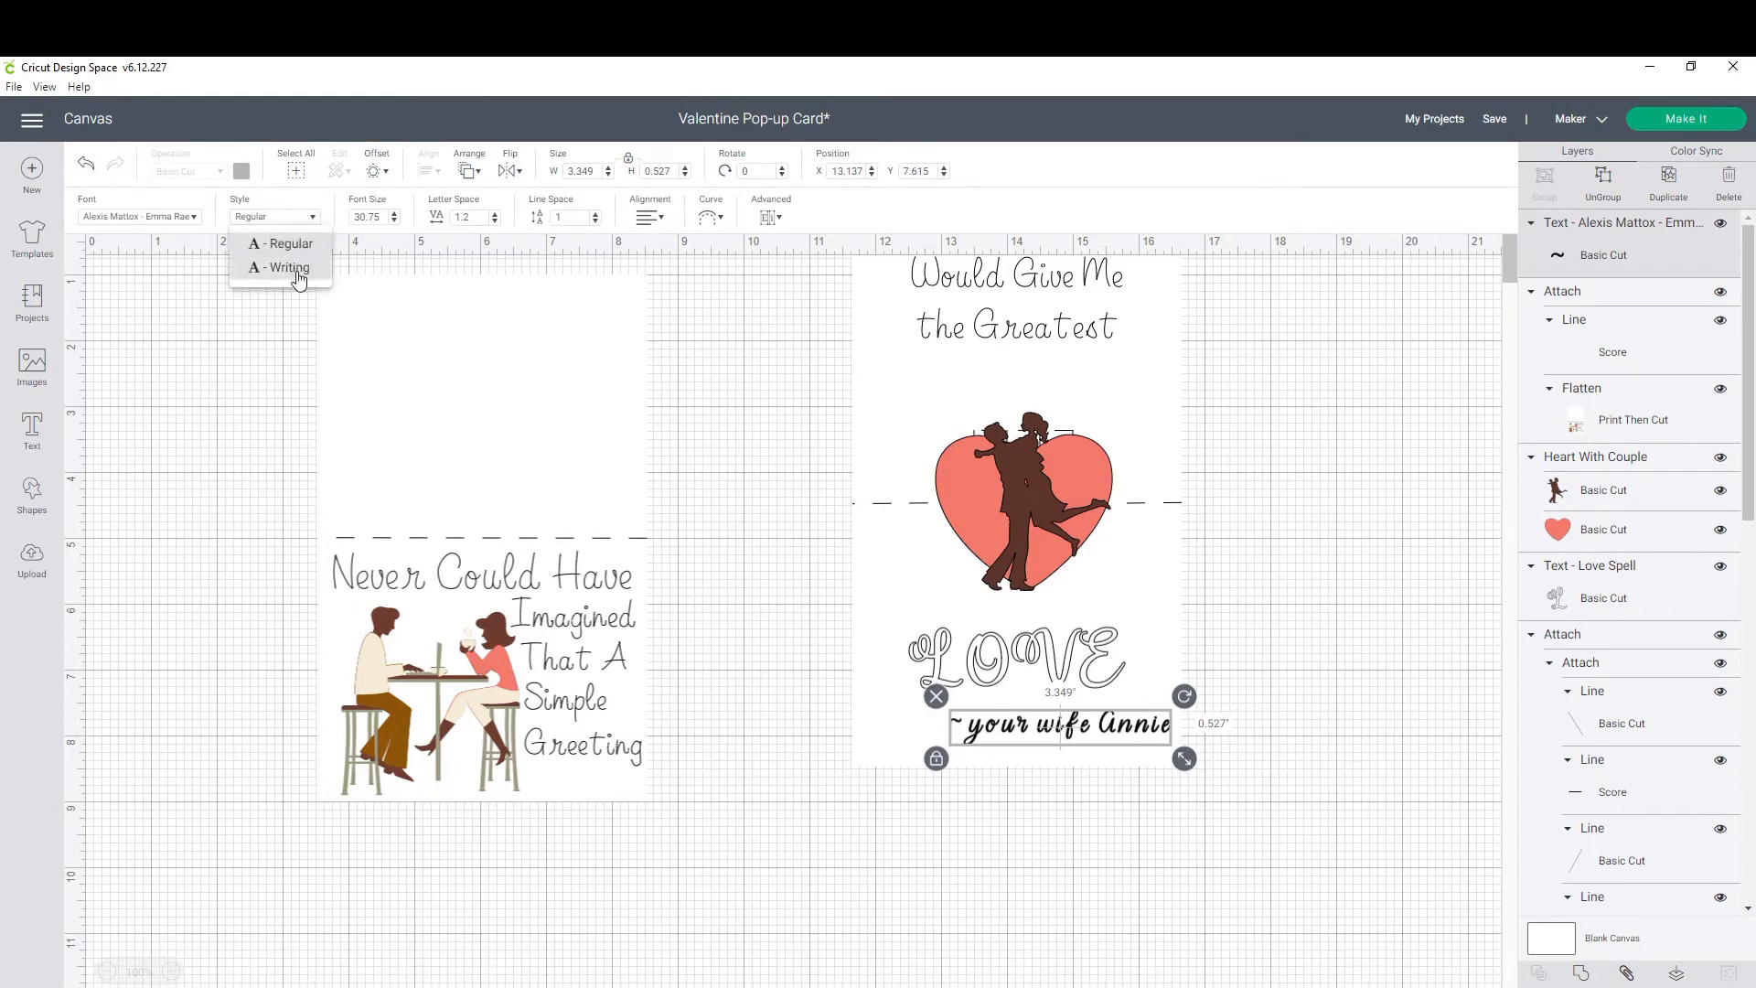
left_click(285, 266)
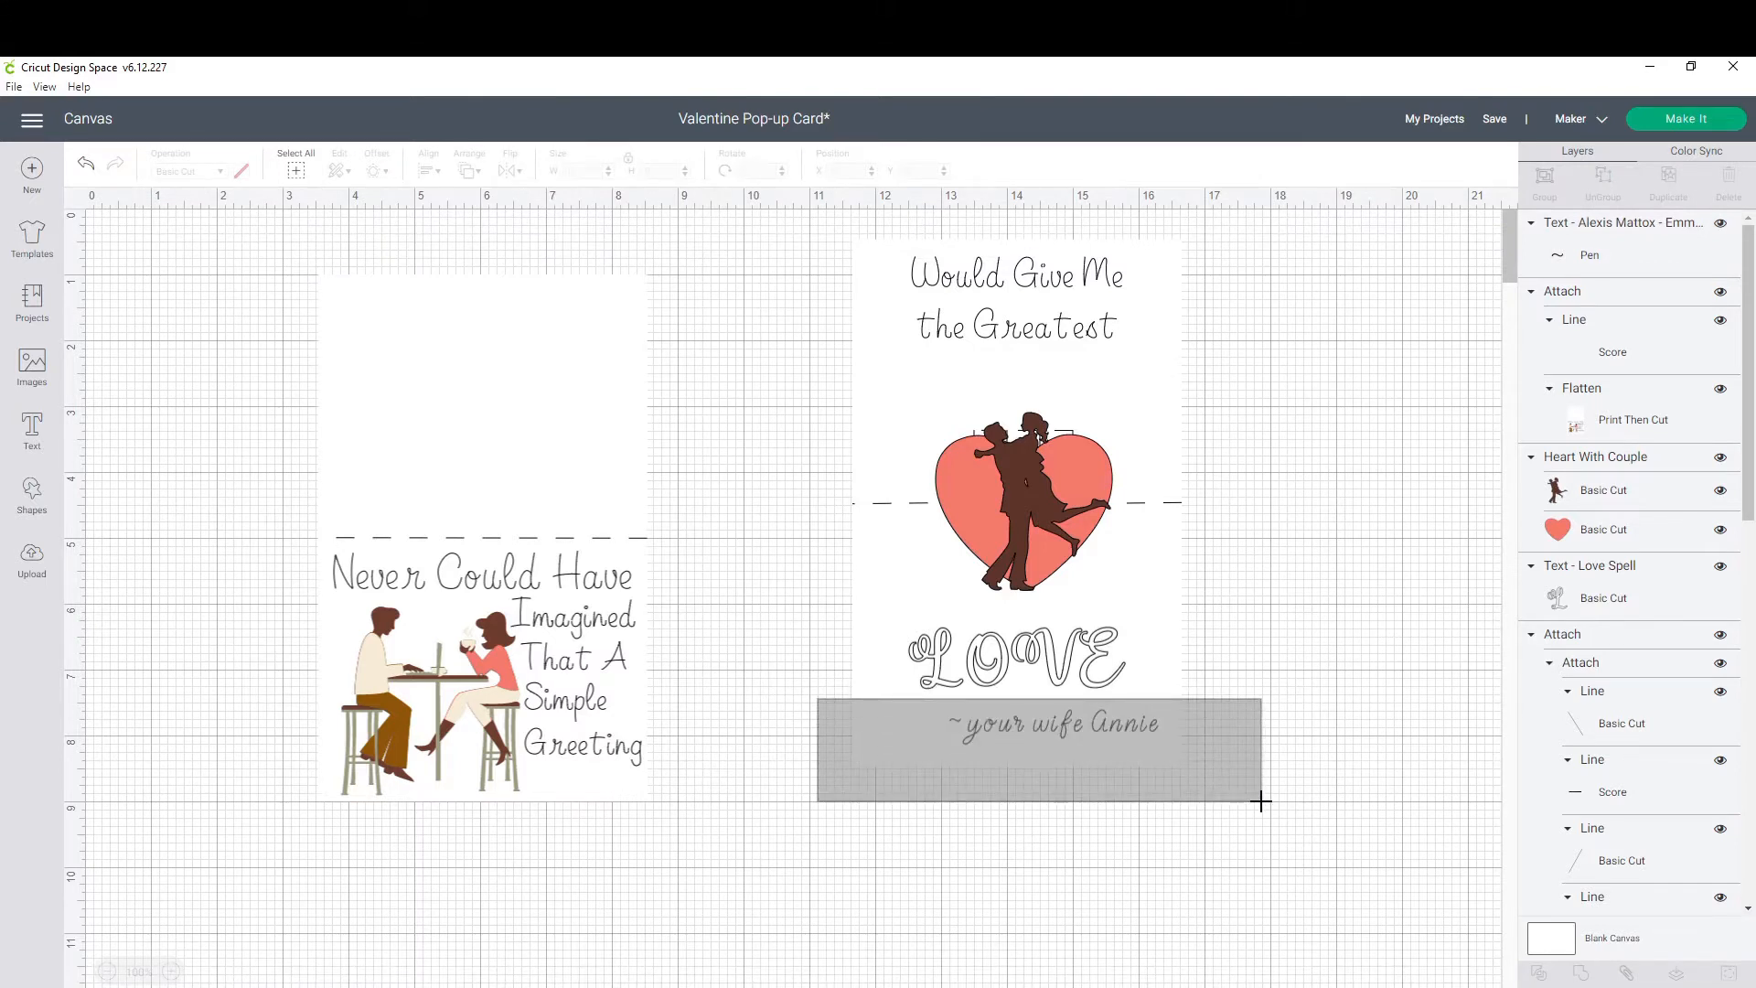
left_click(1014, 498)
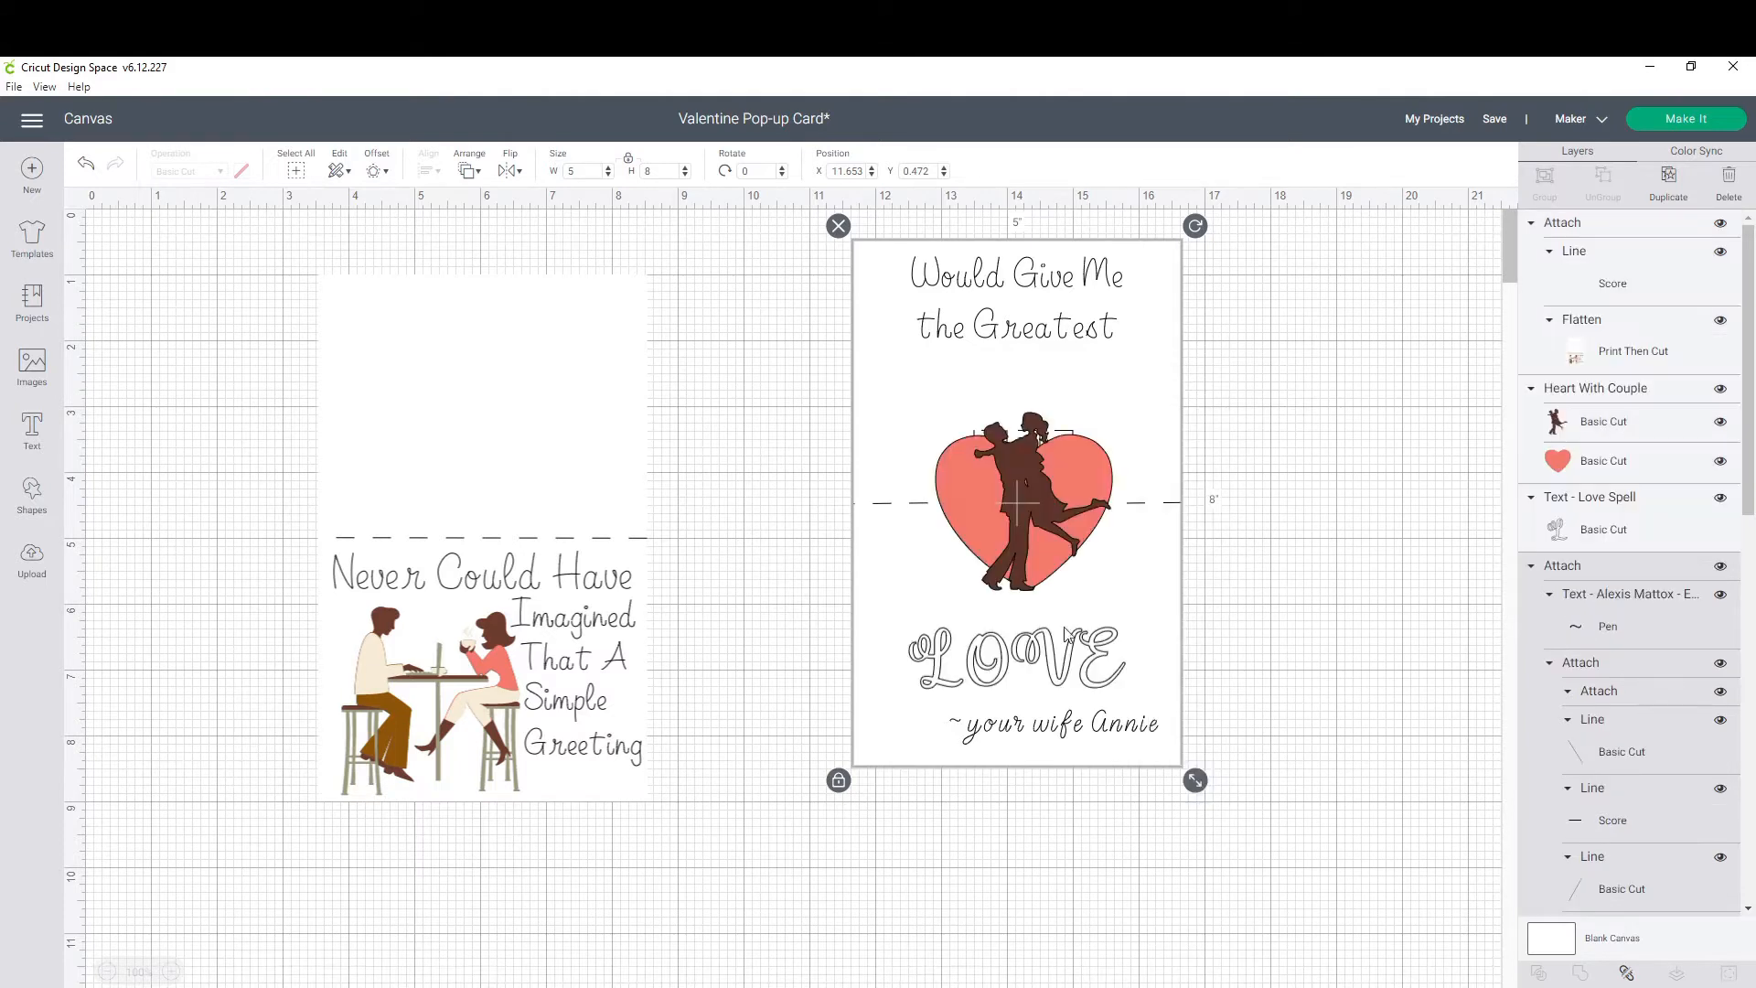
Deselect the canvas and send the Valentine Pop-up Card to the Make screen's mat preview.
left_click(809, 559)
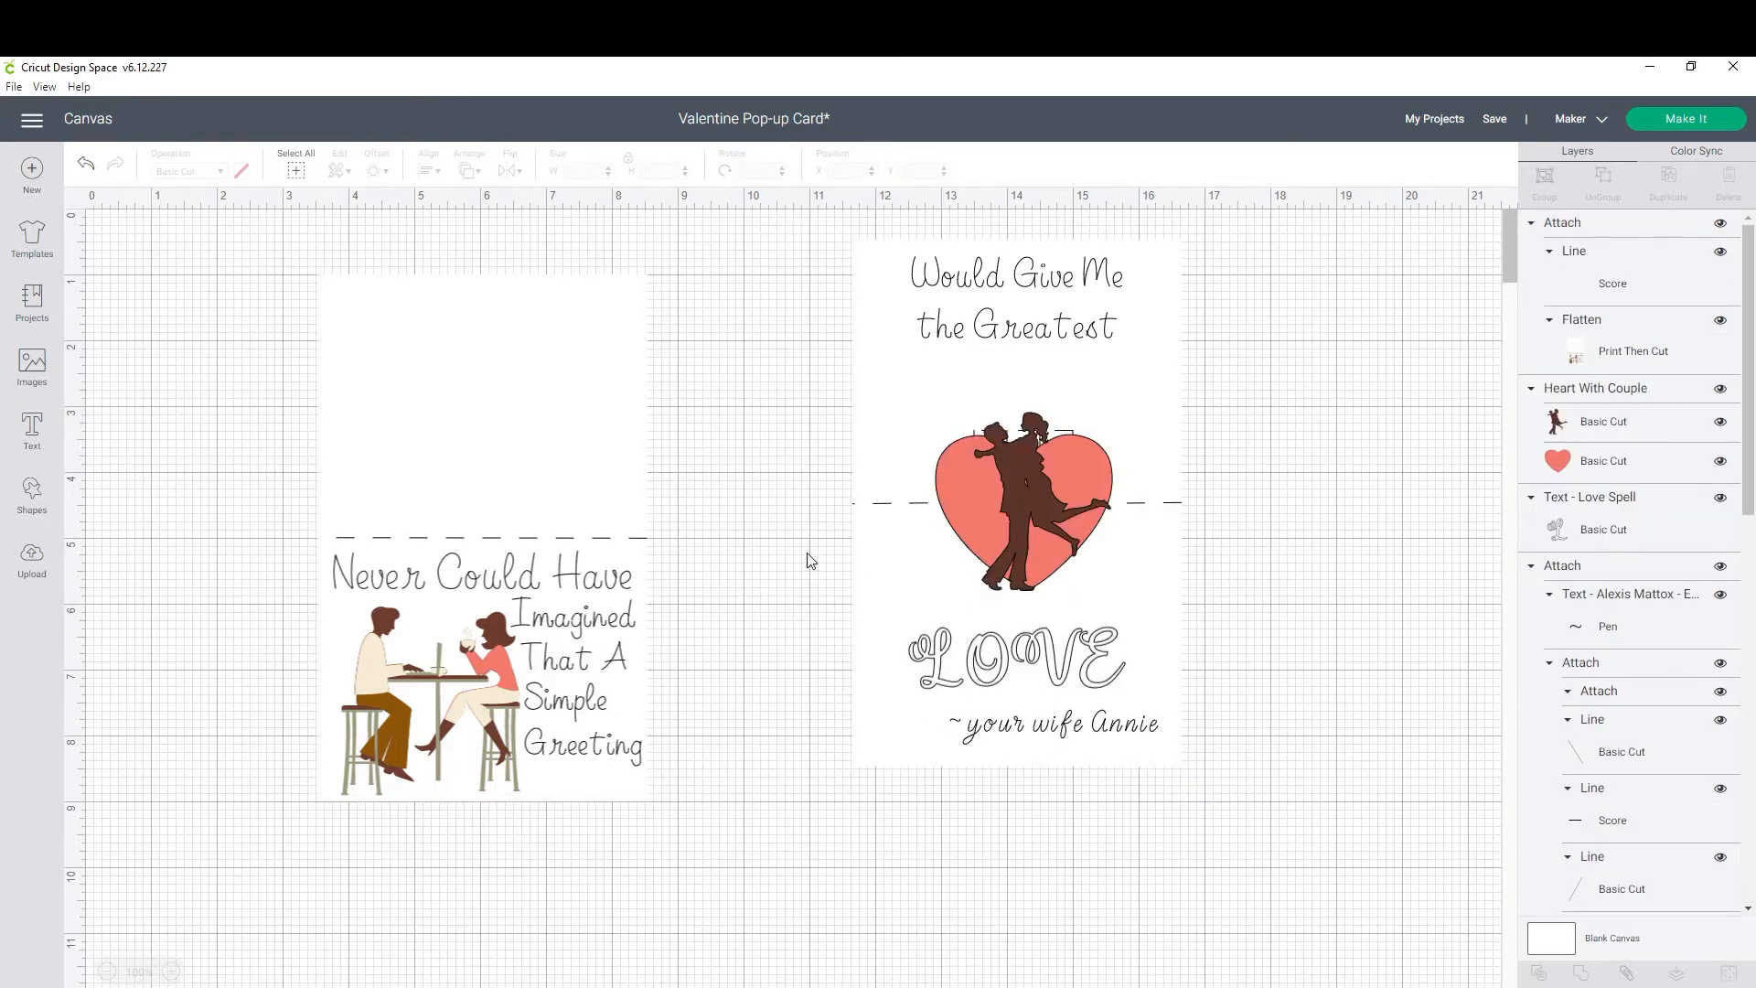
left_click(1013, 499)
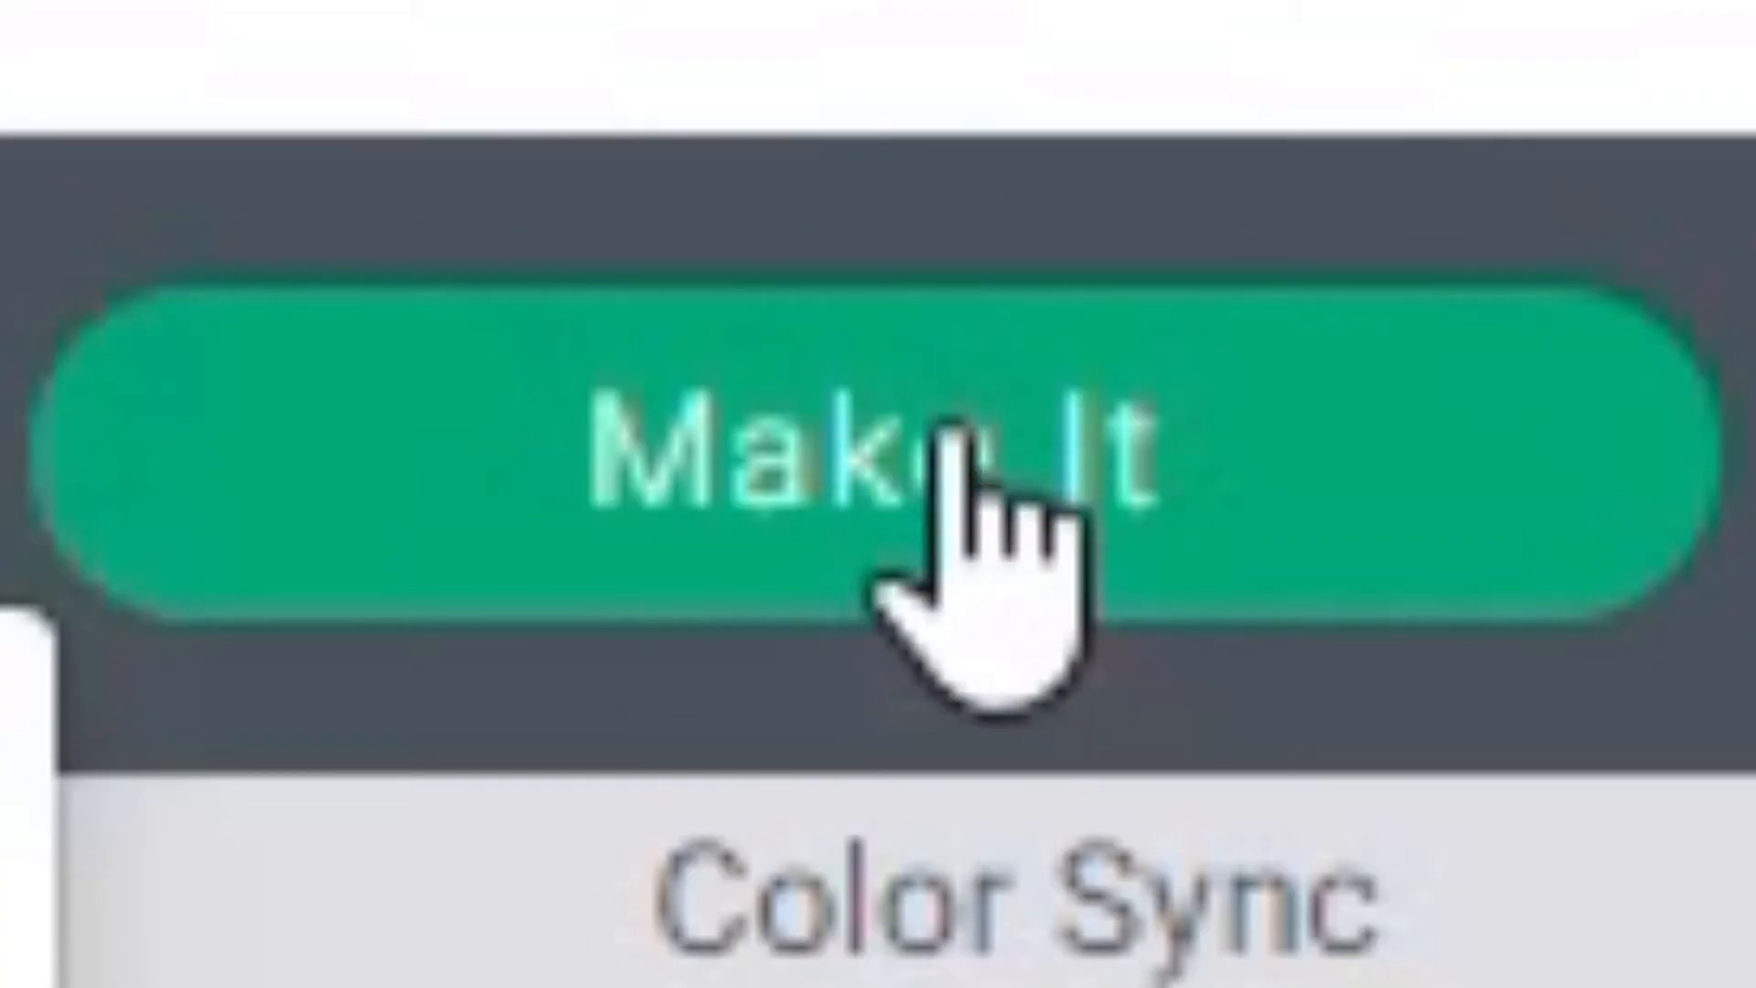
left_click(897, 449)
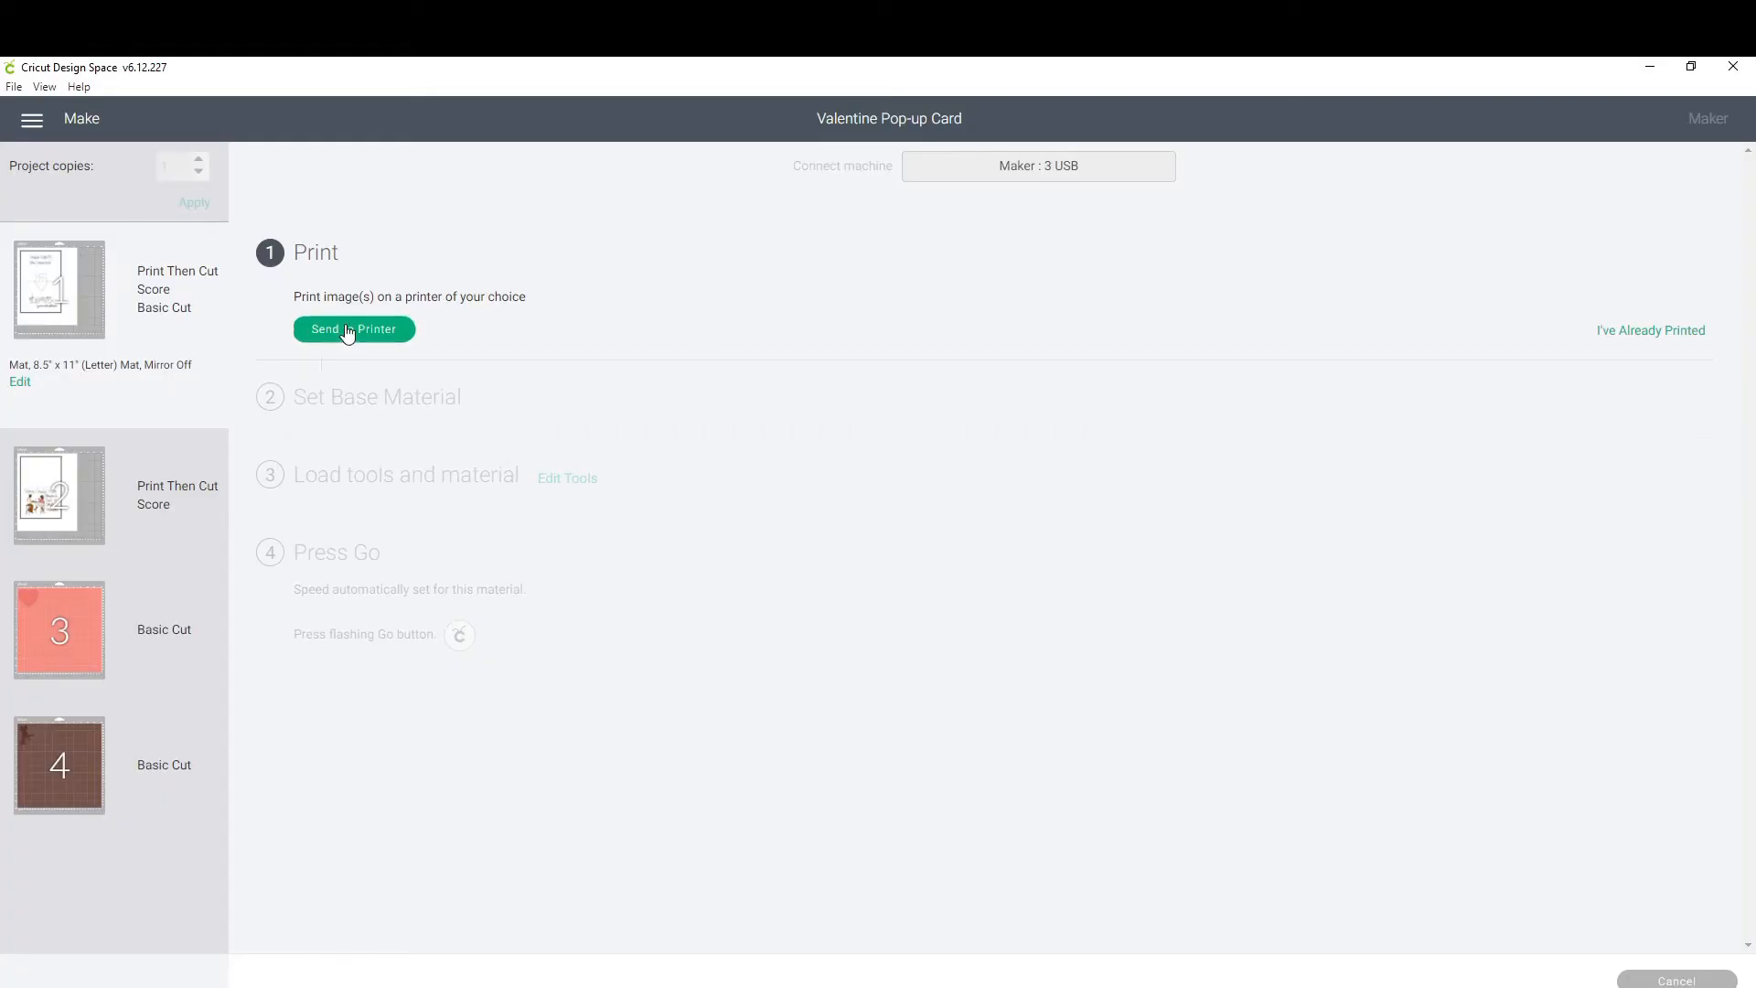
Print the first mat through the system print dialog with printer quality set to High.
left_click(354, 330)
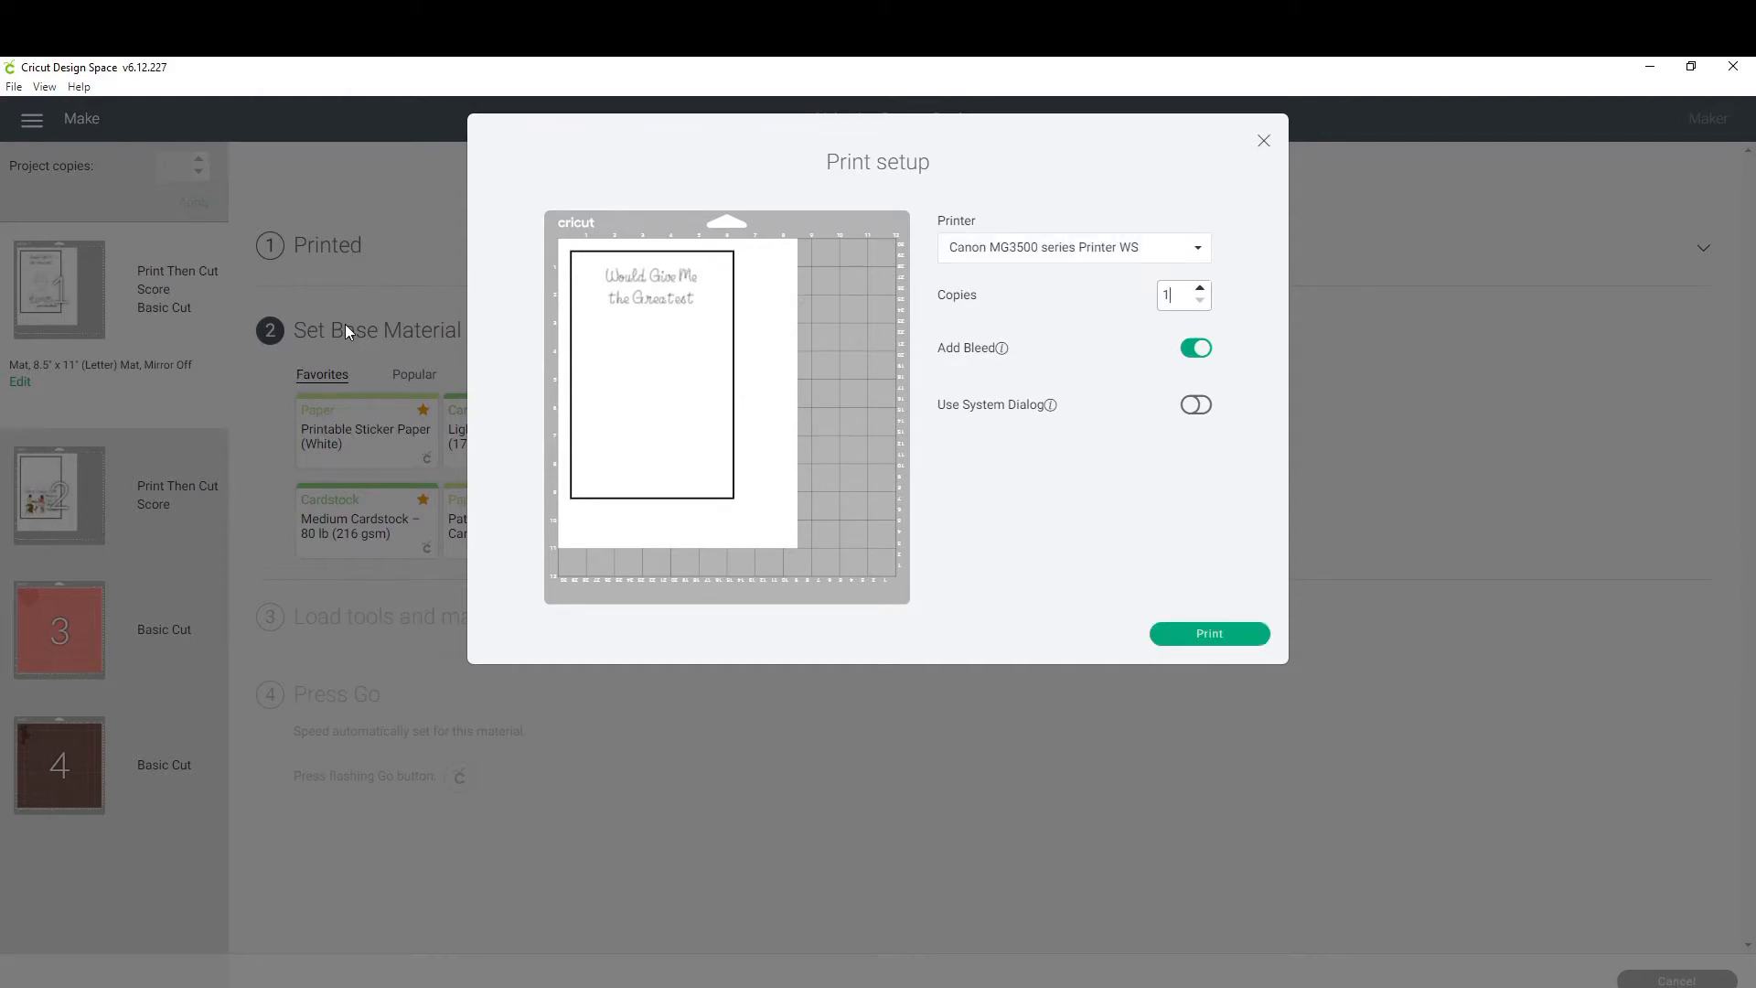
mouse_move(1241, 414)
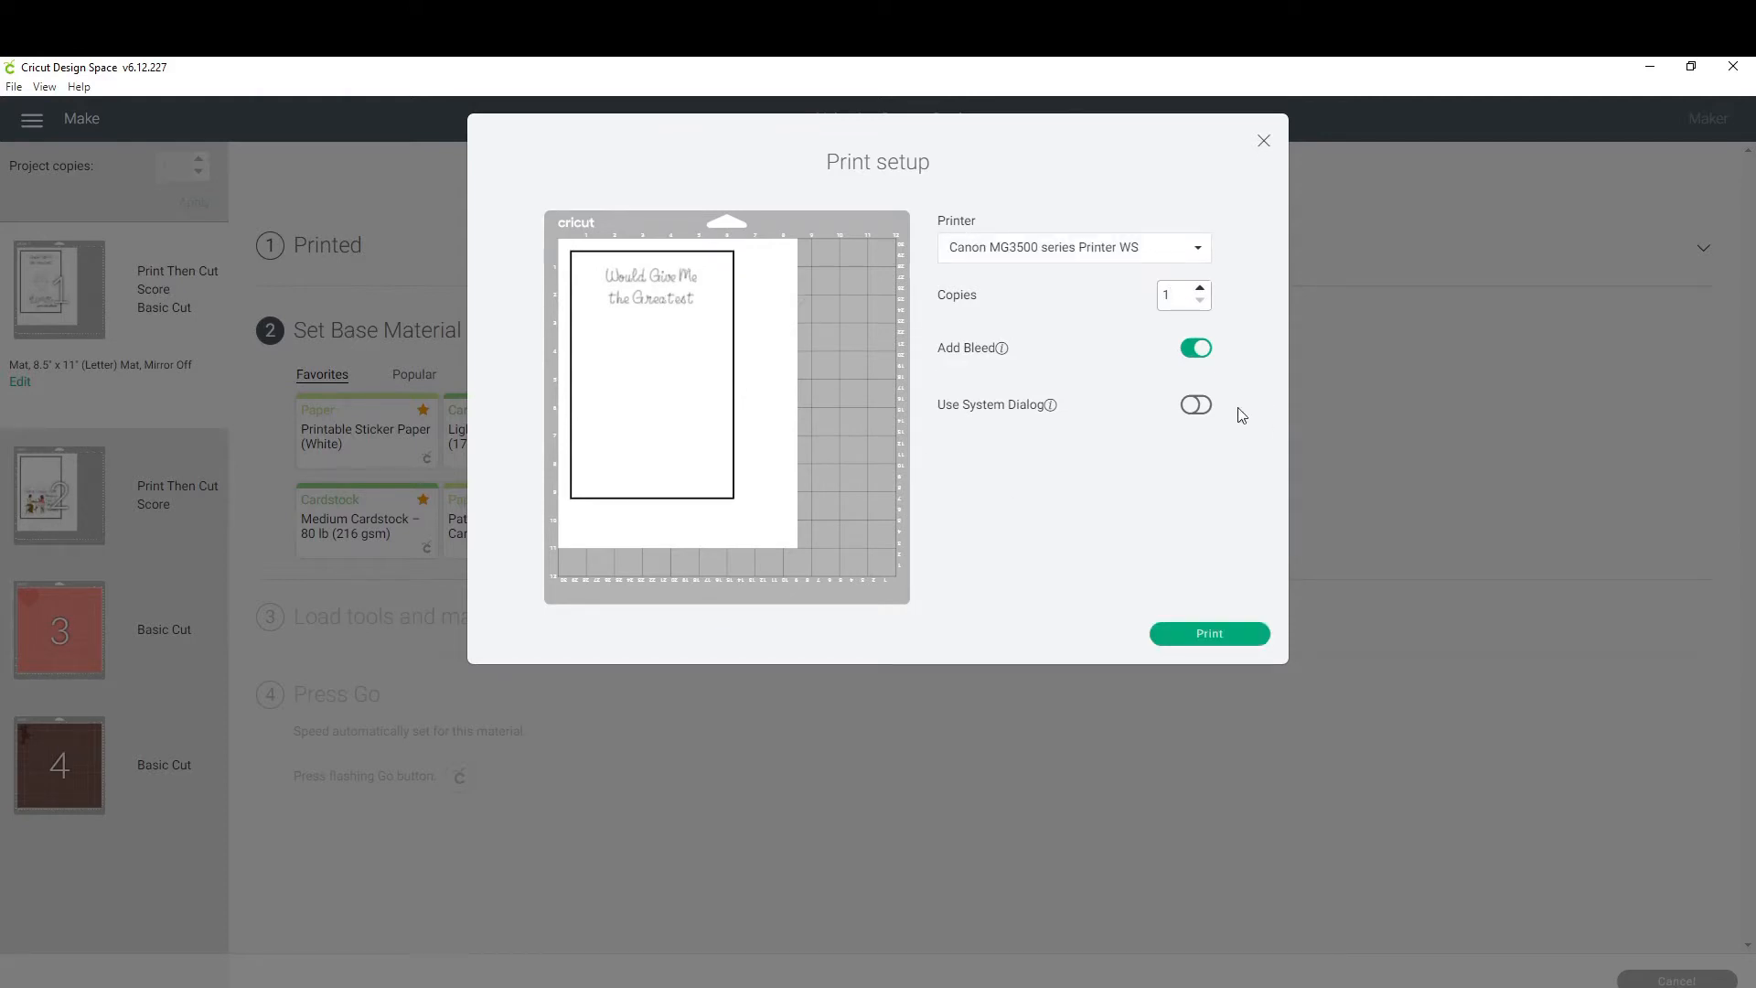
left_click(1195, 404)
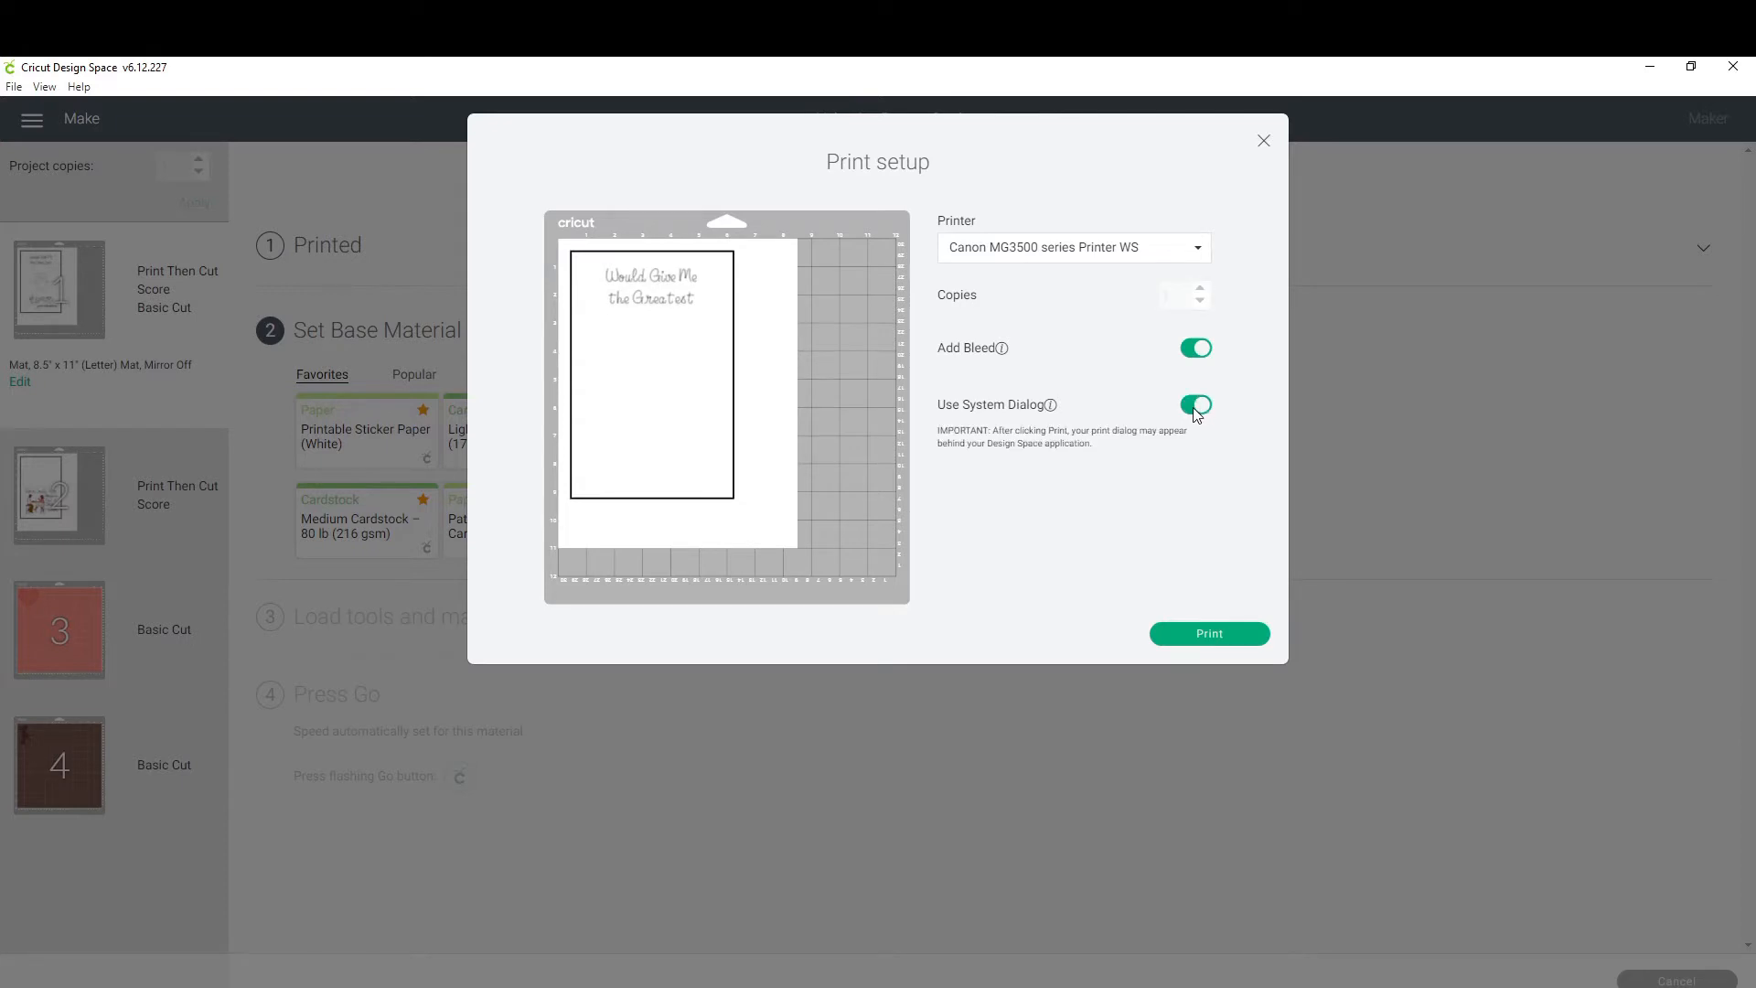
left_click(1208, 633)
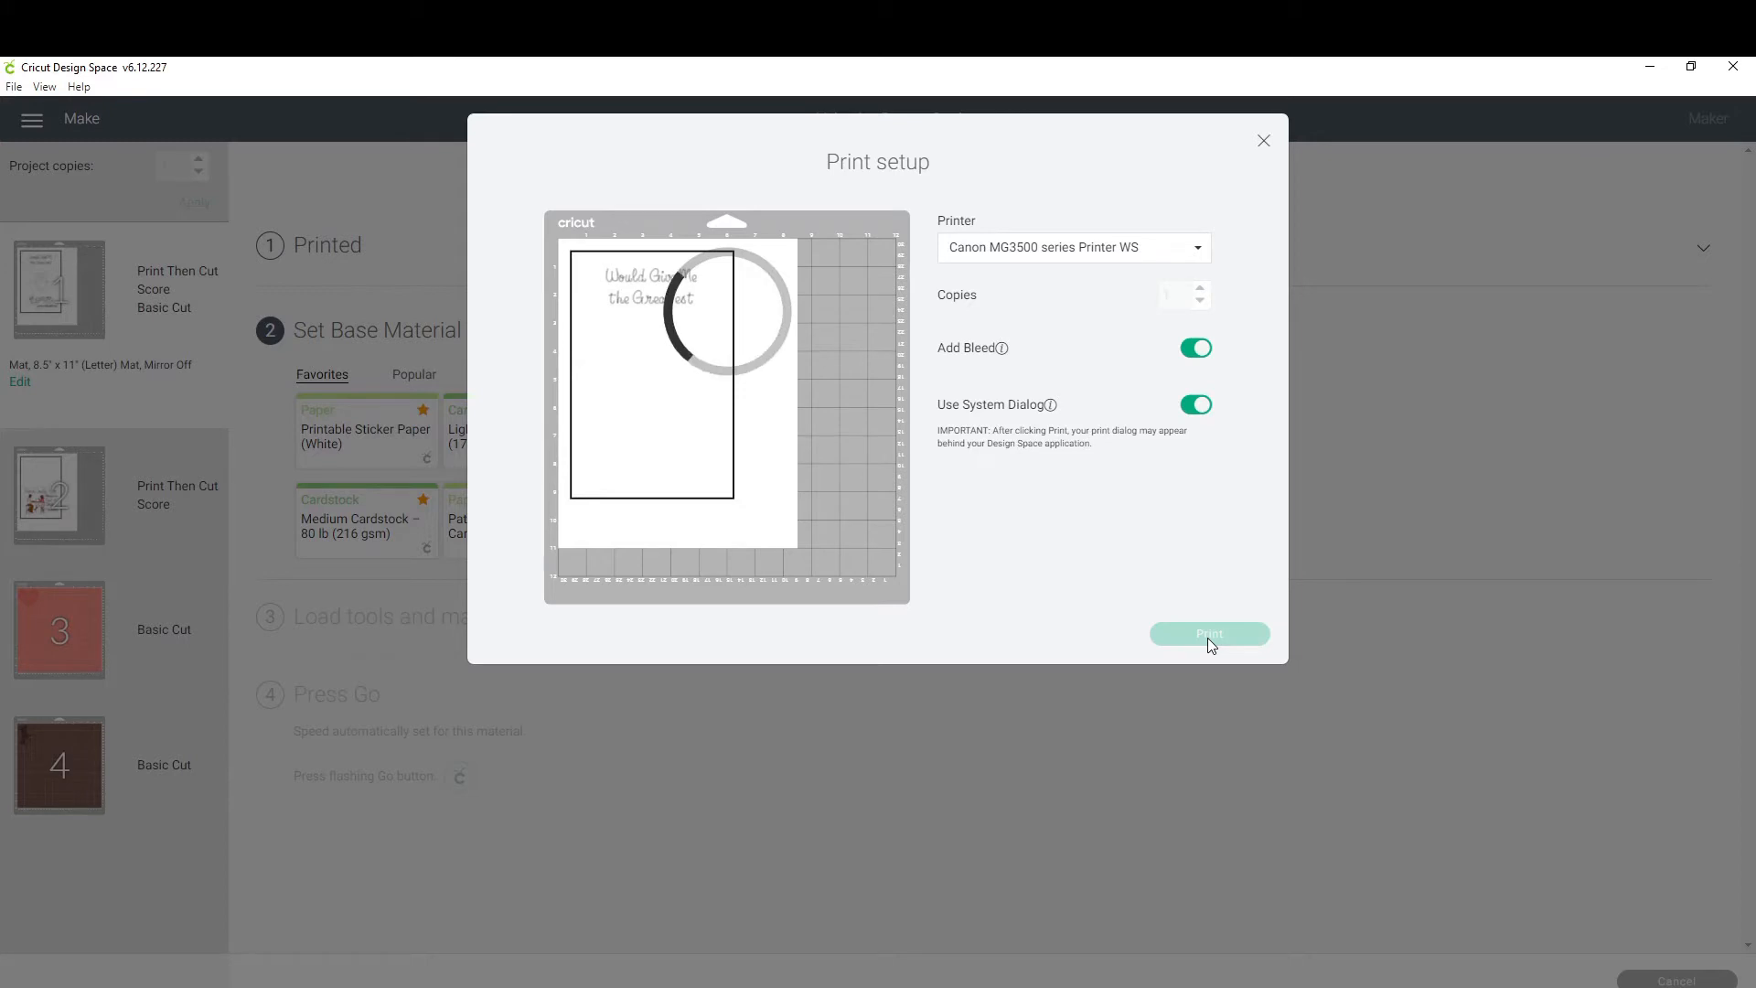
left_click(1208, 633)
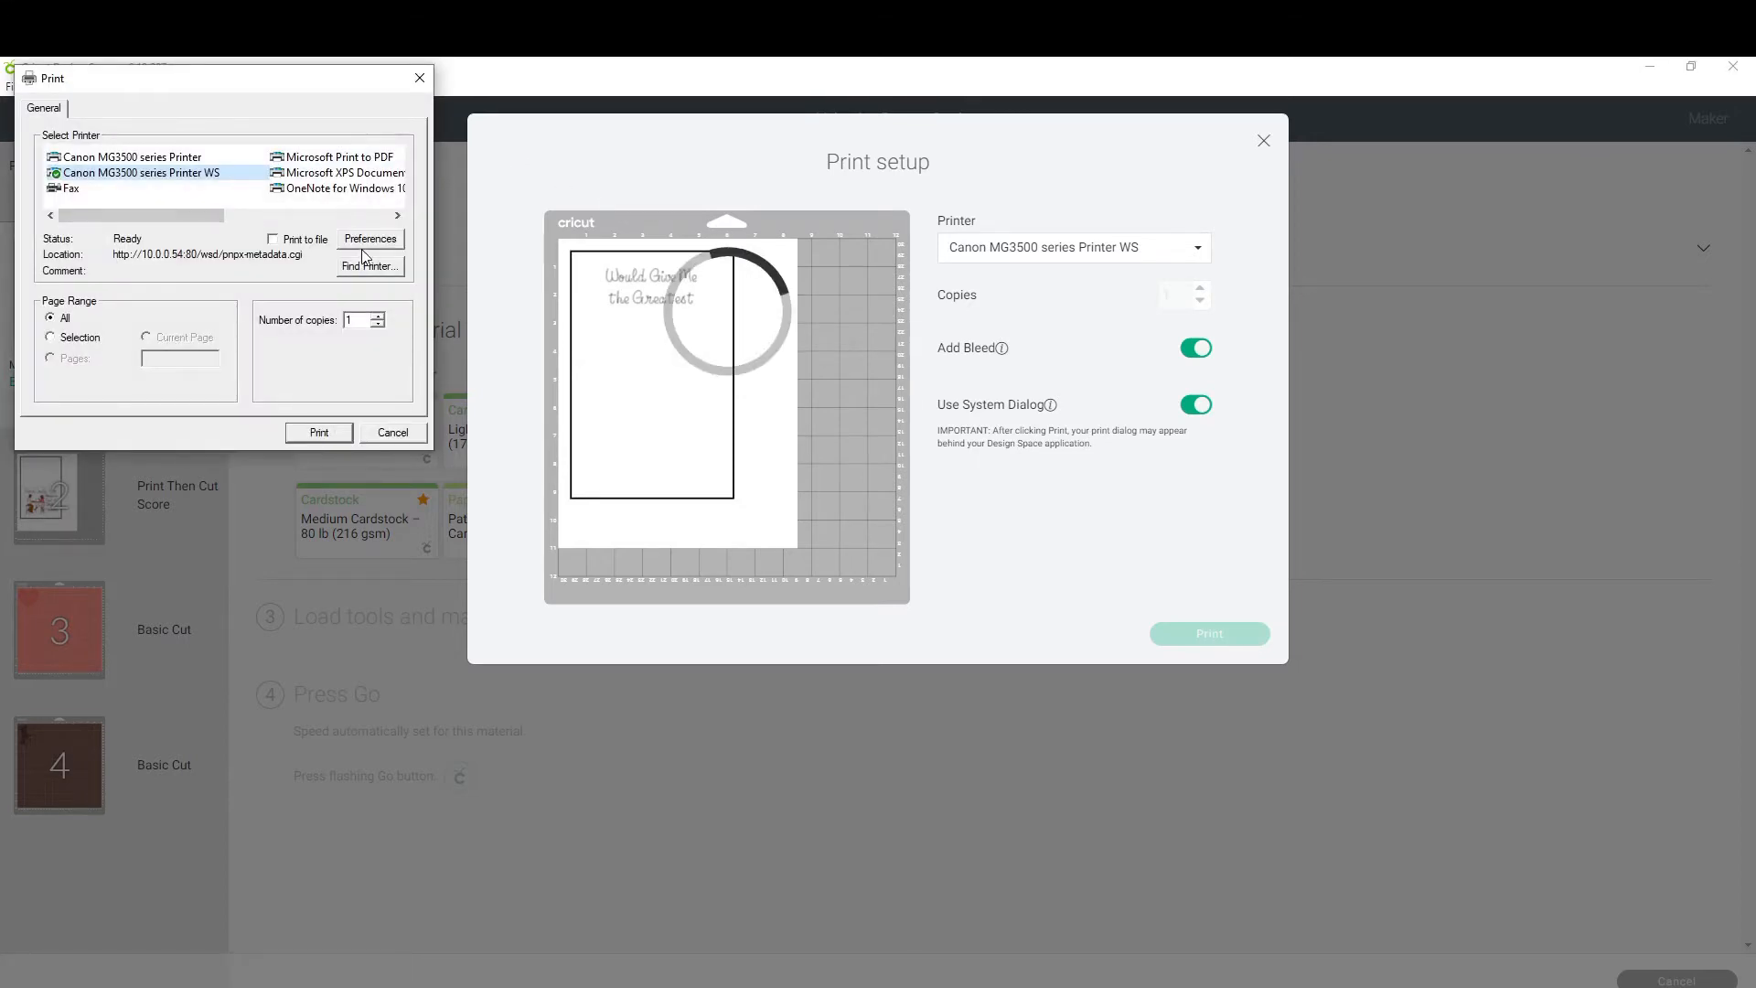
left_click(369, 239)
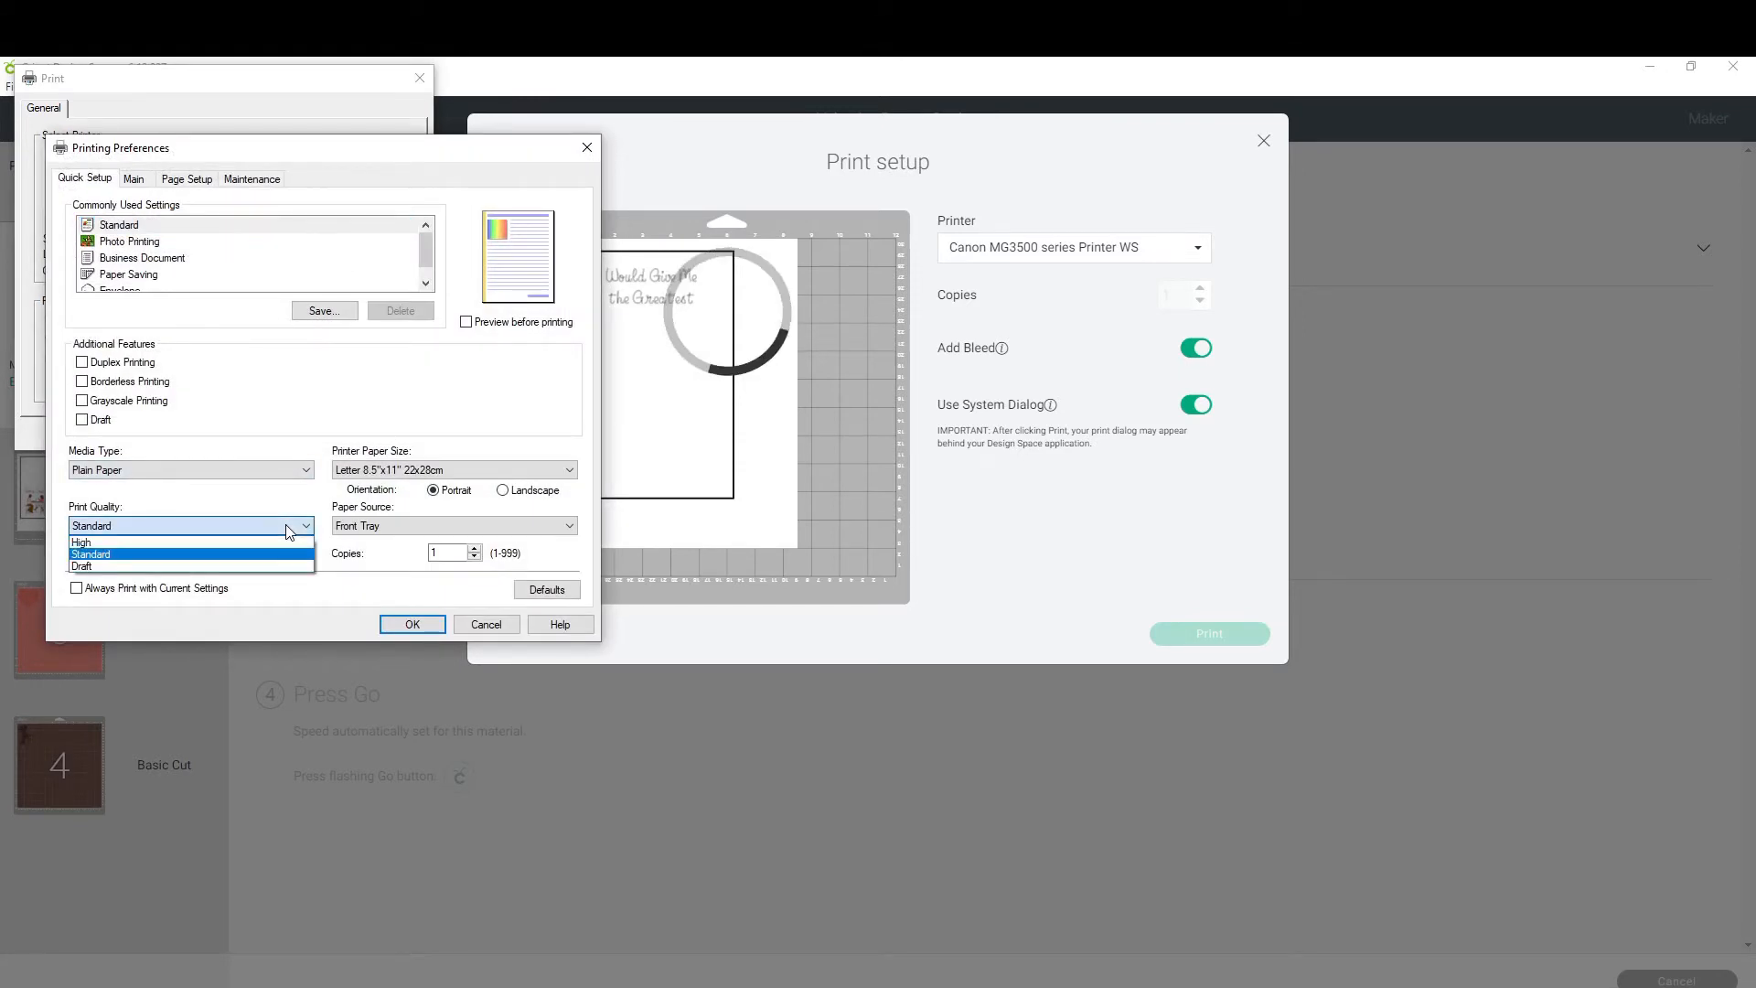
left_click(80, 542)
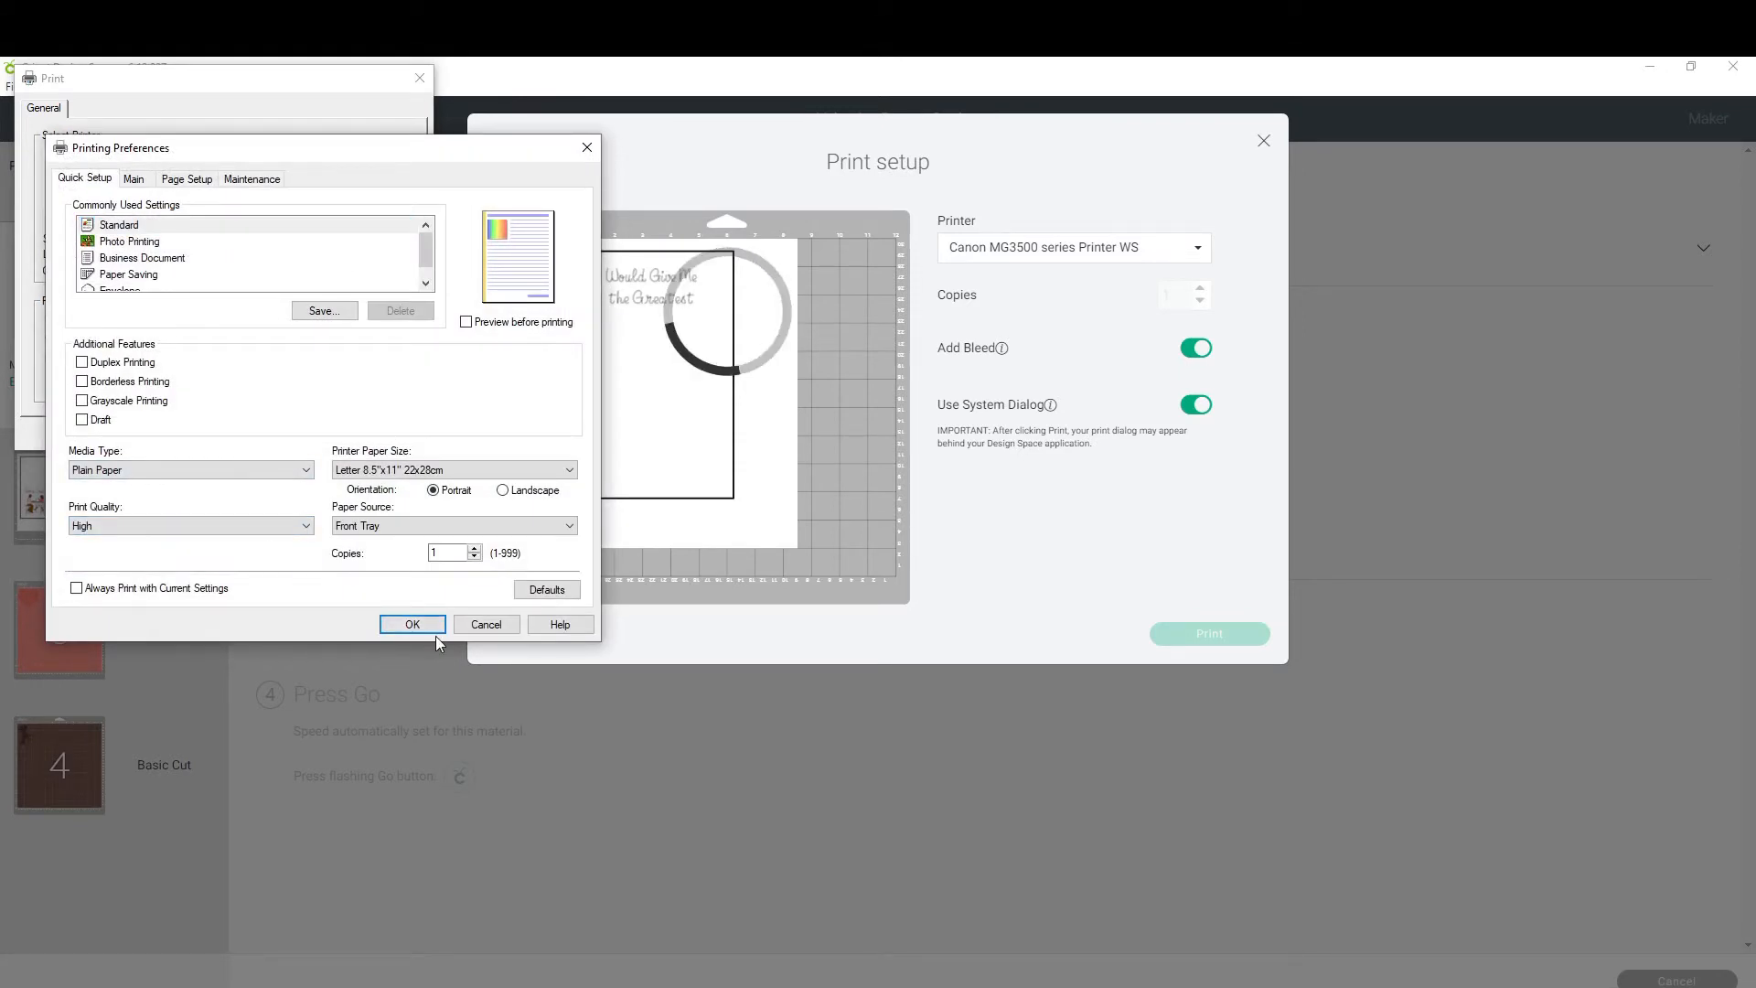
left_click(410, 624)
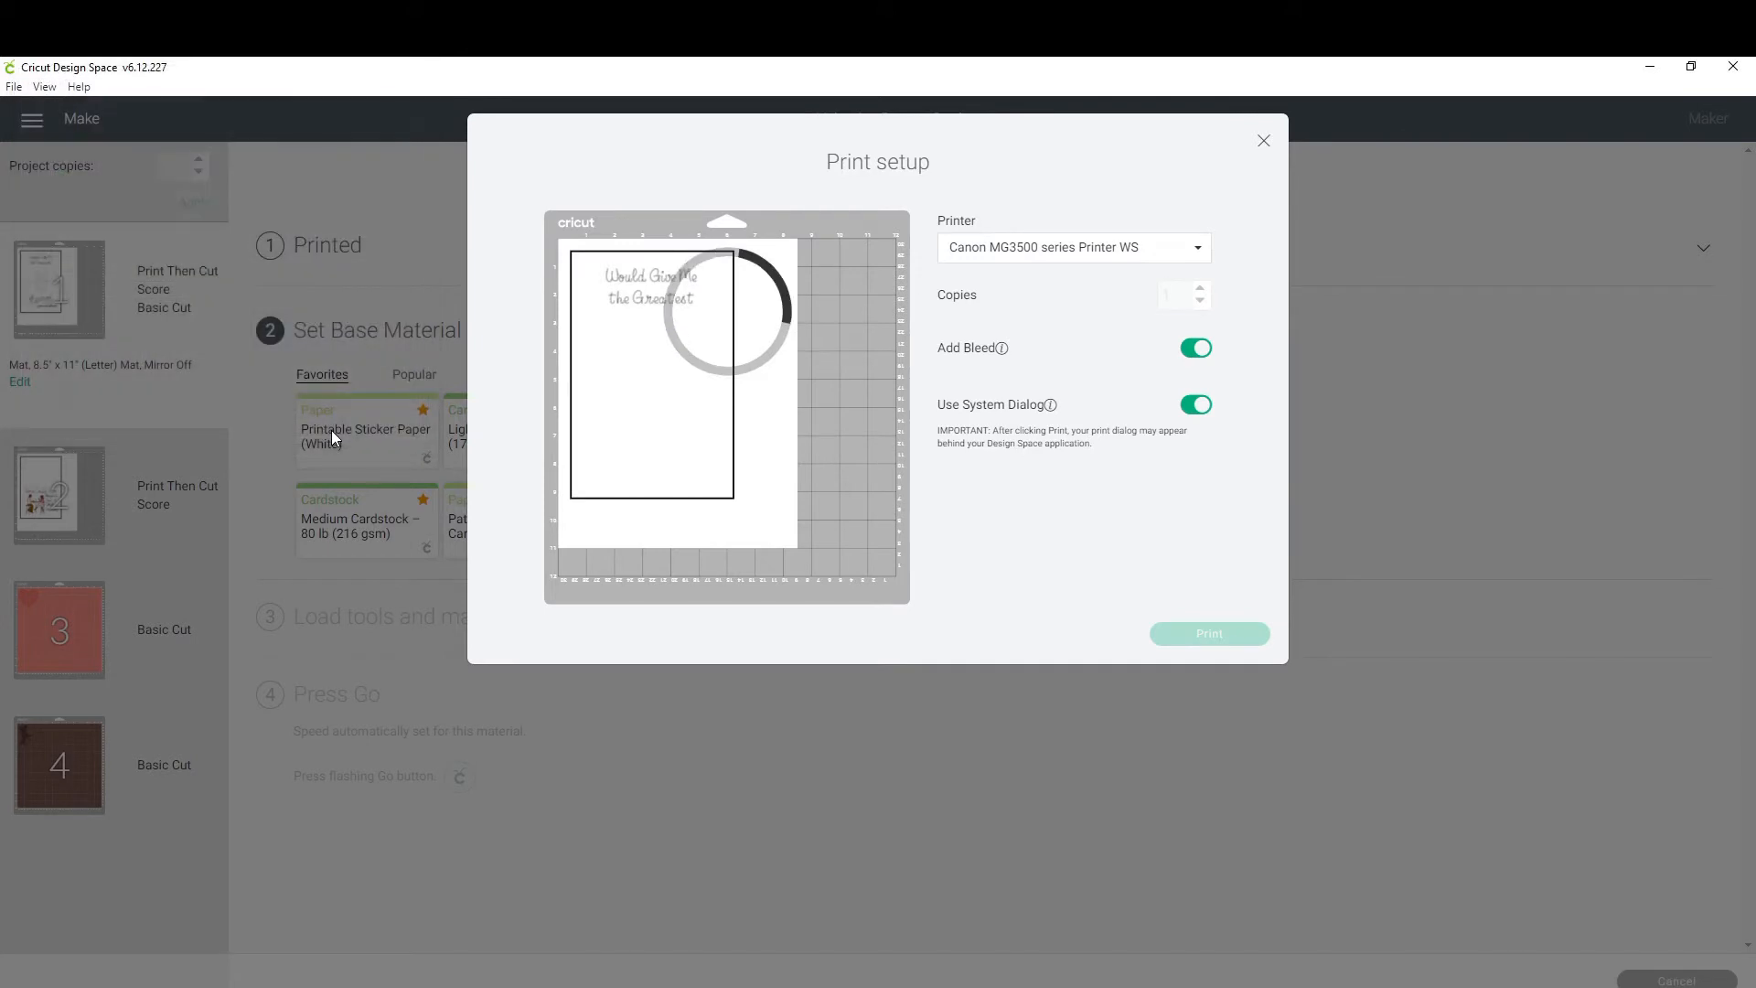
Finish the print job so the first step reads Printed and base material selection opens.
left_click(1263, 140)
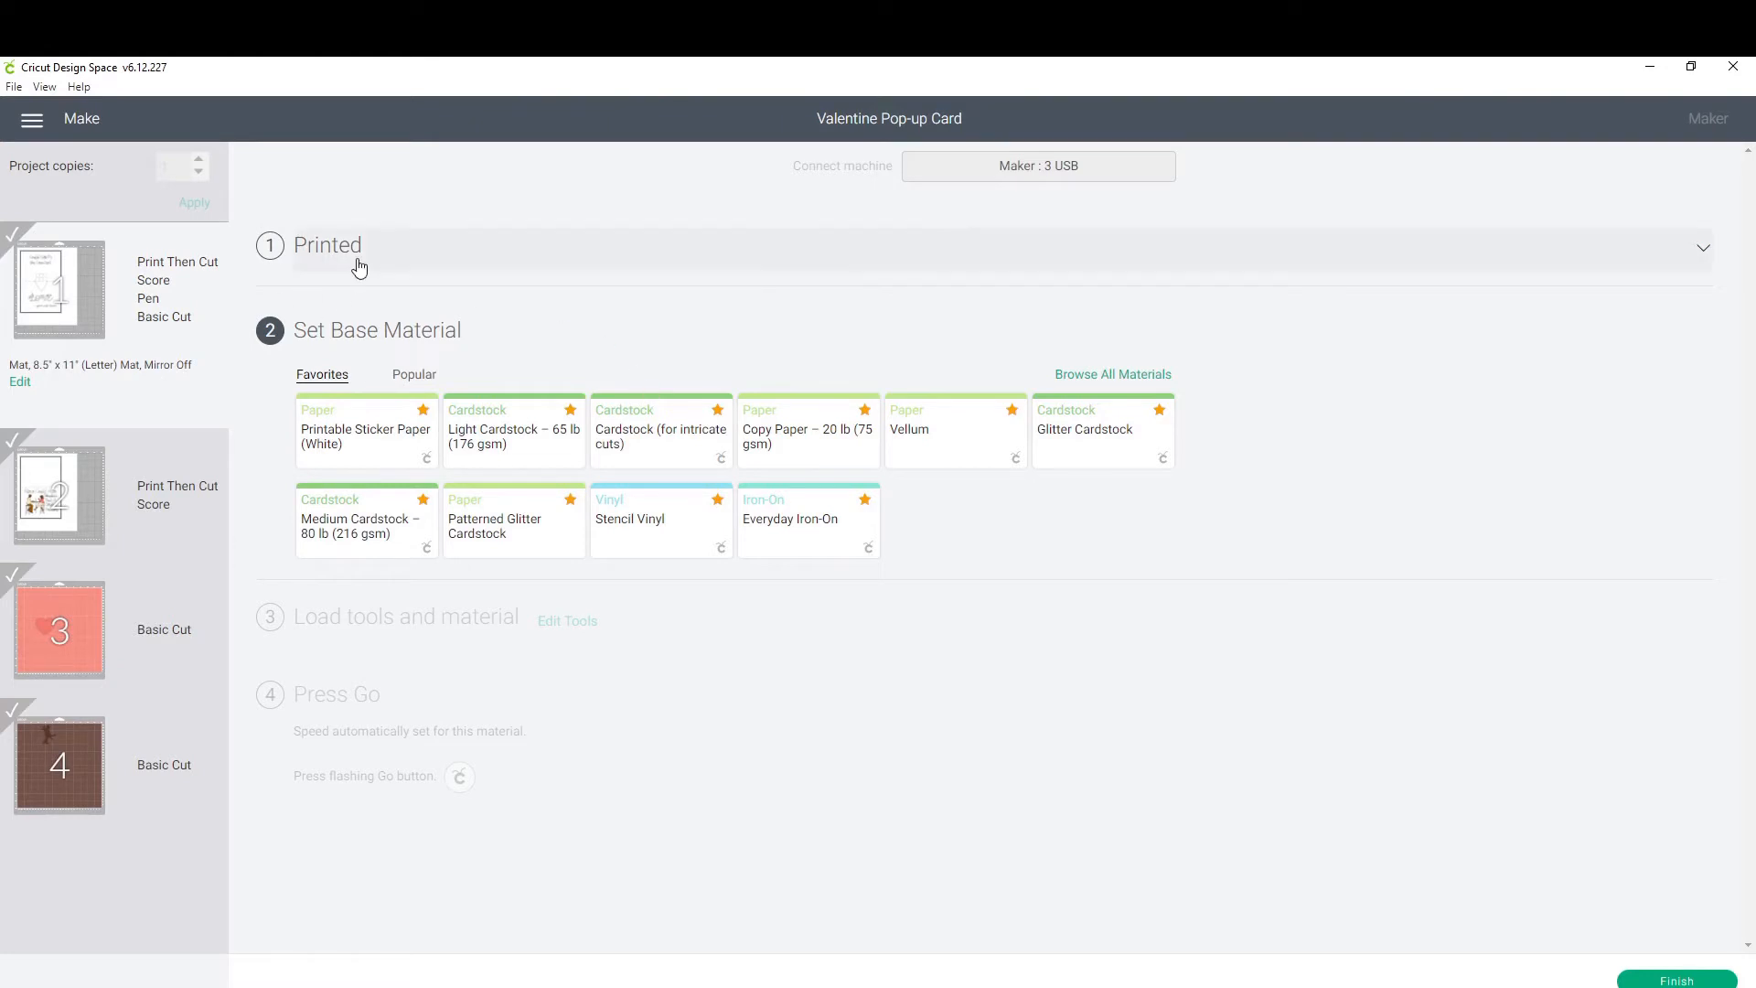
mouse_move(698, 454)
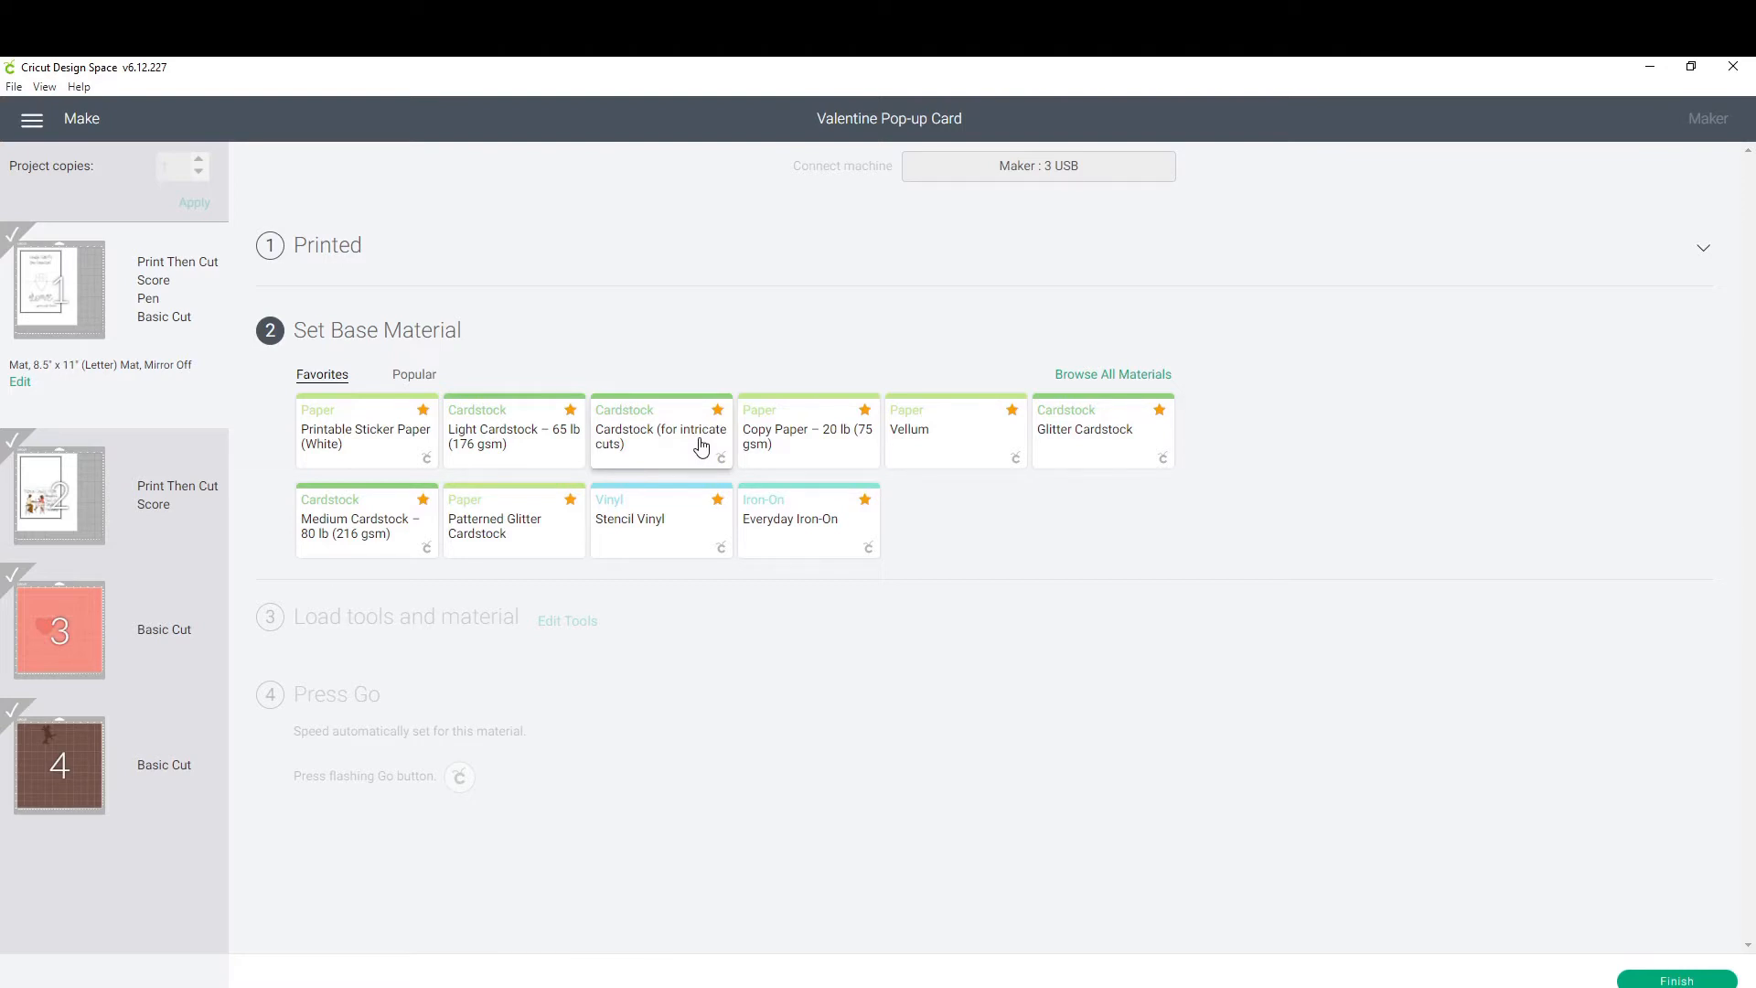
mouse_move(713, 451)
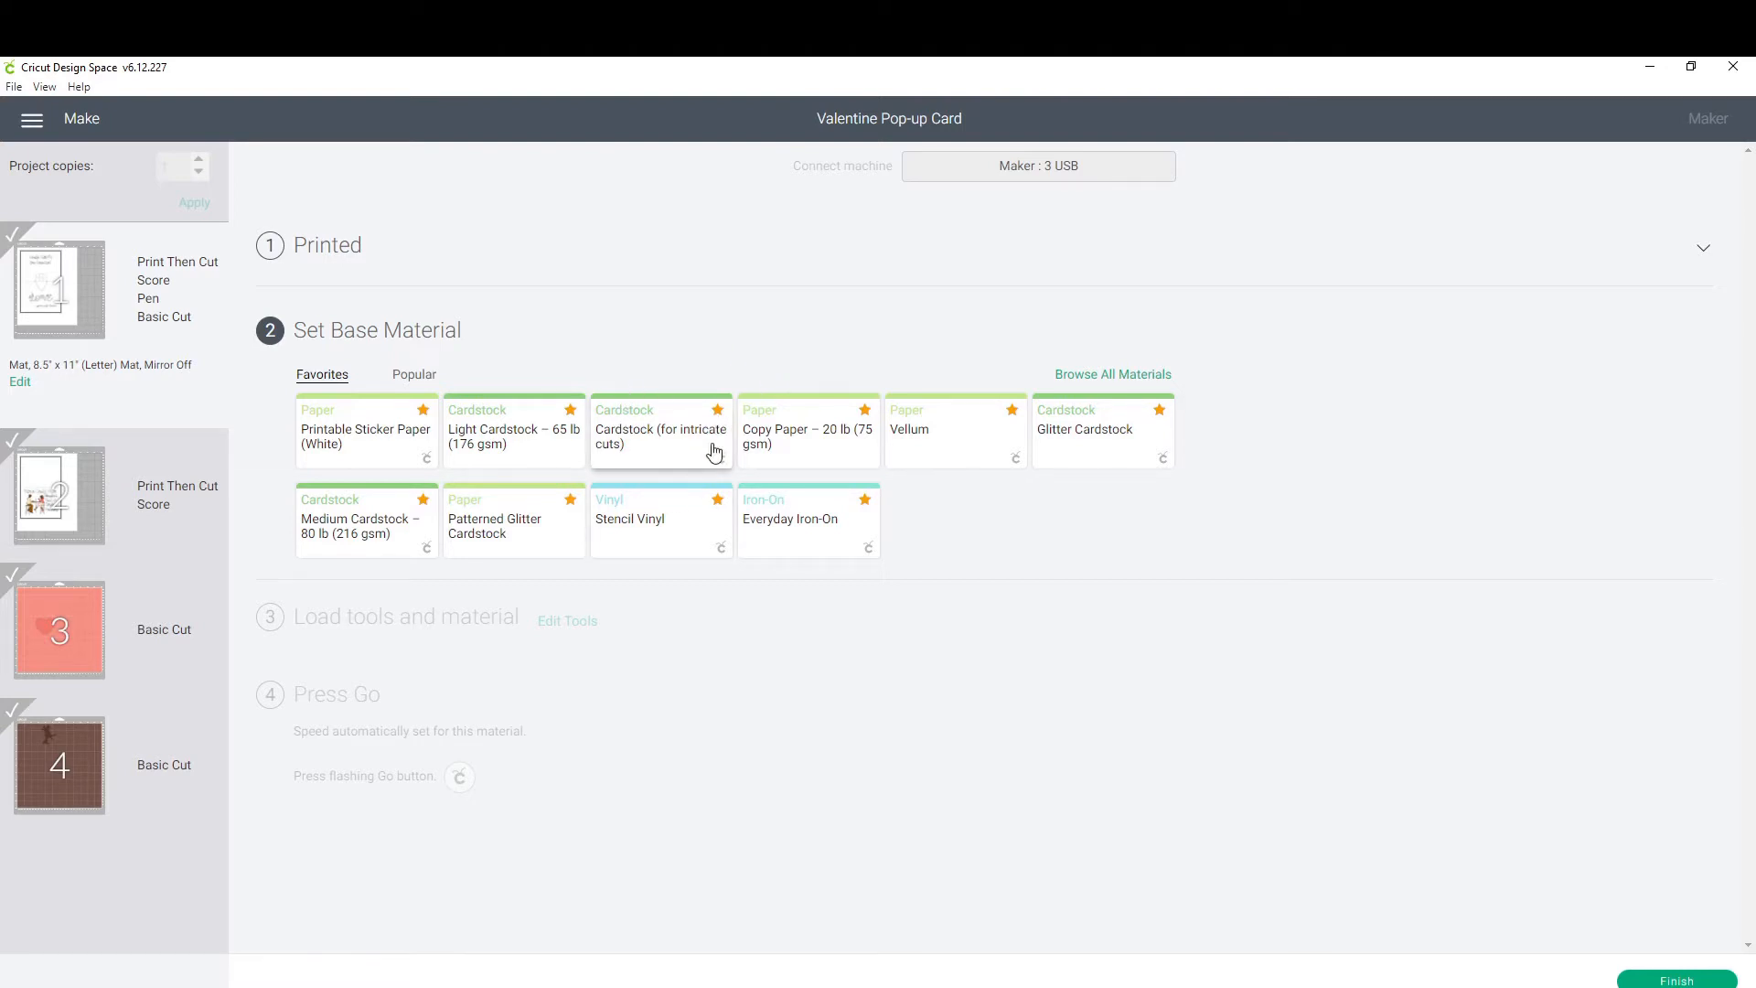
mouse_move(1106, 380)
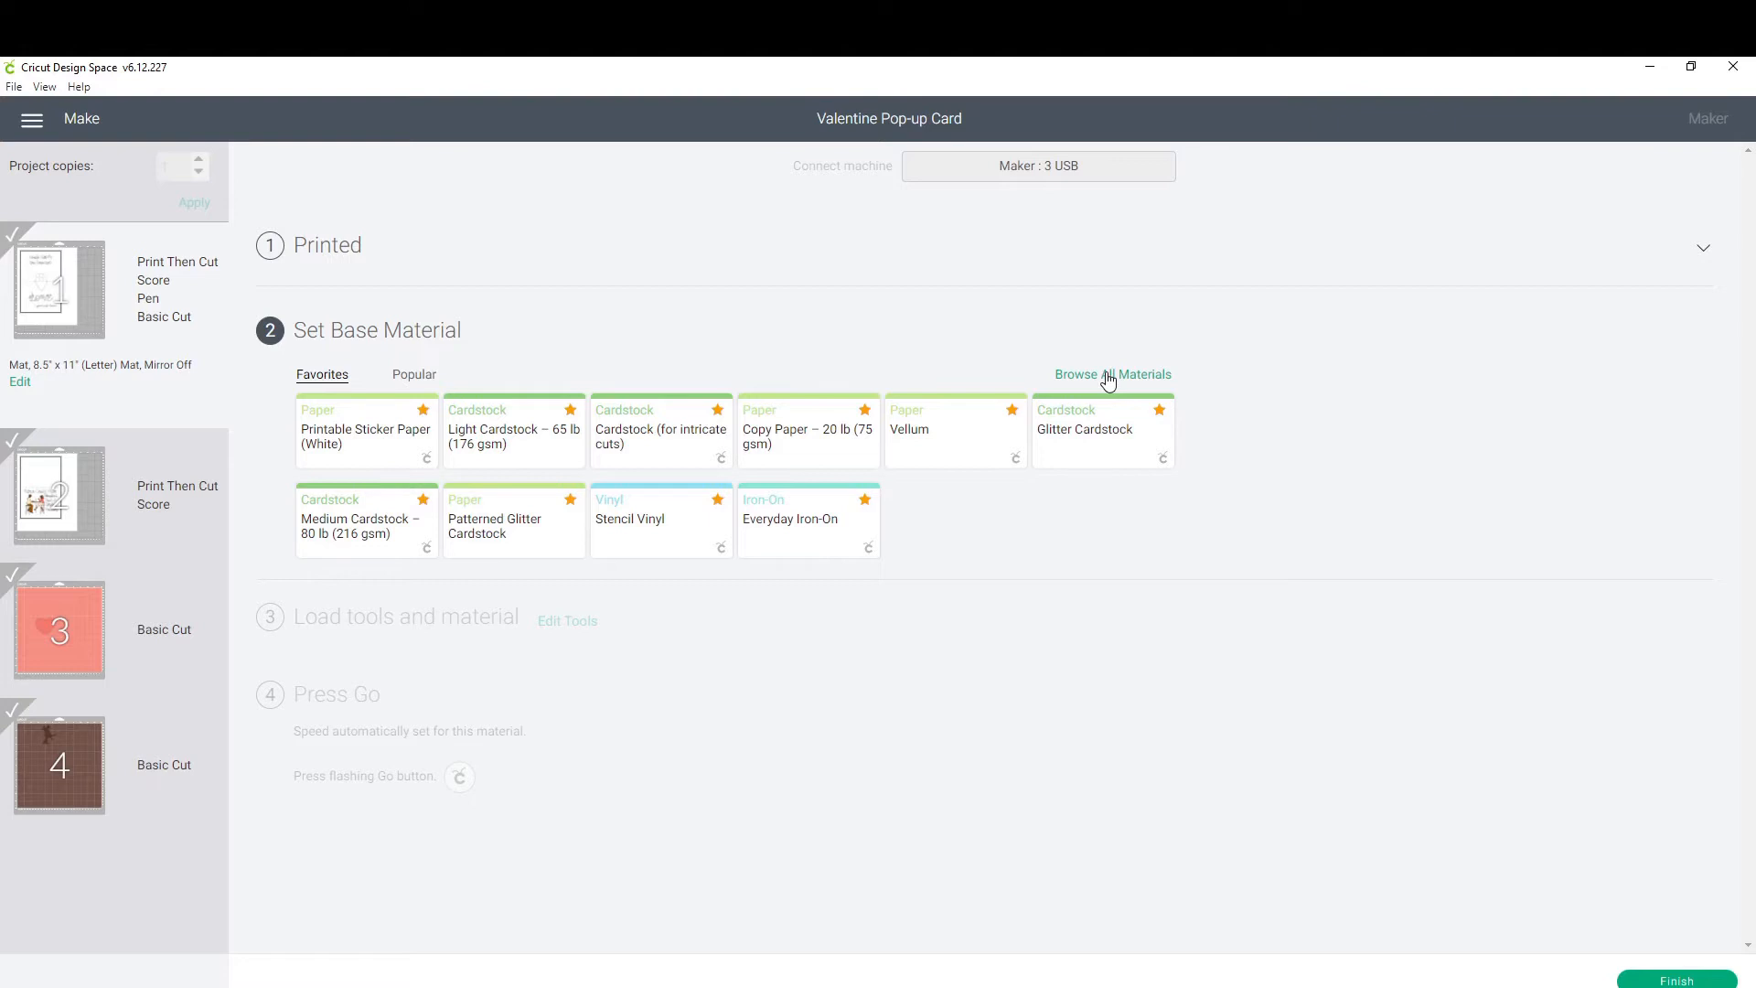
Edit the Cardstock (for intricate cuts) material setting: Multi-cut off, pressure 214.
left_click(1112, 374)
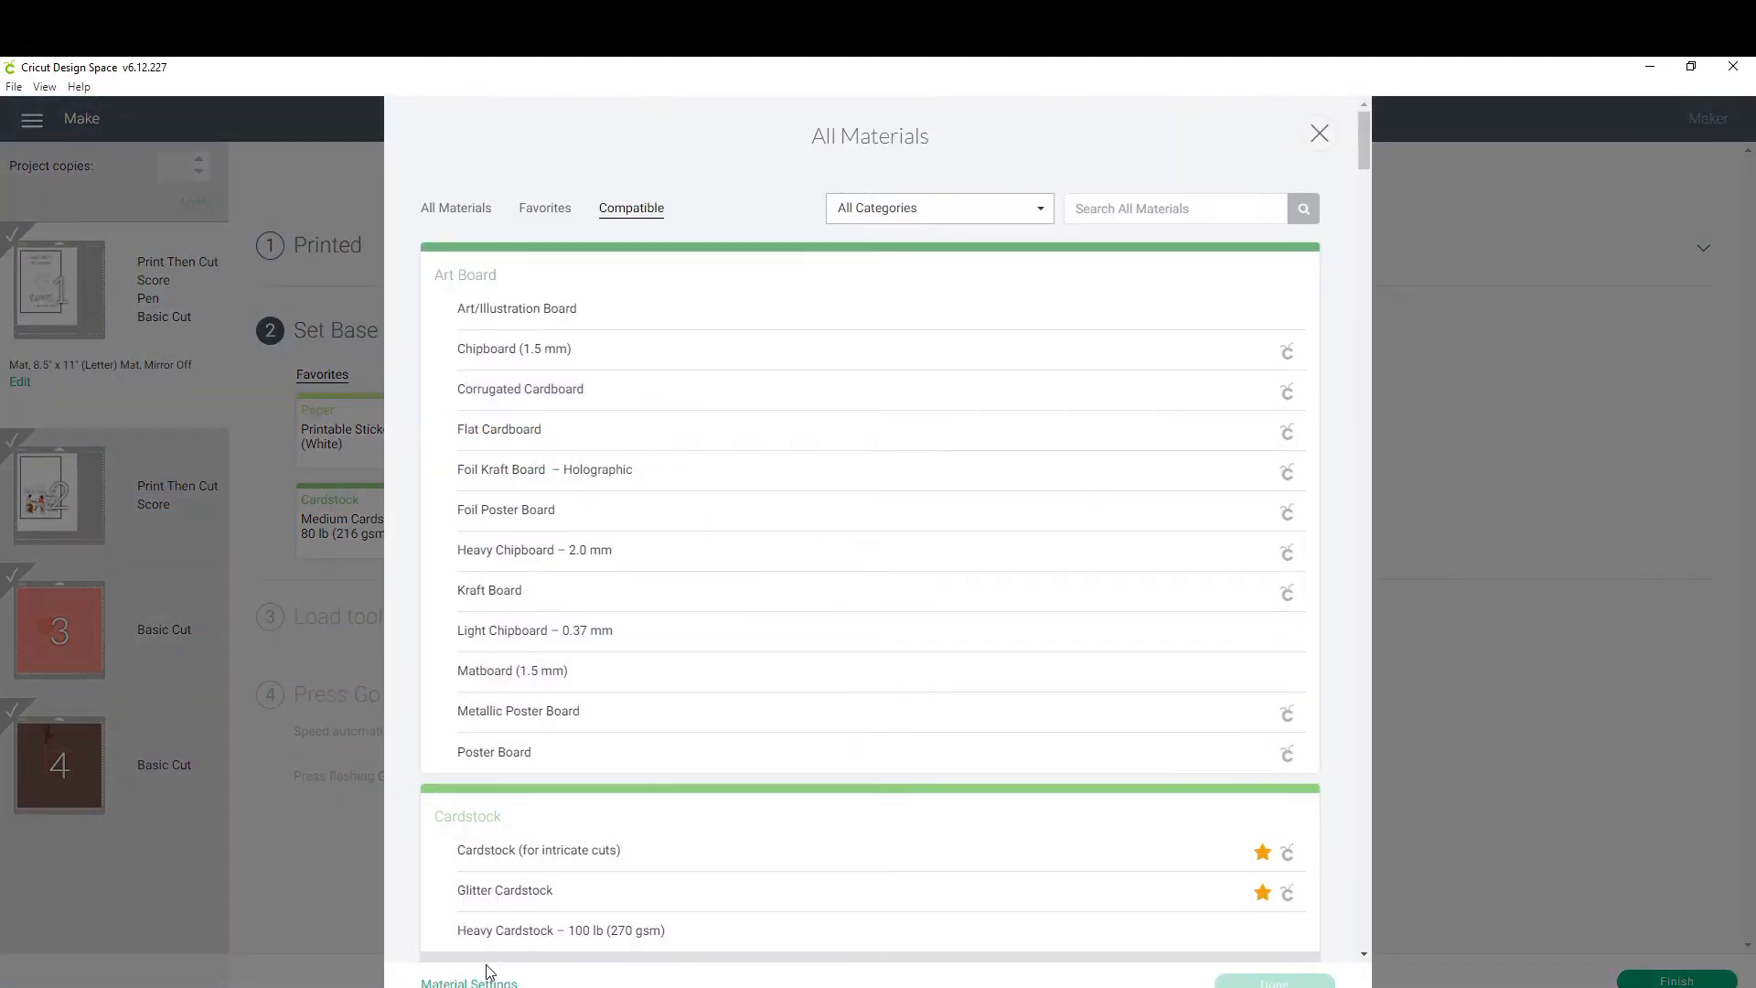
mouse_move(475, 984)
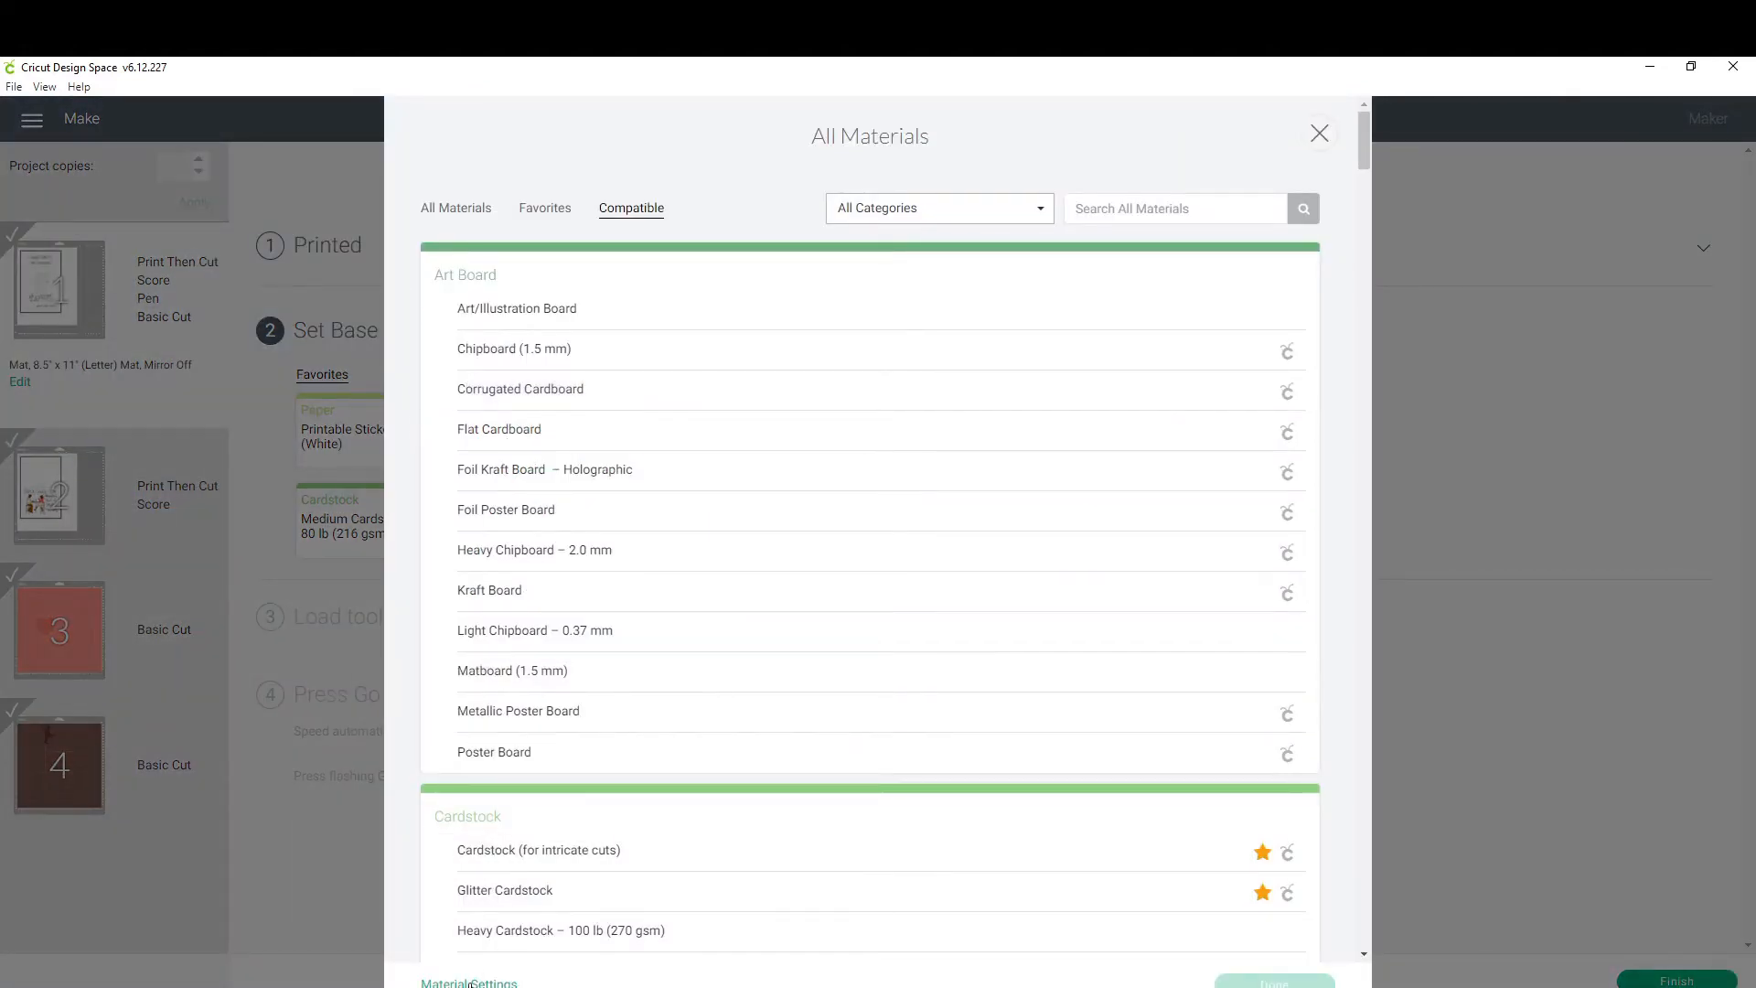
left_click(467, 982)
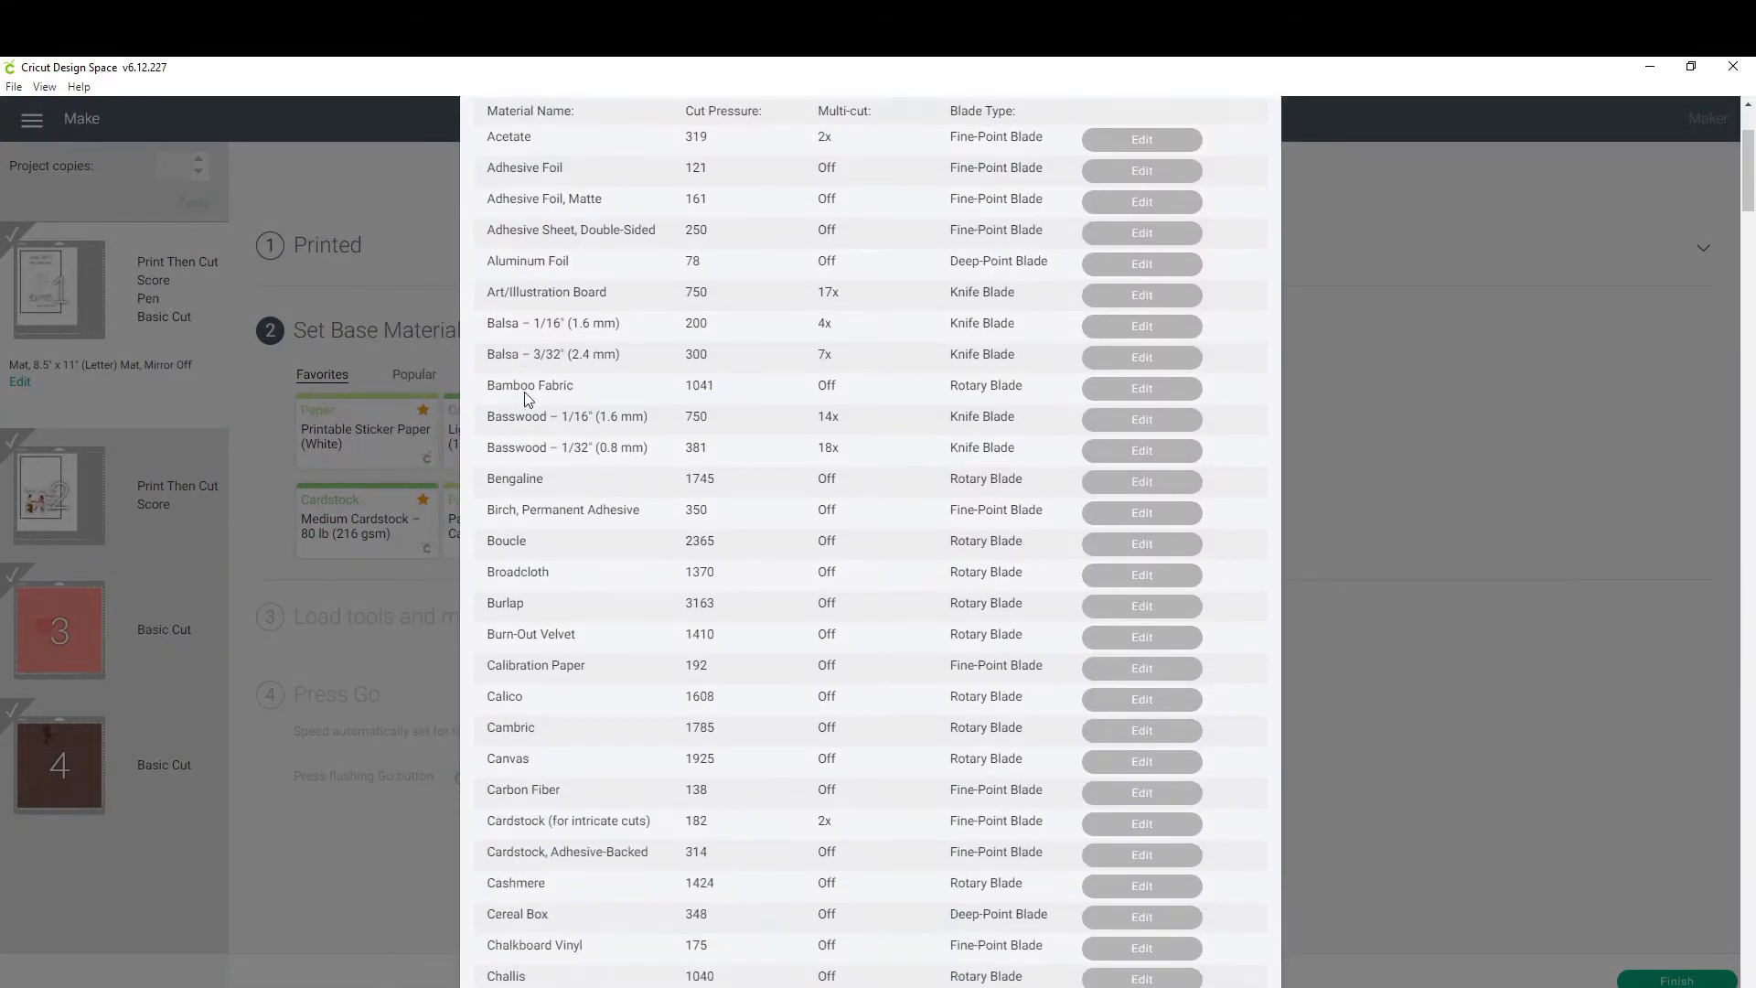
scroll("down", 3)
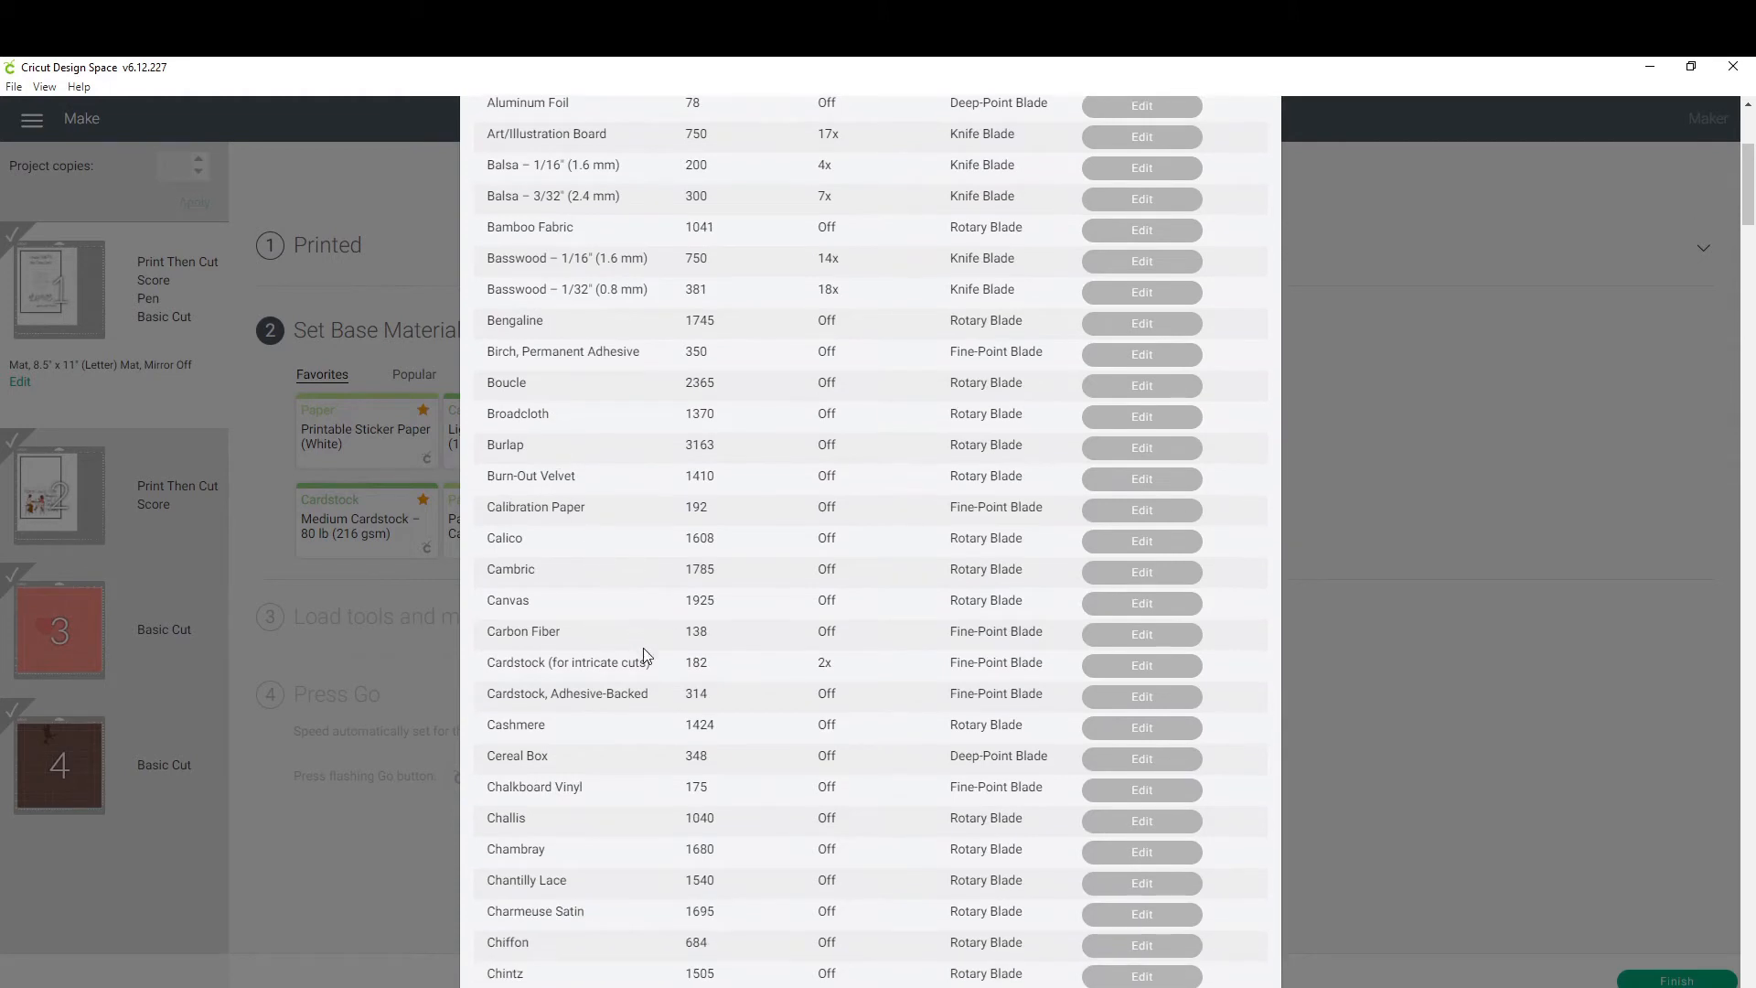
mouse_move(1127, 682)
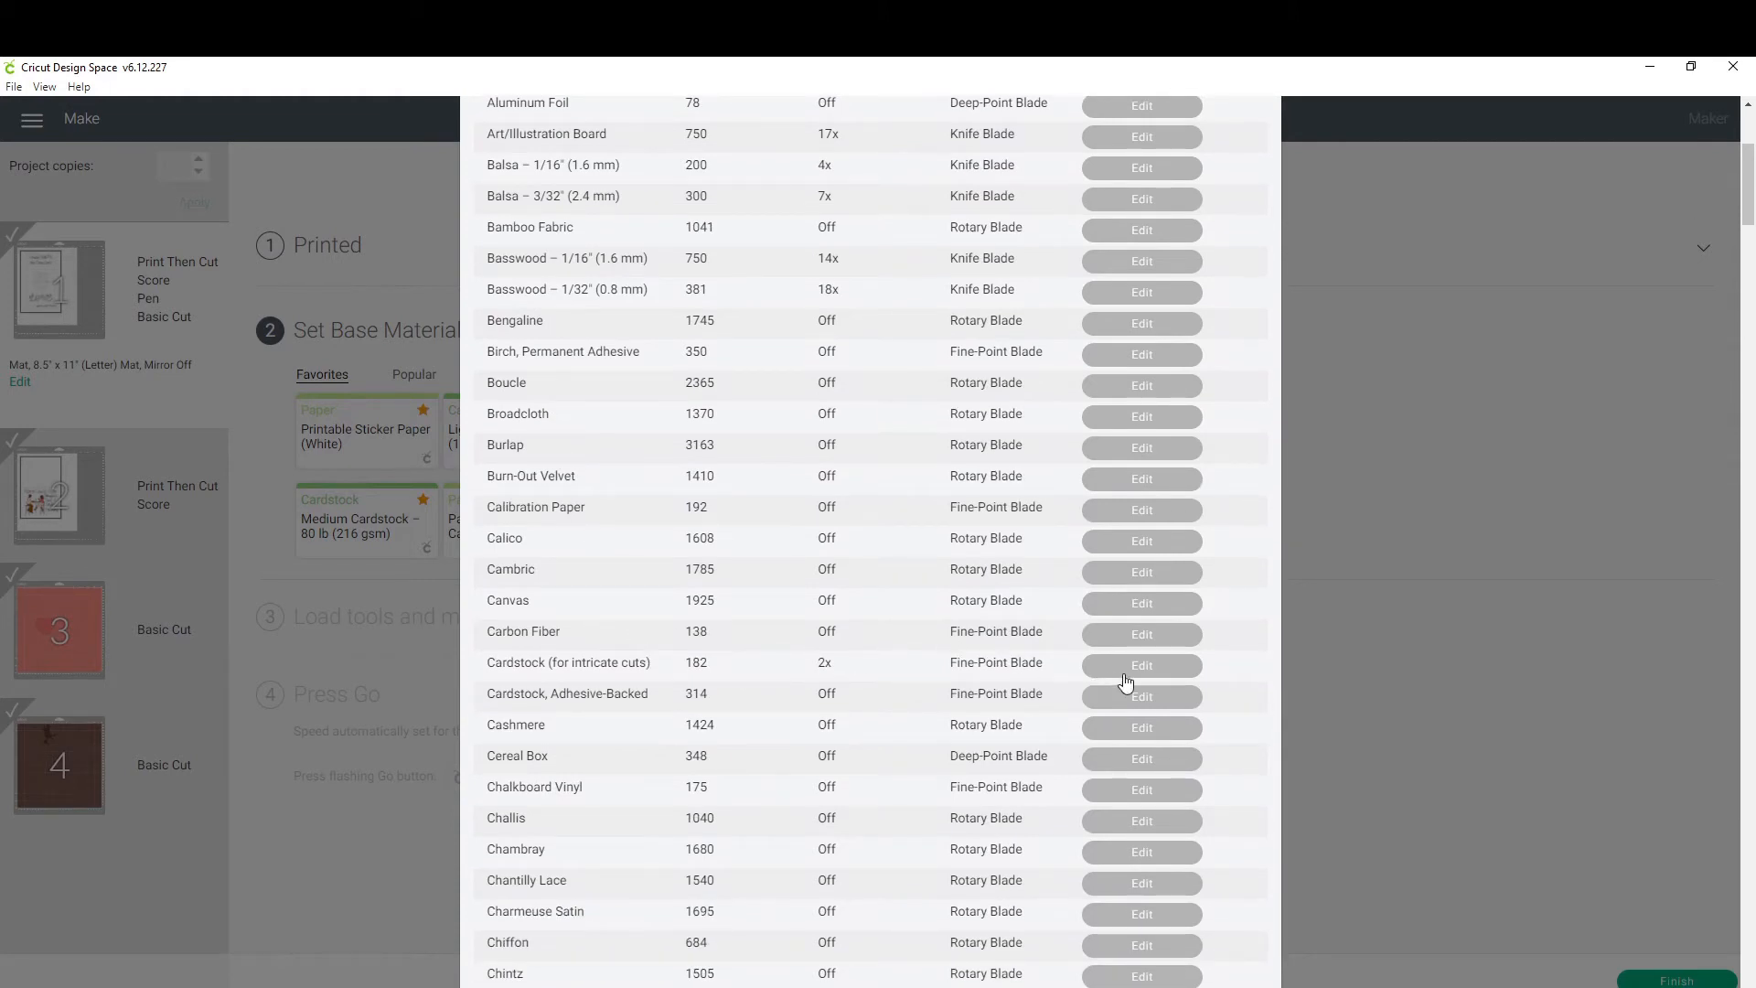
mouse_move(1148, 669)
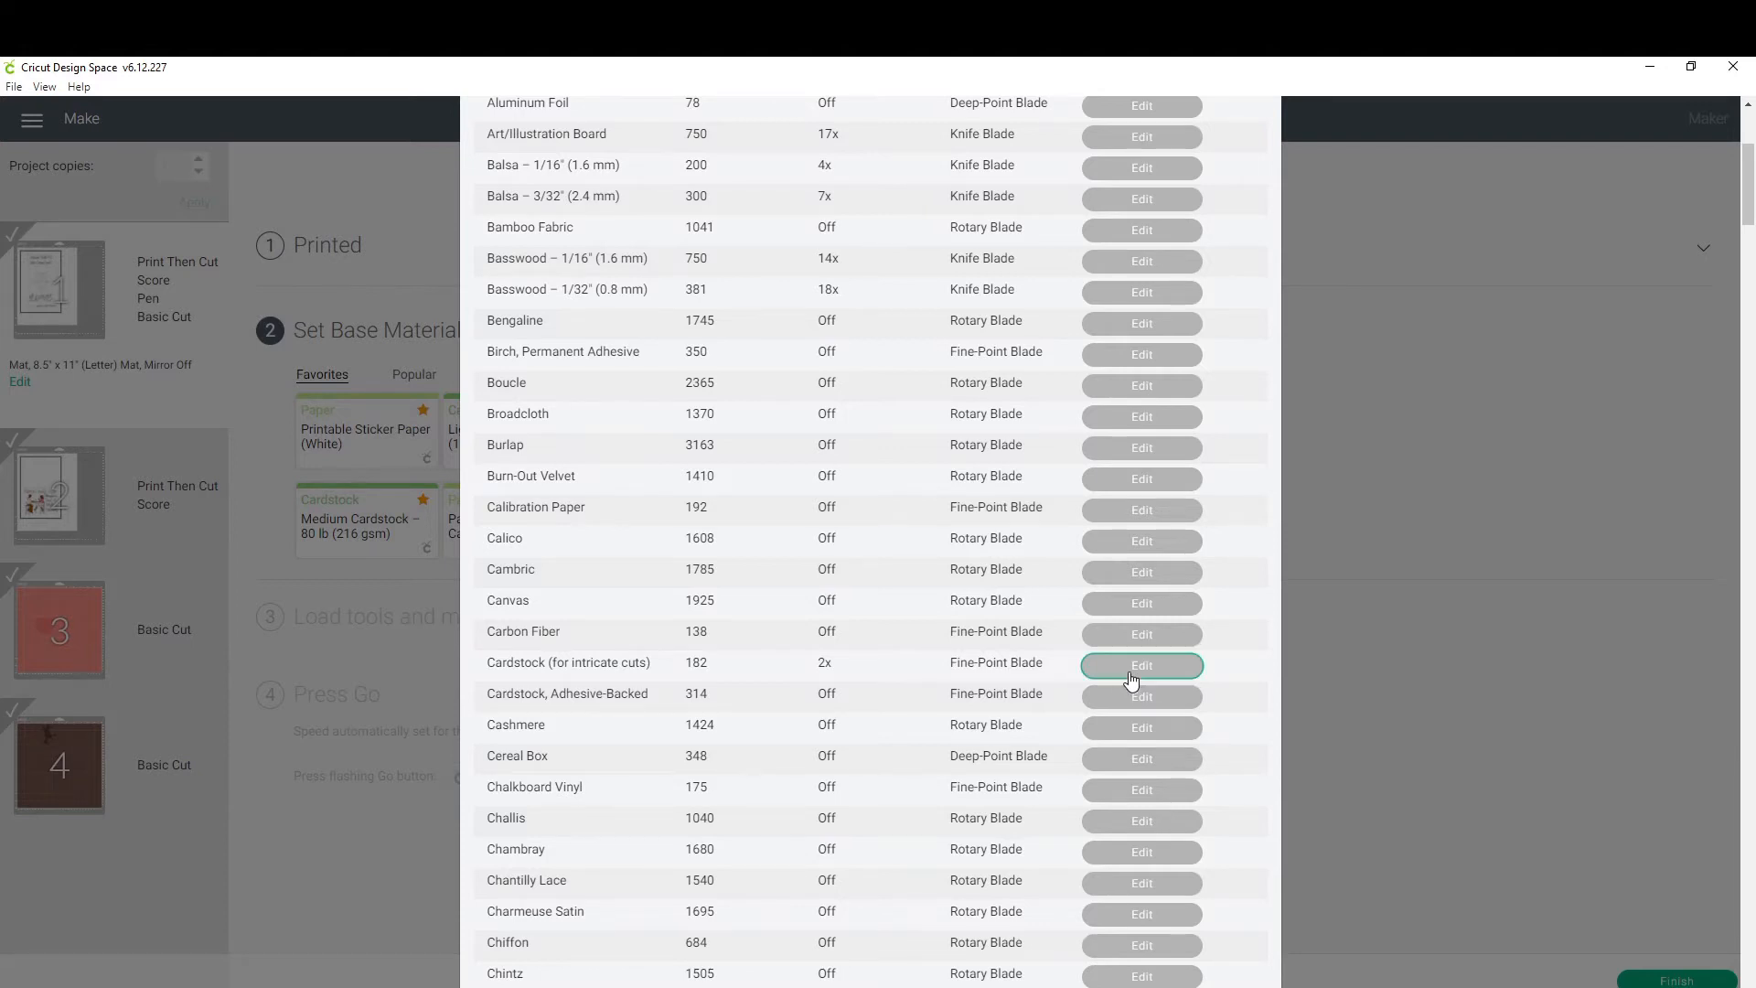
left_click(1140, 664)
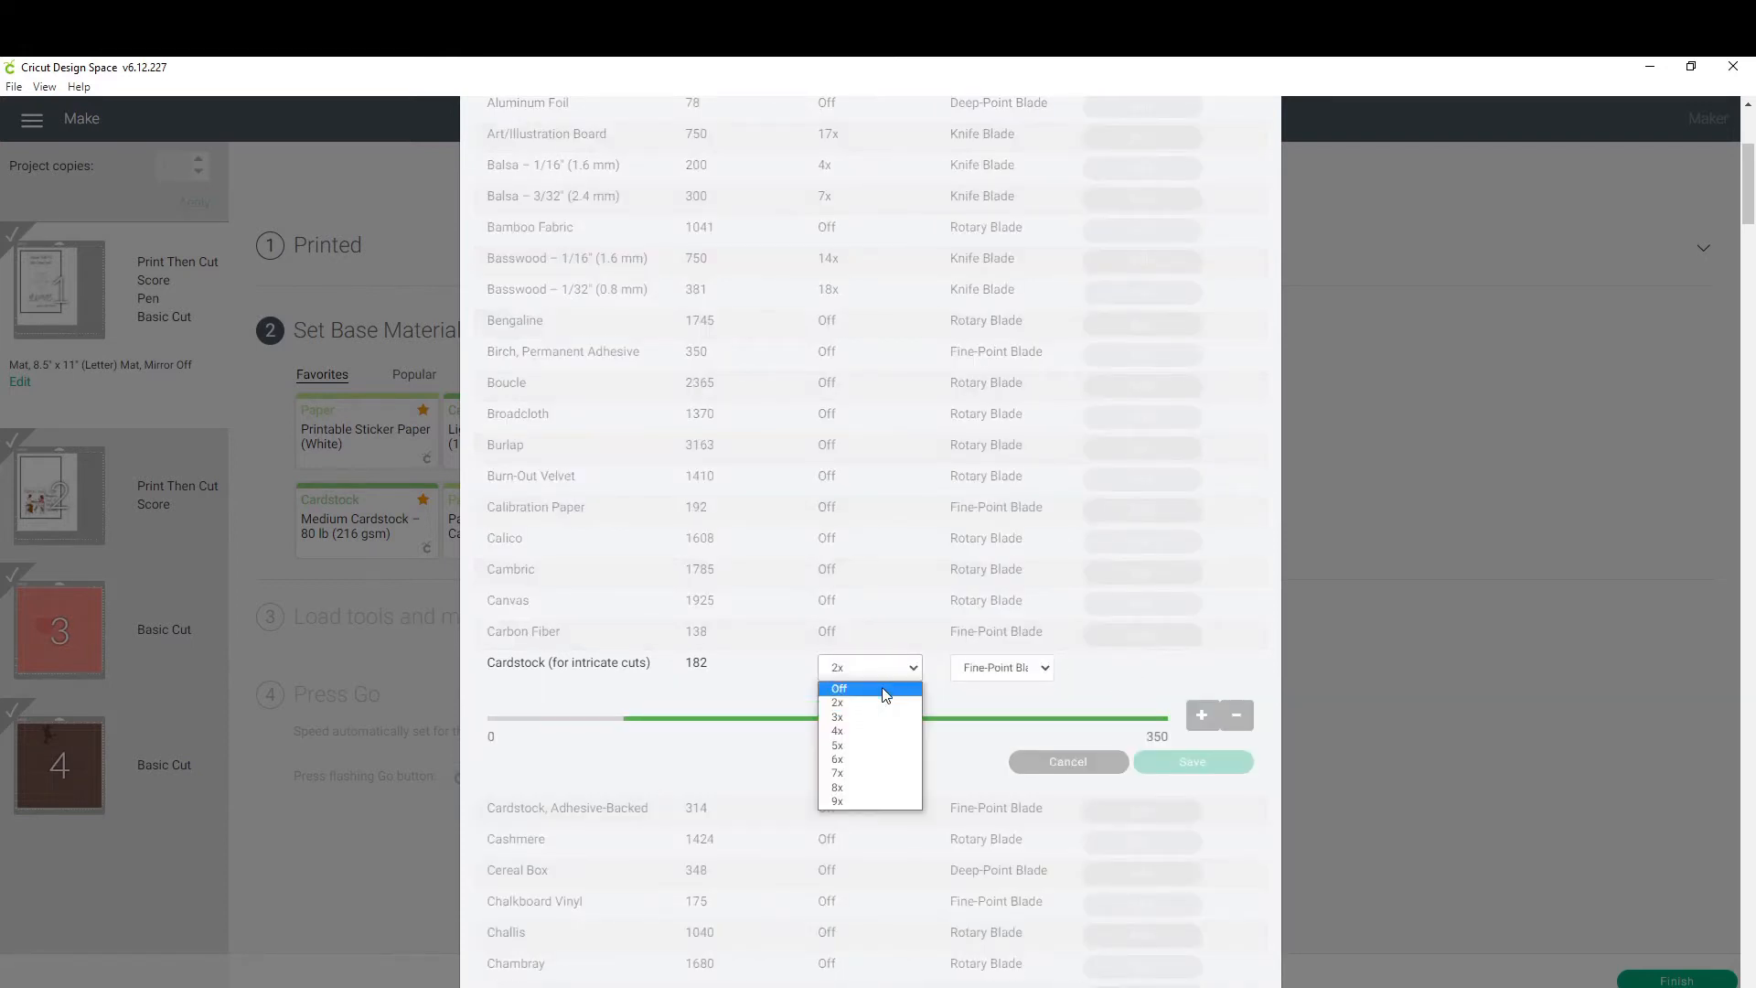
left_click(838, 688)
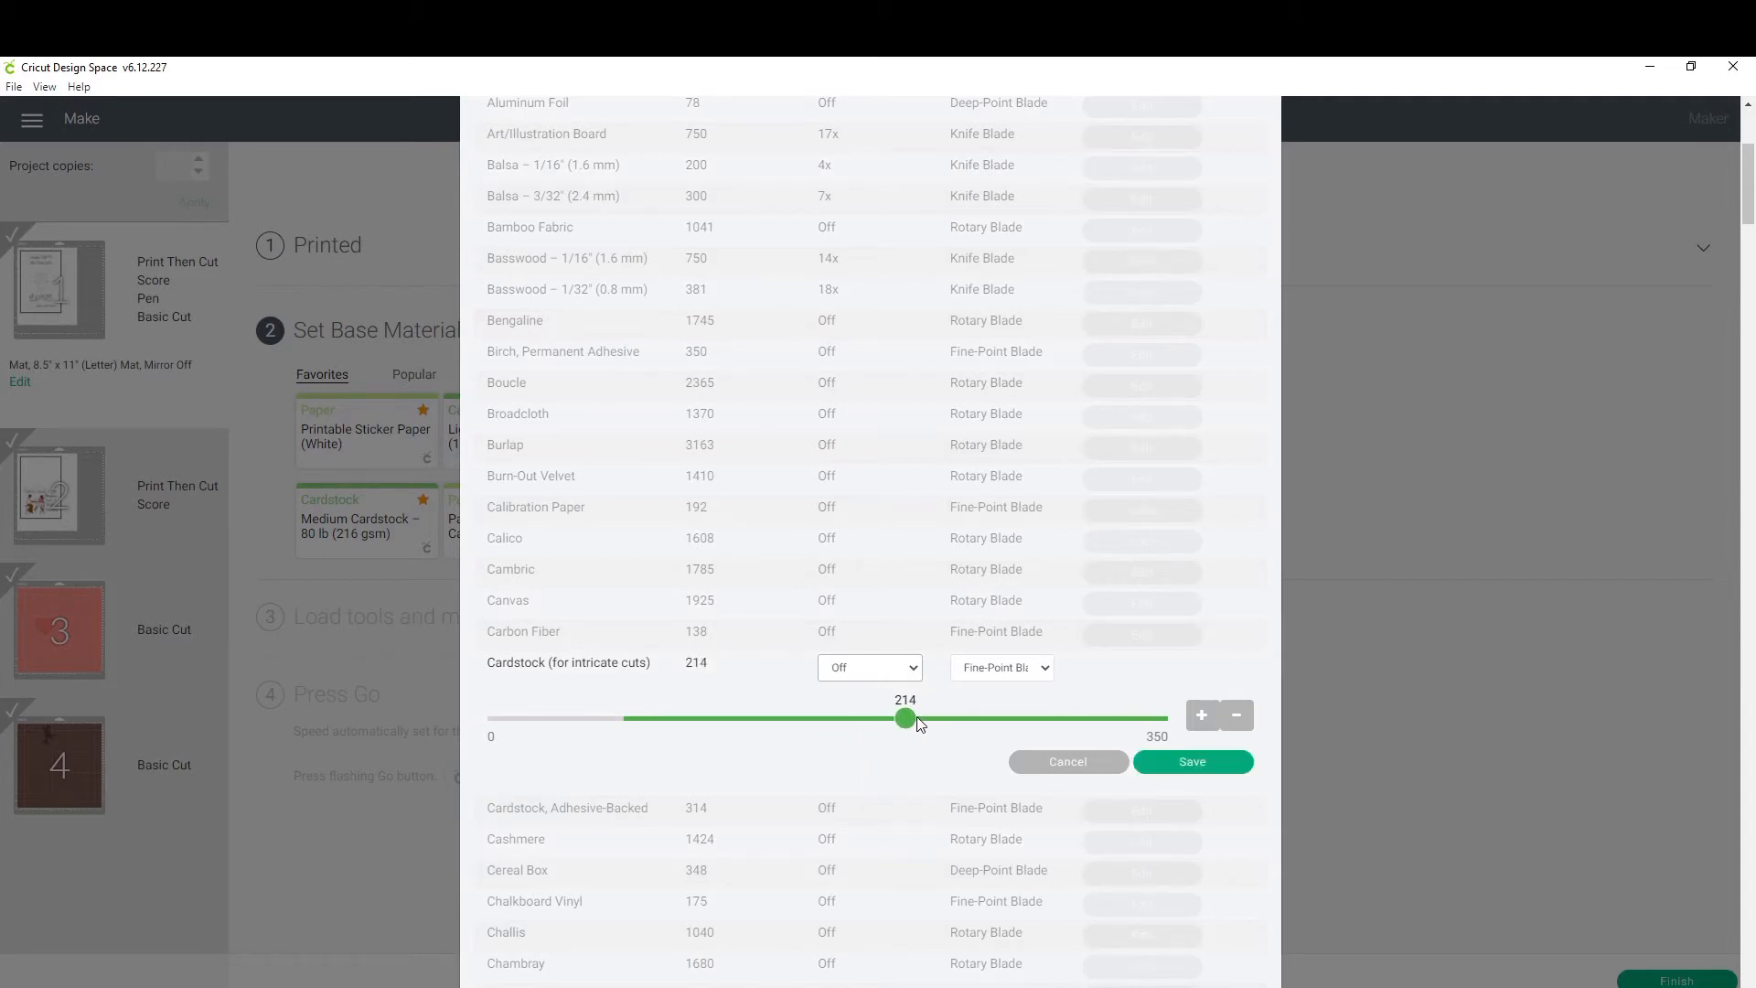
left_click(1201, 715)
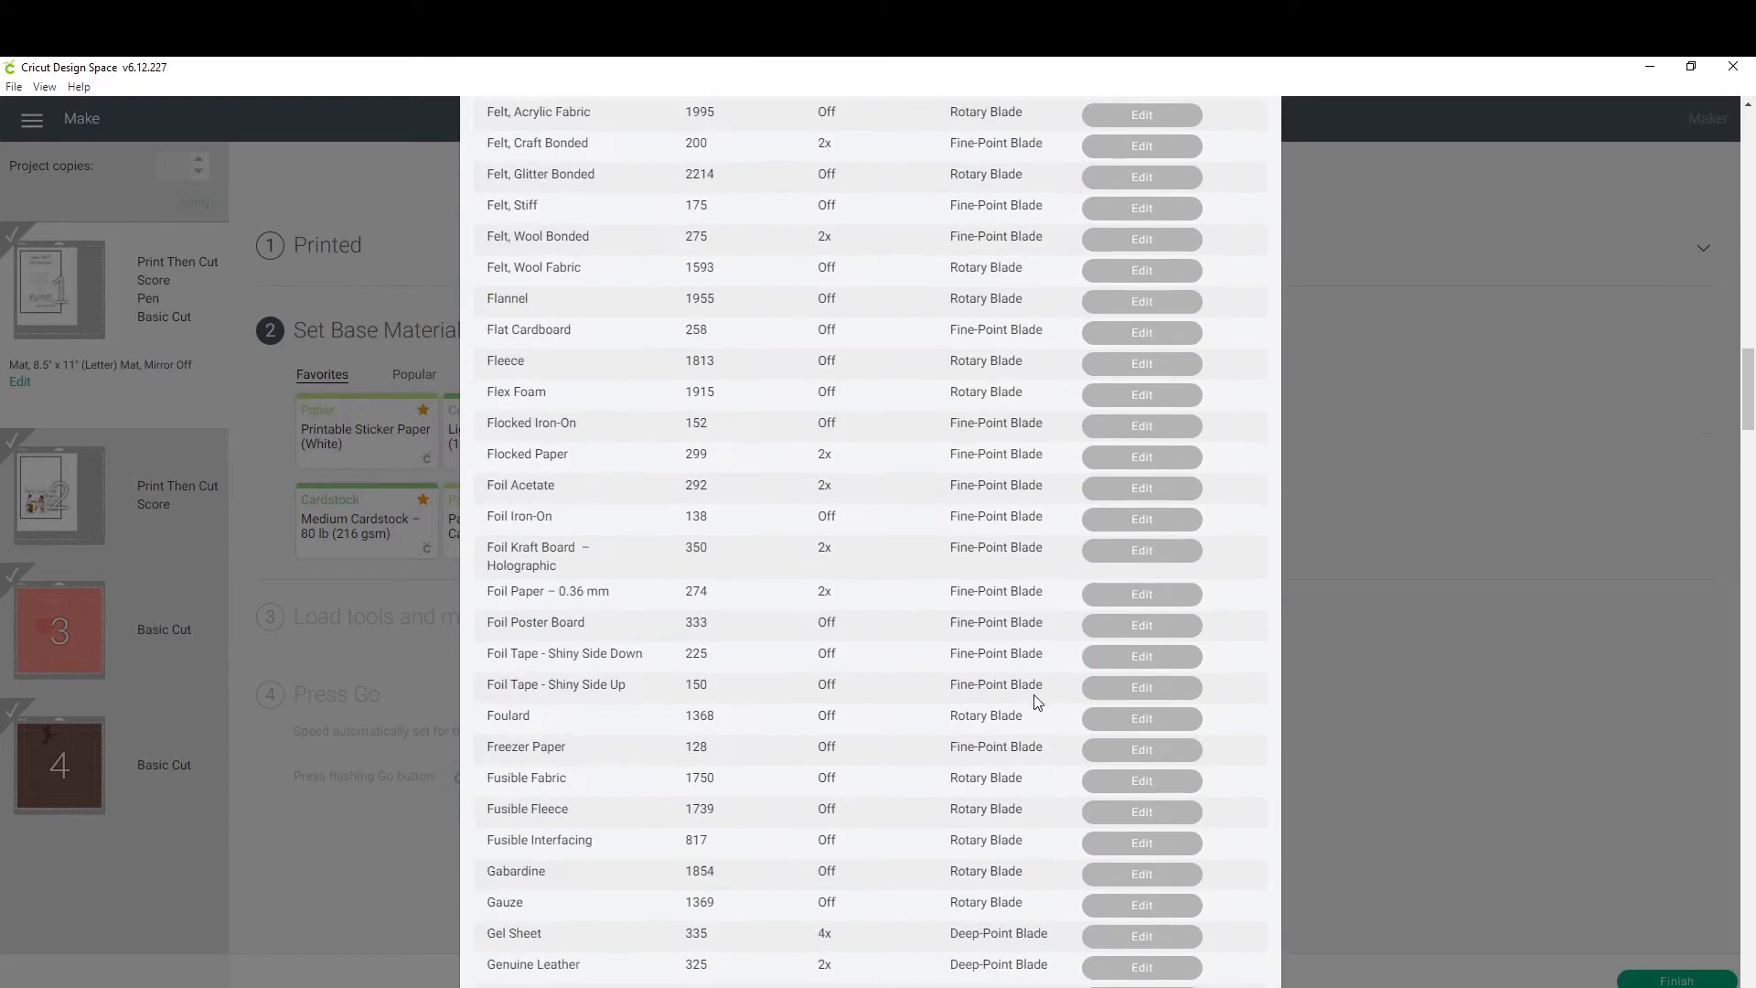
scroll("down", 3)
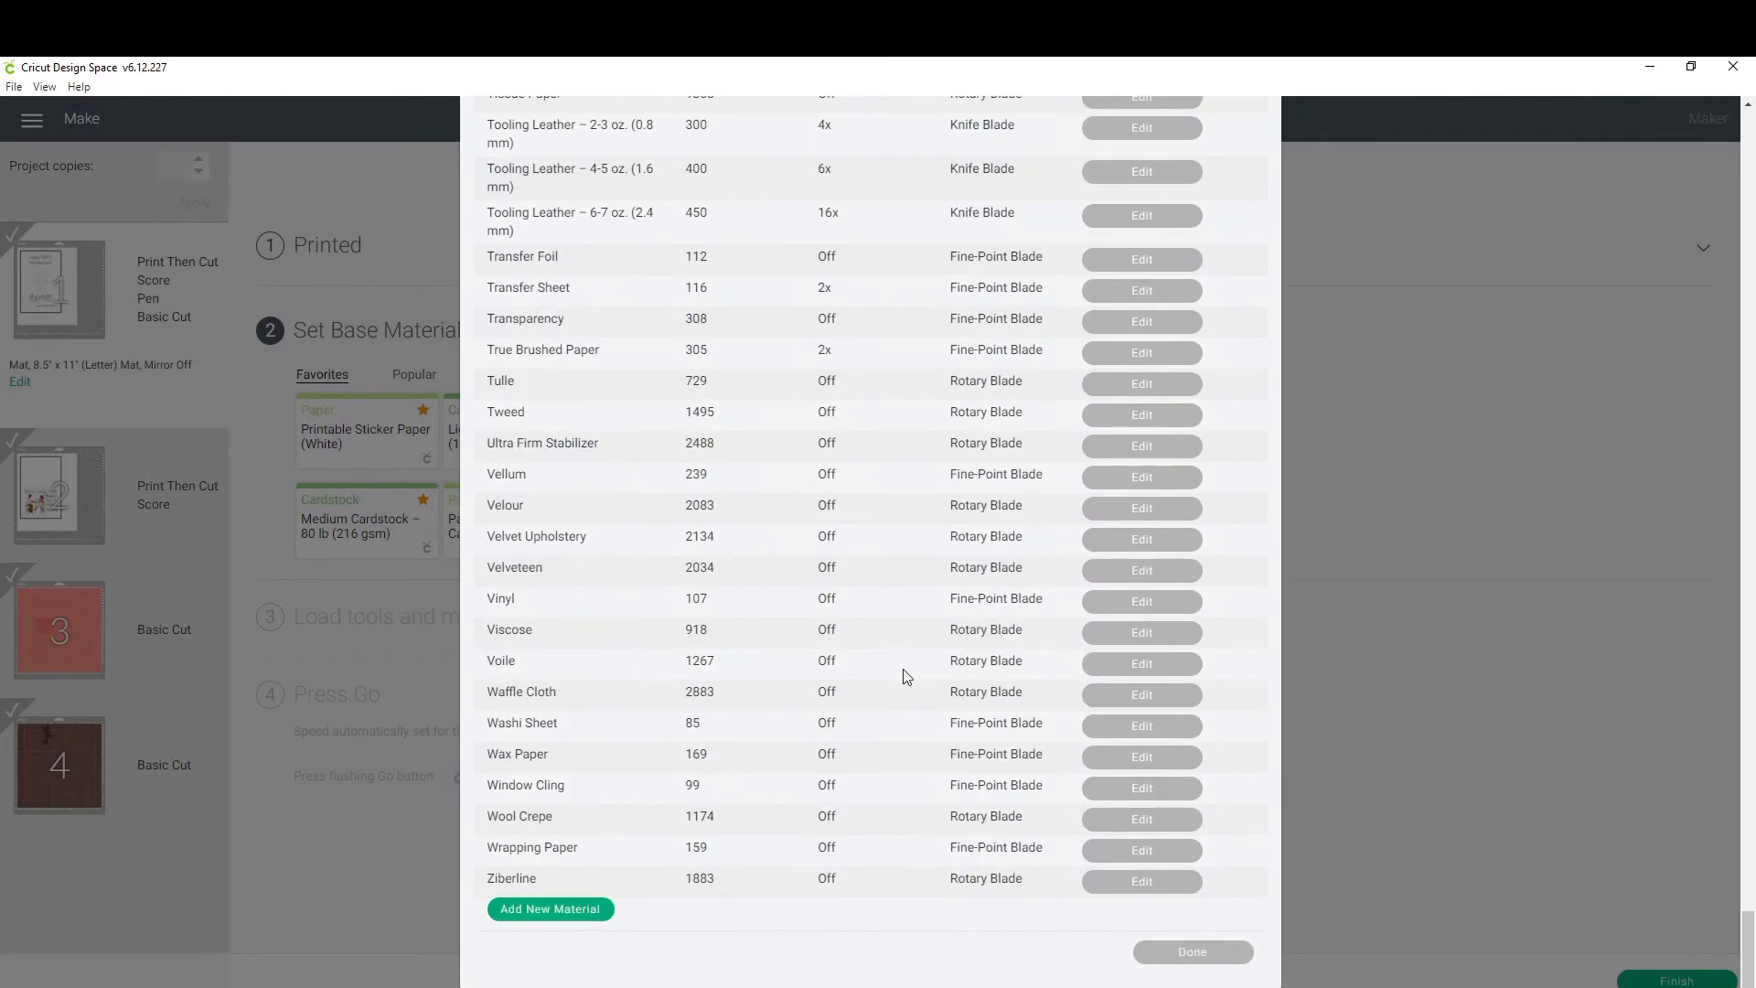
mouse_move(1202, 960)
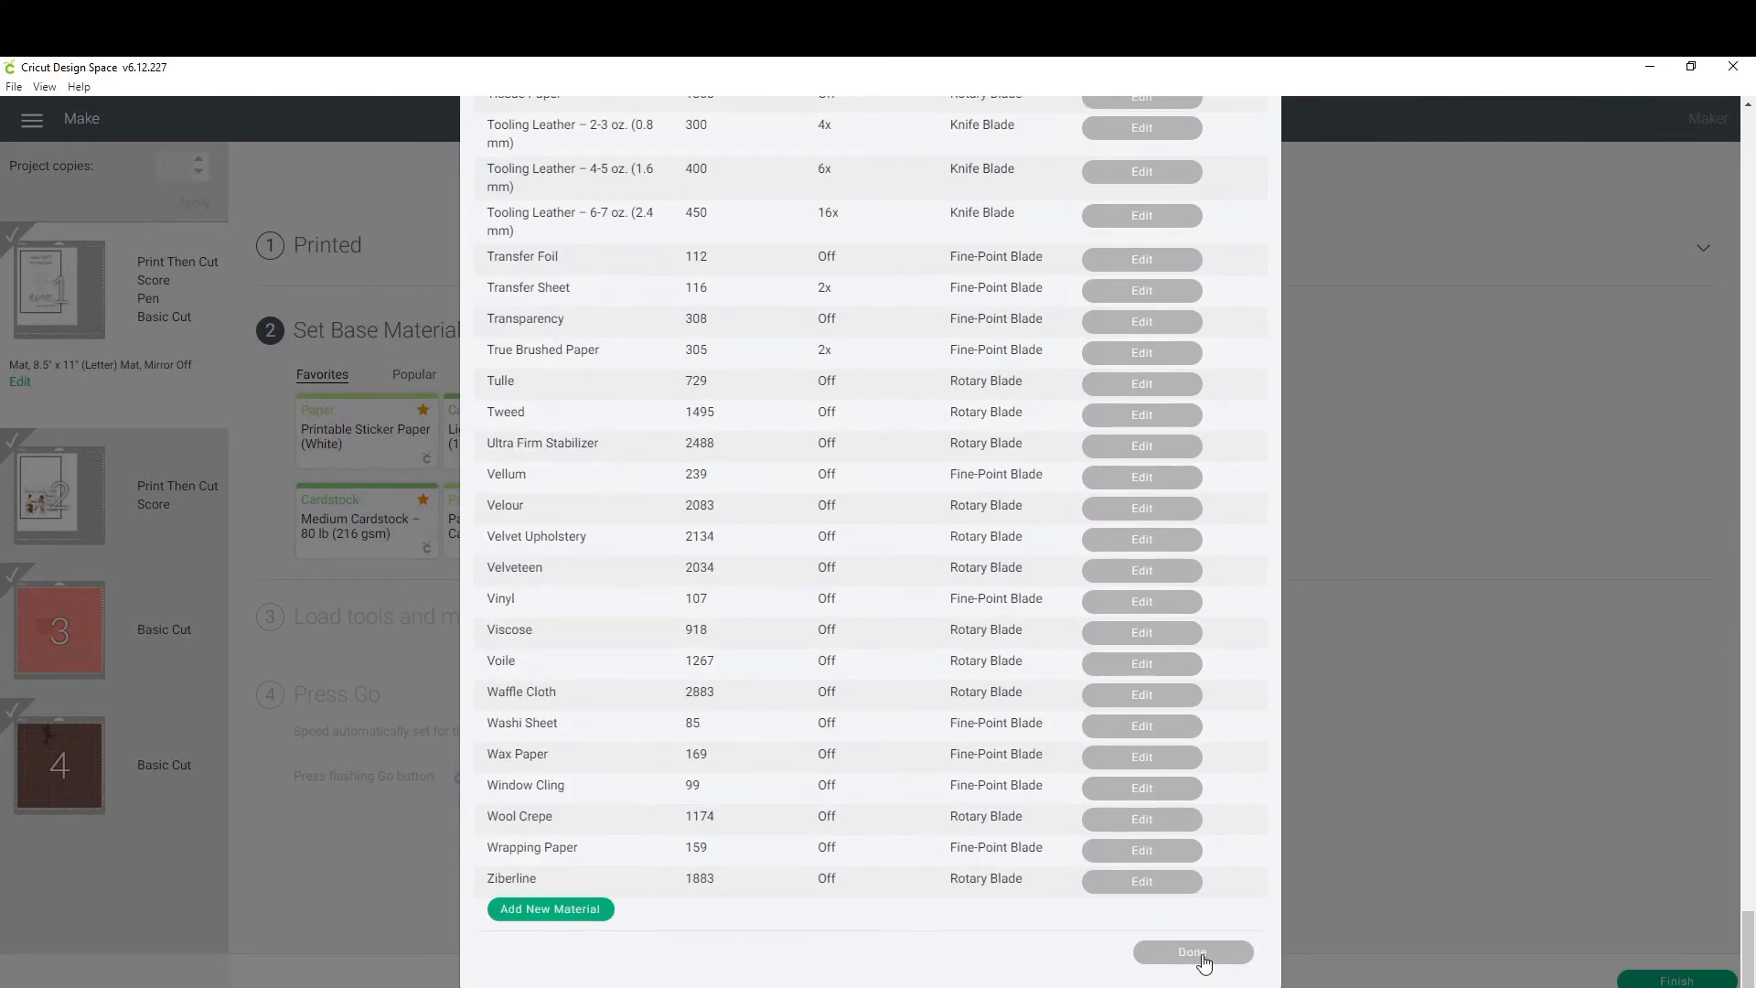
Close material settings and pick Cardstock (for intricate cuts) from Favorites as base material.
left_click(1192, 951)
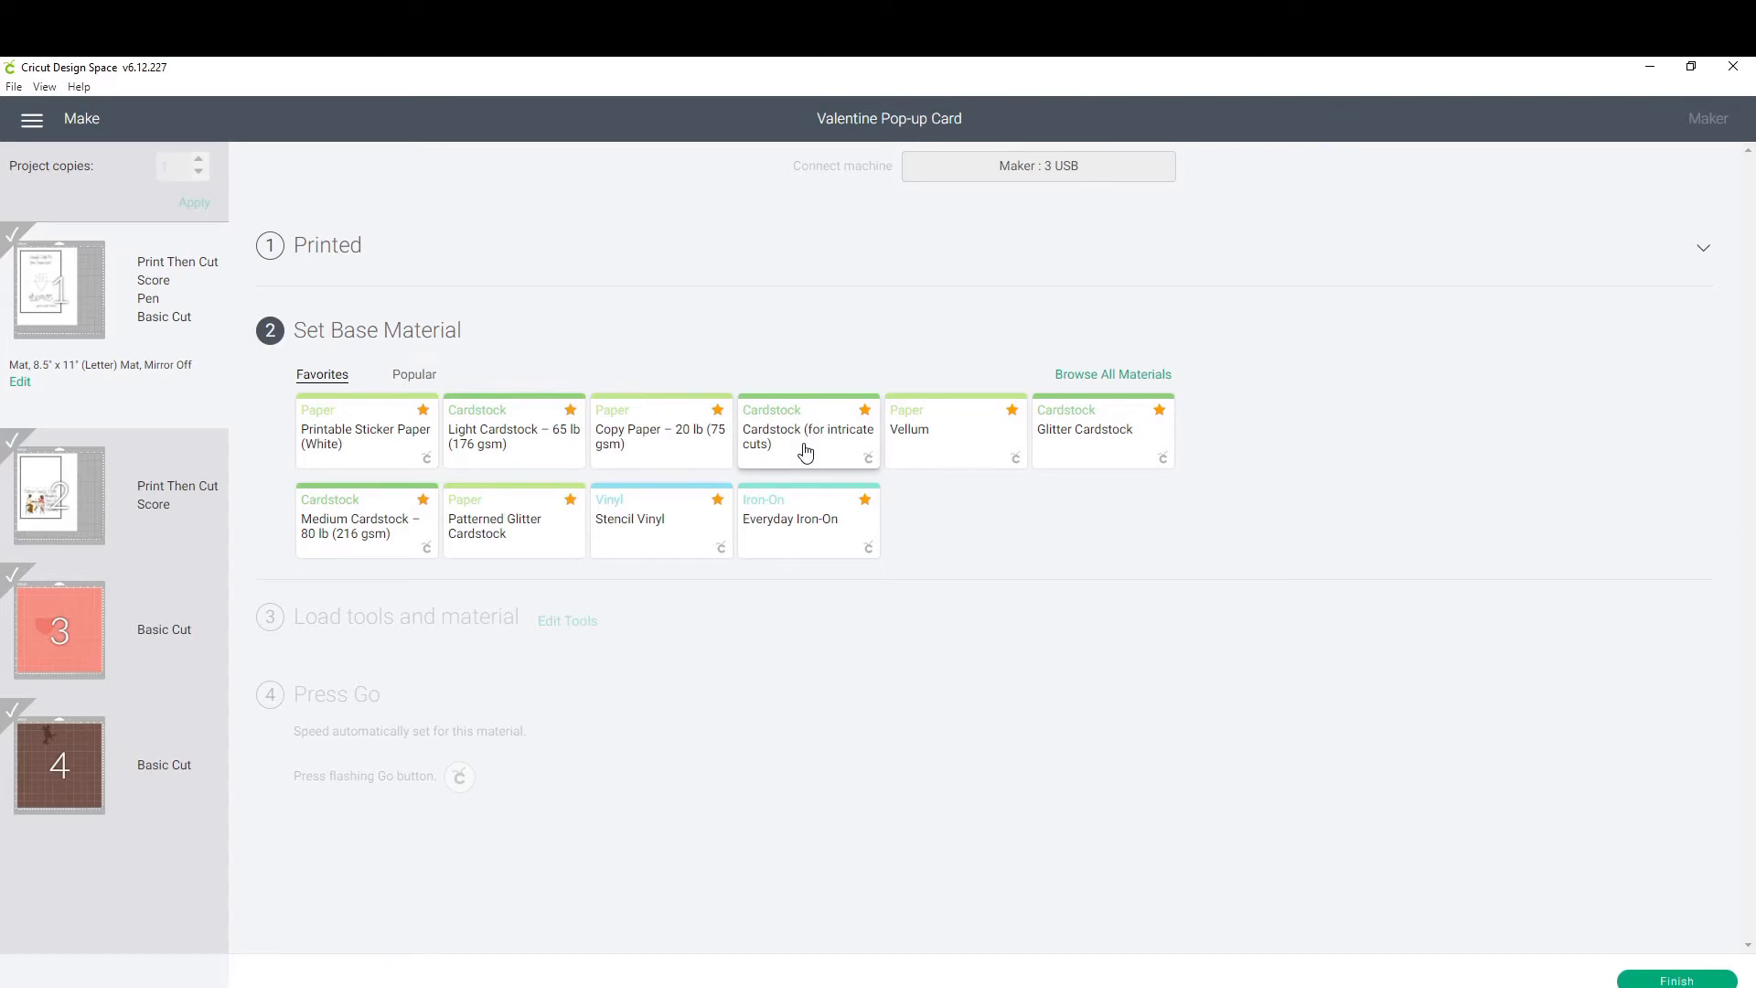
left_click(806, 431)
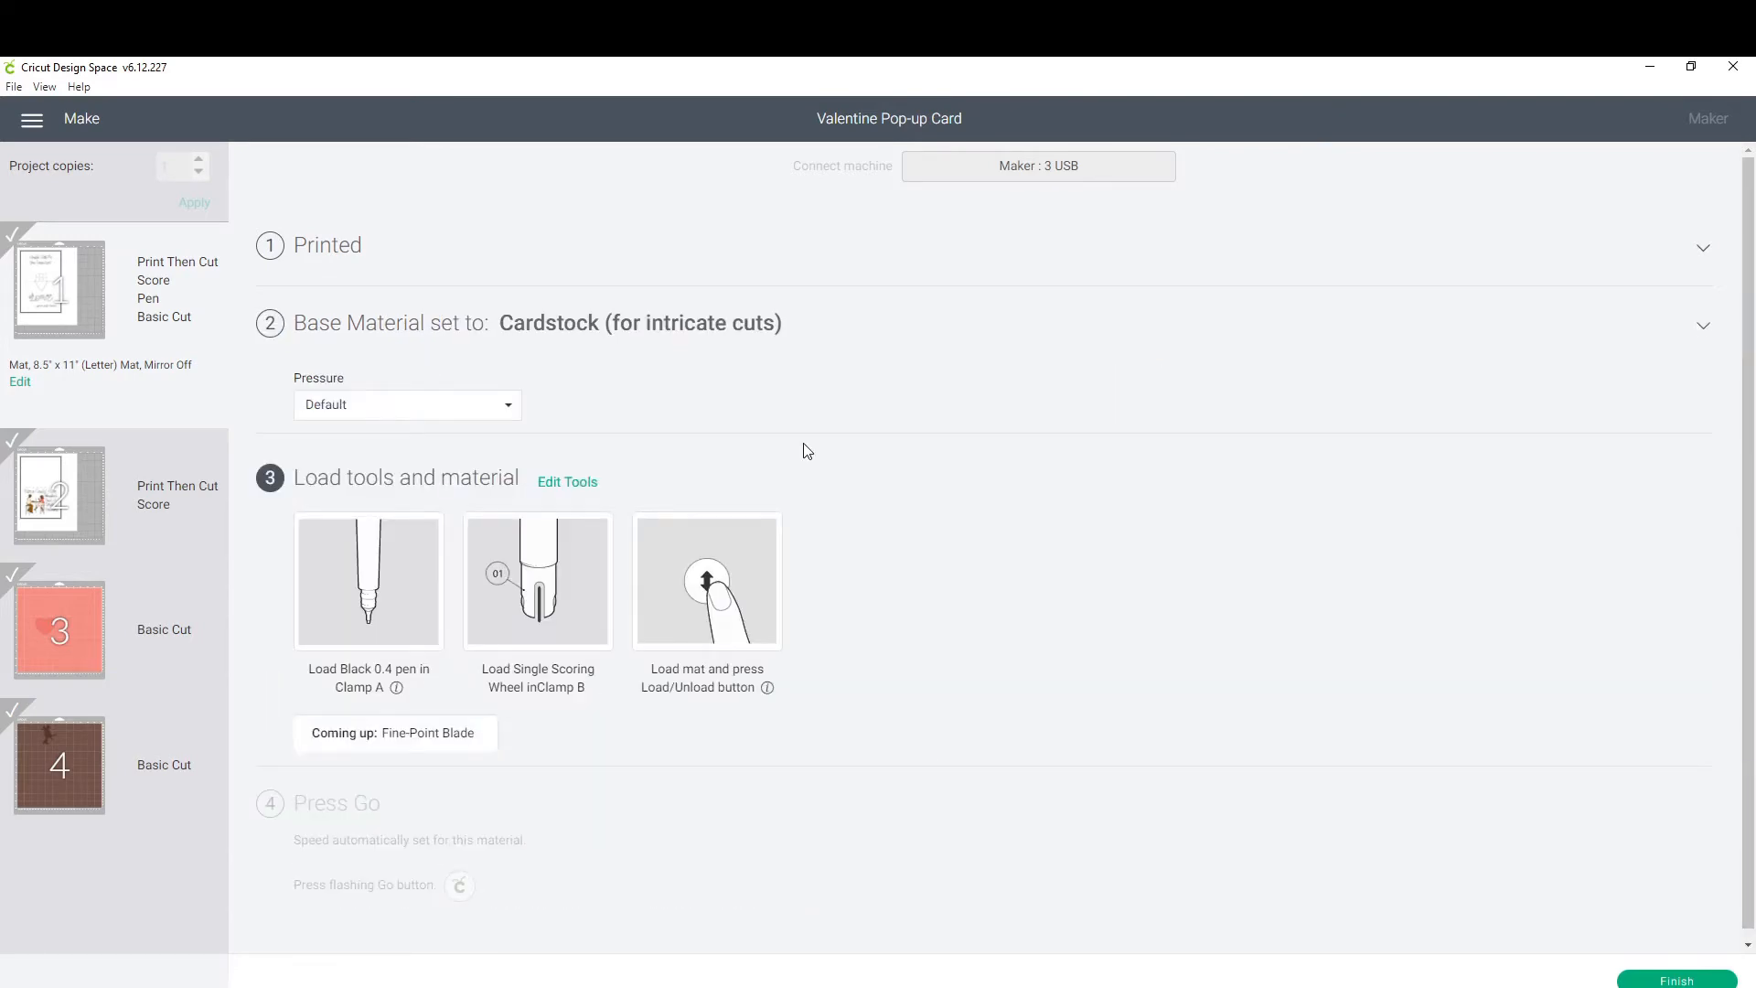